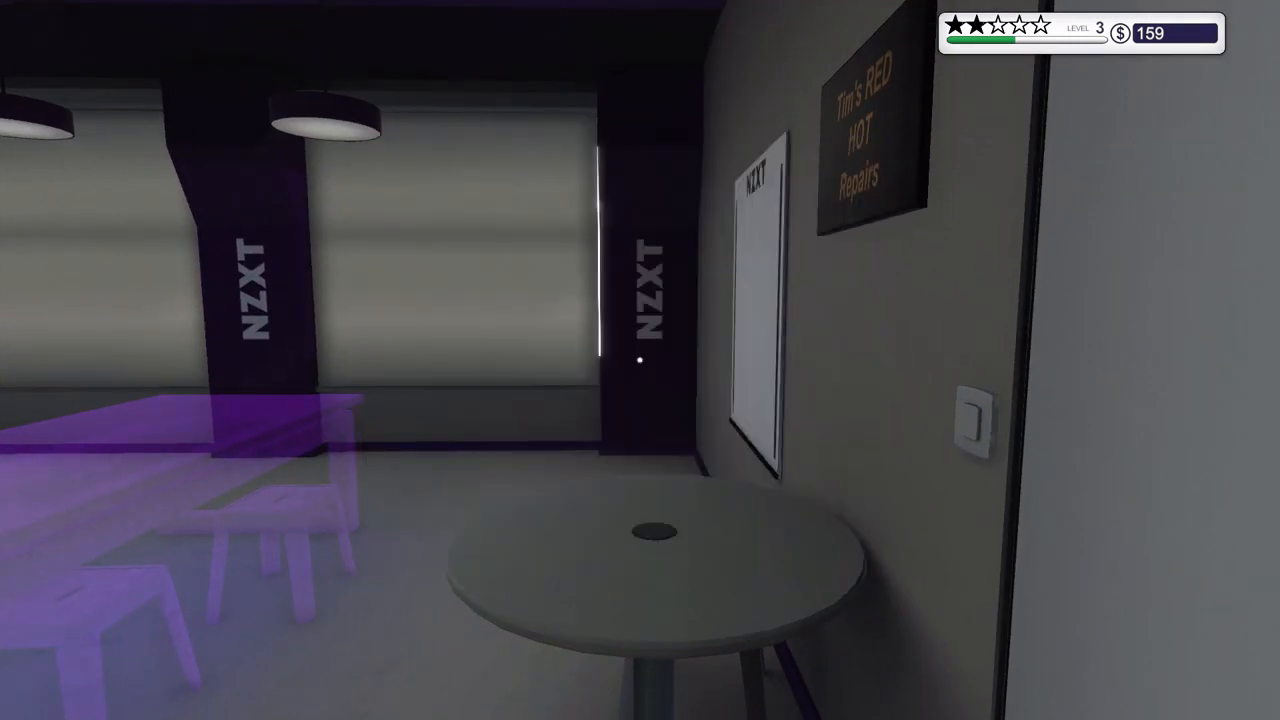
pyautogui.moveTo(640, 360)
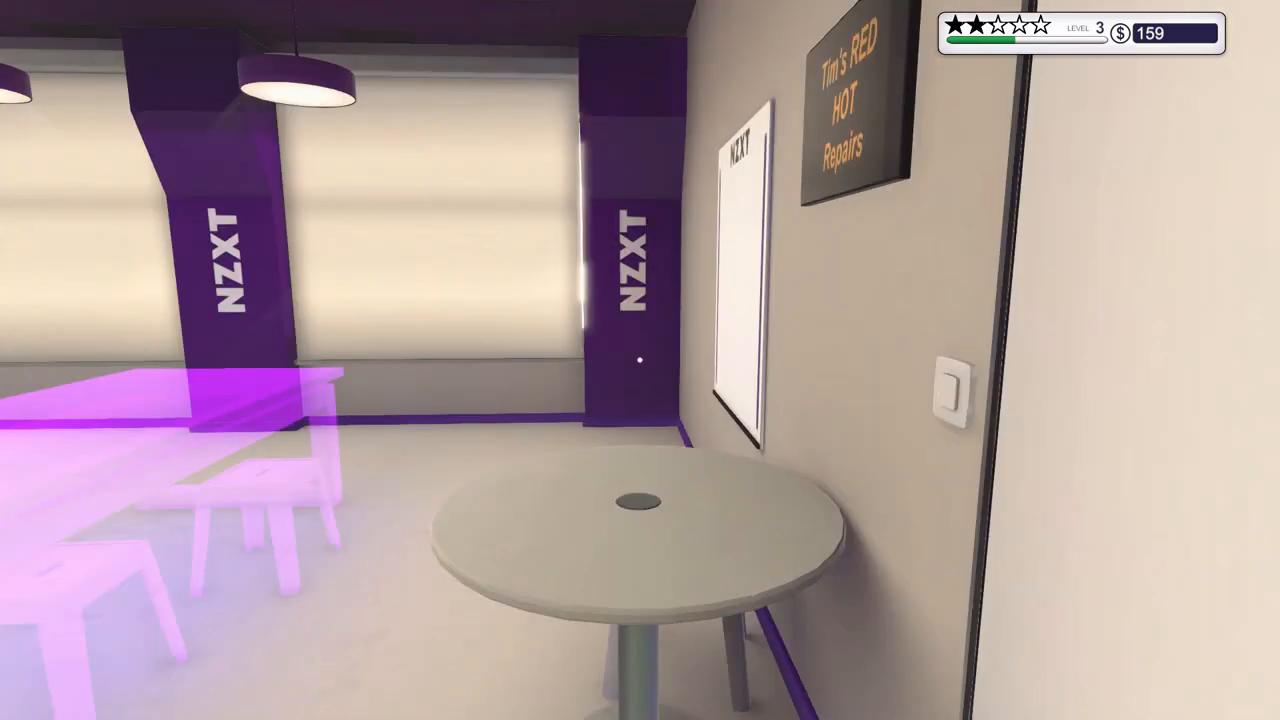
pyautogui.moveTo(640, 360)
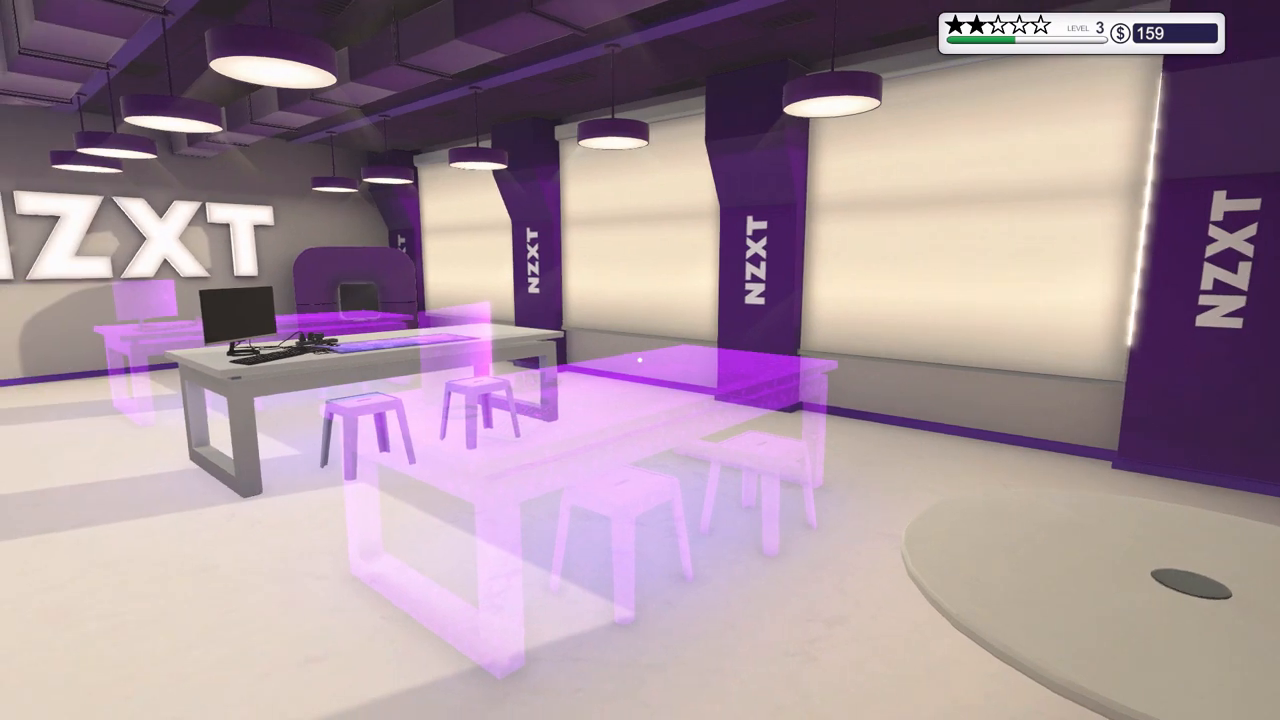
pyautogui.moveTo(640, 360)
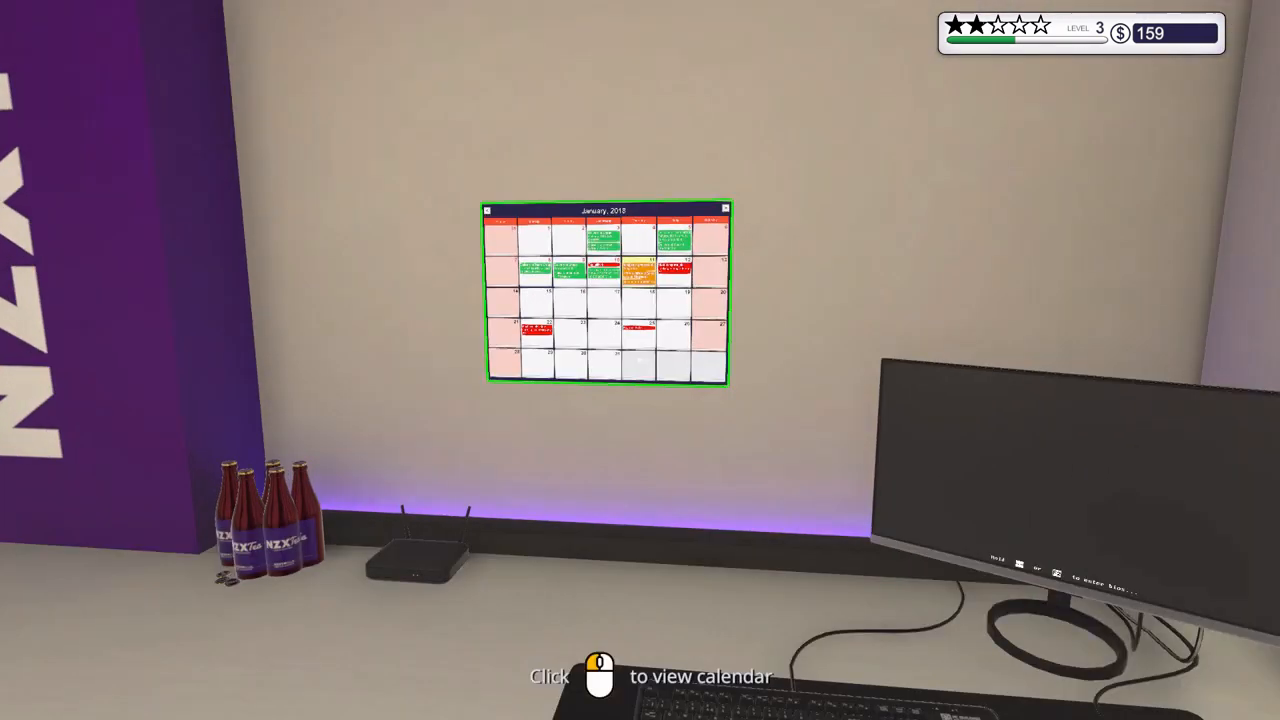
# - View the wall job calendar up close before heading to the RAM-upgrade PC on the shelf
pyautogui.click(608, 290)
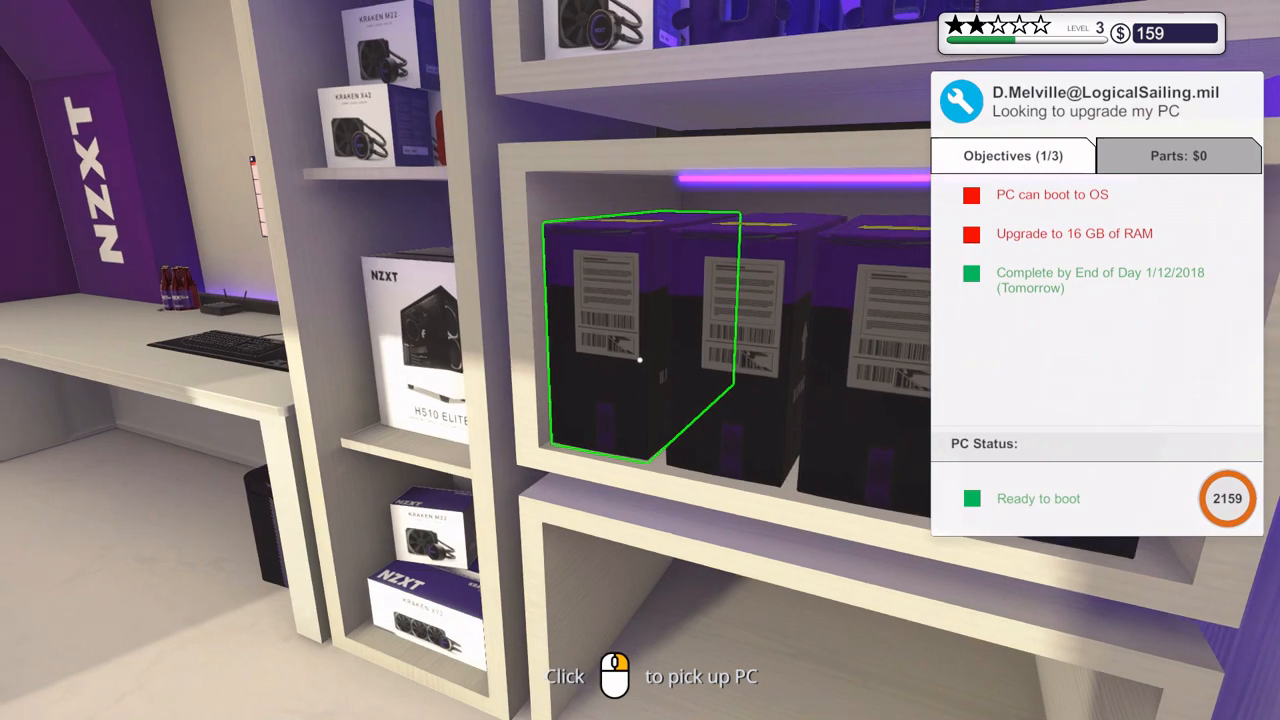
# - Carry the RAM-upgrade customer's PC to the workbench and start working on it
pyautogui.click(640, 360)
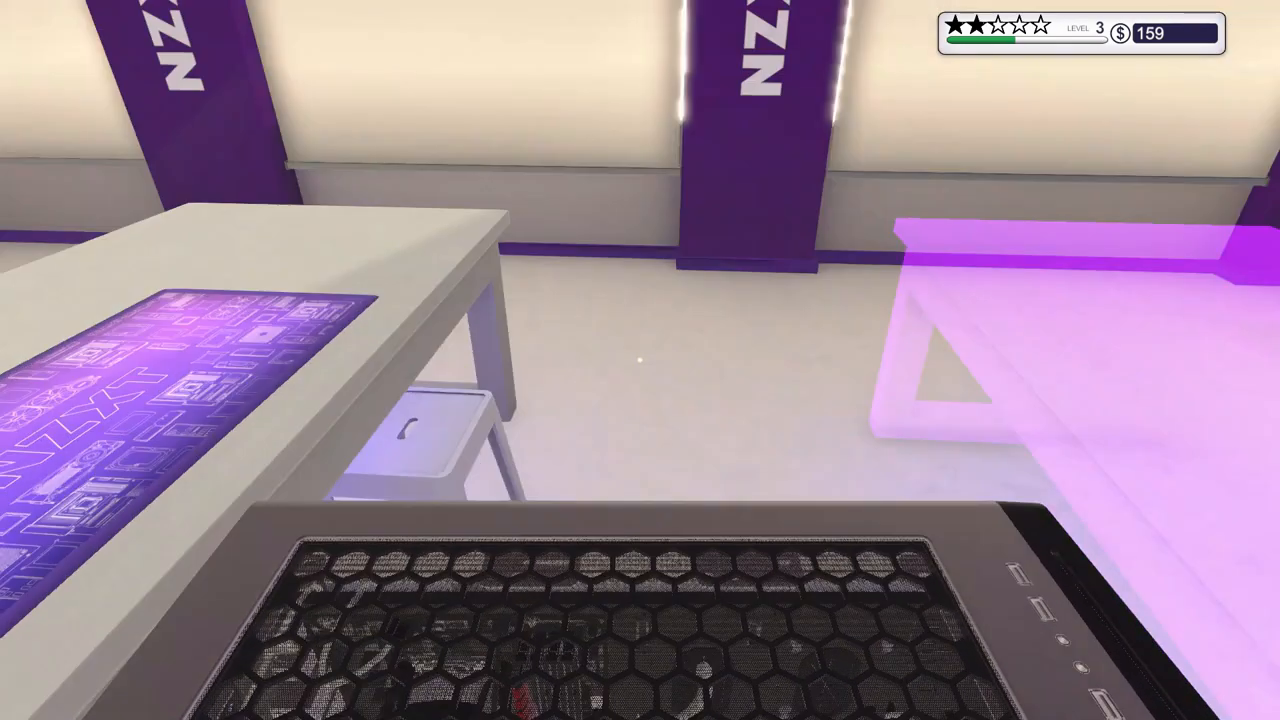
pyautogui.moveTo(640, 360)
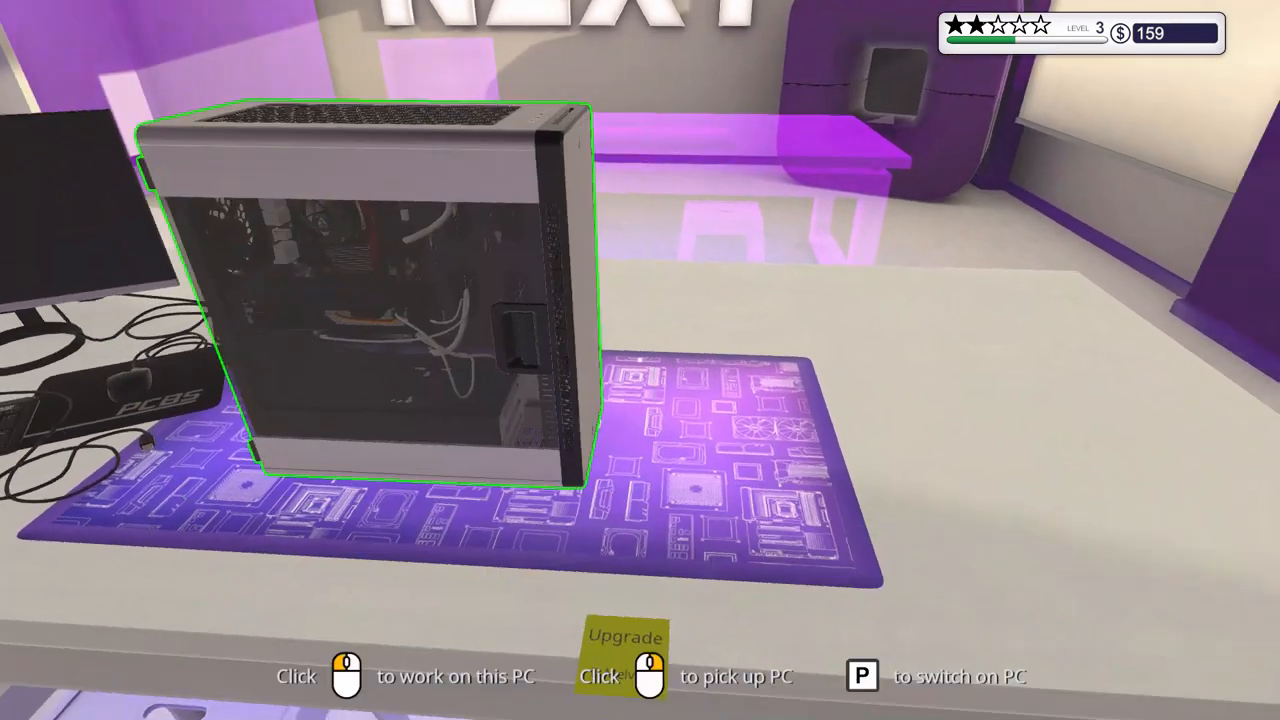
pyautogui.click(370, 300)
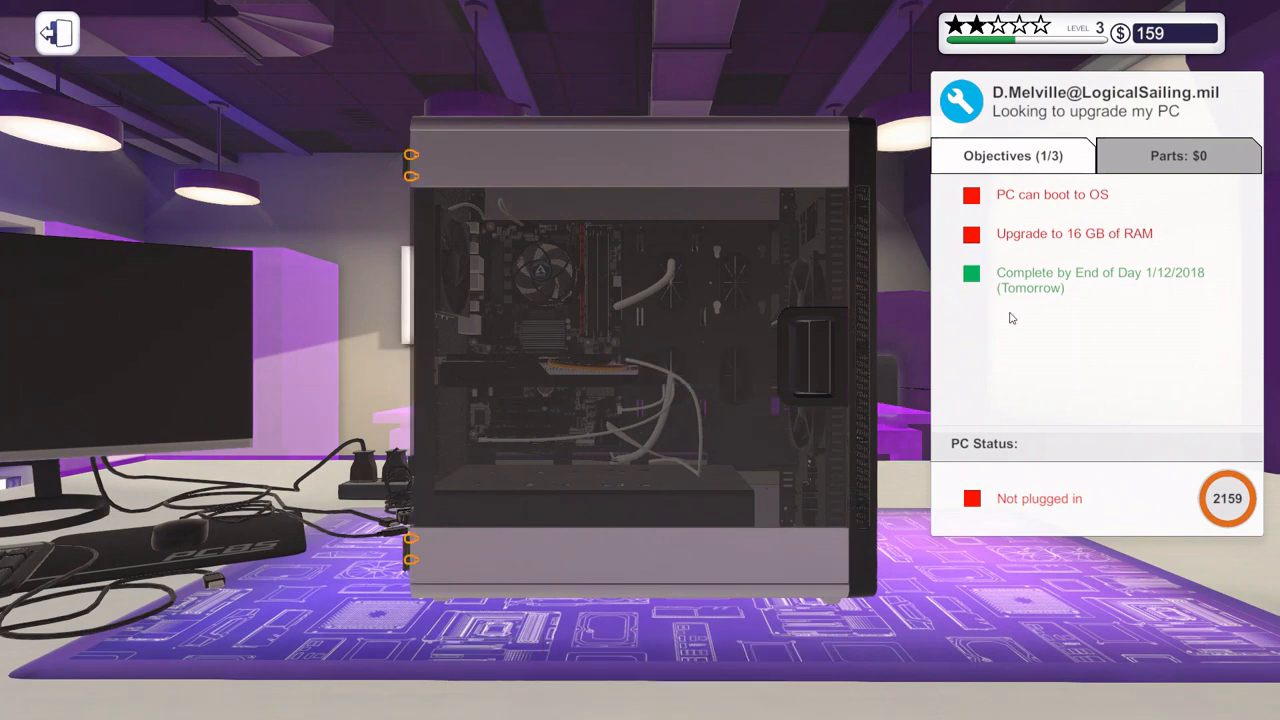
pyautogui.moveTo(410, 158)
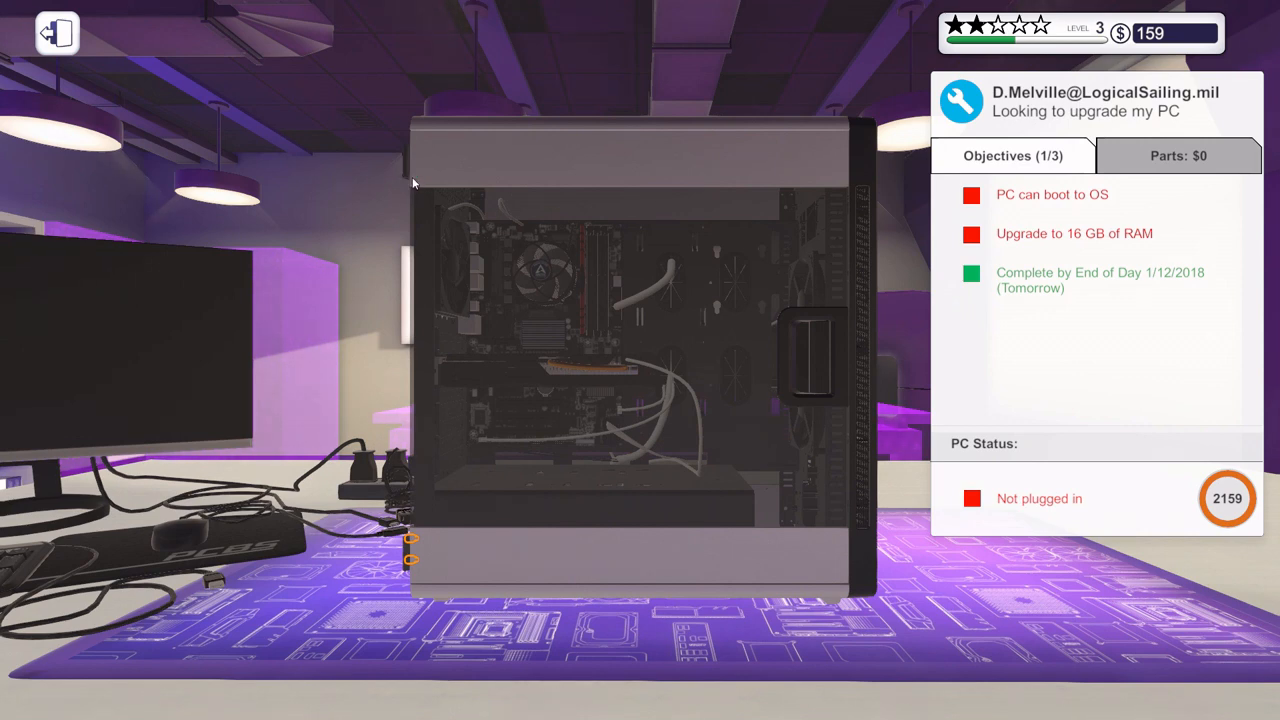
pyautogui.moveTo(416, 548)
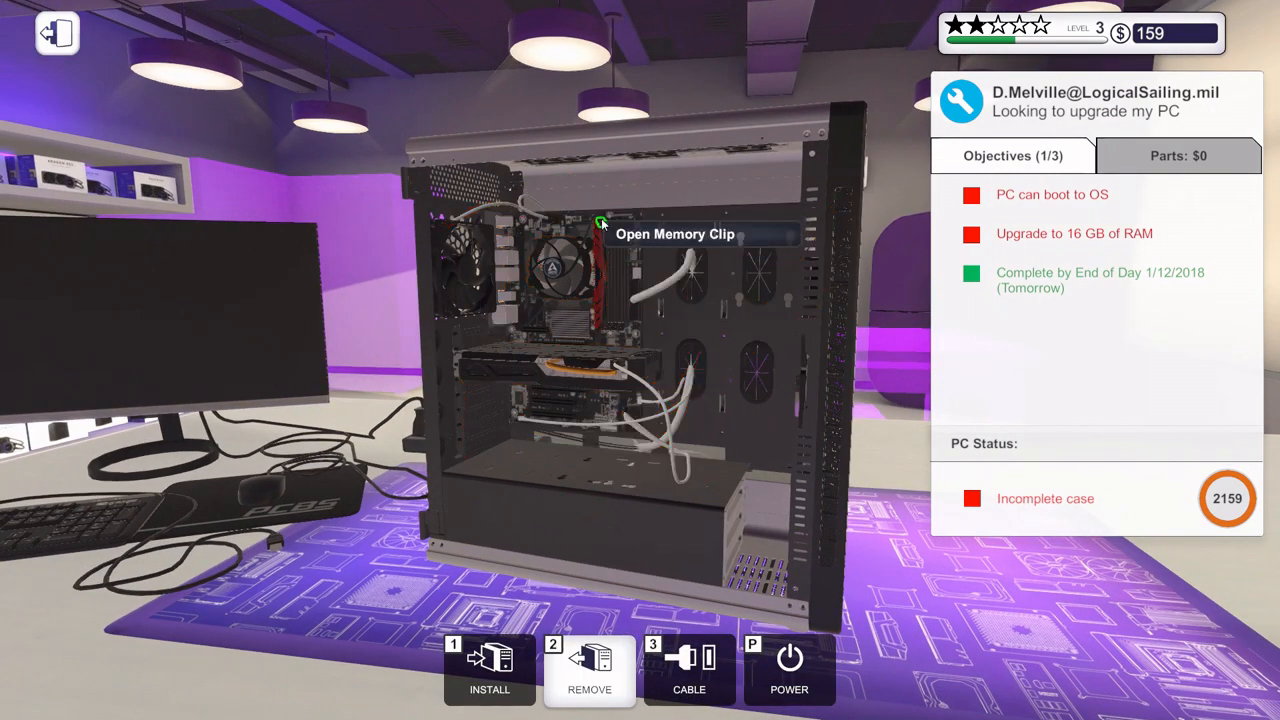
pyautogui.moveTo(610, 344)
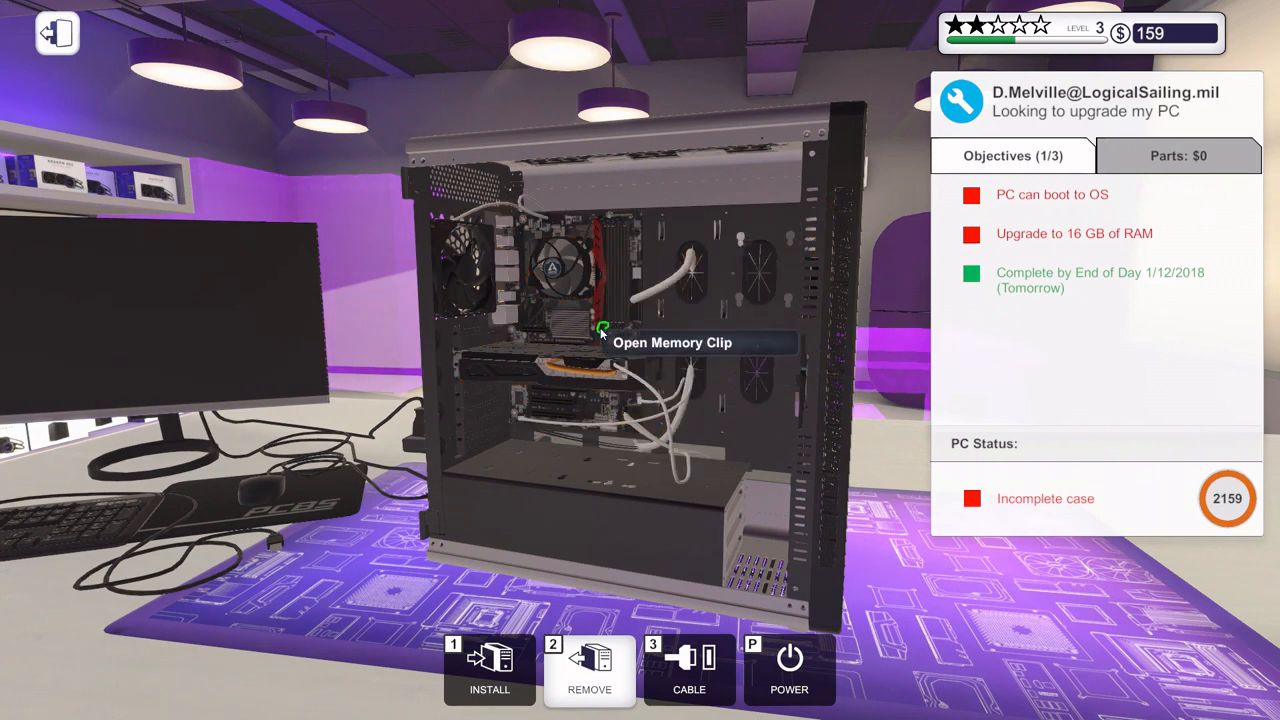
pyautogui.moveTo(444, 350)
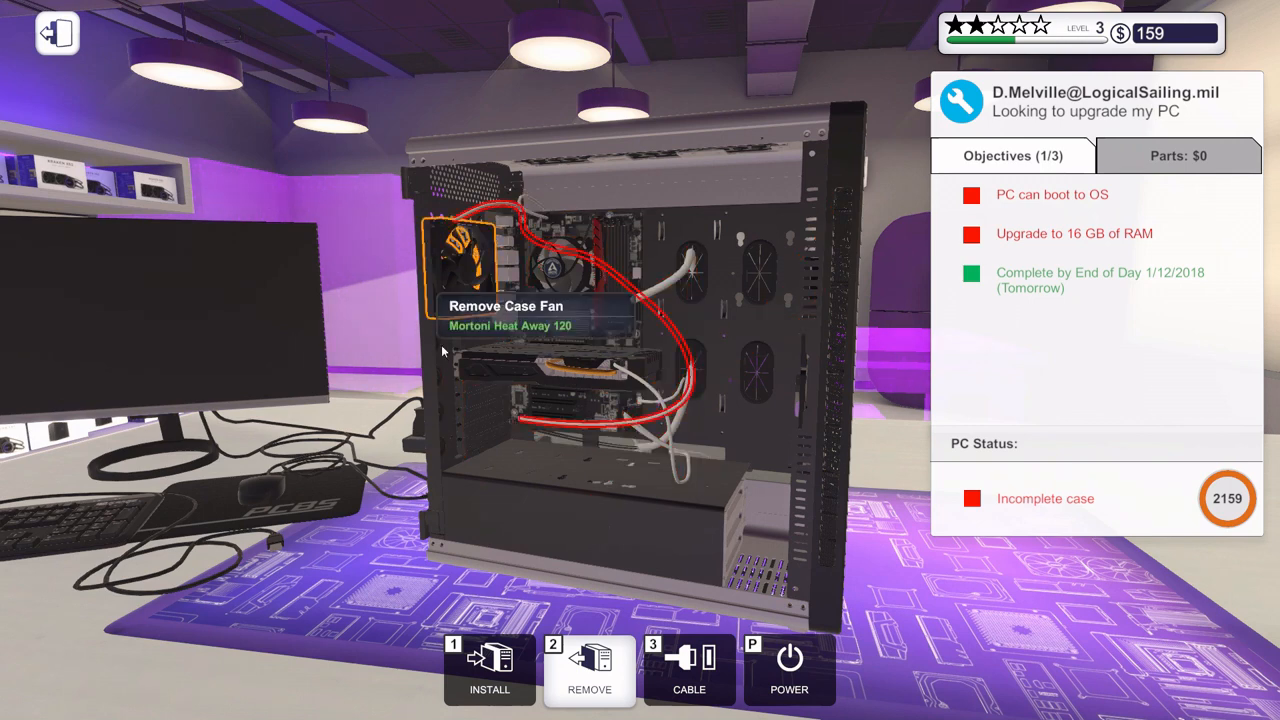
pyautogui.moveTo(600, 290)
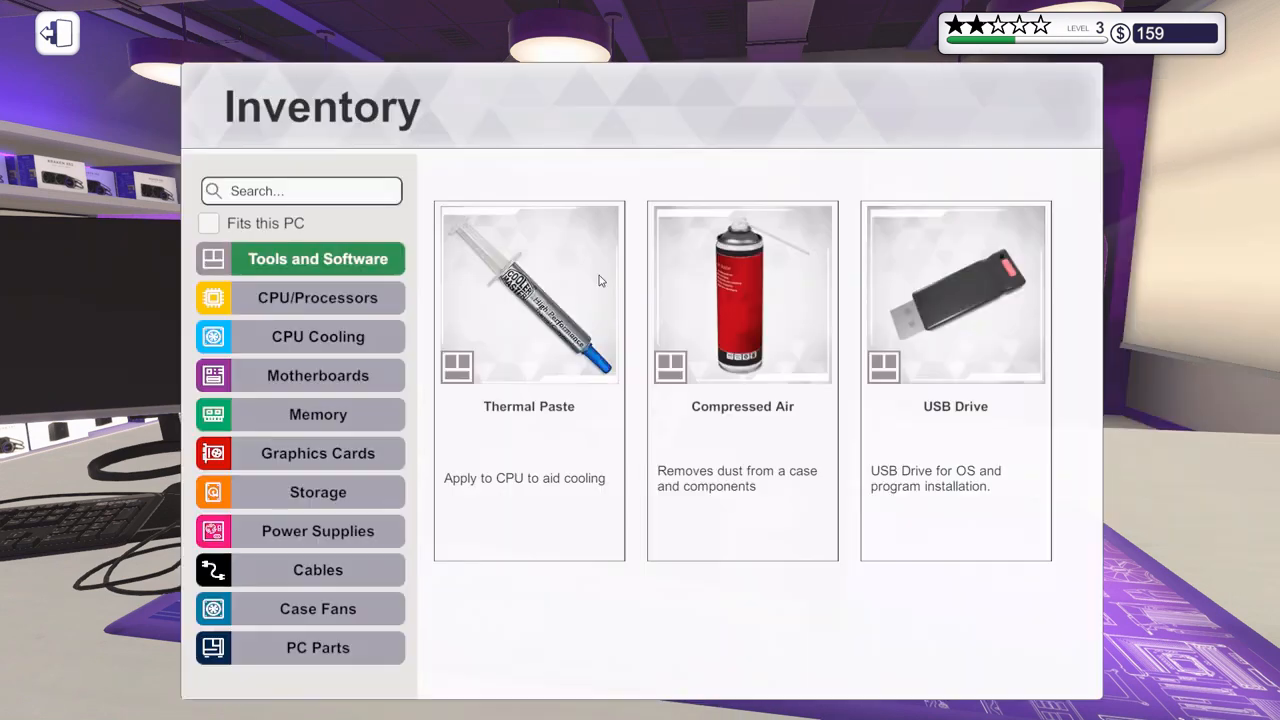
# - Install the Team Group 16 GB memory kit and refit the side panel to close the case
pyautogui.click(318, 414)
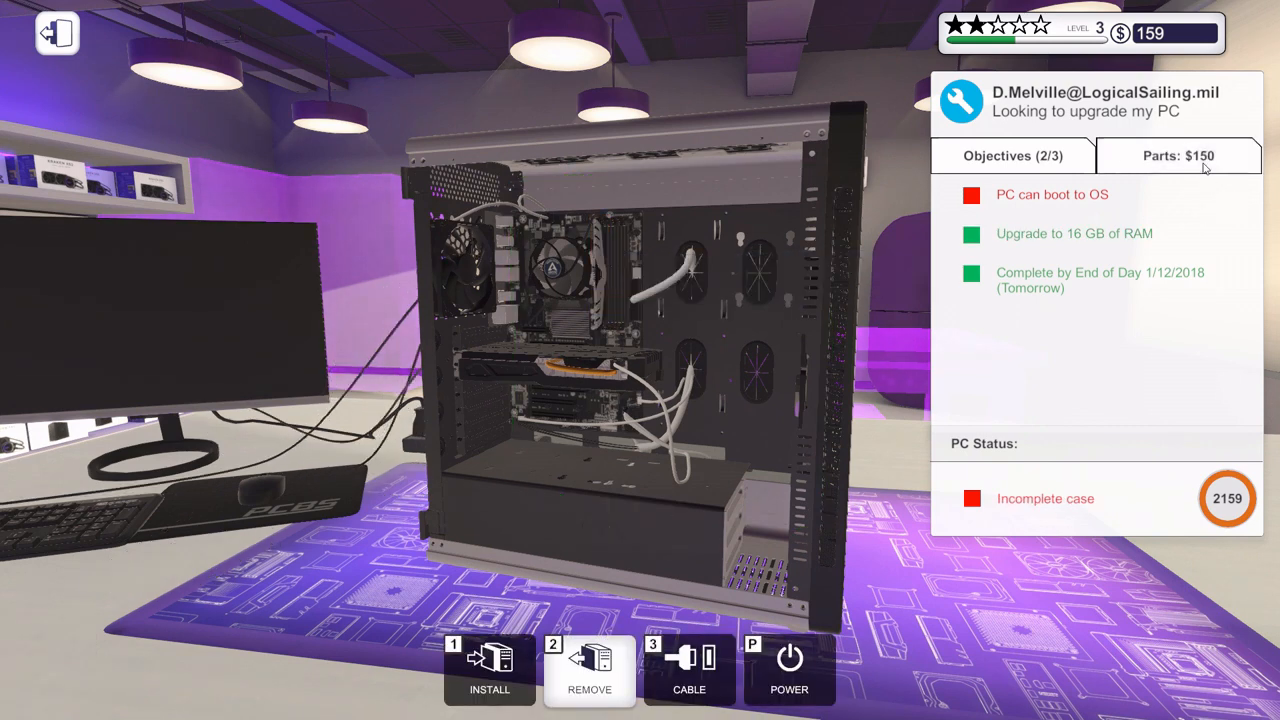
pyautogui.click(1178, 156)
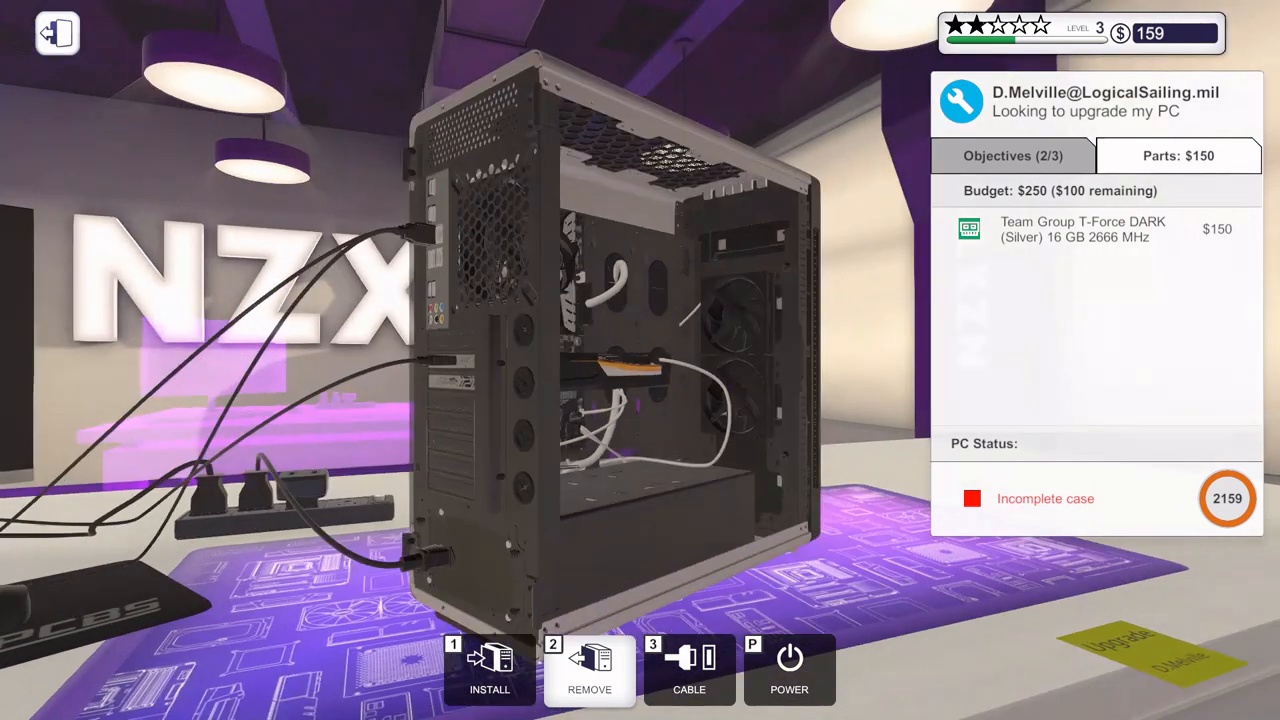
pyautogui.click(488, 670)
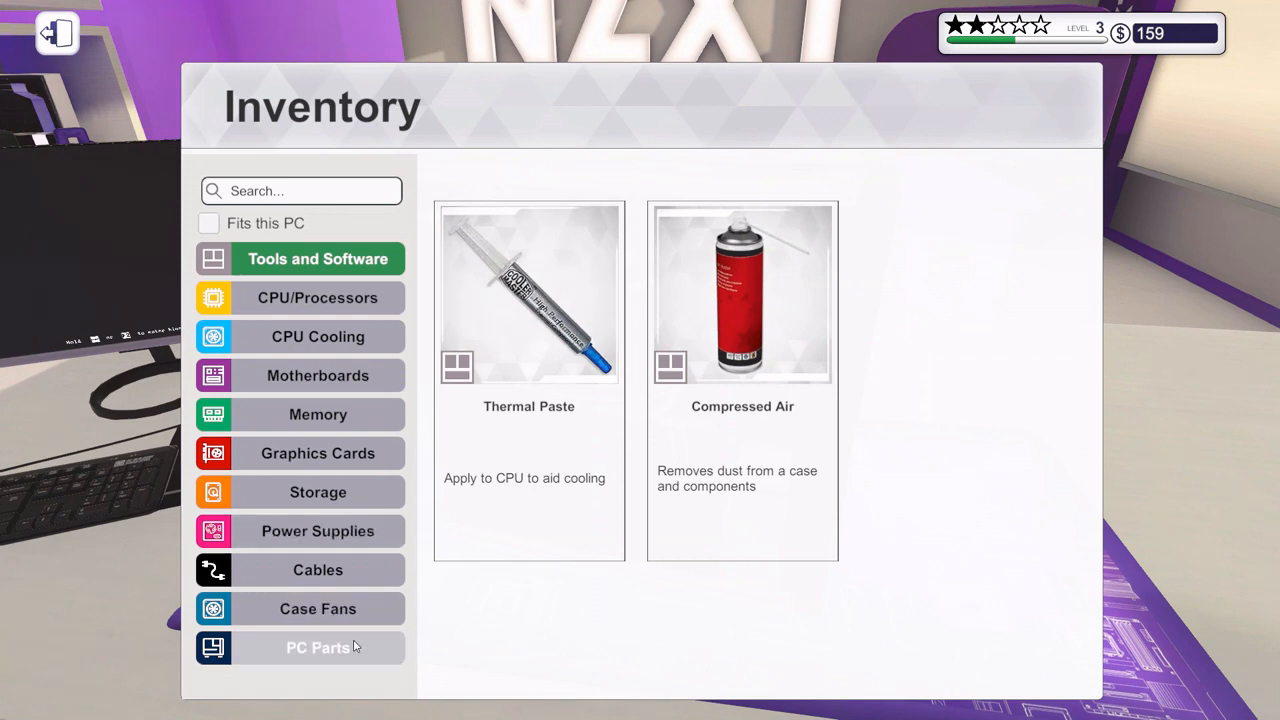
pyautogui.click(316, 648)
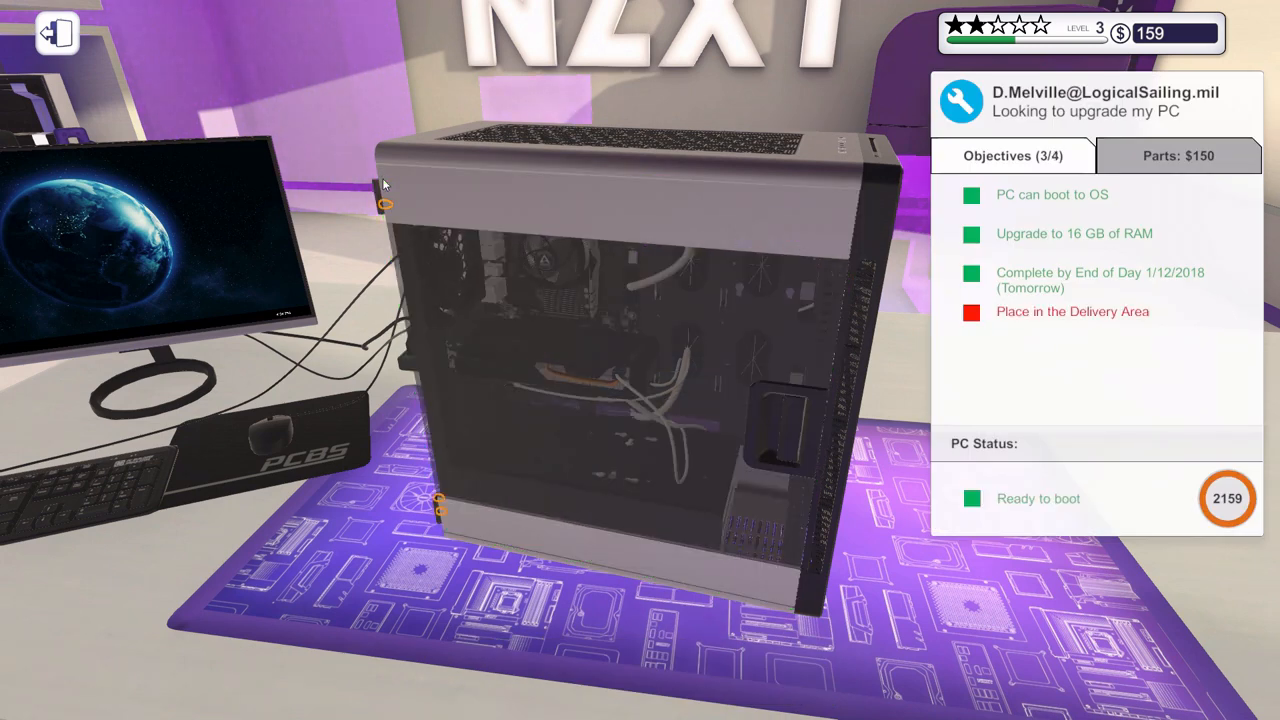
pyautogui.moveTo(432, 516)
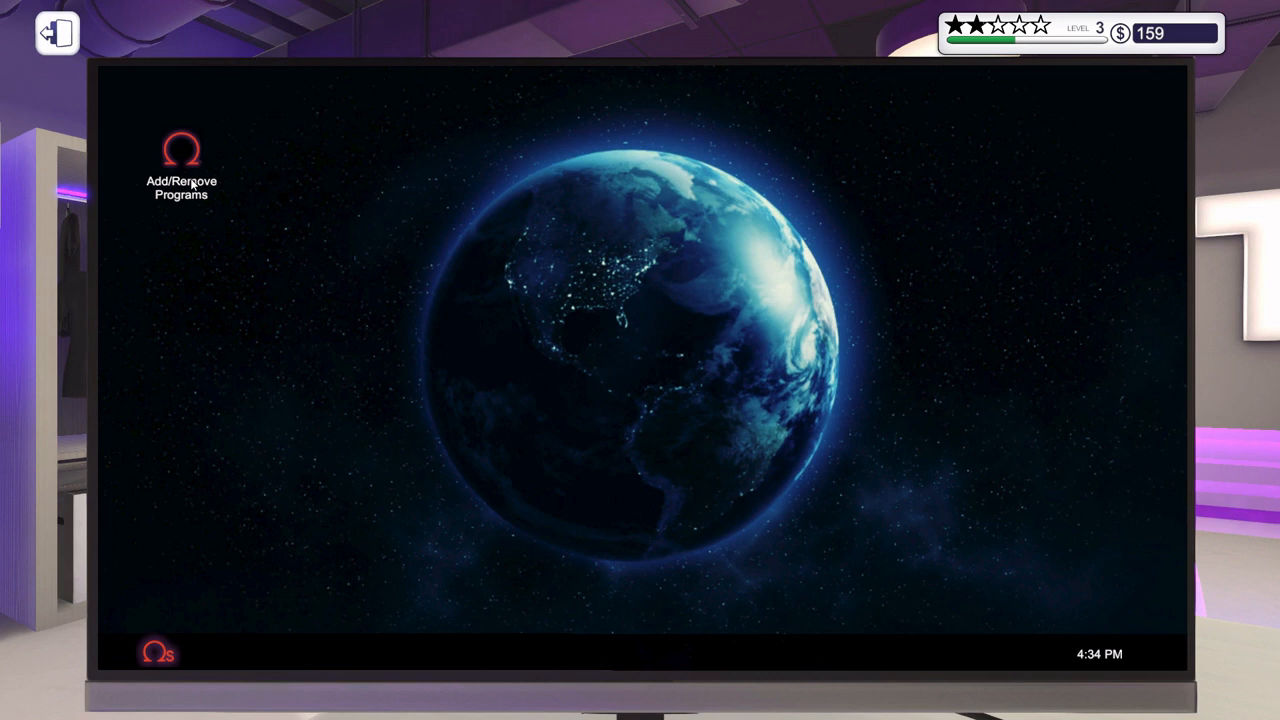
pyautogui.moveTo(196, 164)
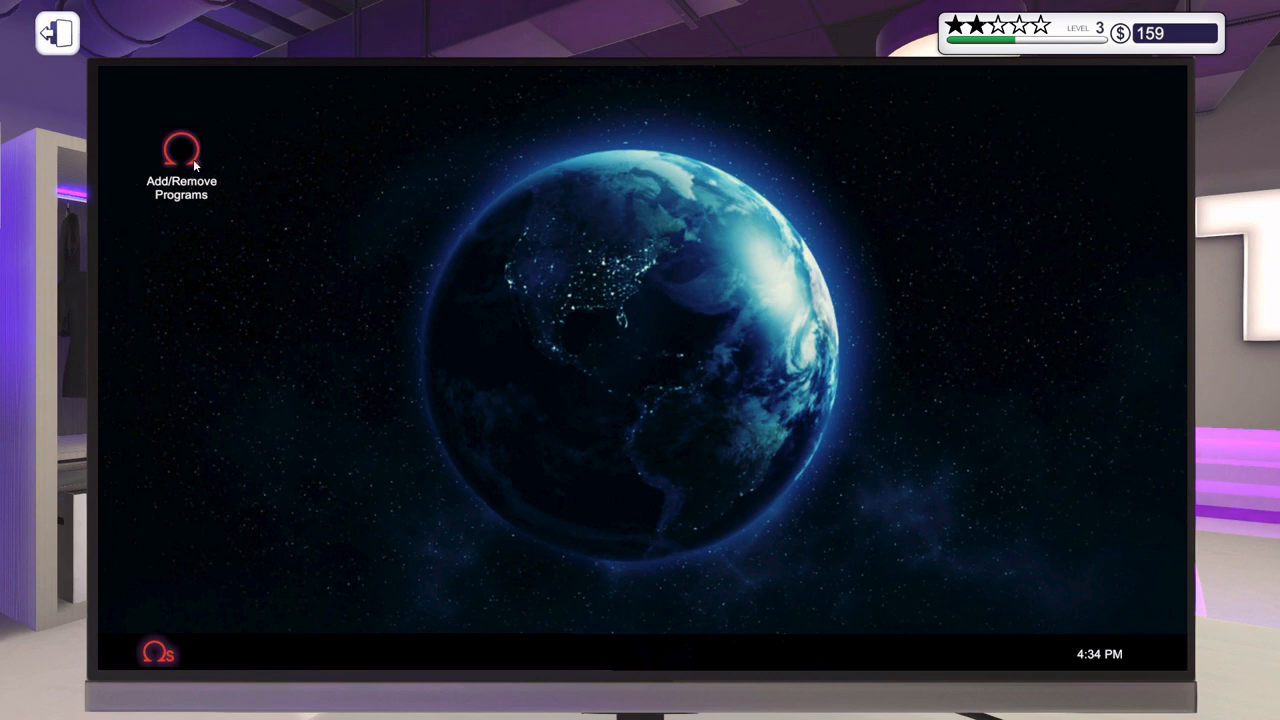
pyautogui.doubleClick(180, 150)
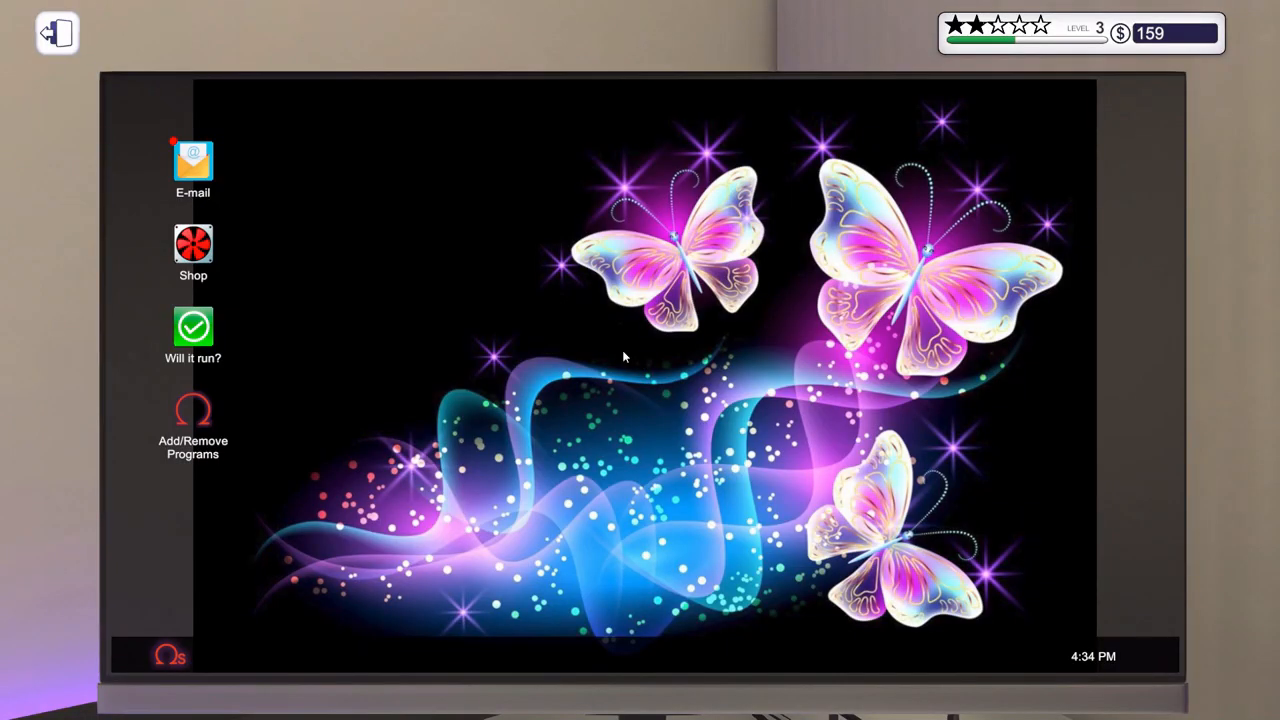
pyautogui.moveTo(344, 312)
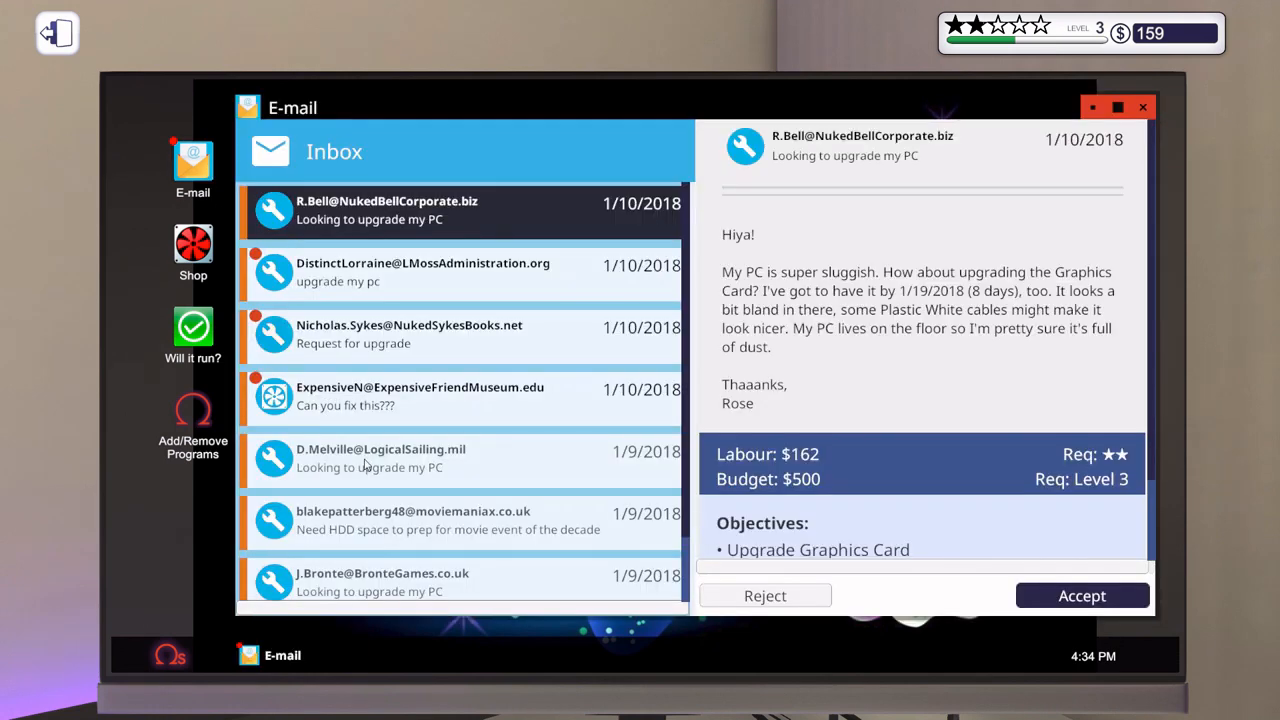
pyautogui.scroll(-3)
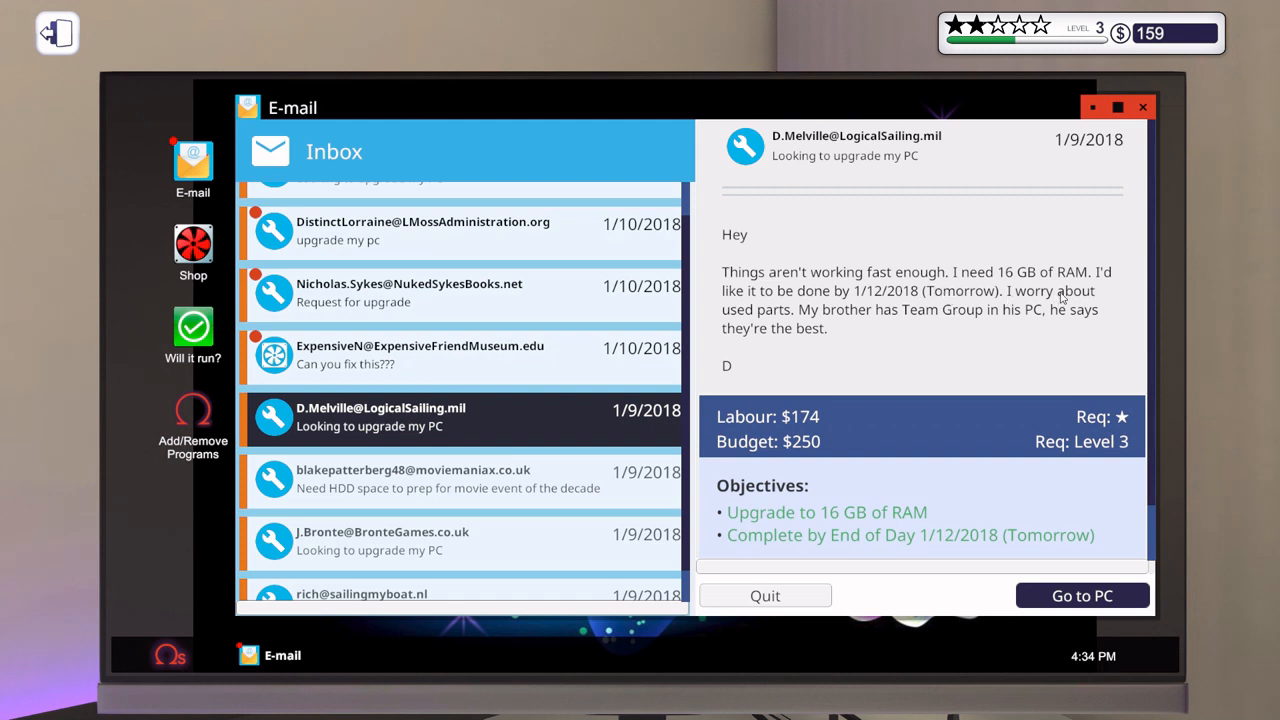
pyautogui.moveTo(884, 322)
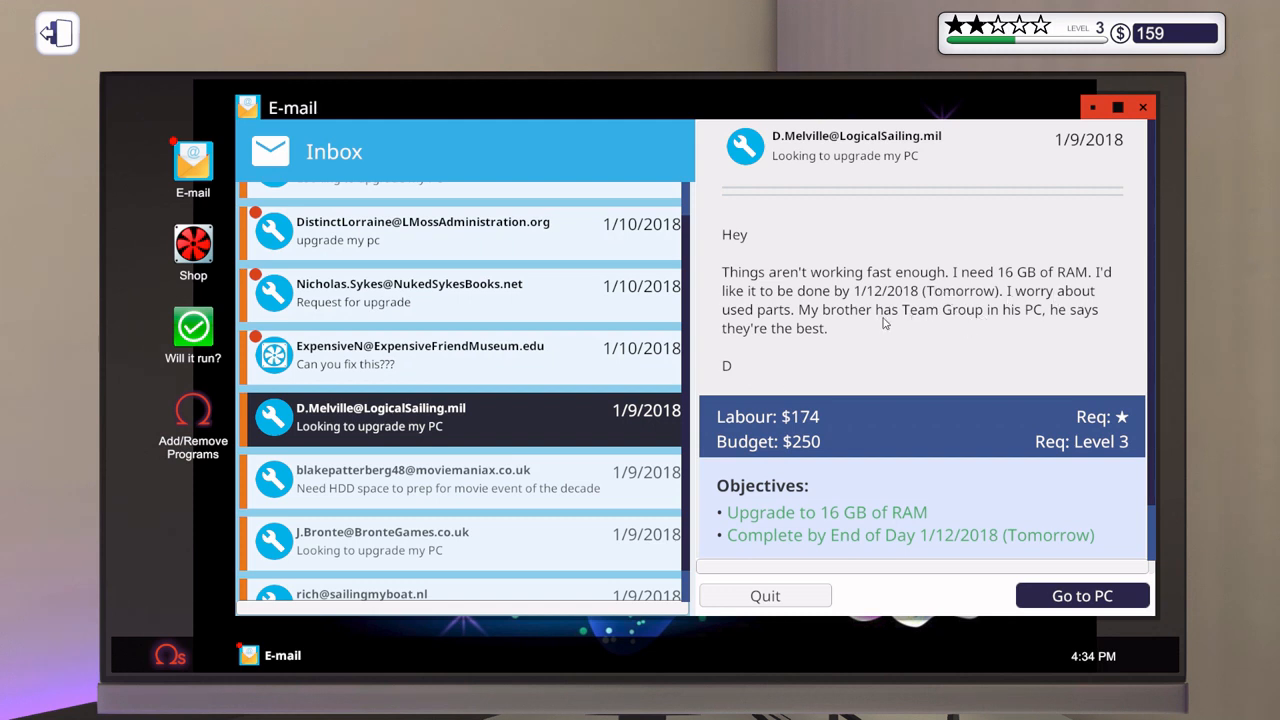
pyautogui.scroll(-3)
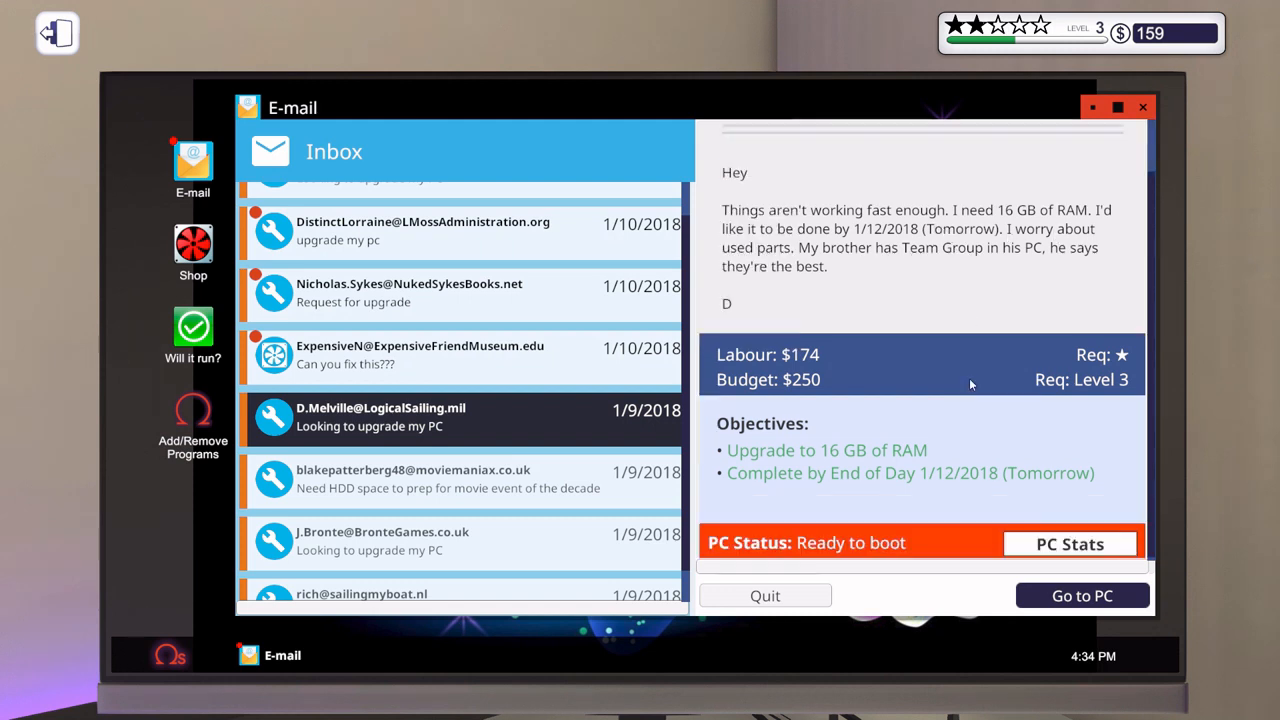
pyautogui.click(1080, 596)
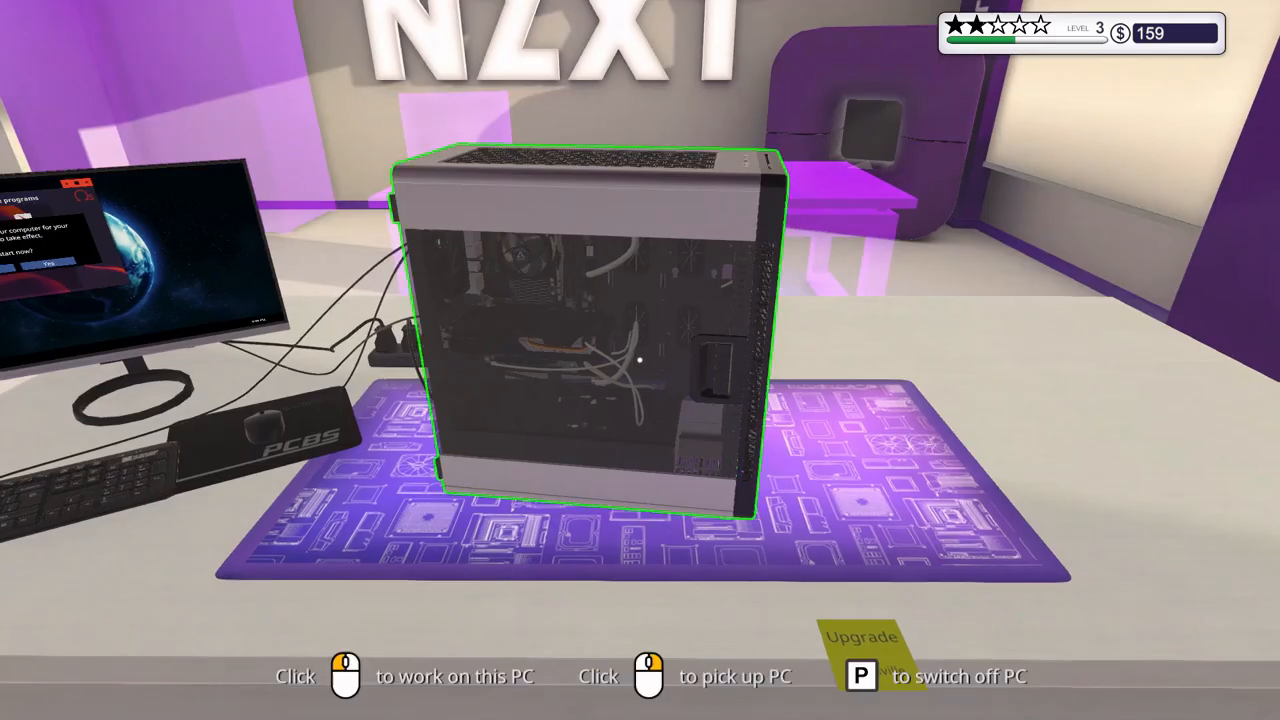
# - Restart the customer's PC so the virus scanner installs, then launch it and start a scan
pyautogui.click(580, 340)
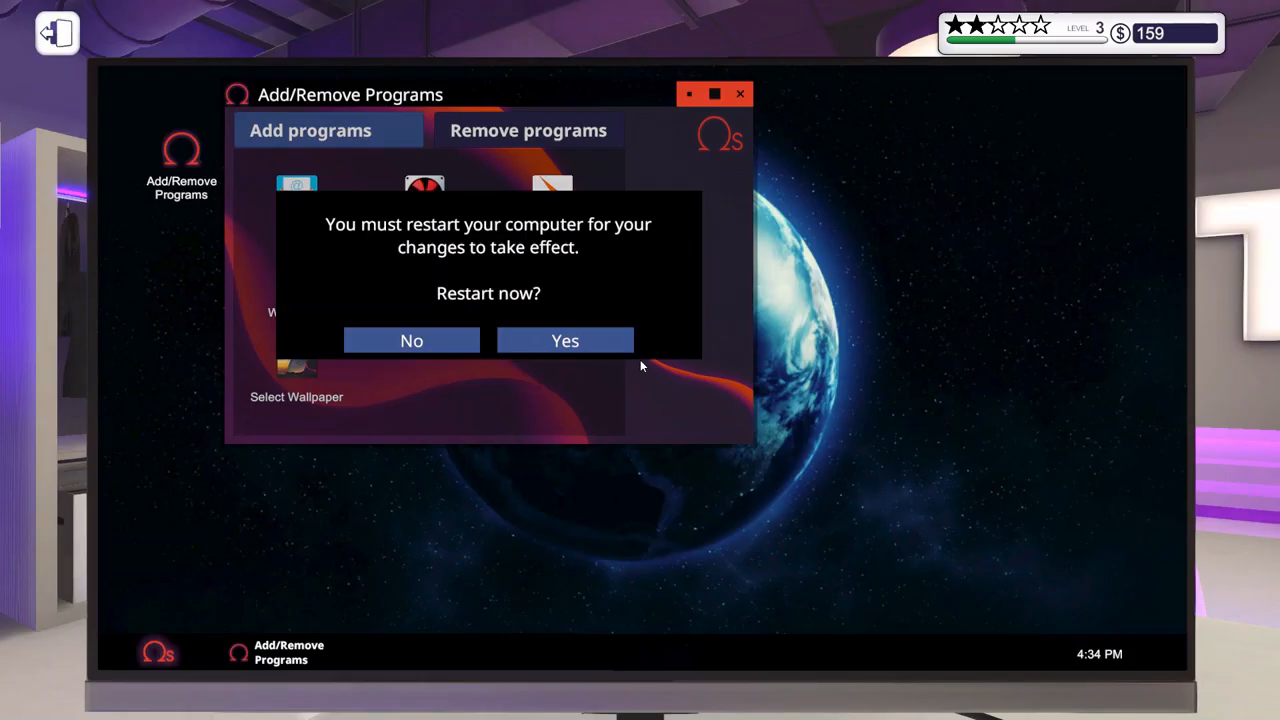
pyautogui.click(564, 340)
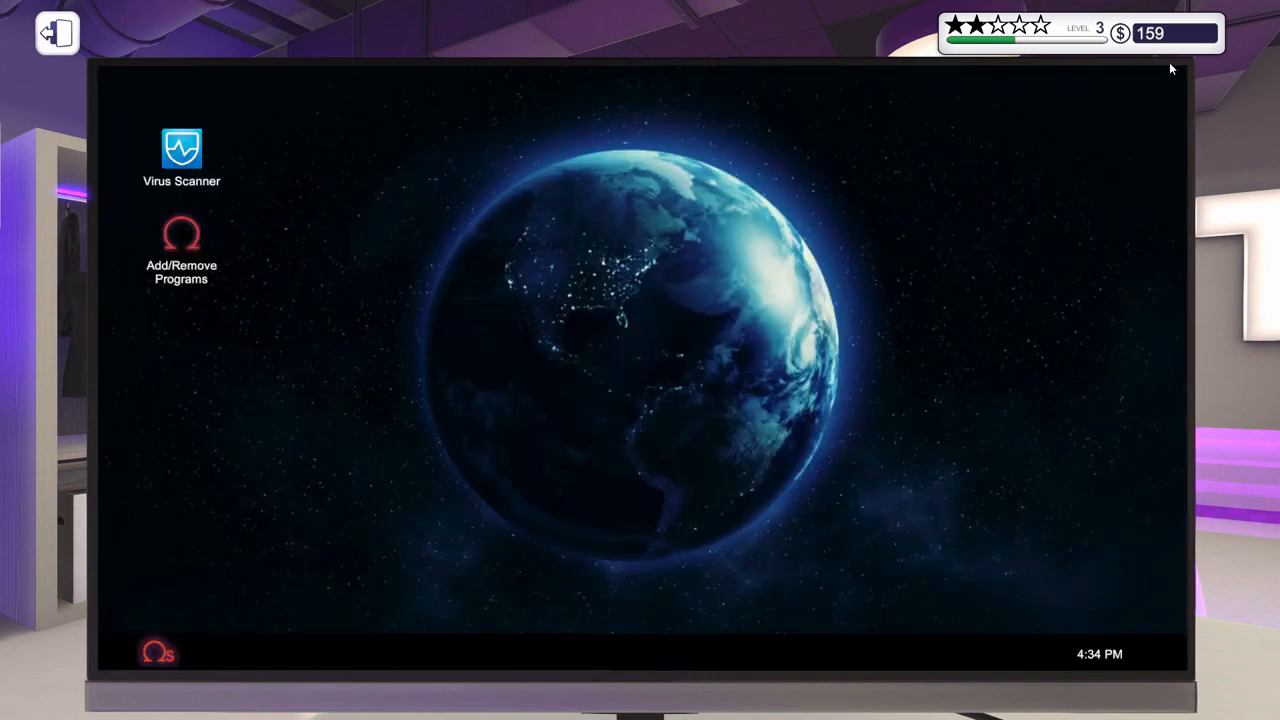
pyautogui.moveTo(240, 224)
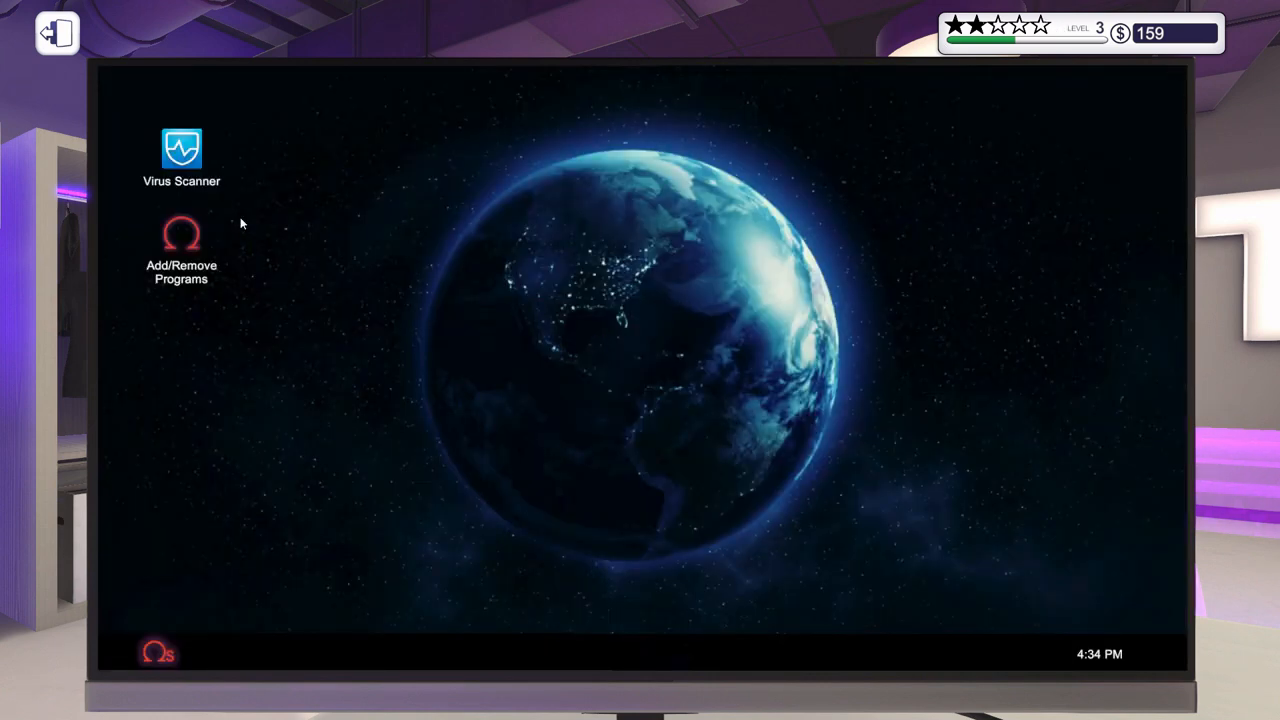
pyautogui.doubleClick(182, 150)
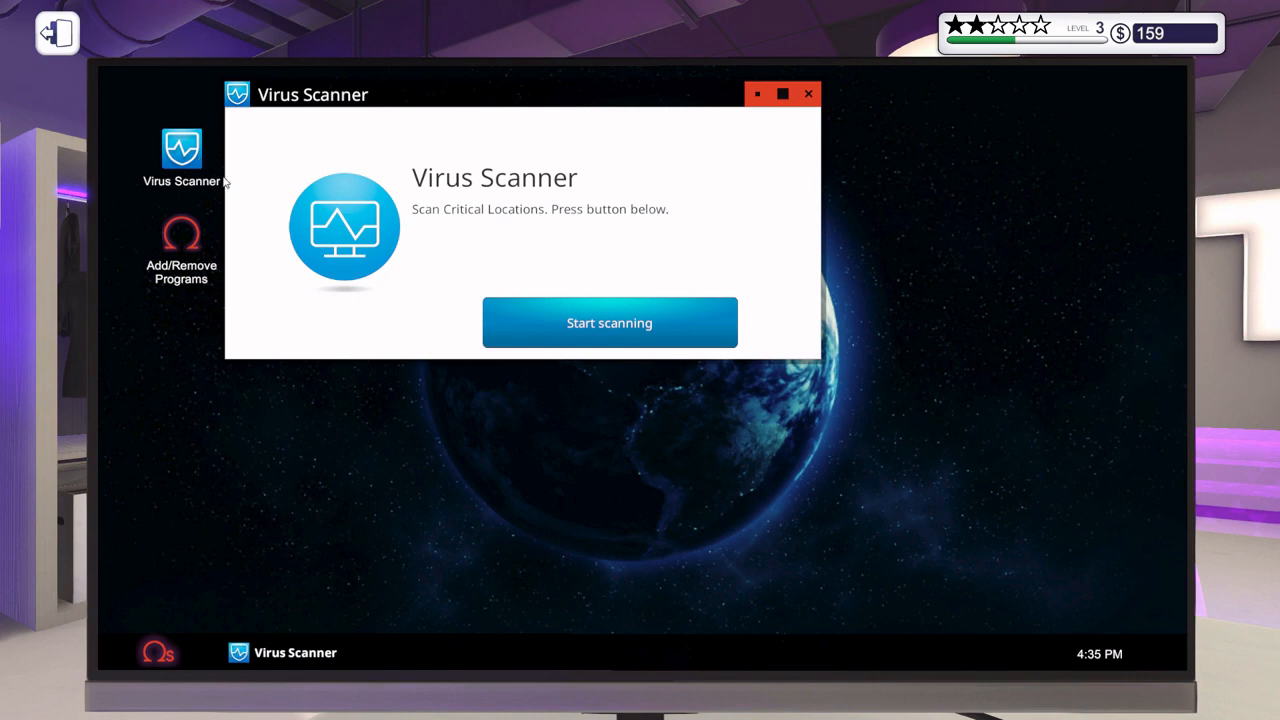
pyautogui.click(608, 322)
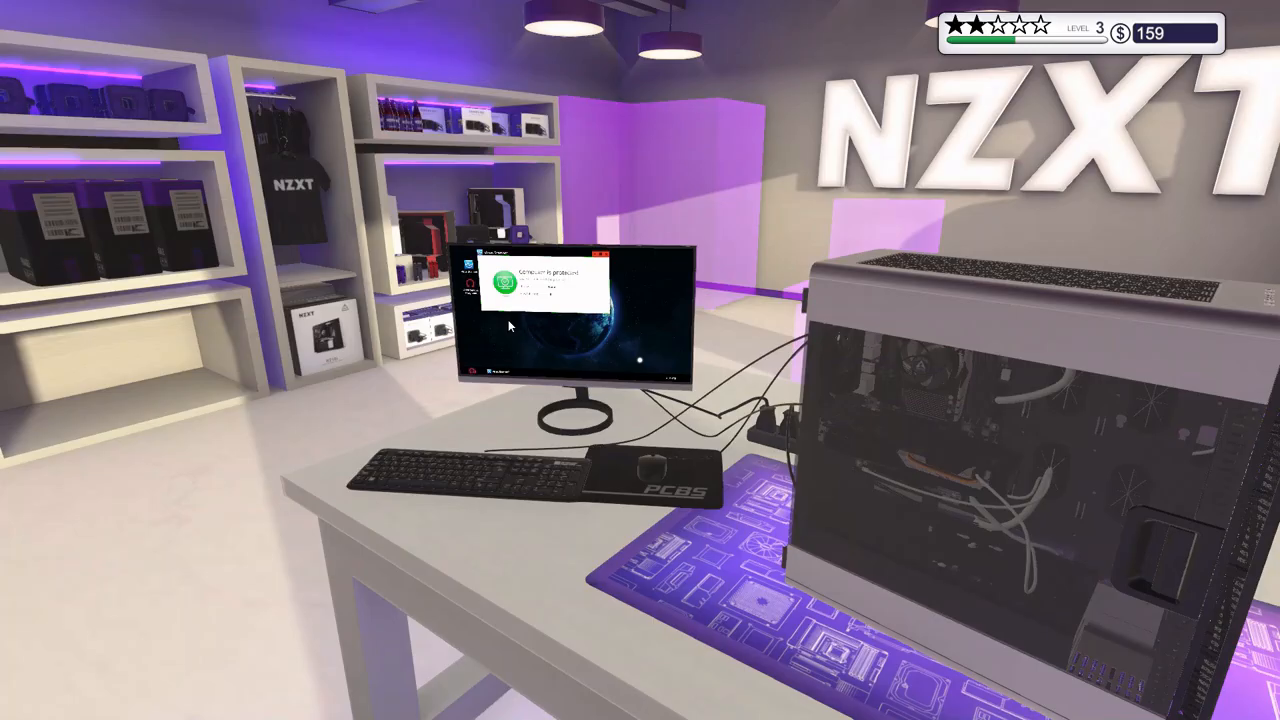
pyautogui.moveTo(570, 320)
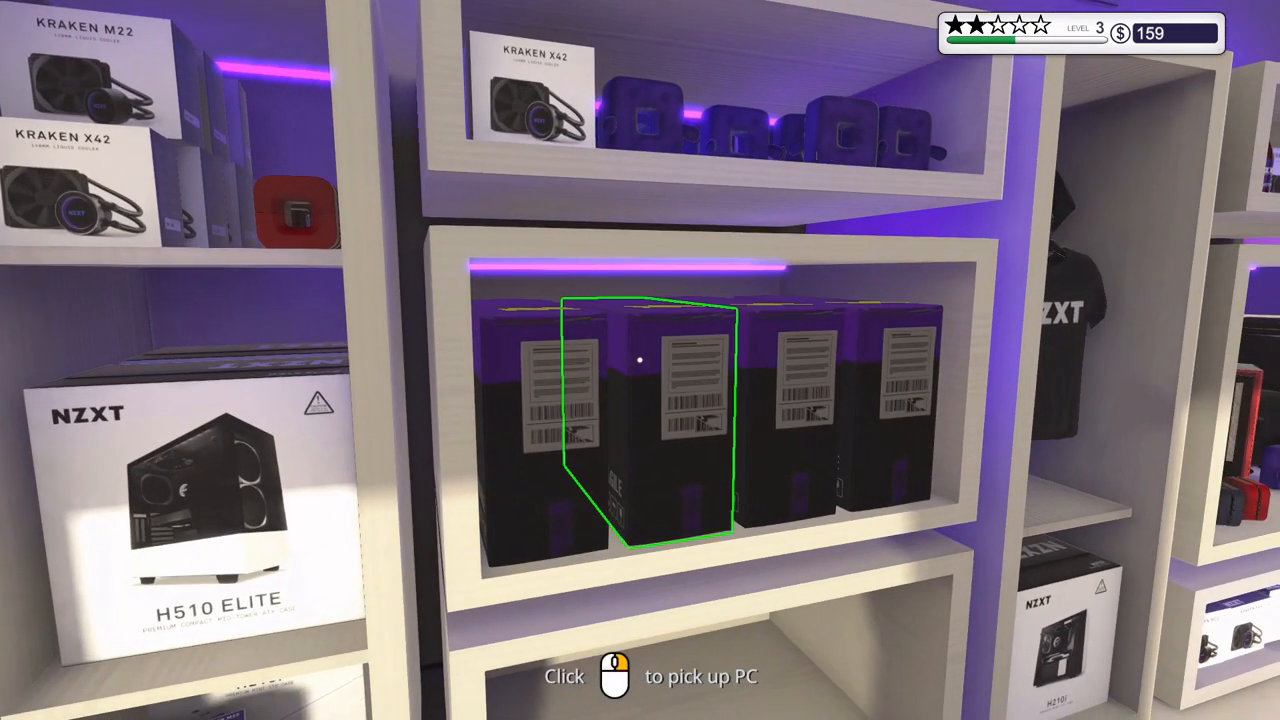
# - Carry the finished RAM-upgrade PC to an empty delivery shelf slot
pyautogui.click(640, 360)
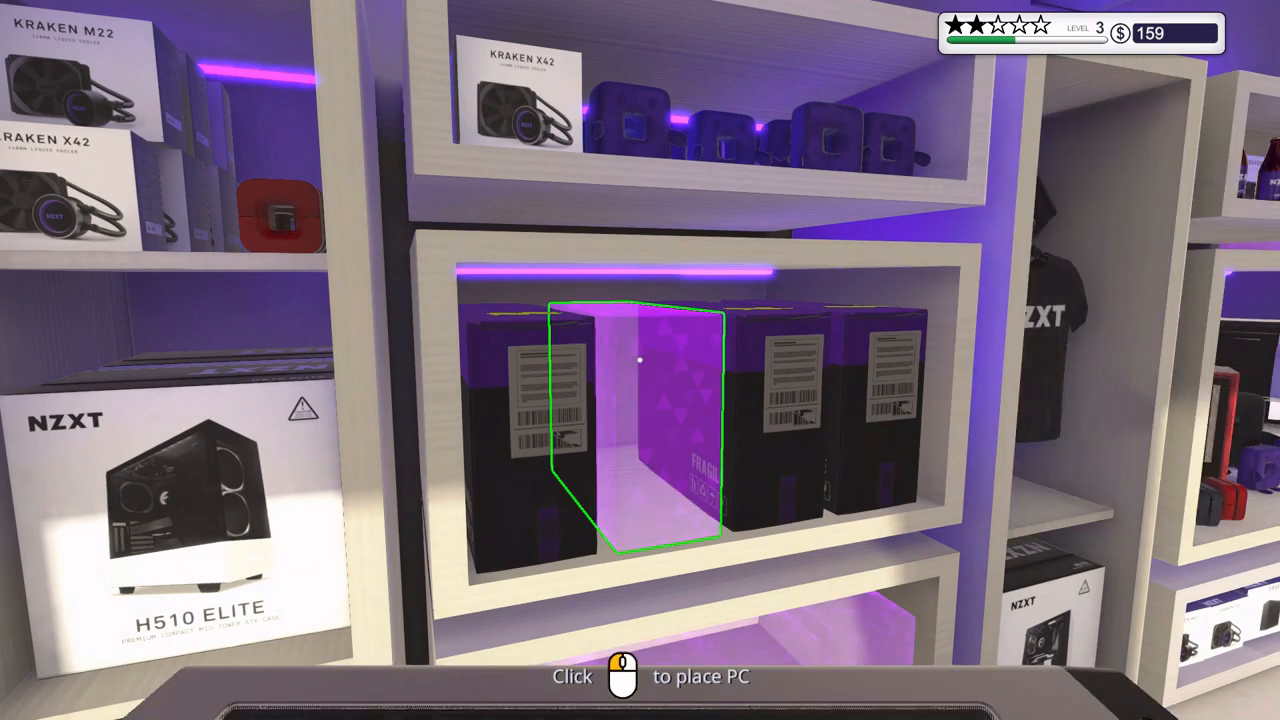
pyautogui.click(640, 360)
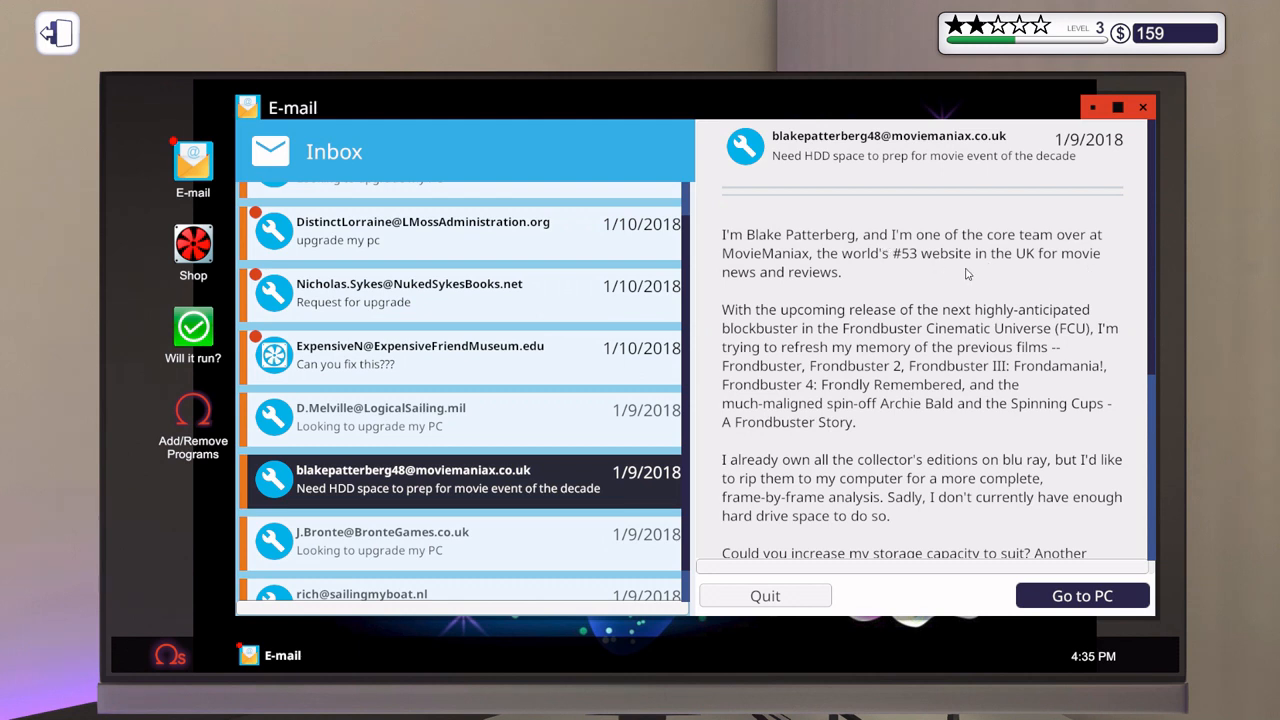
pyautogui.moveTo(924, 442)
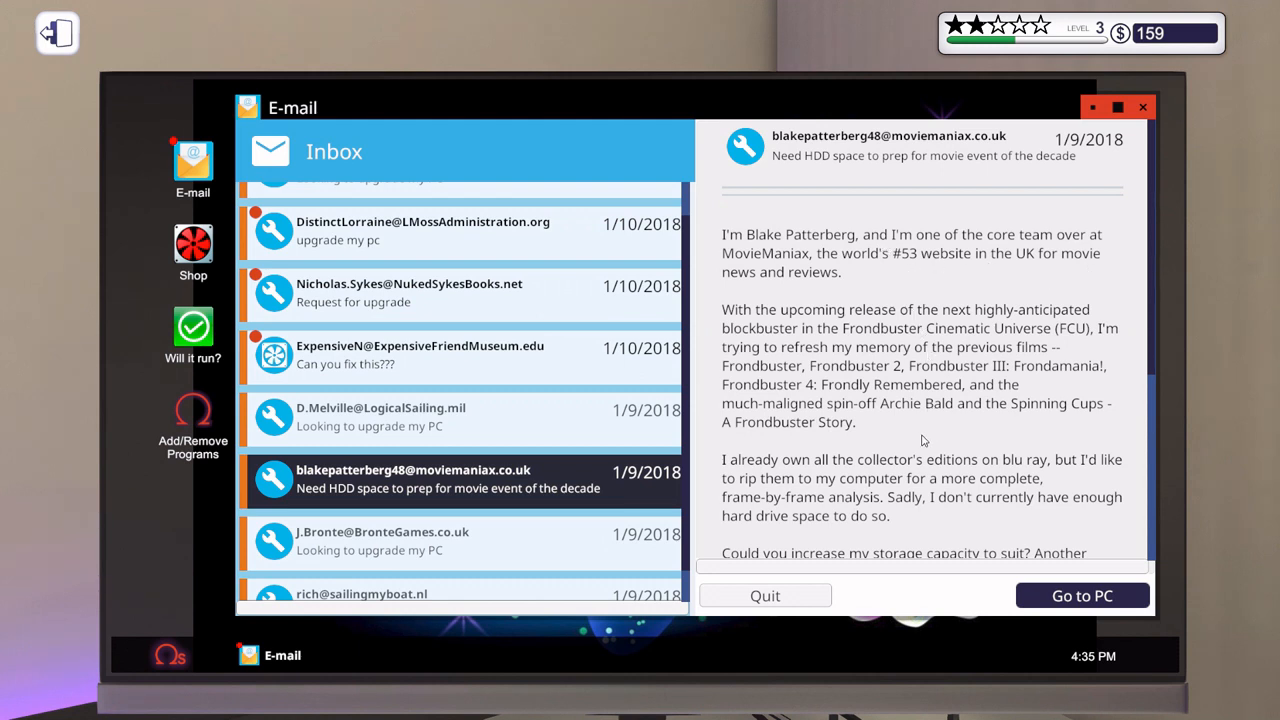
# - Read the HDD storage request email, go to that customer's PC and bring up the parts inventory
pyautogui.scroll(-3)
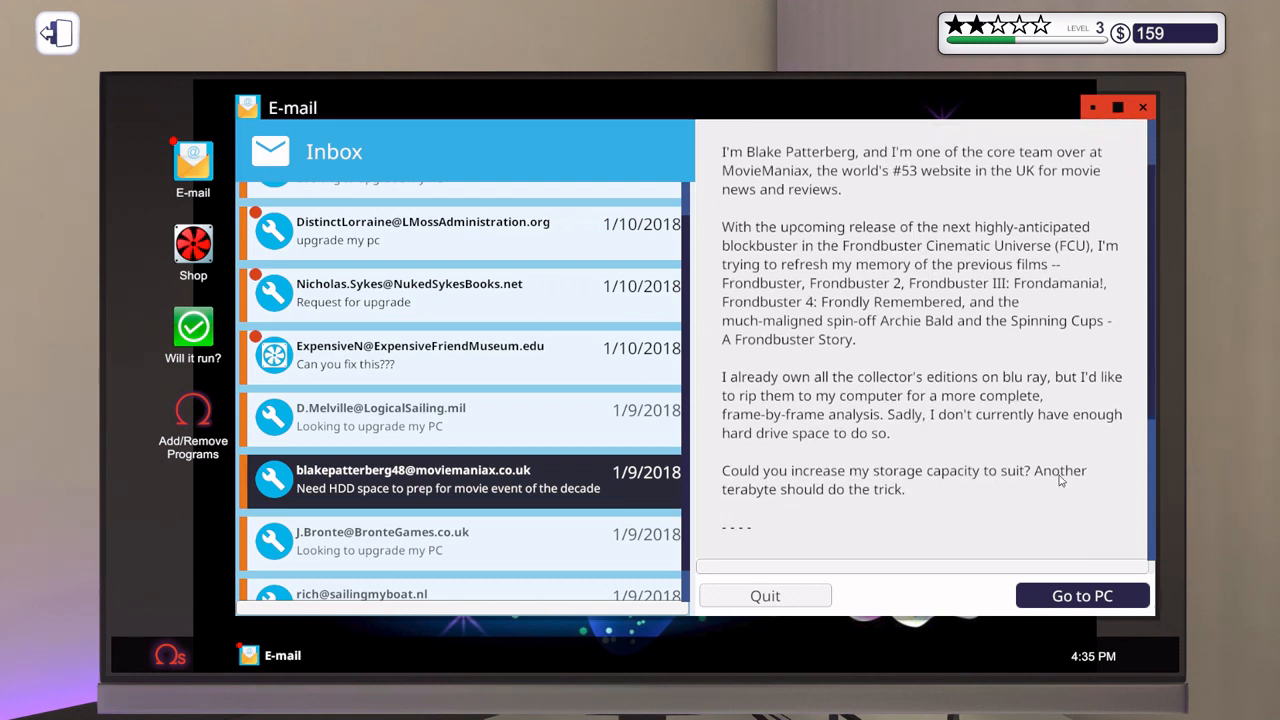
pyautogui.moveTo(1068, 626)
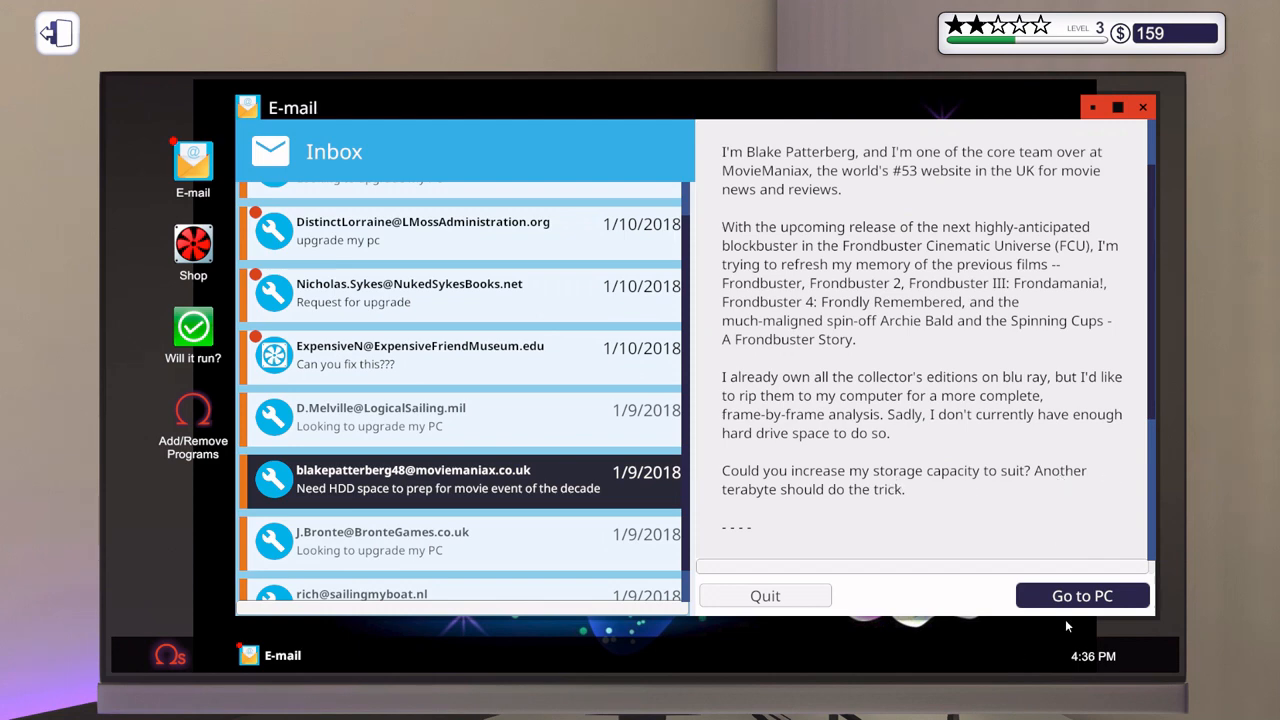
pyautogui.click(1080, 596)
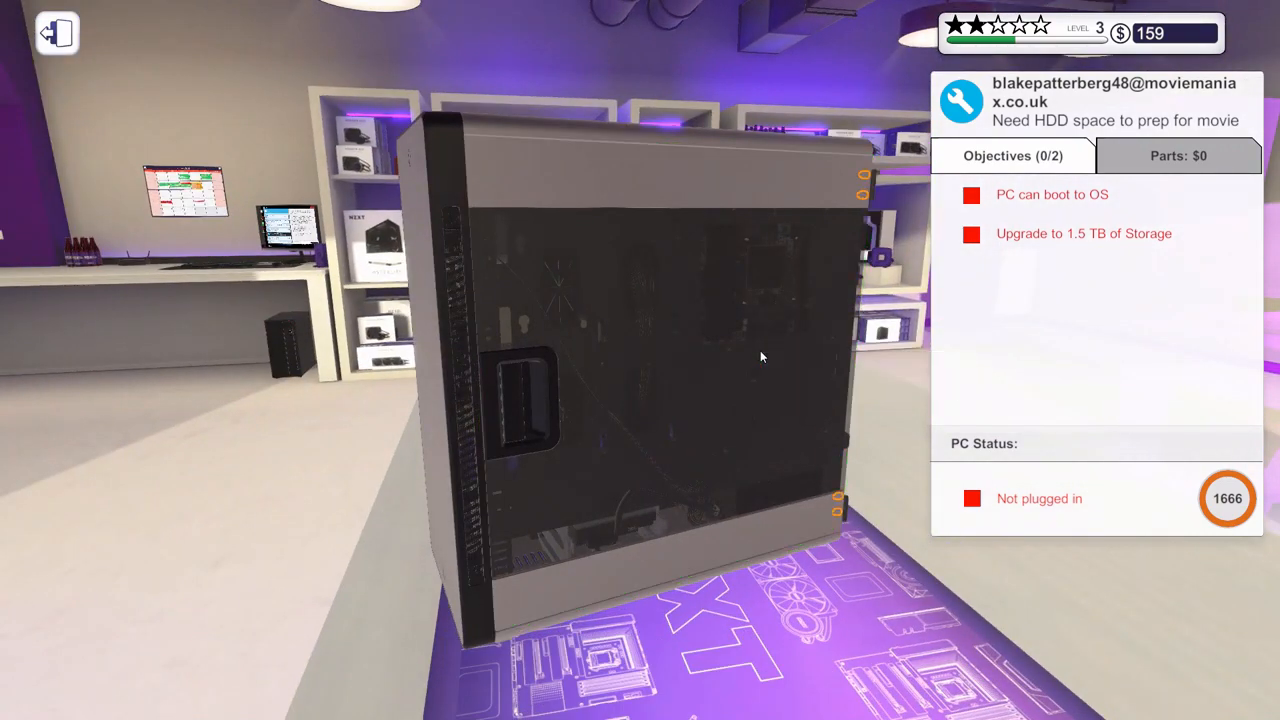
pyautogui.moveTo(864, 180)
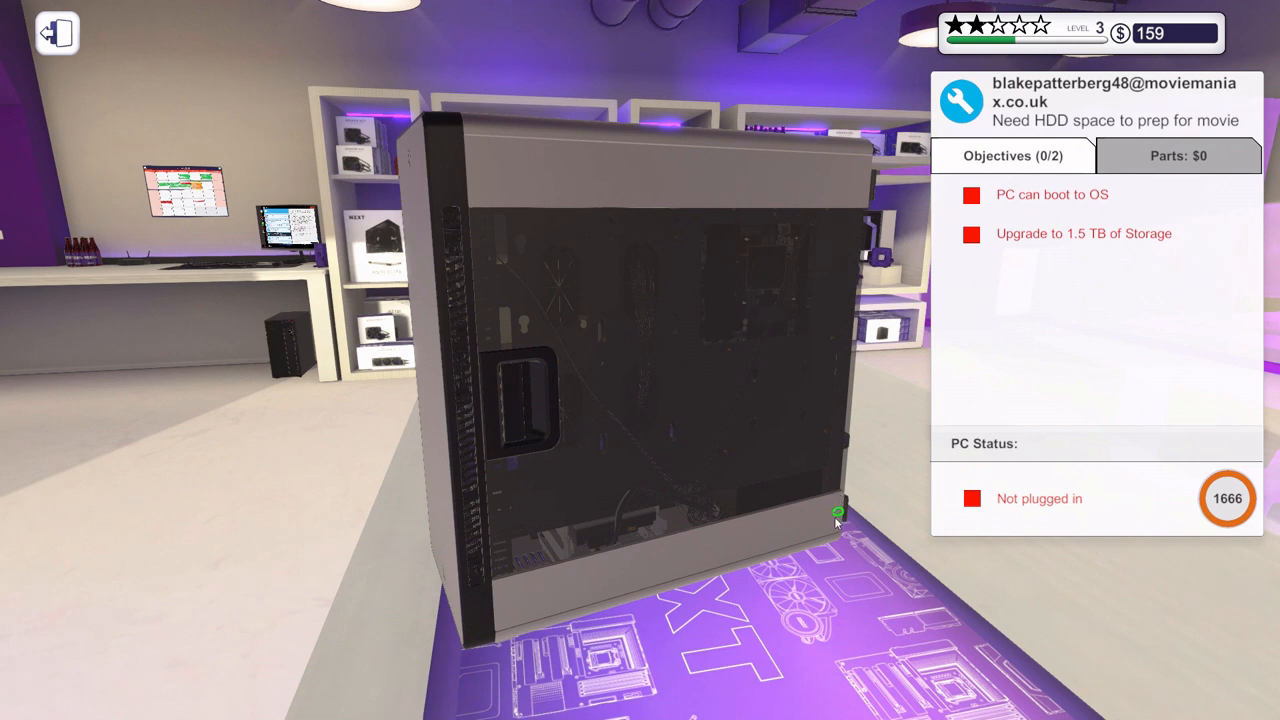
pyautogui.click(838, 516)
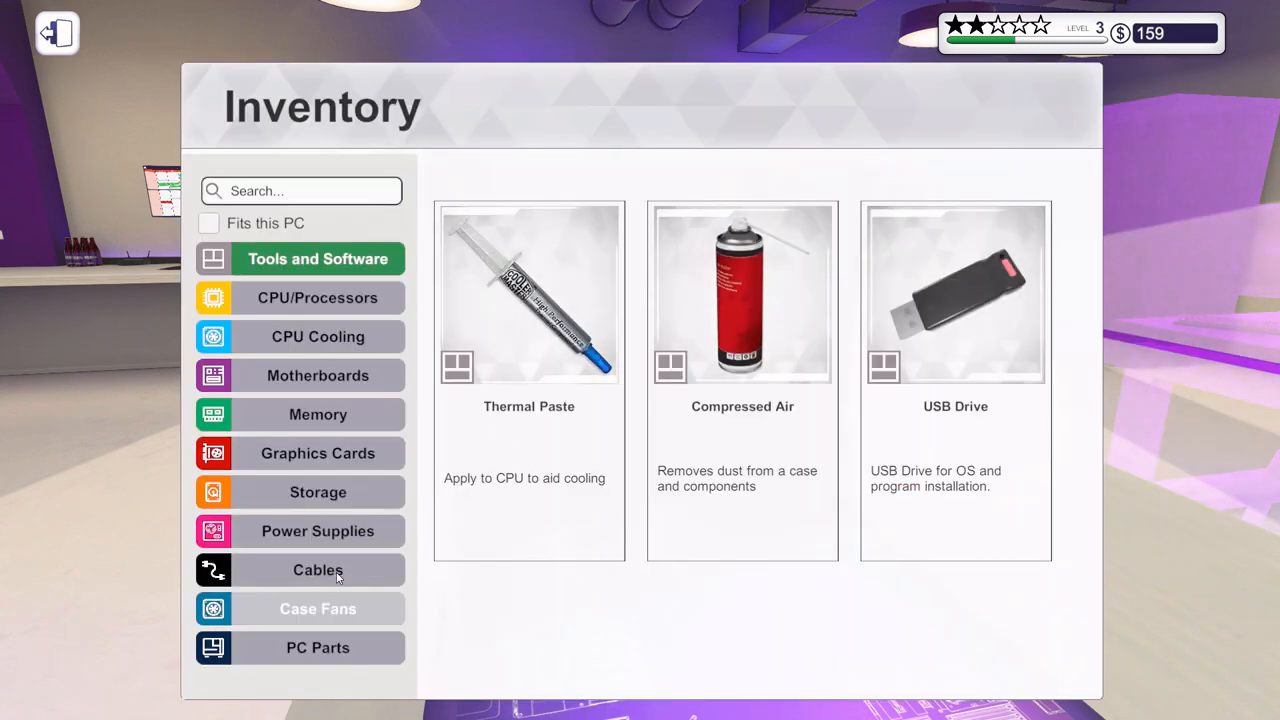
# - Fit the Seagate BarraCuda 3TB drive into the bay, connect its power cable and power on
pyautogui.click(318, 492)
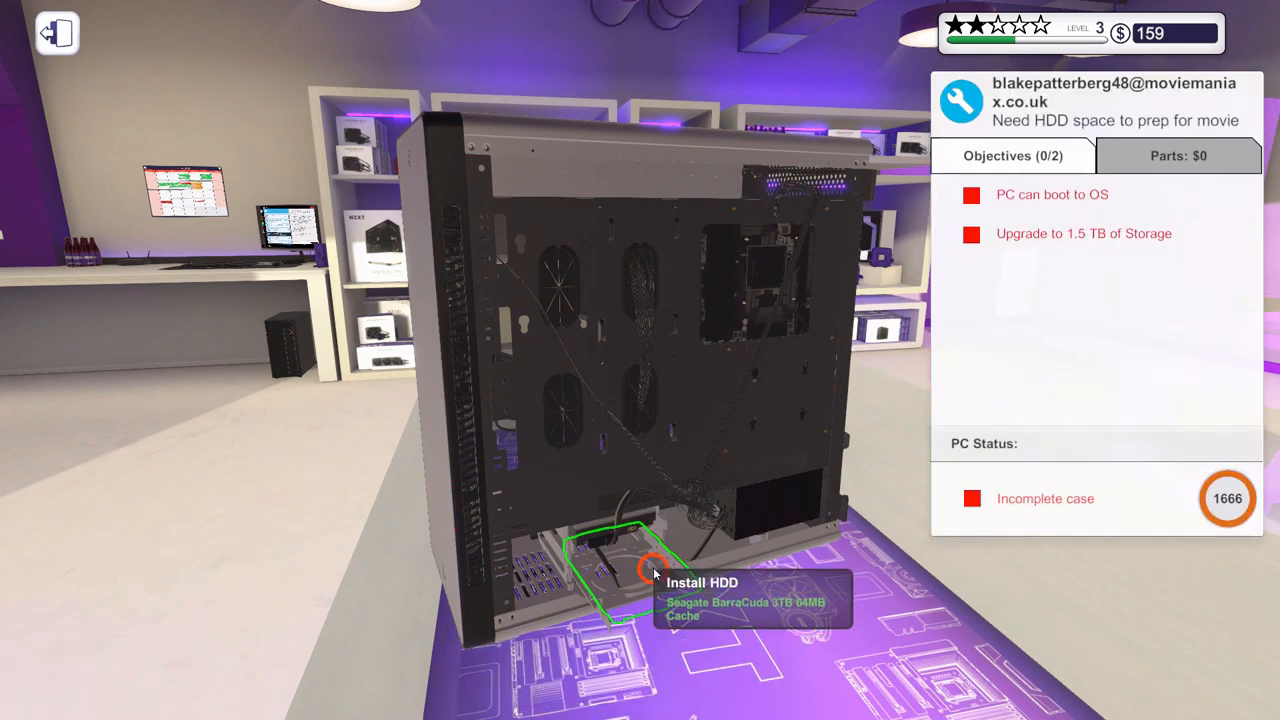
pyautogui.click(656, 582)
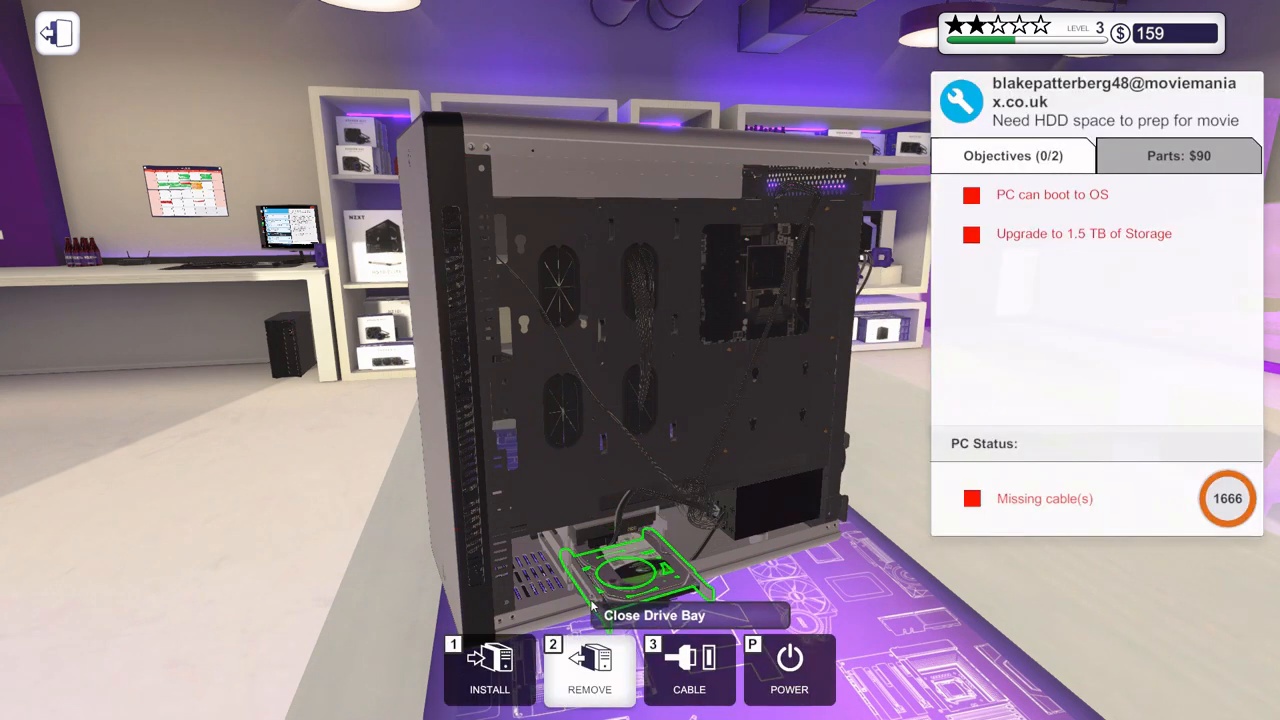
pyautogui.moveTo(590, 530)
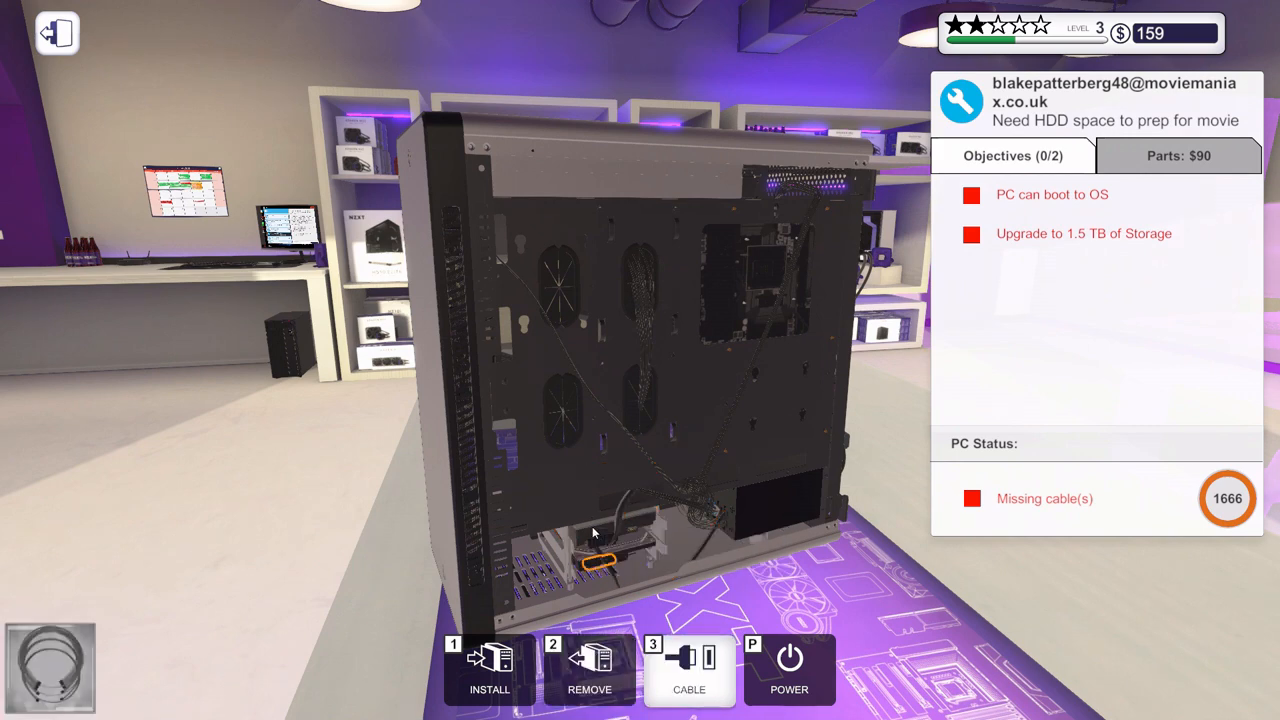
pyautogui.moveTo(608, 560)
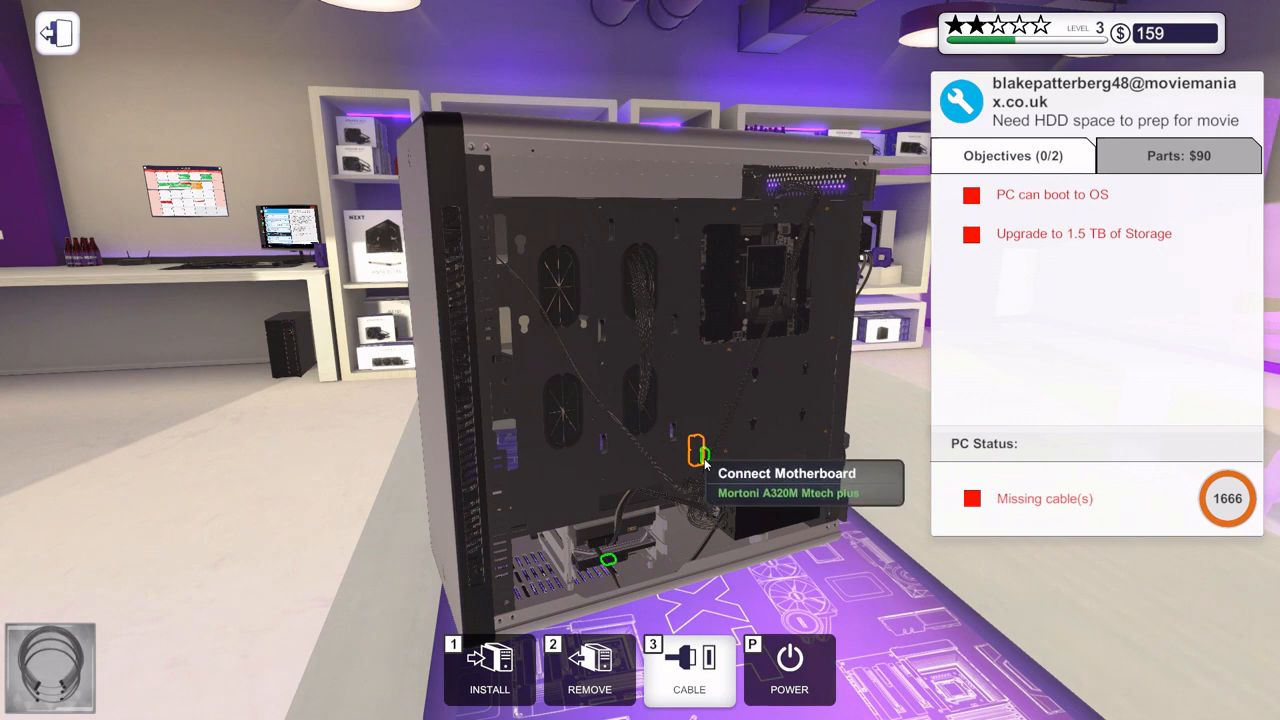
pyautogui.moveTo(590, 564)
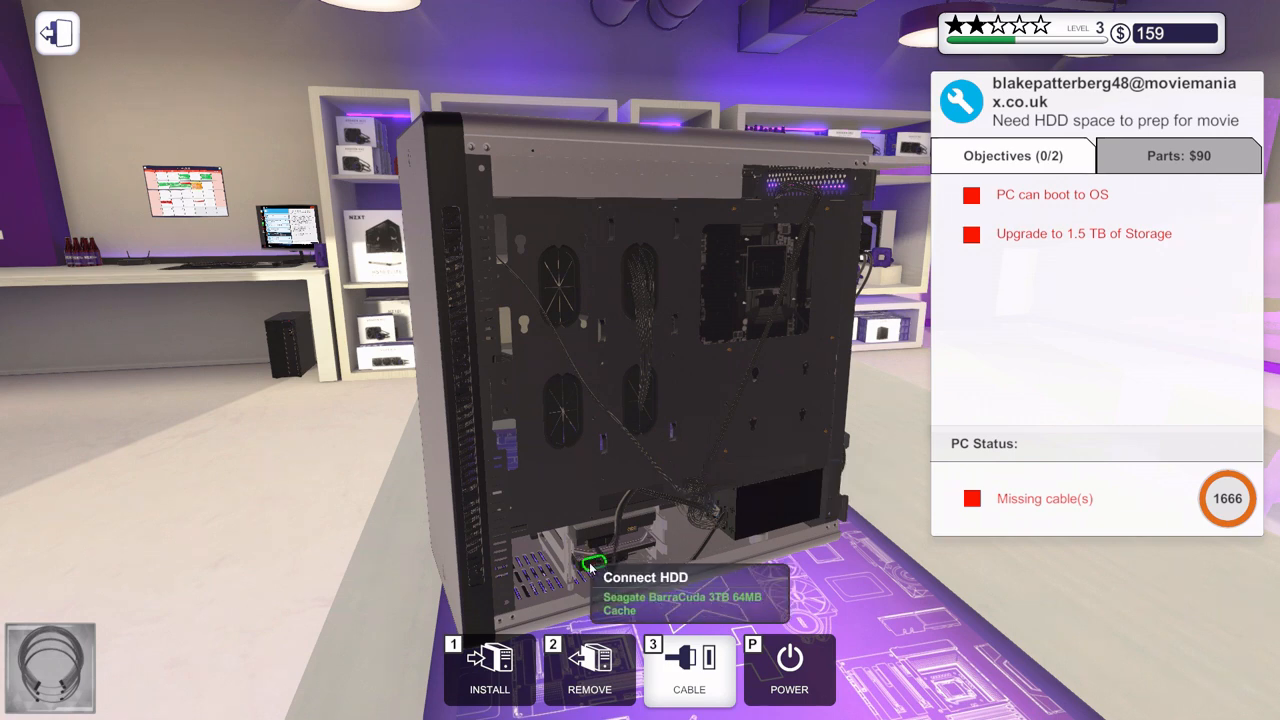
pyautogui.moveTo(716, 500)
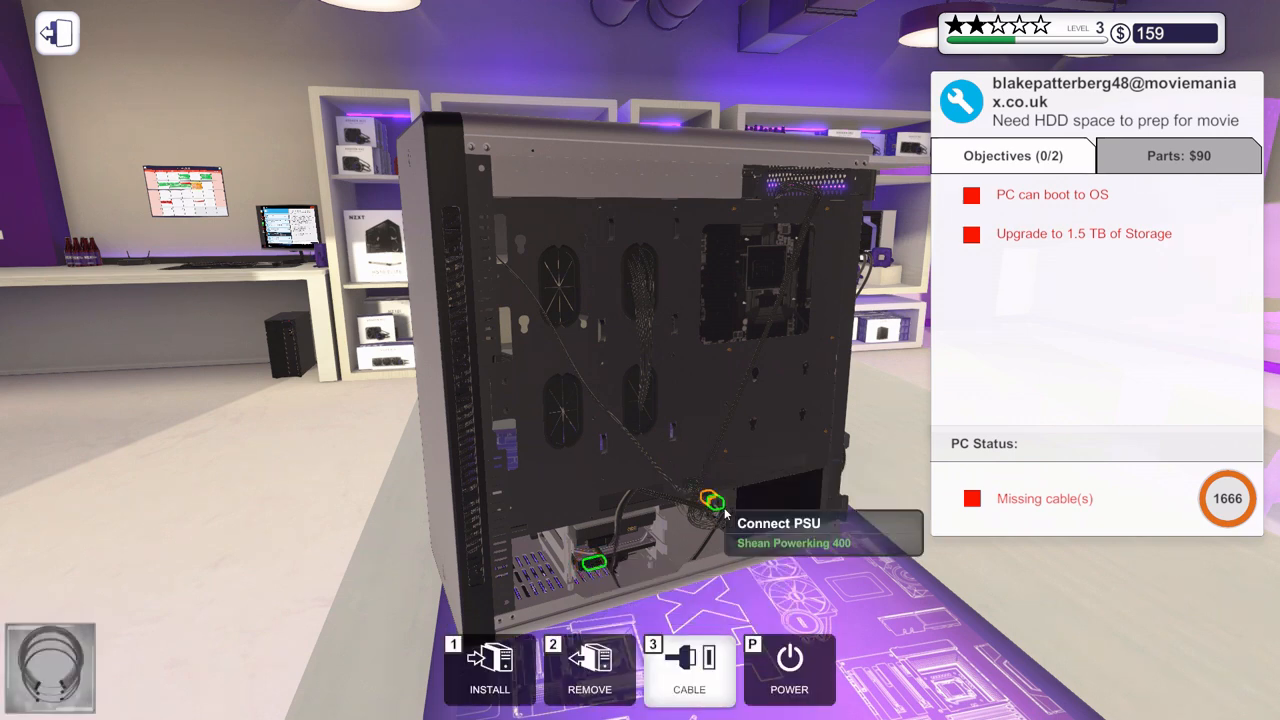
pyautogui.click(712, 500)
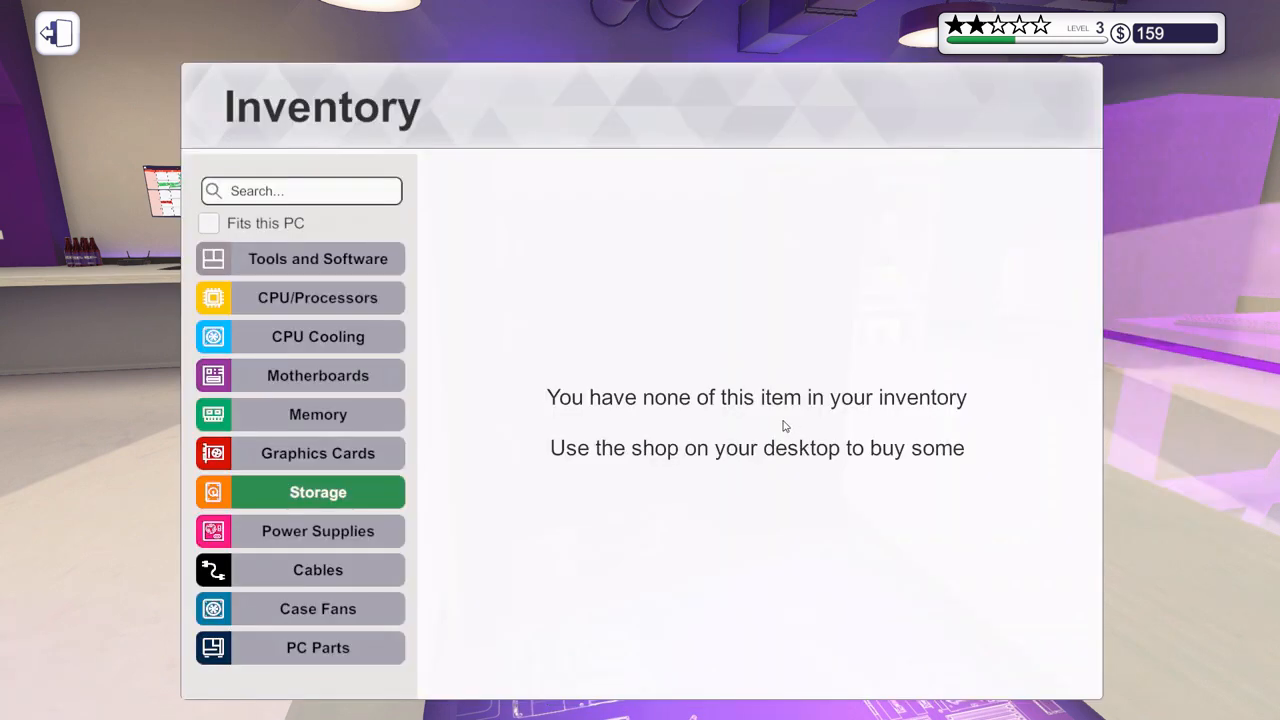
pyautogui.click(316, 258)
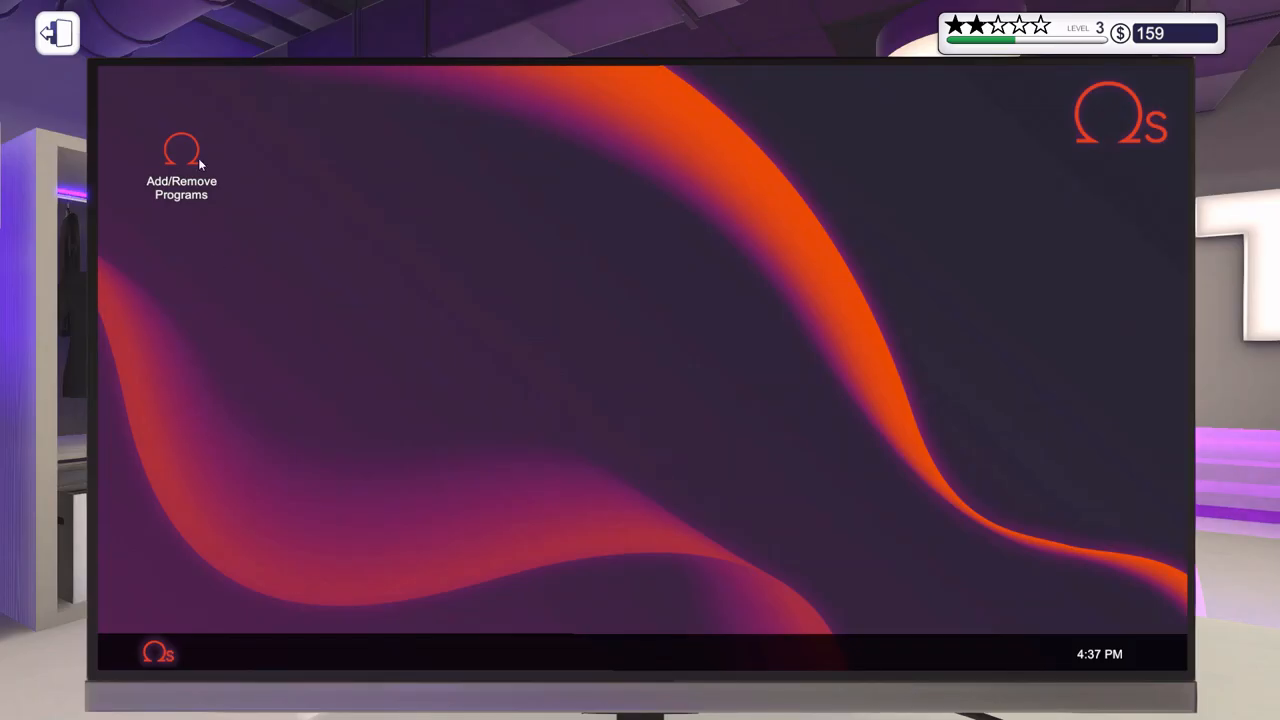
# - Add the Virus Scanner through Add/Remove Programs on the storage-upgrade PC
pyautogui.doubleClick(180, 148)
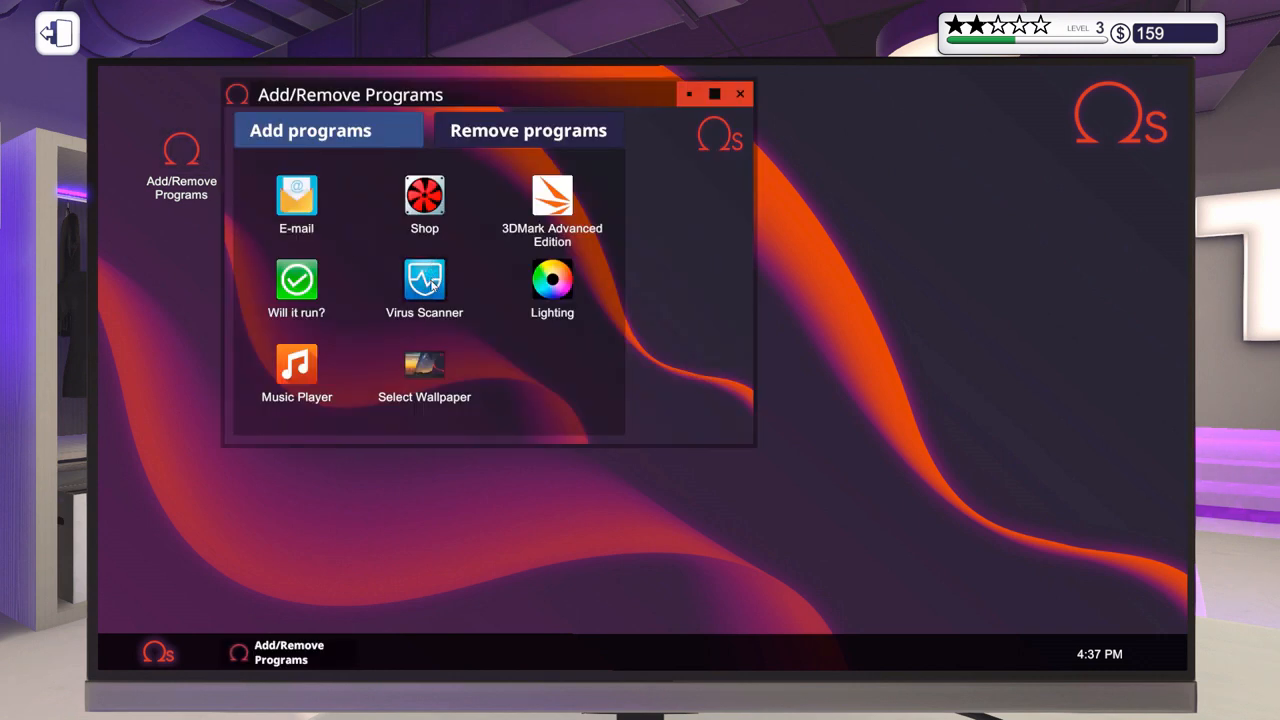
pyautogui.click(424, 280)
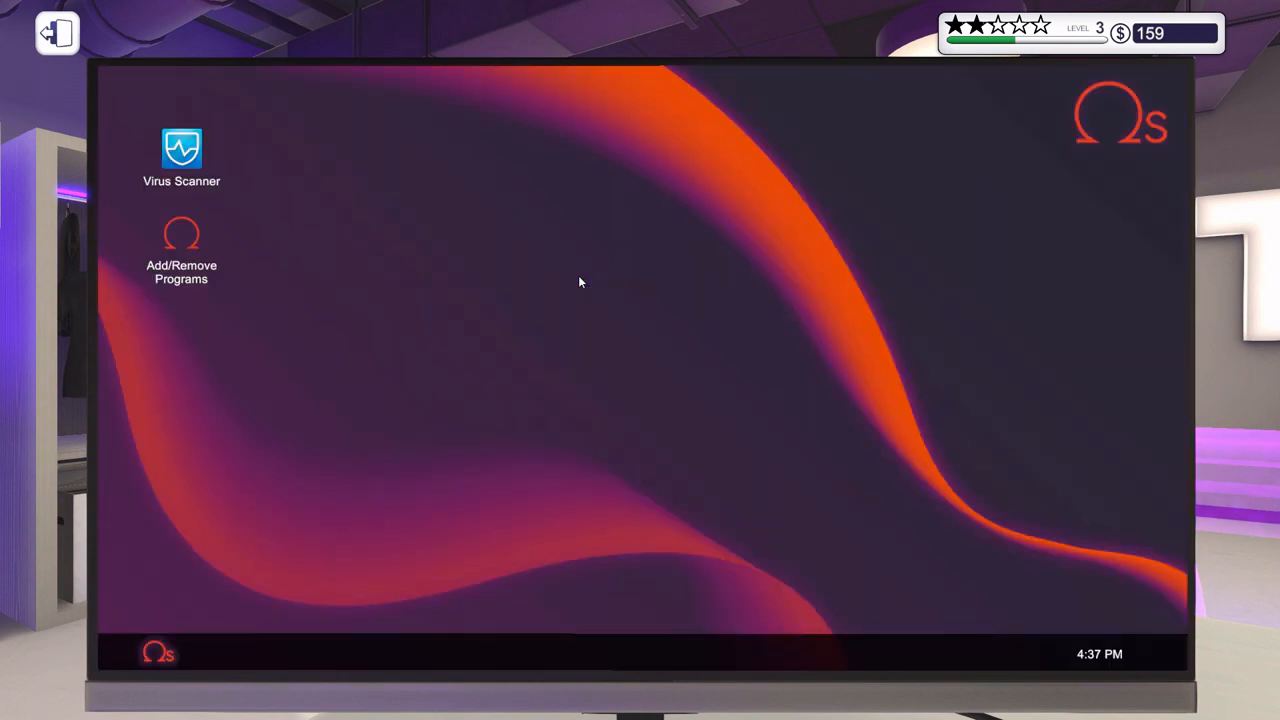
# - Launch the Virus Scanner and scan the PC's critical locations before shelving it
pyautogui.doubleClick(180, 148)
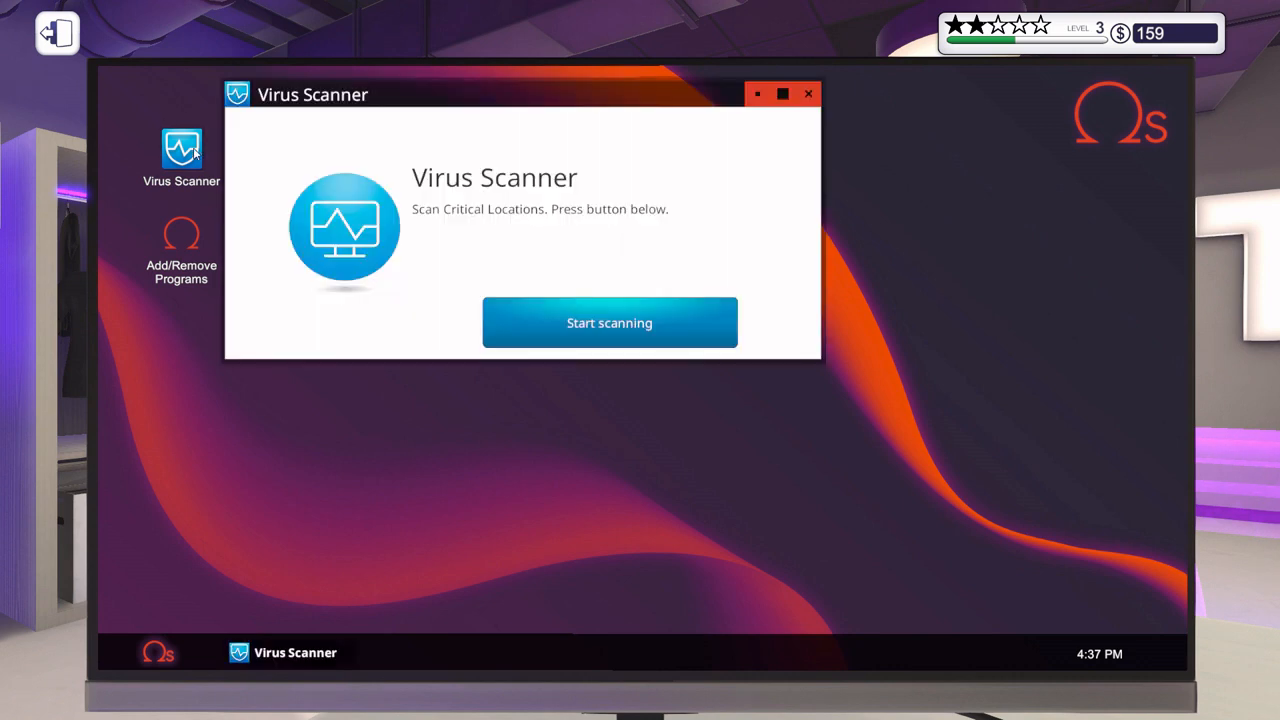
pyautogui.click(608, 322)
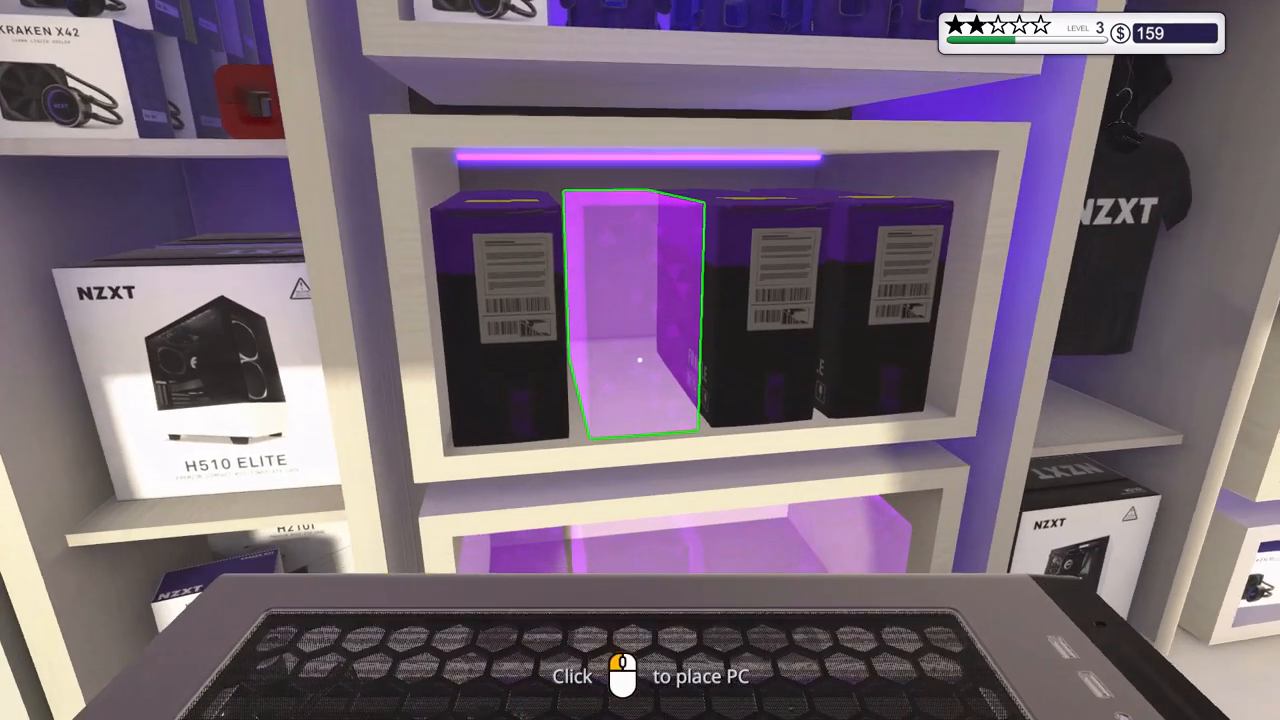
# - Set the finished storage-upgrade PC down in its shelf slot
pyautogui.click(624, 360)
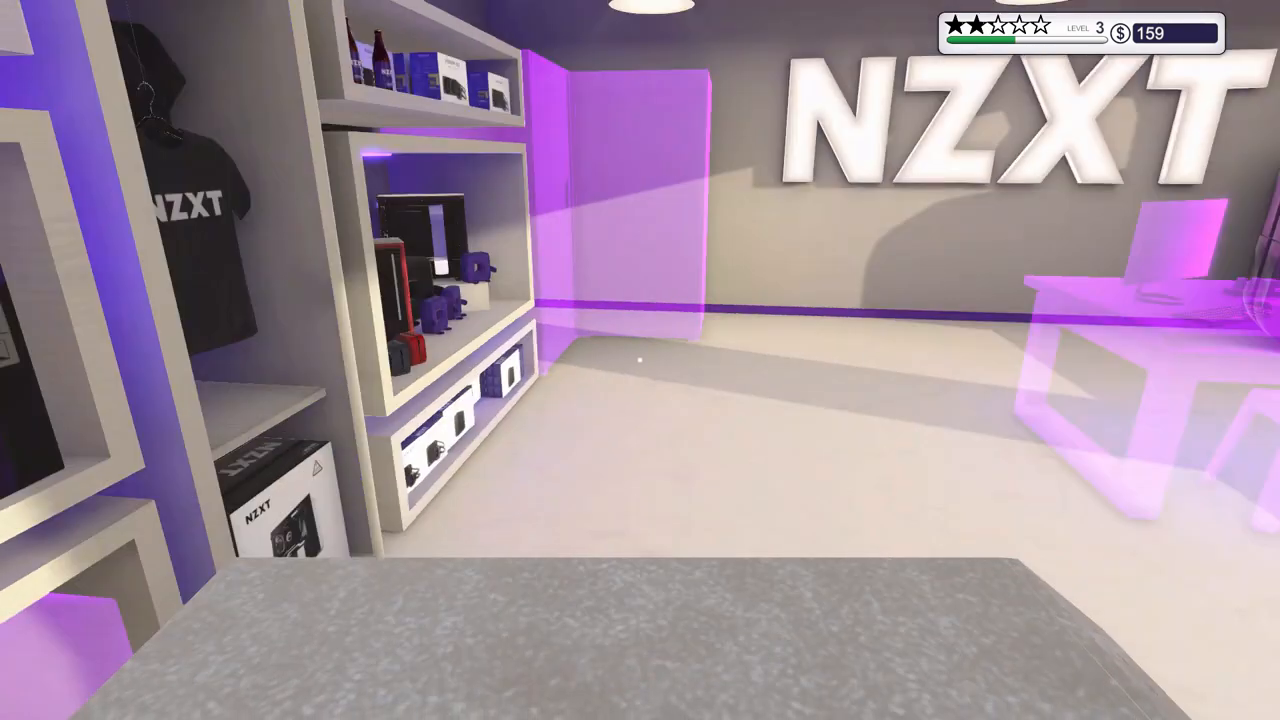
pyautogui.moveTo(640, 360)
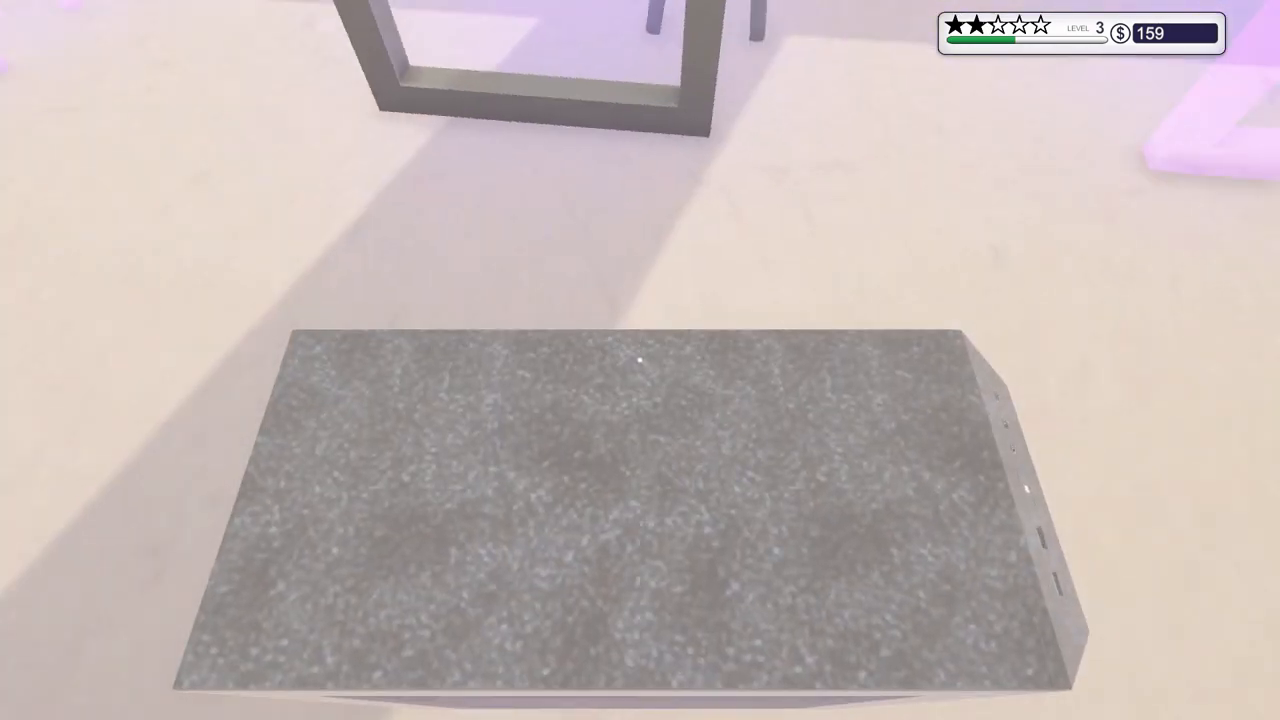
pyautogui.moveTo(640, 360)
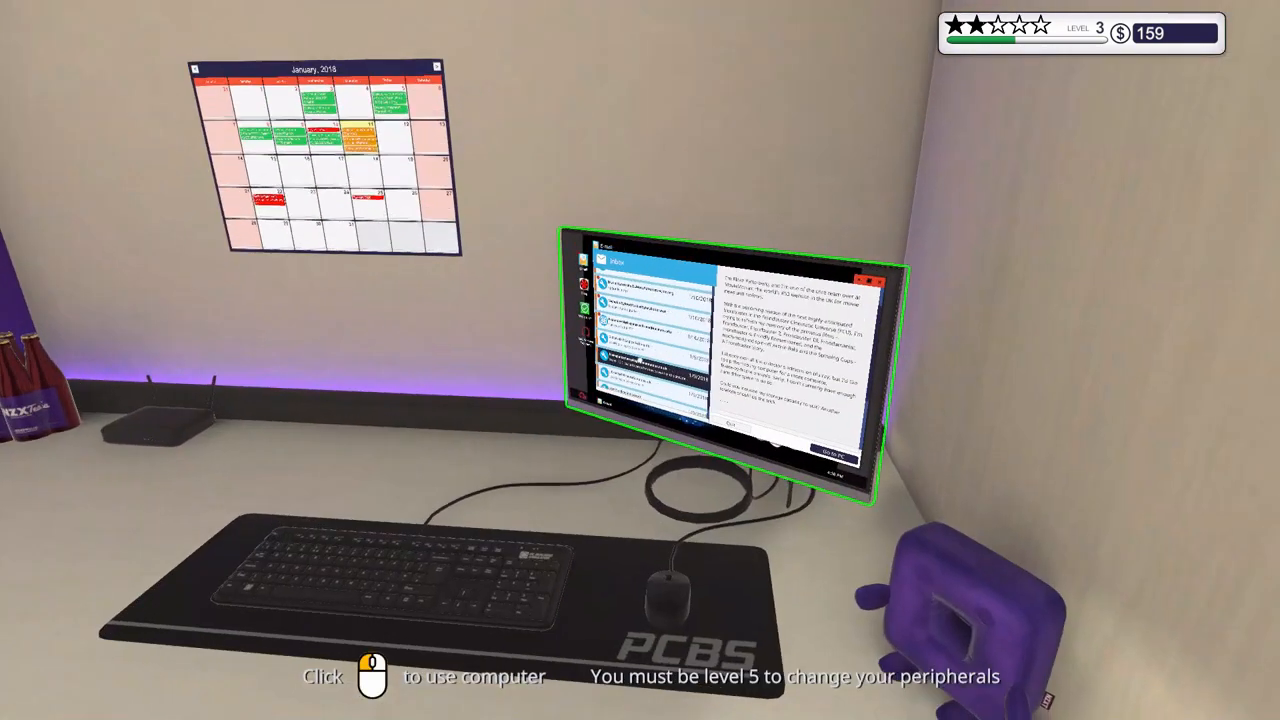
# - Use the shop computer and start the CPU-upgrade job from its e-mail via Go to PC
pyautogui.click(716, 350)
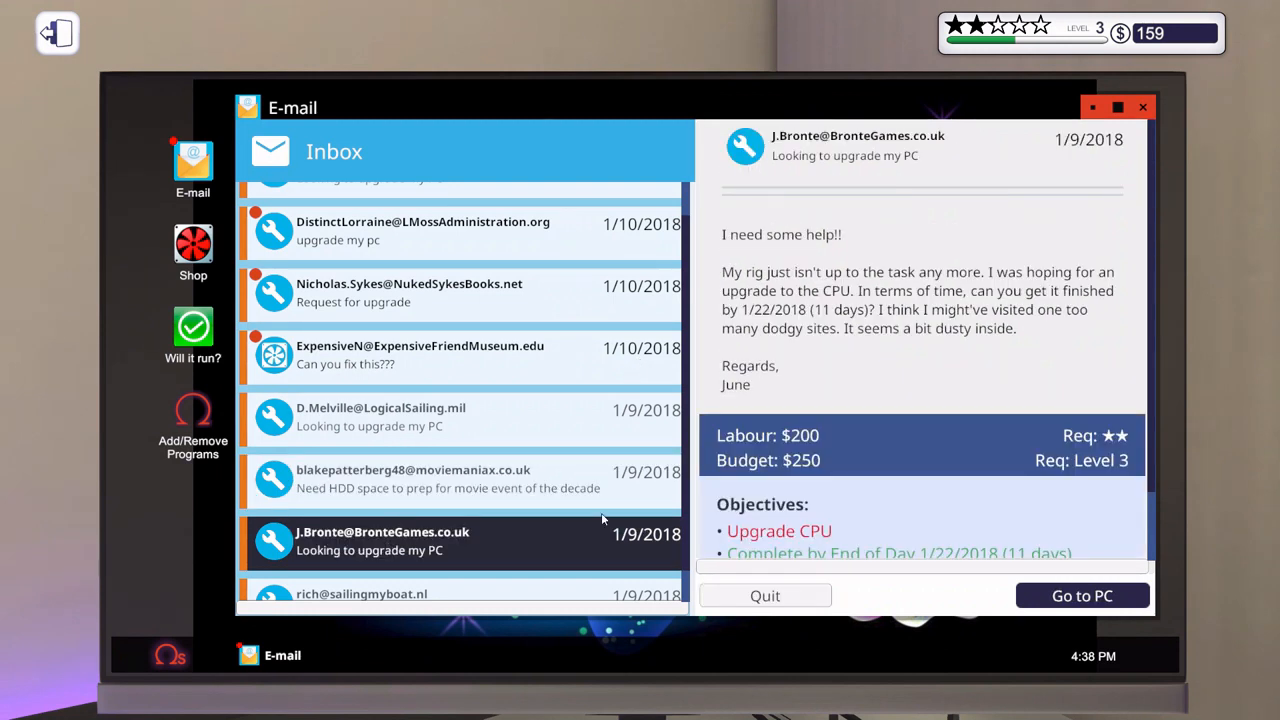
pyautogui.moveTo(1012, 280)
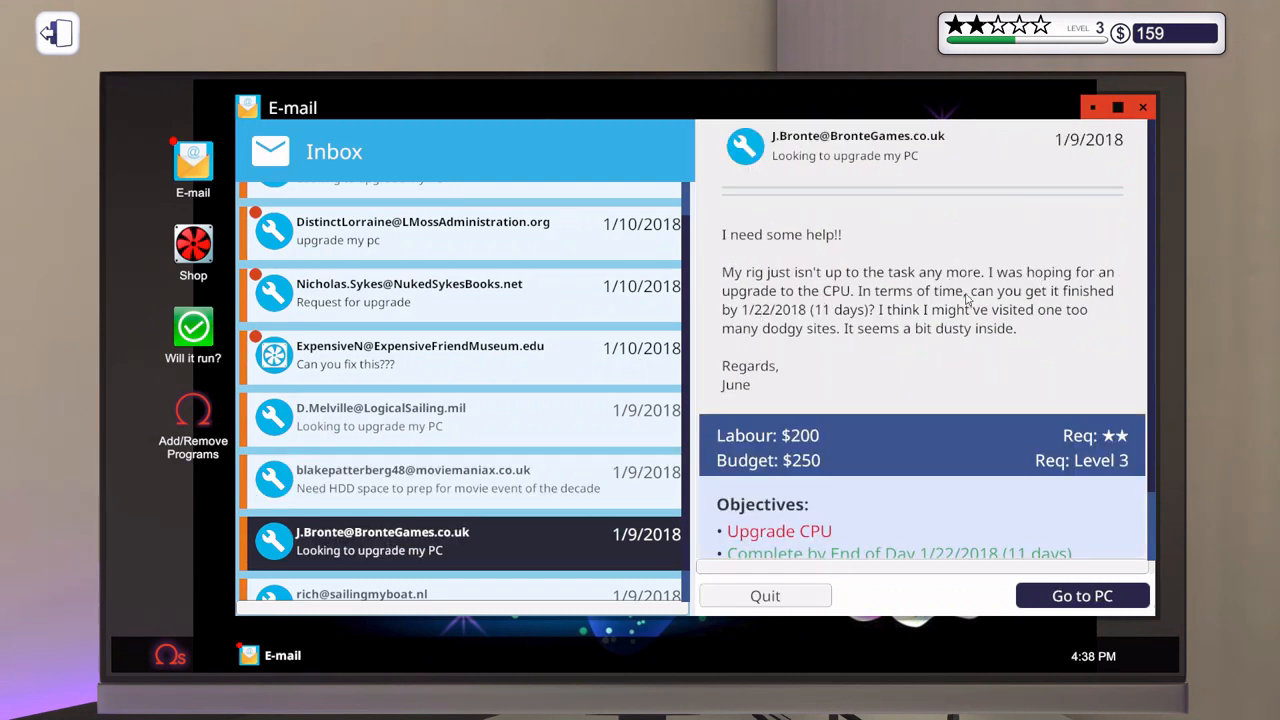
pyautogui.moveTo(1076, 308)
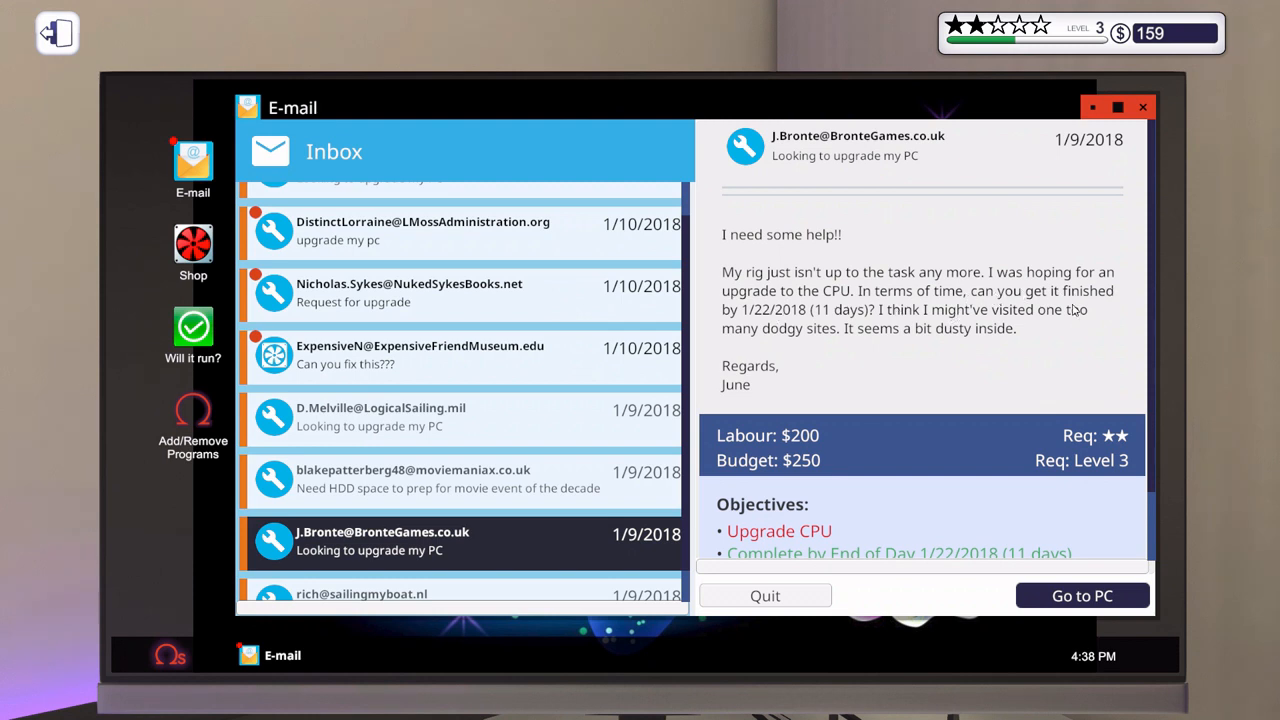
pyautogui.moveTo(836, 336)
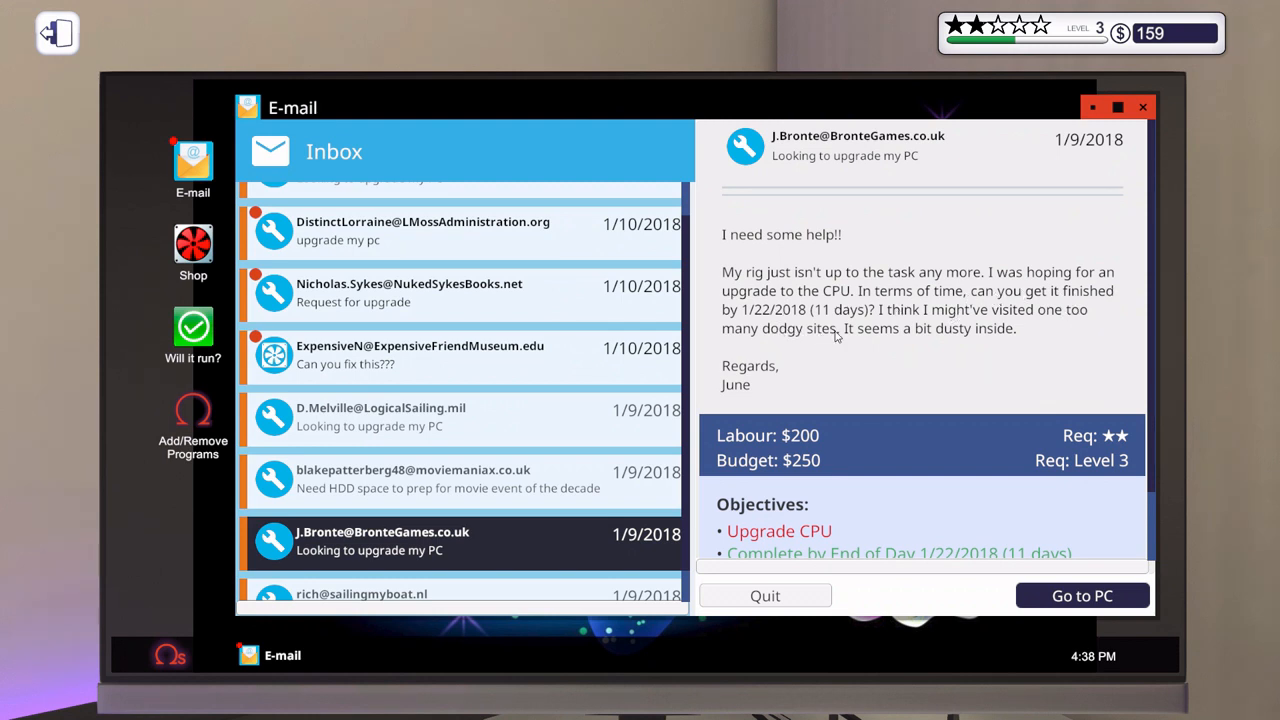
pyautogui.moveTo(1116, 588)
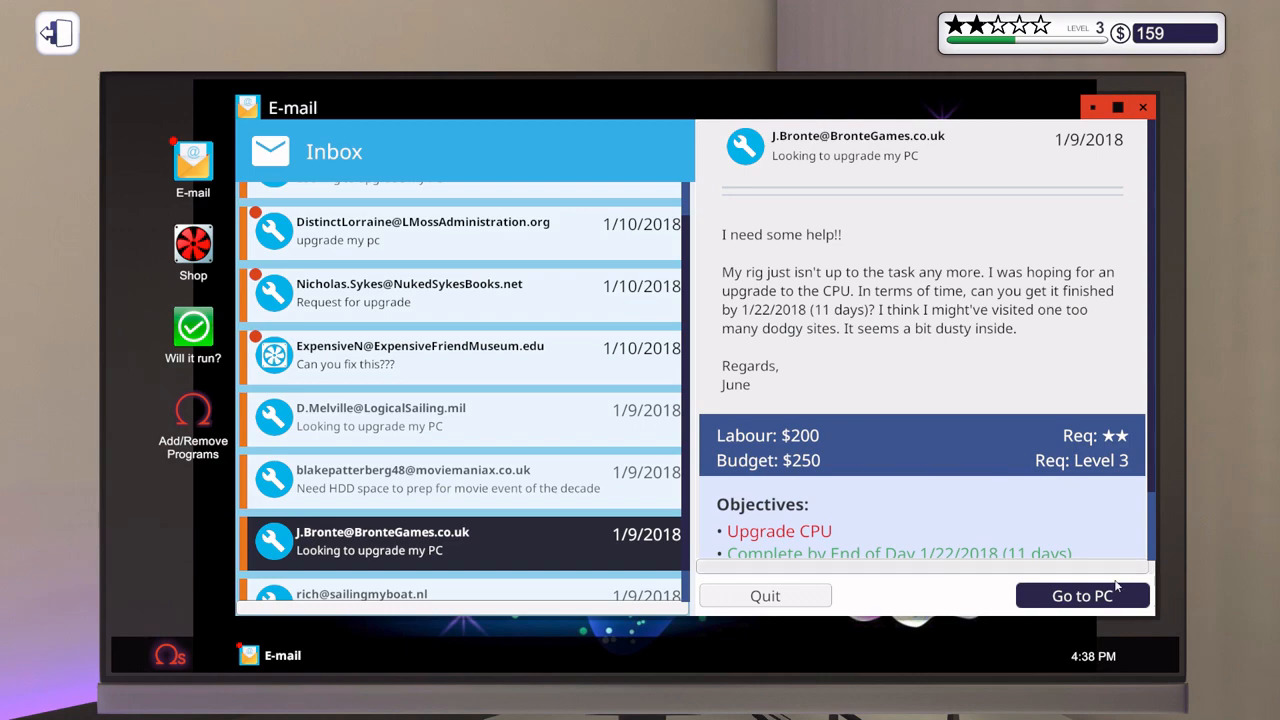
pyautogui.click(1082, 596)
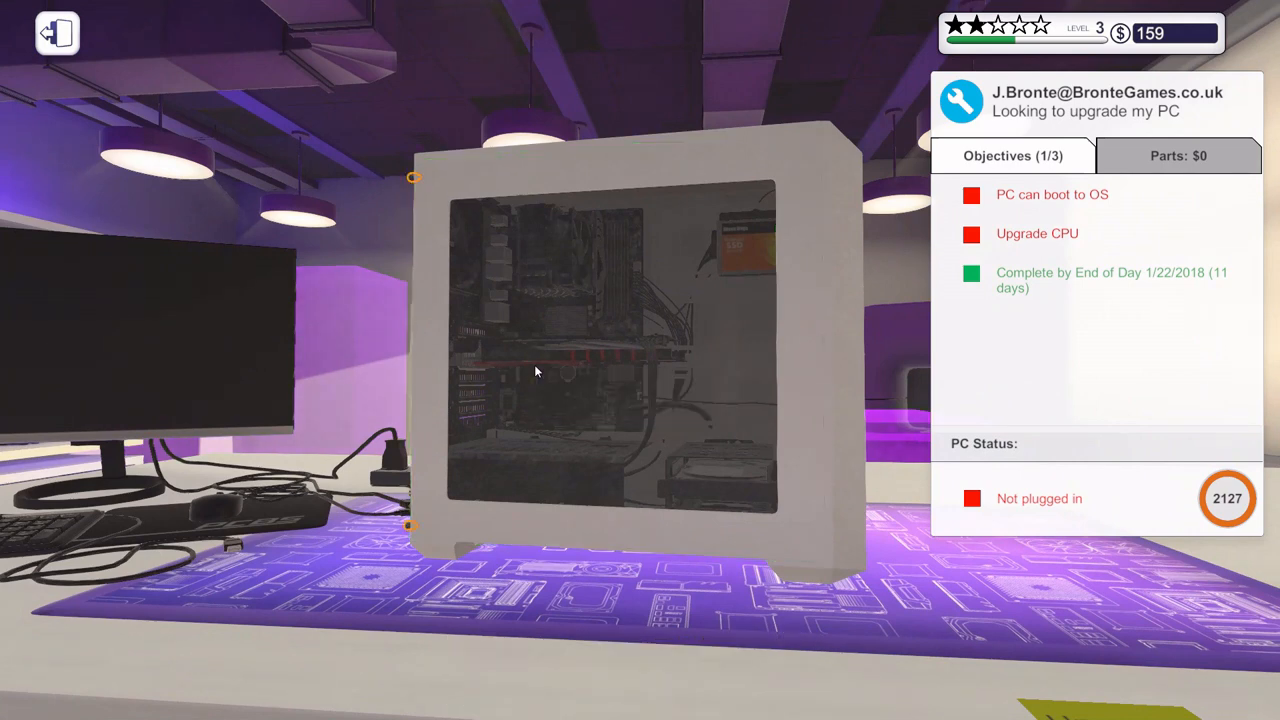
pyautogui.moveTo(410, 176)
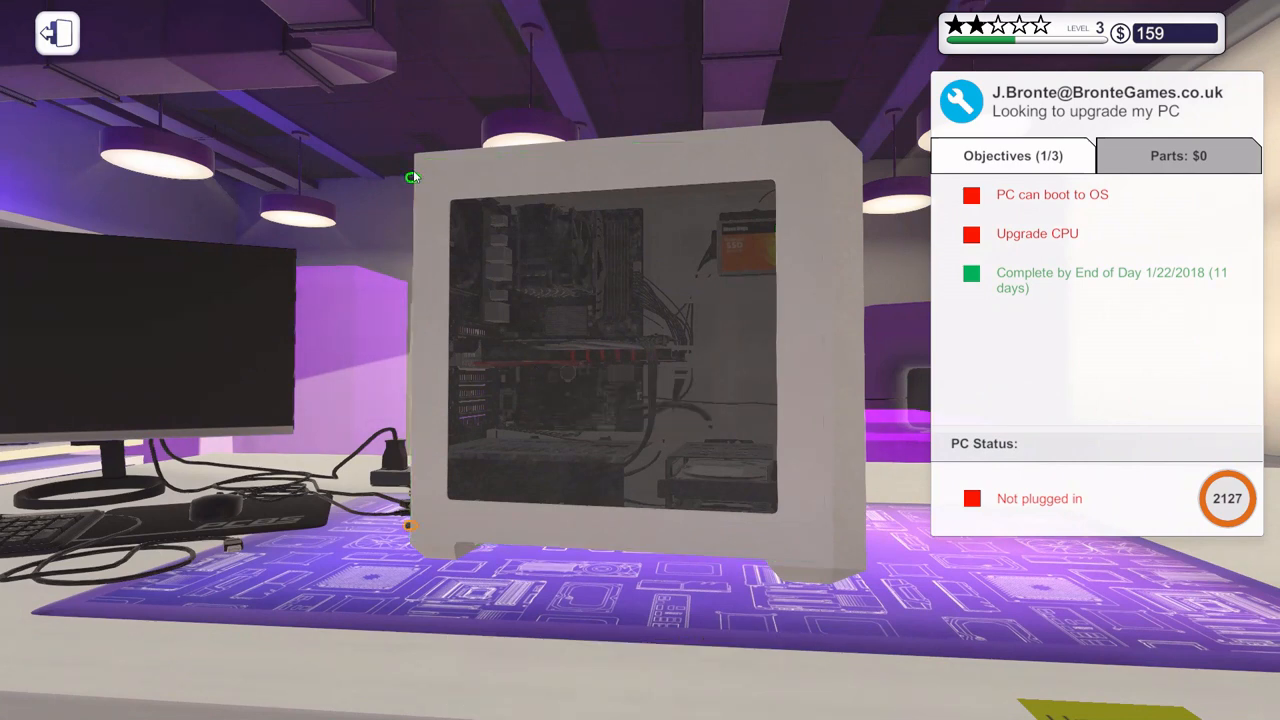
pyautogui.moveTo(408, 528)
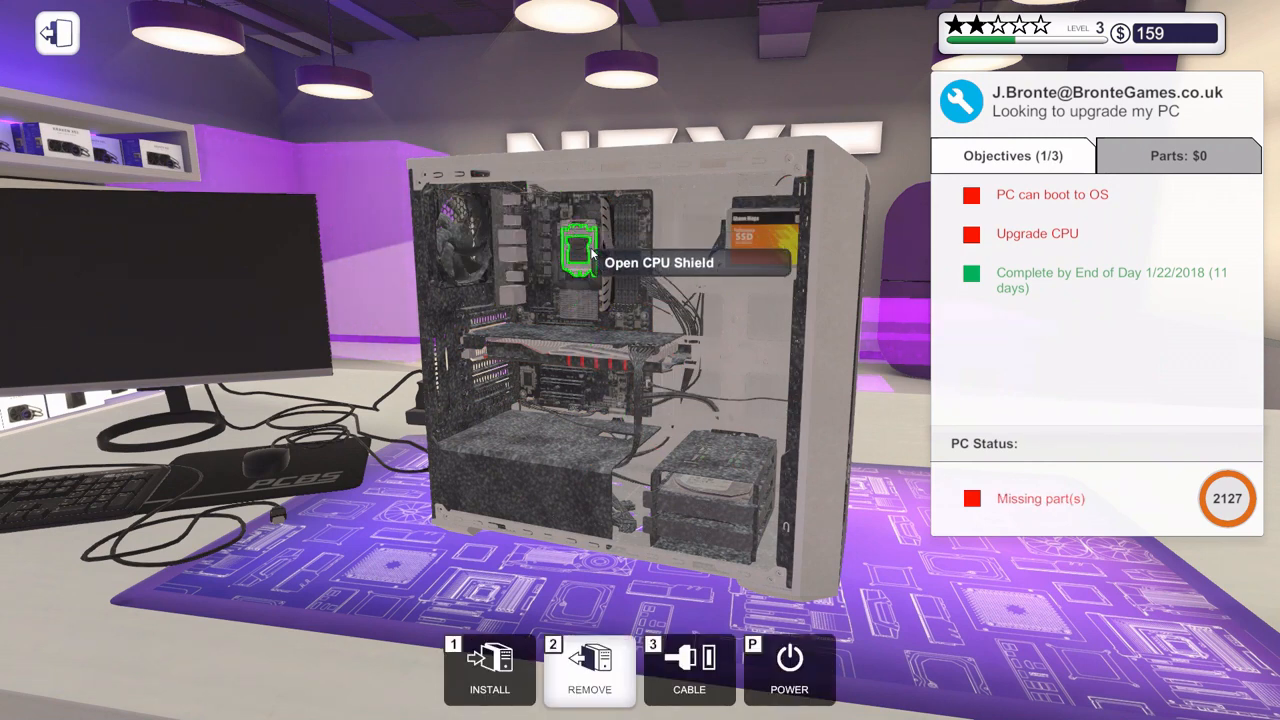
# - Open the CPU shield to expose the old Intel Pentium G4520
pyautogui.click(578, 248)
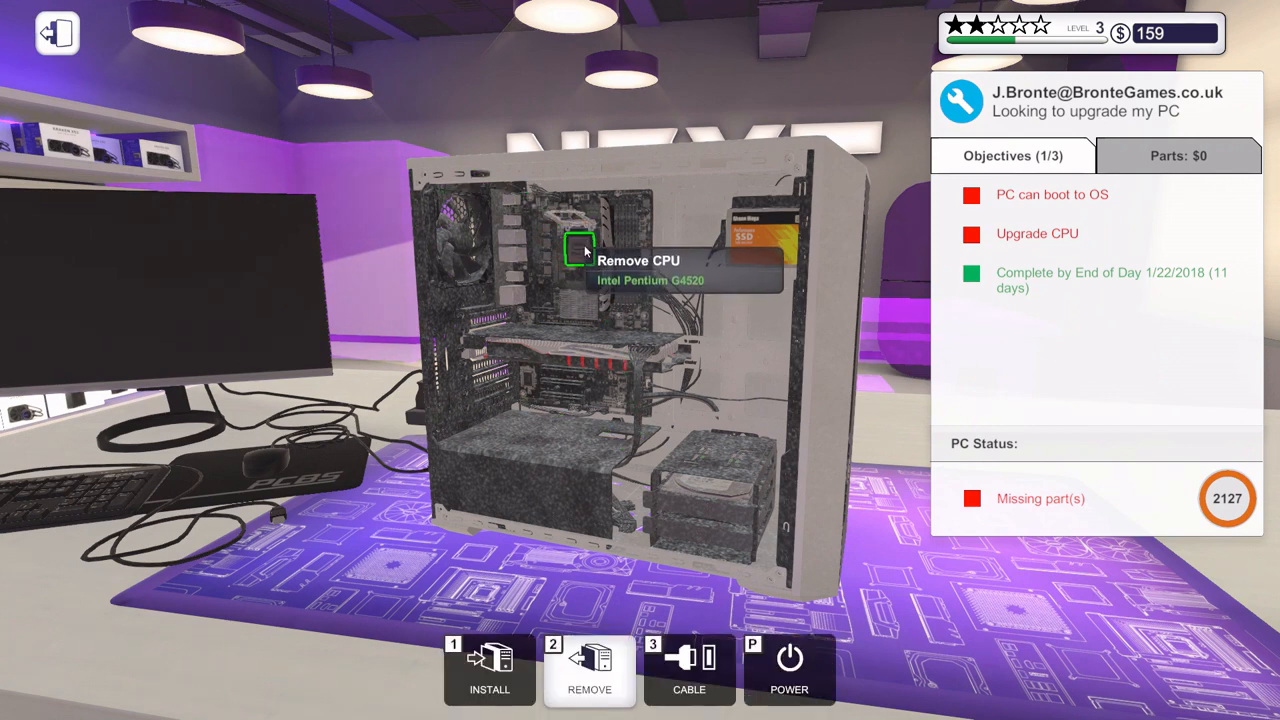
pyautogui.moveTo(590, 256)
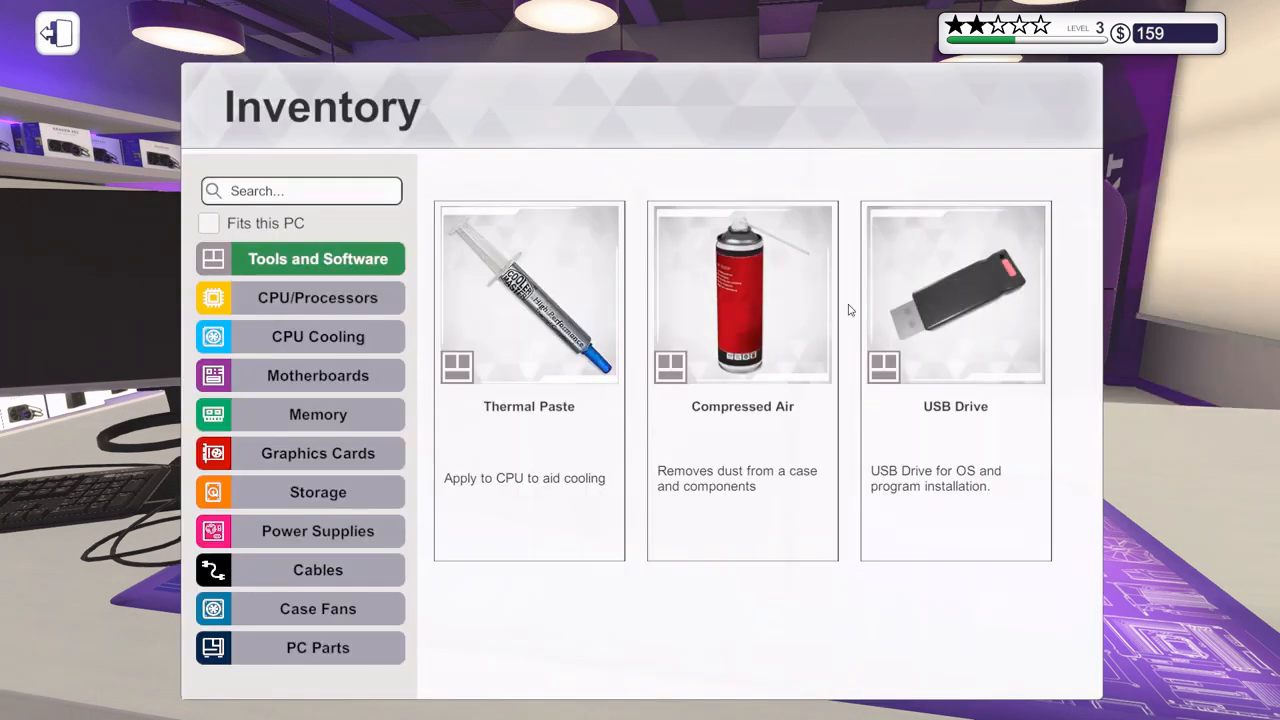
pyautogui.moveTo(318, 336)
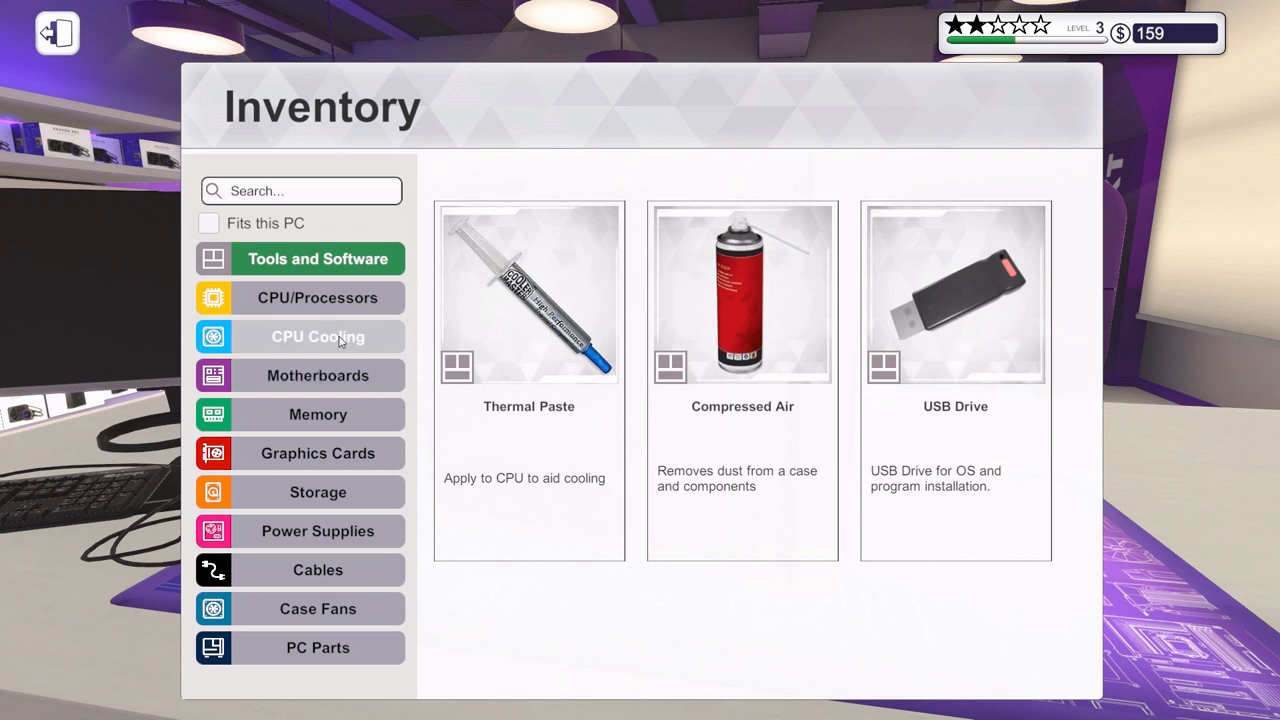
# - Close the CPU shield over the Core i7-6700K and install the Cryorig M9i cooler
pyautogui.click(318, 296)
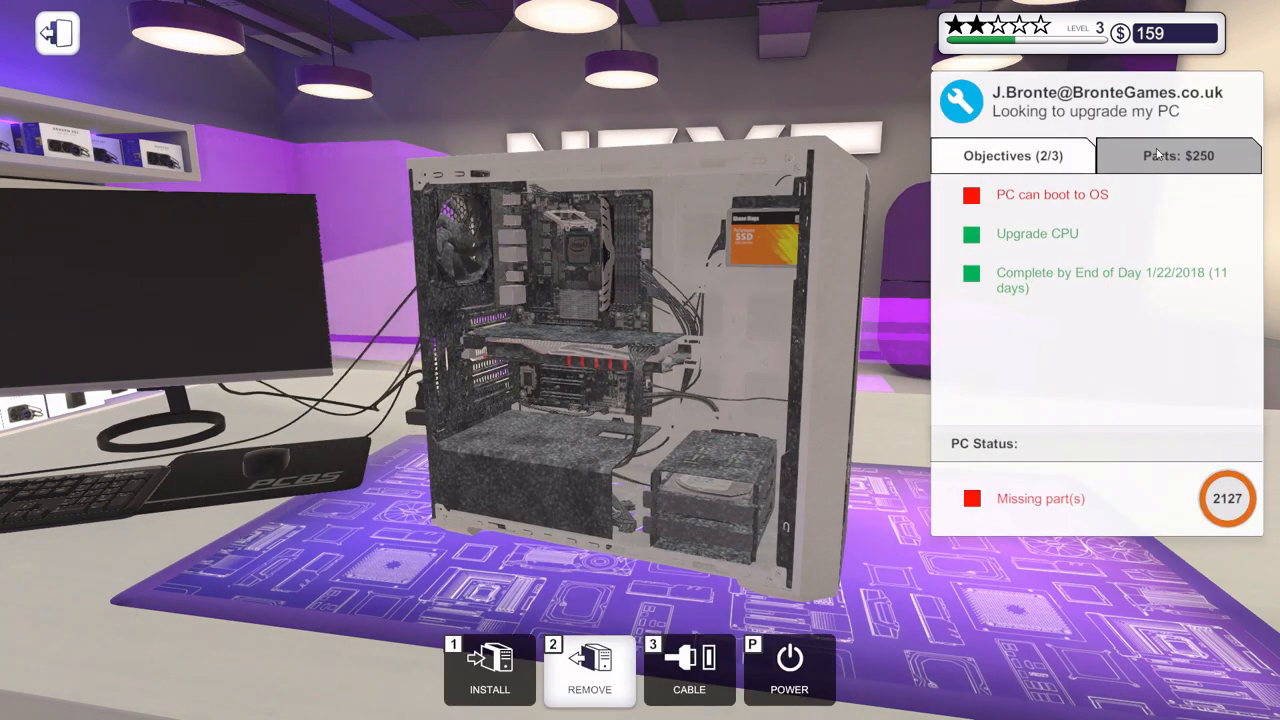
pyautogui.click(1178, 156)
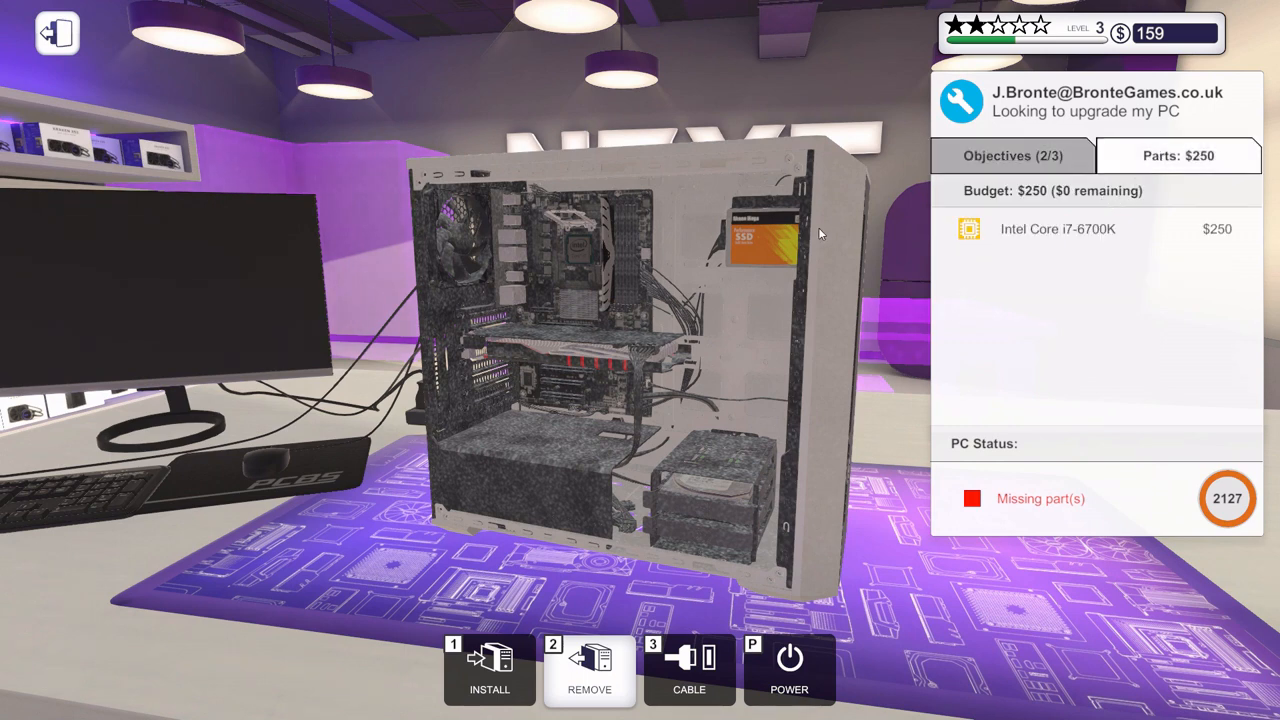
pyautogui.moveTo(564, 218)
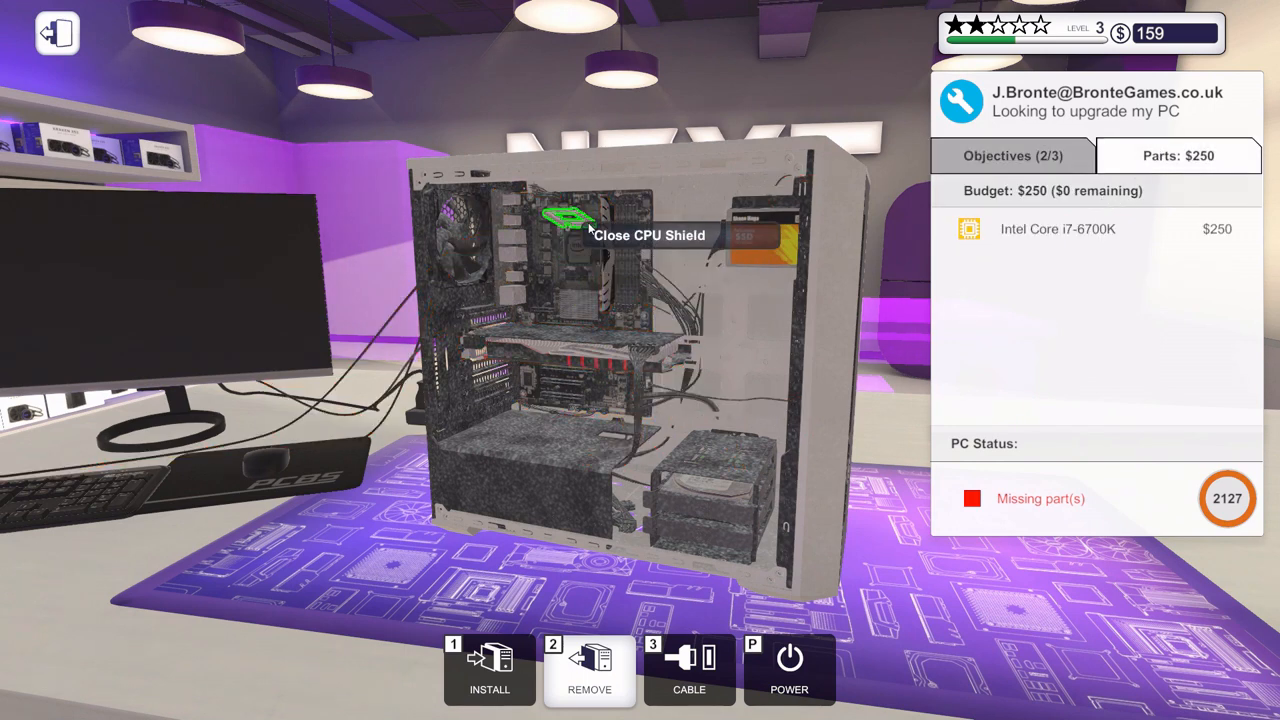
pyautogui.moveTo(600, 230)
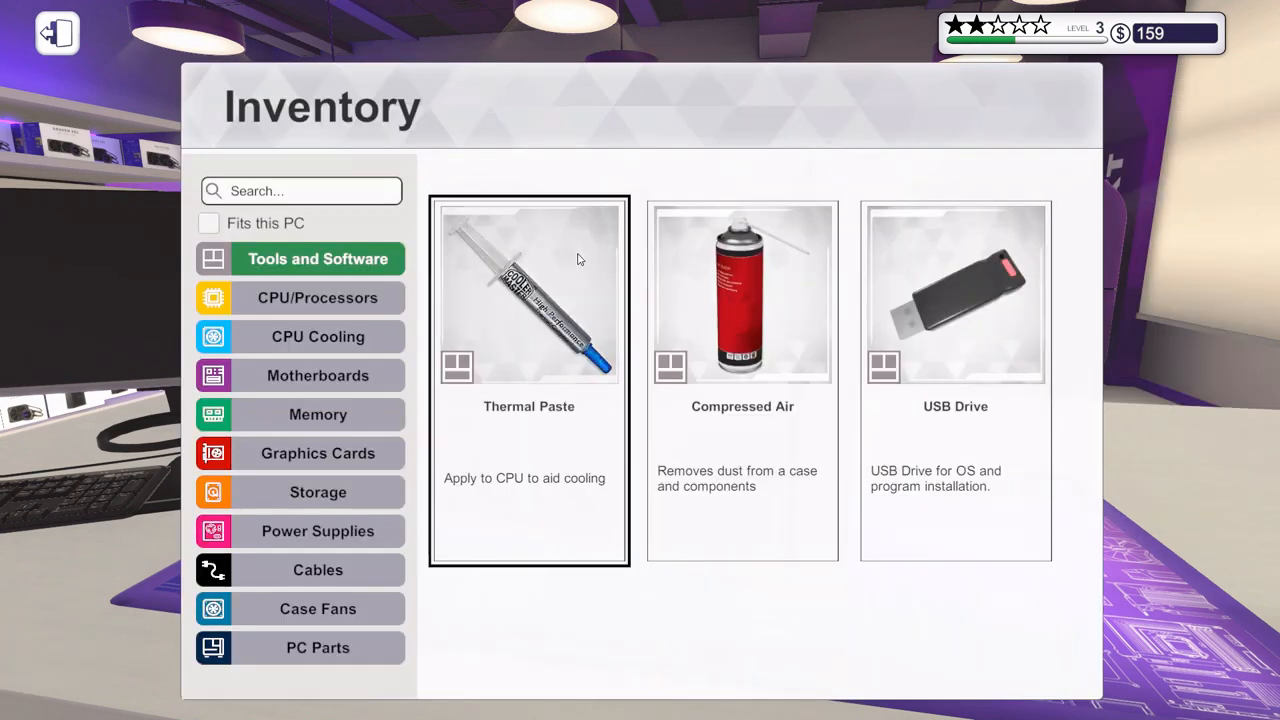
pyautogui.click(318, 336)
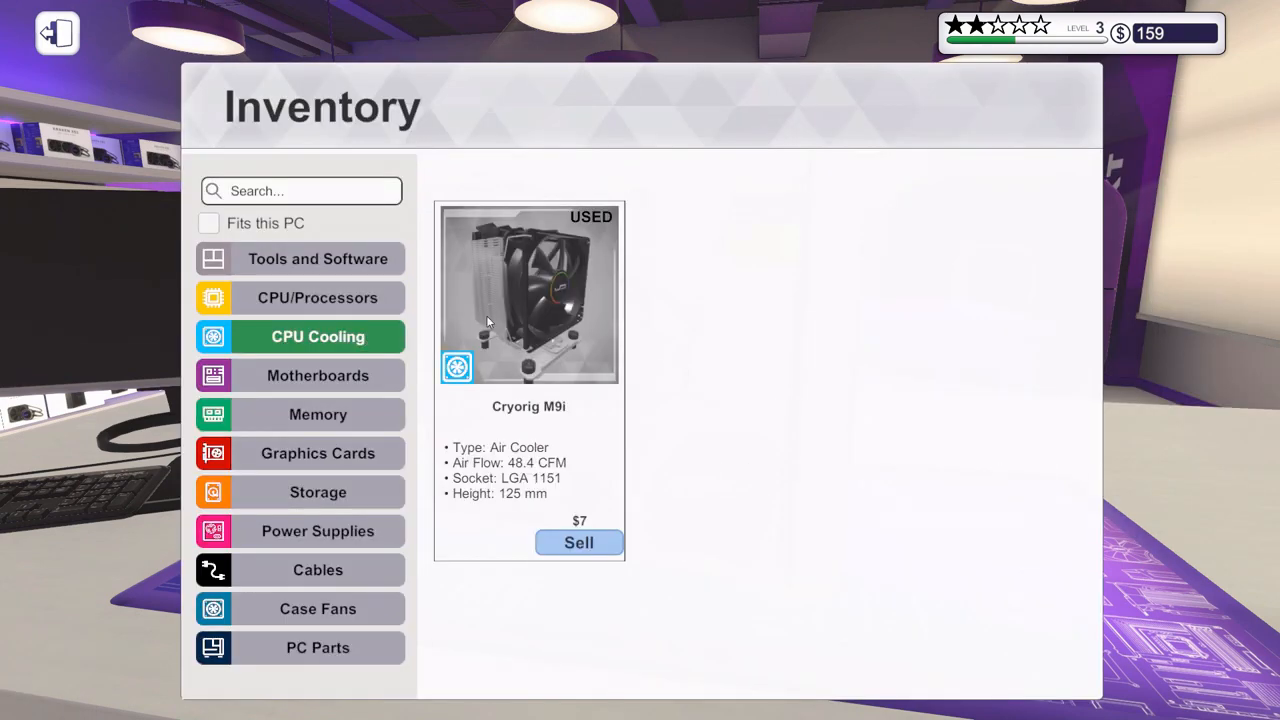
pyautogui.click(56, 32)
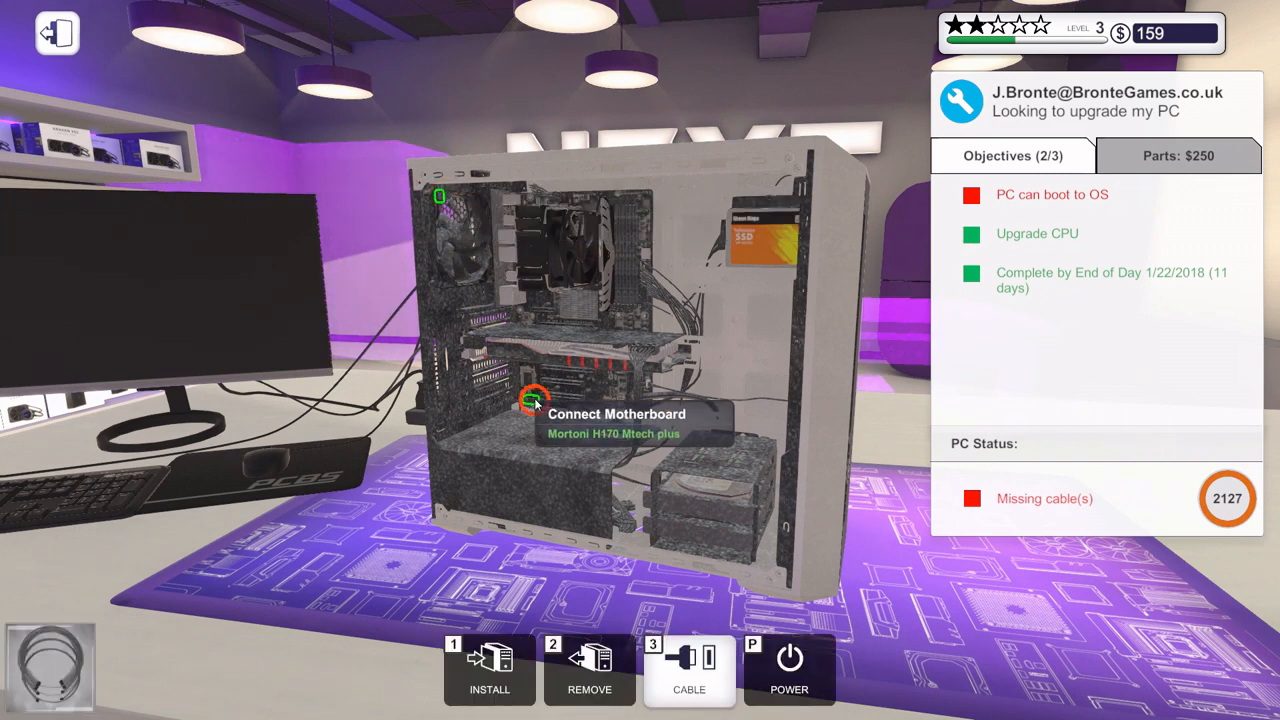
# - Connect the motherboard power cable so the upgraded PC can boot
pyautogui.click(534, 400)
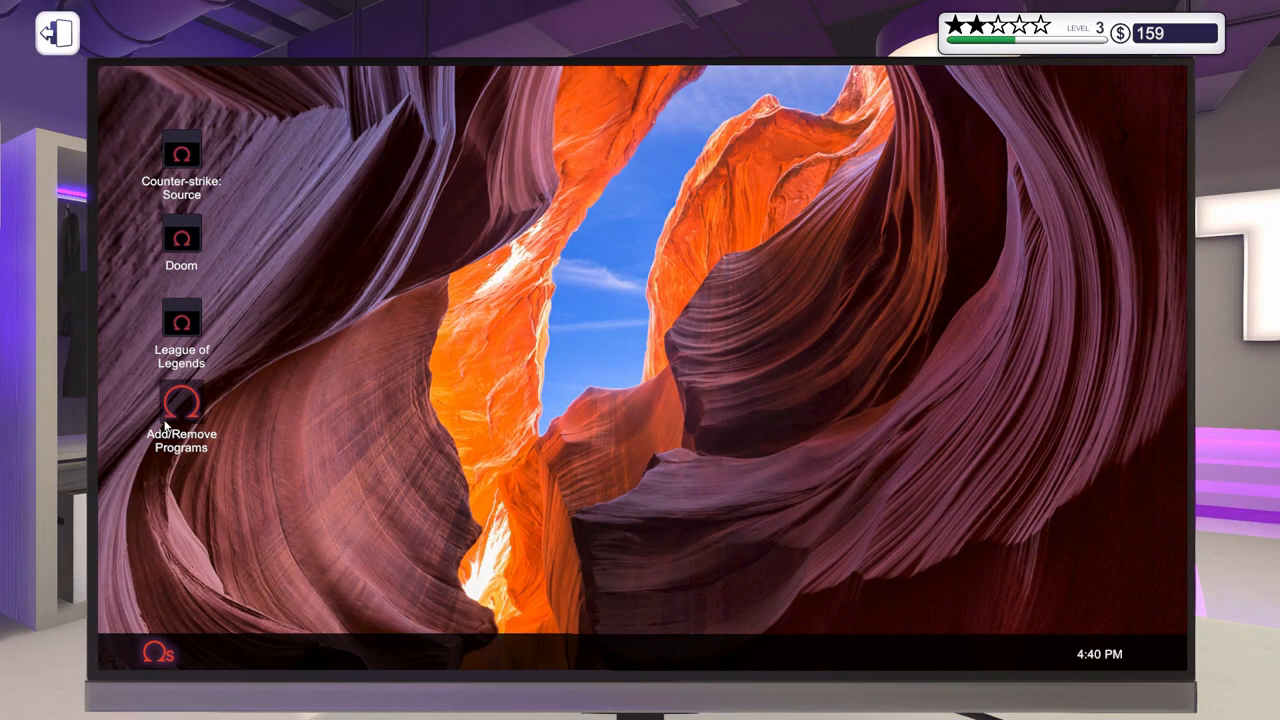
pyautogui.moveTo(210, 408)
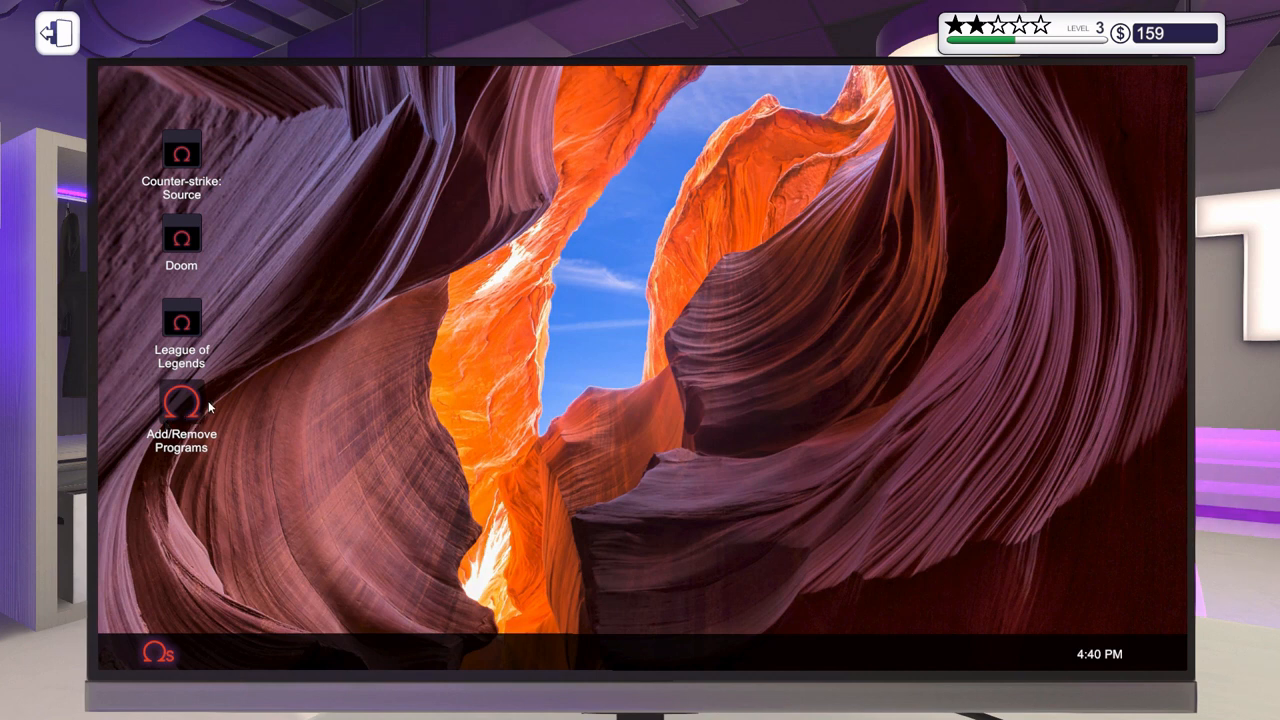
# - Install the Virus Scanner from Add/Remove Programs and restart to finish
pyautogui.doubleClick(180, 404)
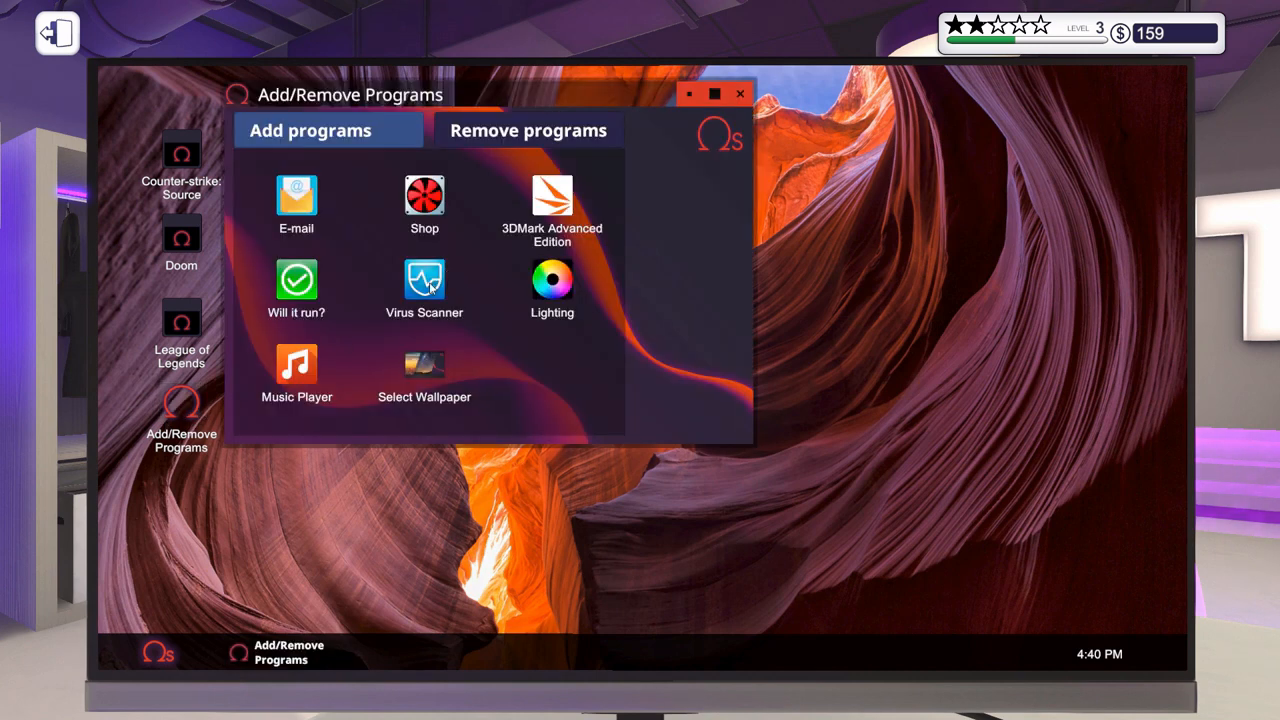
pyautogui.click(424, 284)
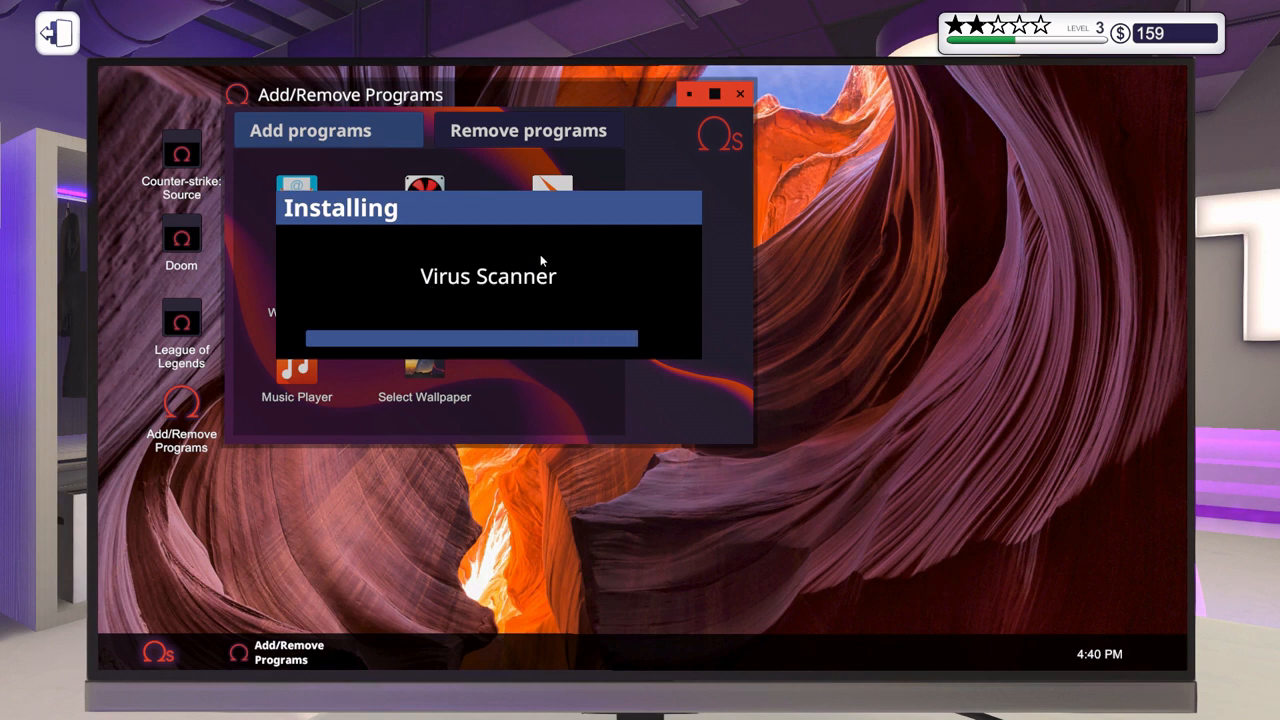
pyautogui.moveTo(596, 306)
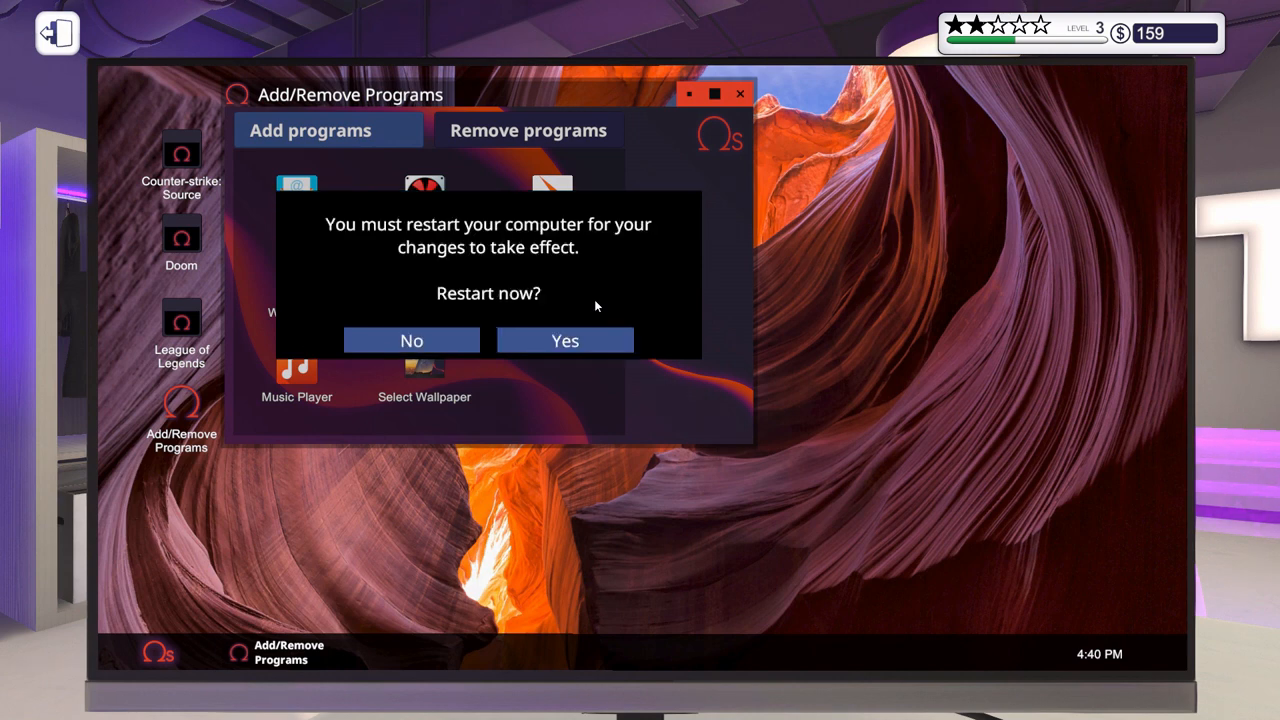
pyautogui.click(564, 340)
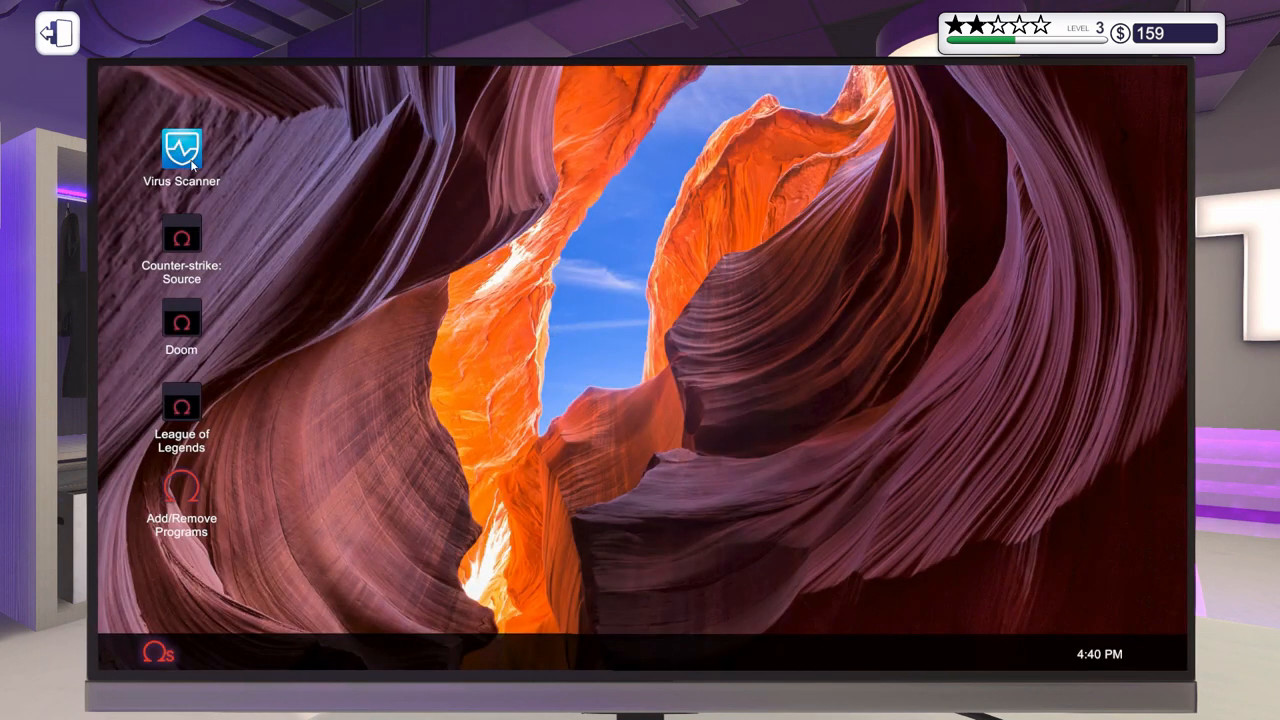
# - Launch the Virus Scanner, then refit the case side panel from inventory
pyautogui.doubleClick(182, 150)
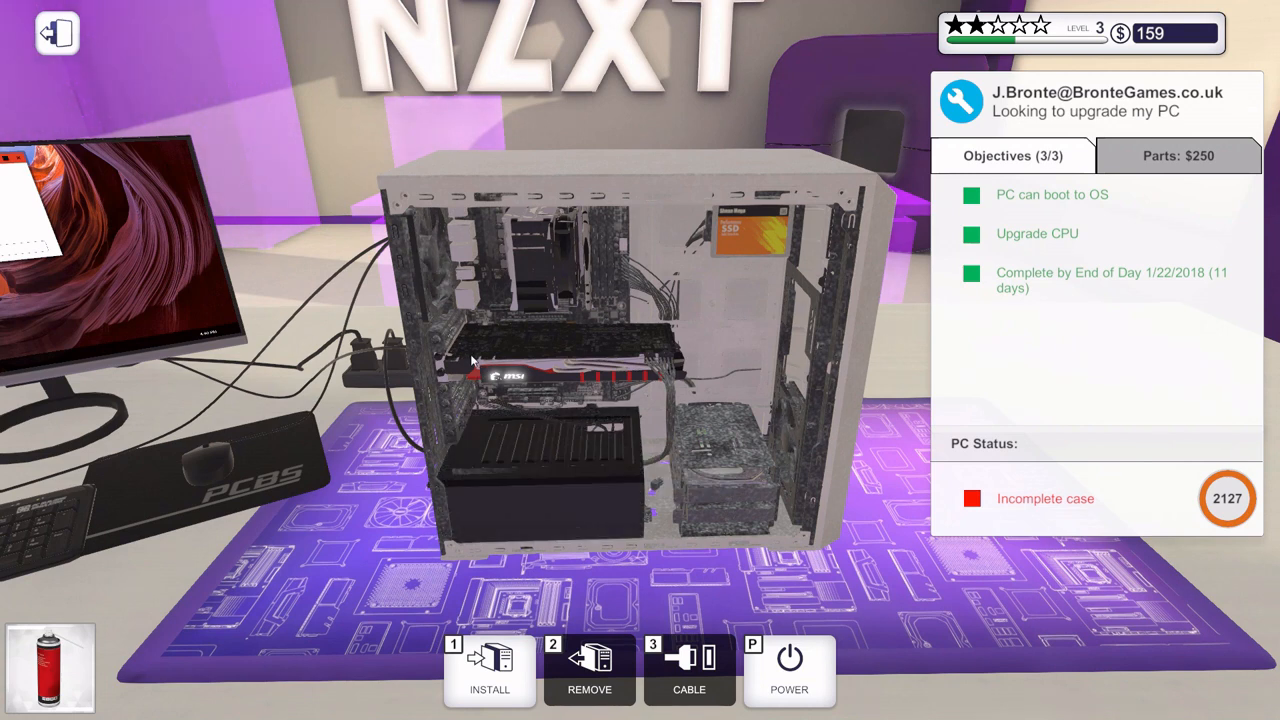
pyautogui.moveTo(470, 420)
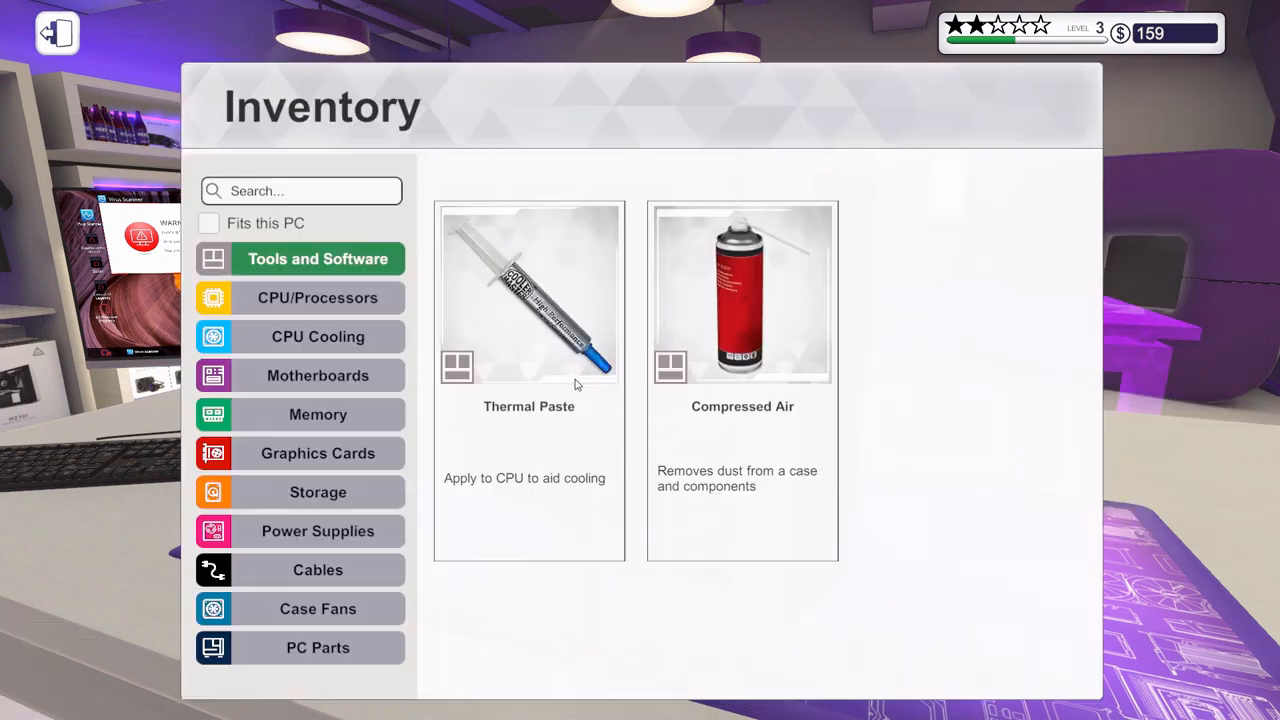
pyautogui.click(316, 648)
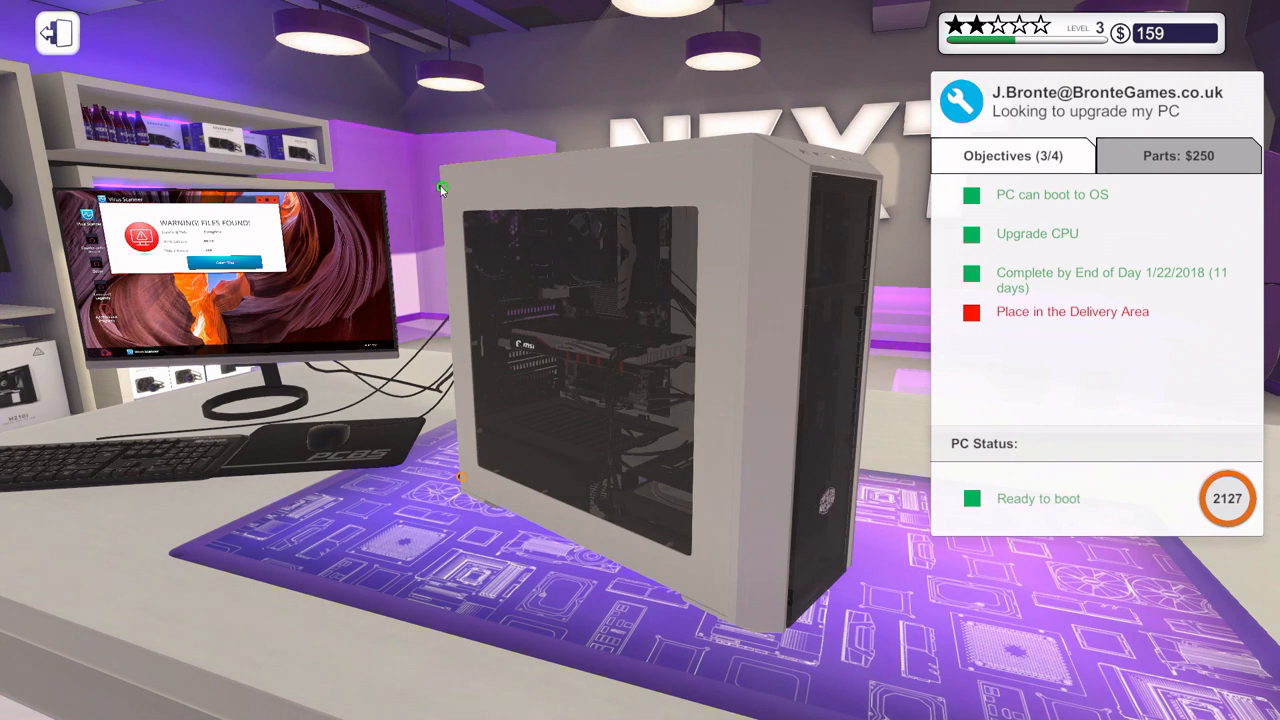
pyautogui.moveTo(460, 478)
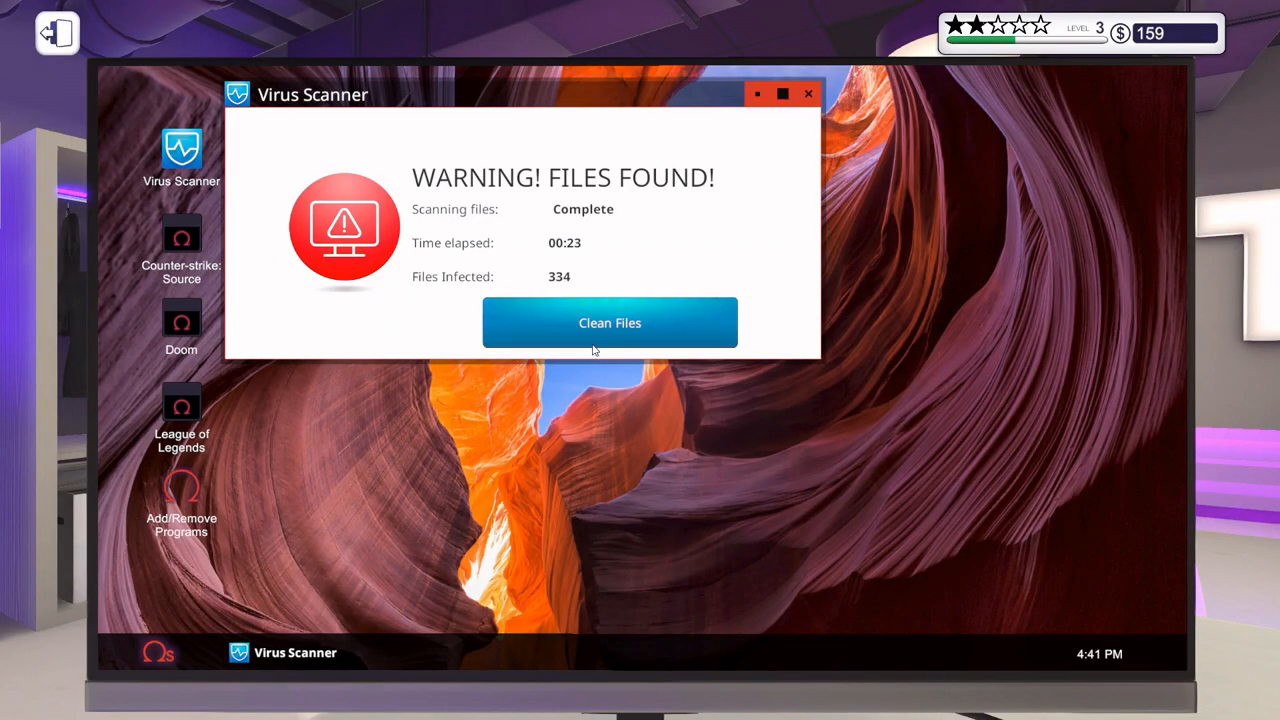
# - Clean the 334 infected files so the computer reports protected
pyautogui.click(608, 322)
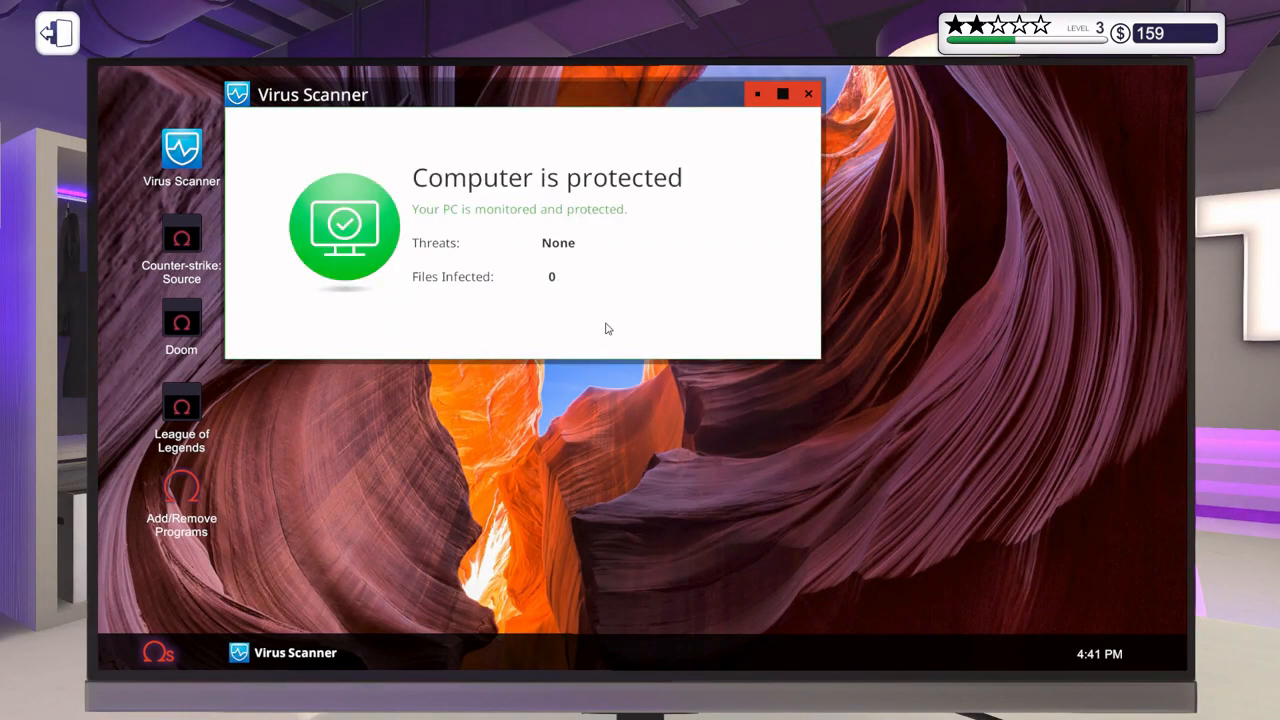
pyautogui.moveTo(592, 344)
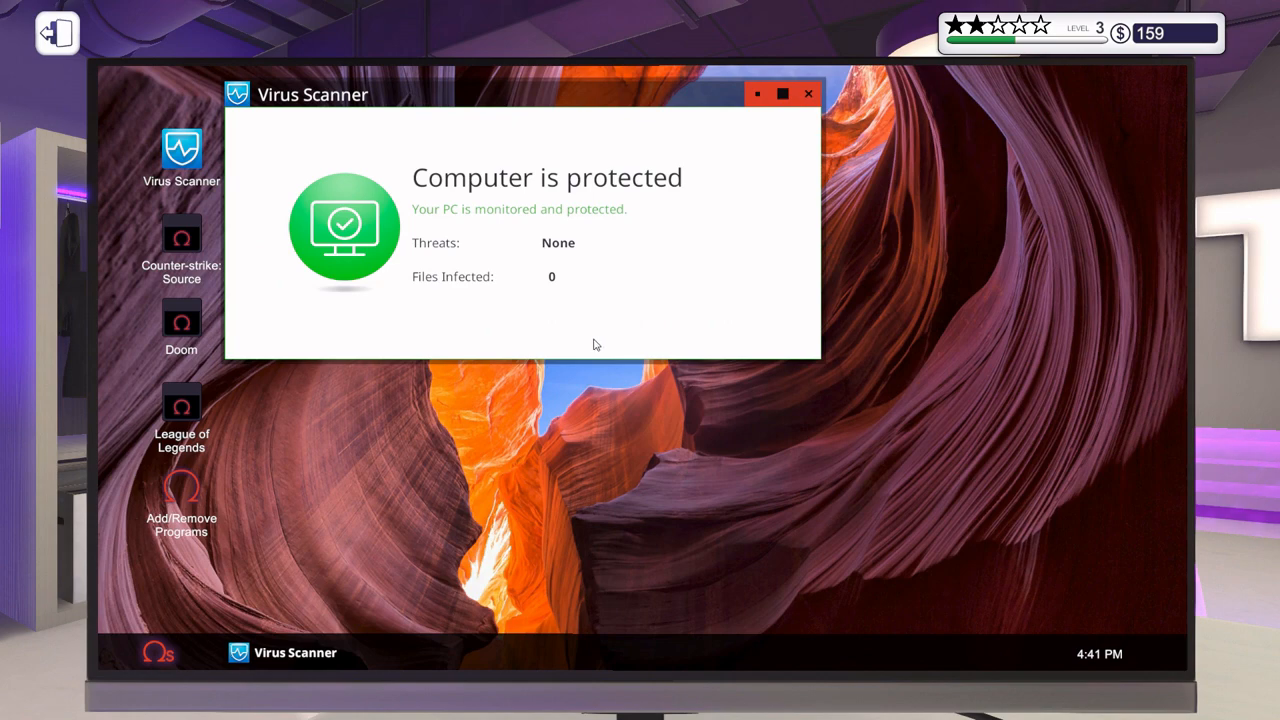
pyautogui.moveTo(628, 322)
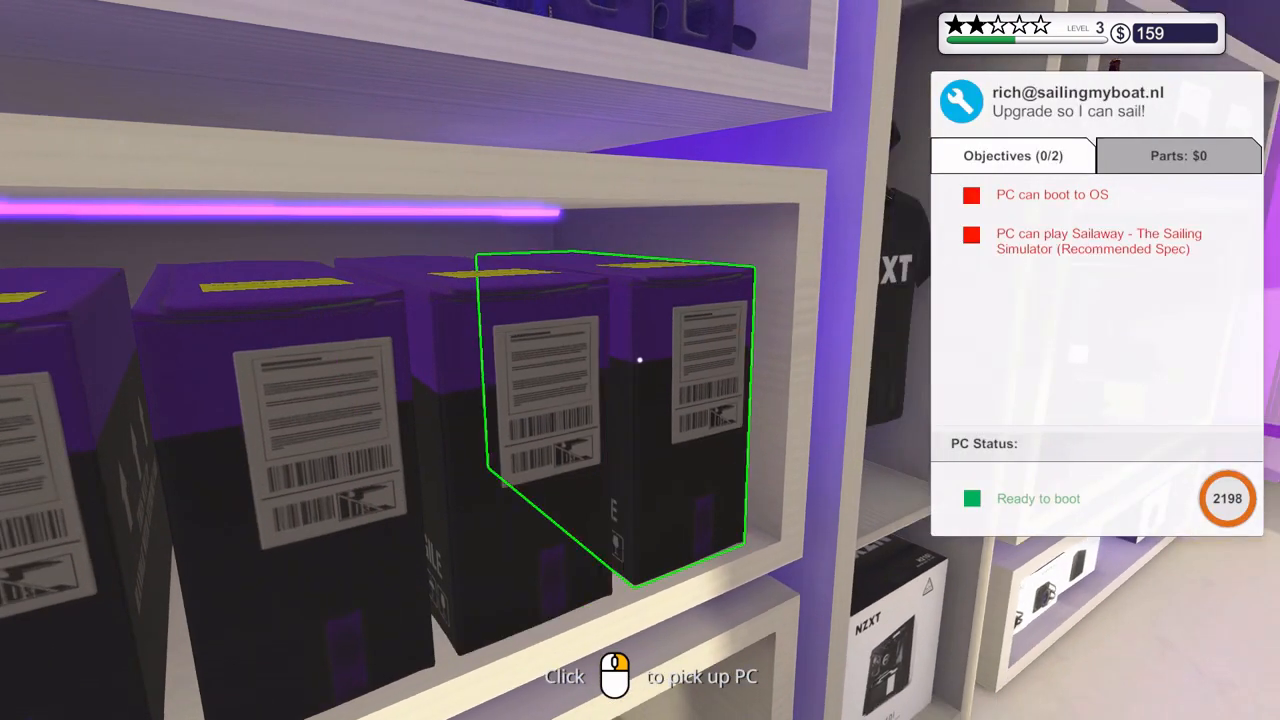
# - Pick up the sailing-simulator customer's PC from the shelf
pyautogui.click(640, 360)
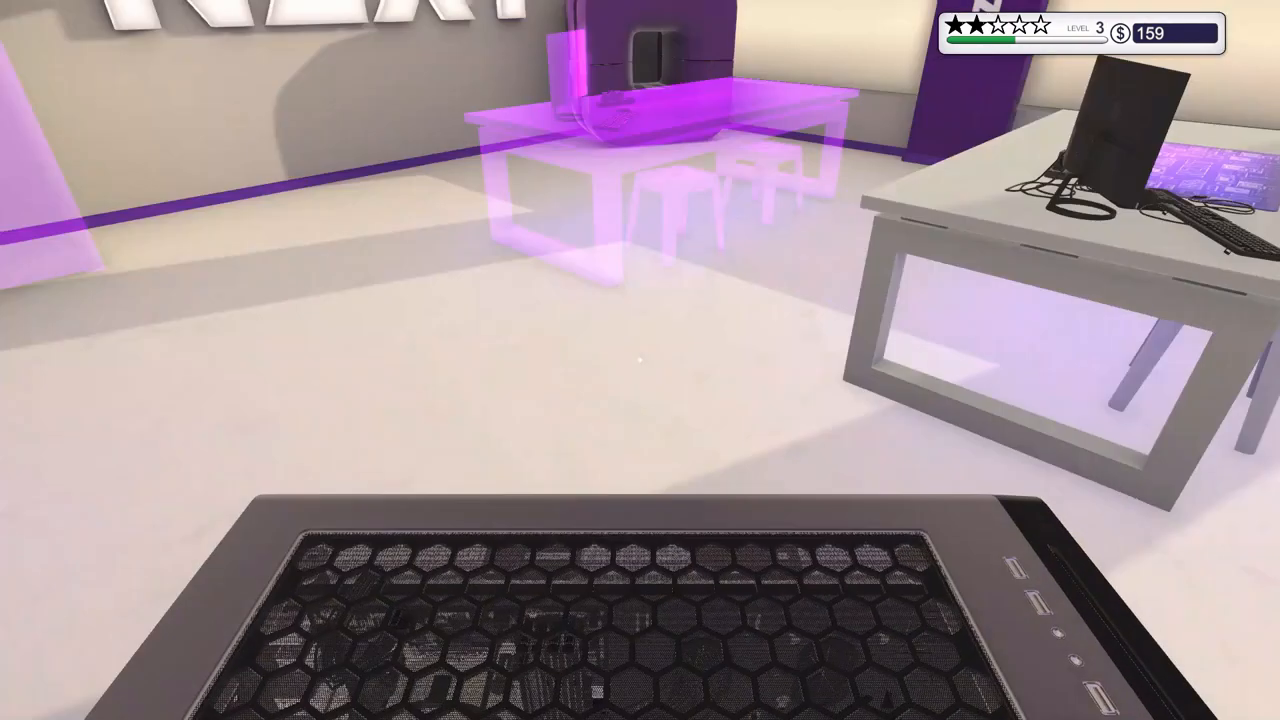
pyautogui.moveTo(640, 360)
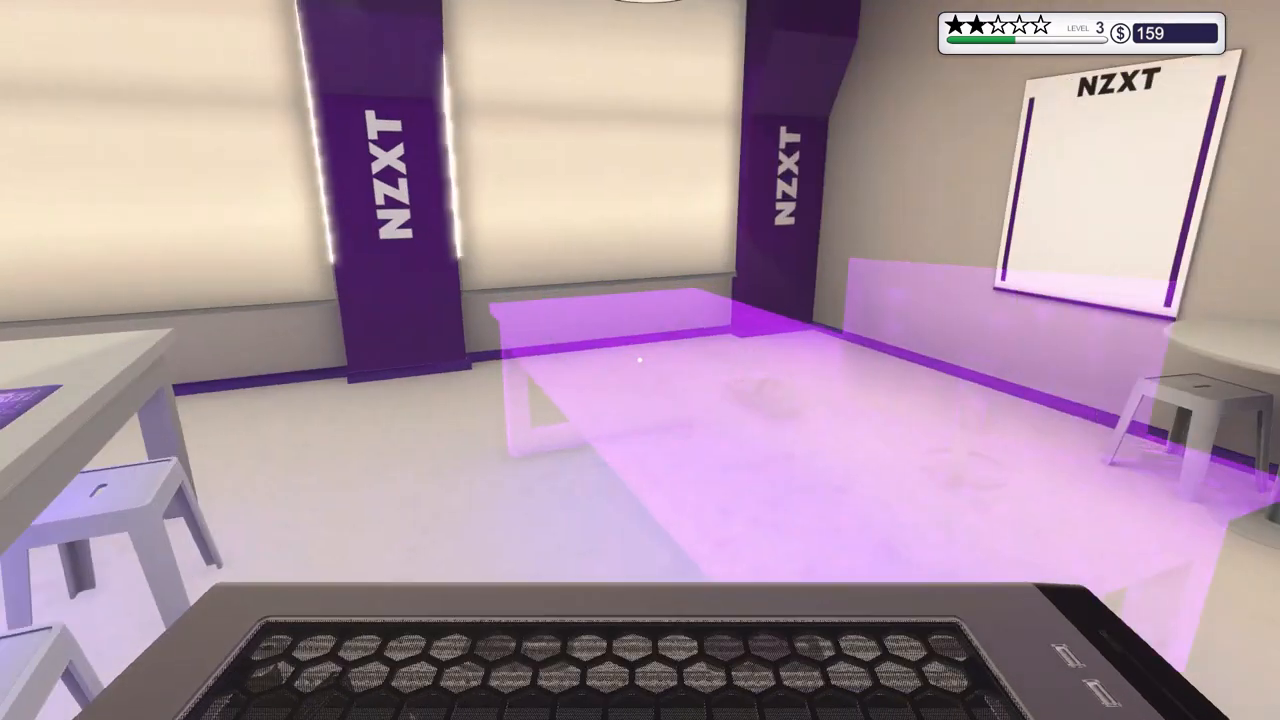
pyautogui.moveTo(640, 360)
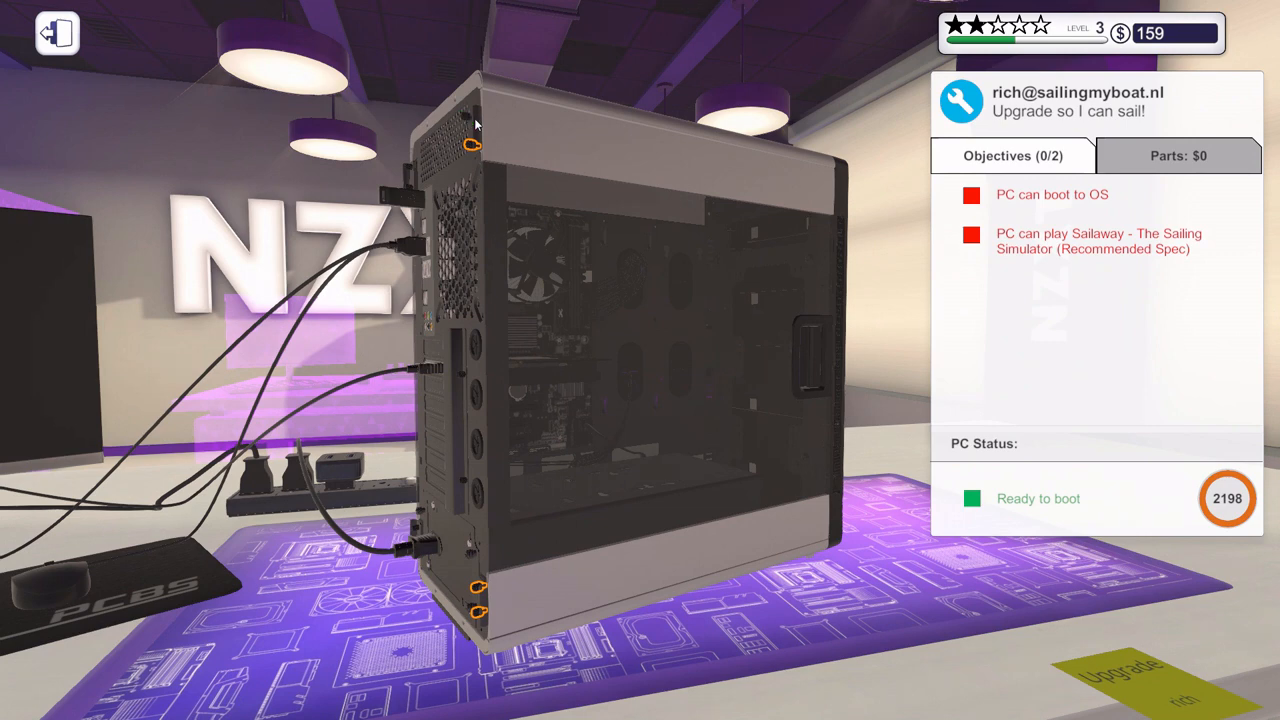
pyautogui.moveTo(470, 304)
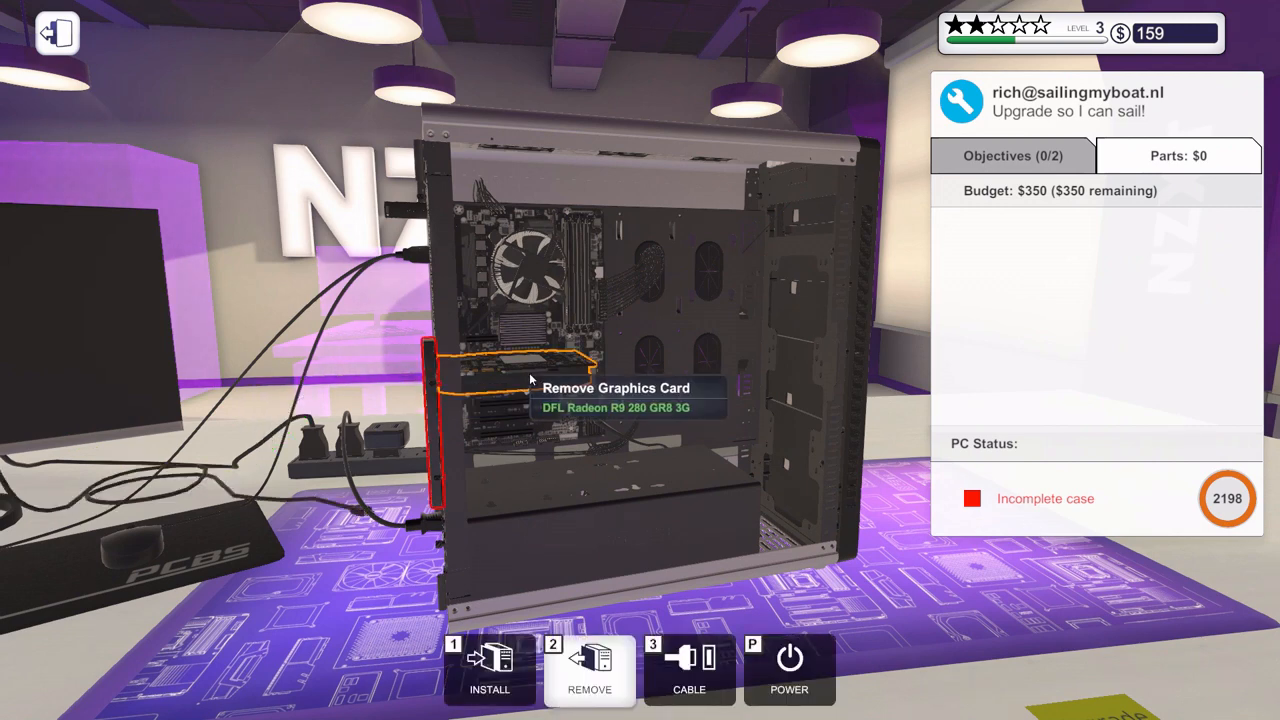
# - Remove the Radeon R9 280, install the EVGA GTX 1050 Ti and check the Parts list
pyautogui.click(510, 370)
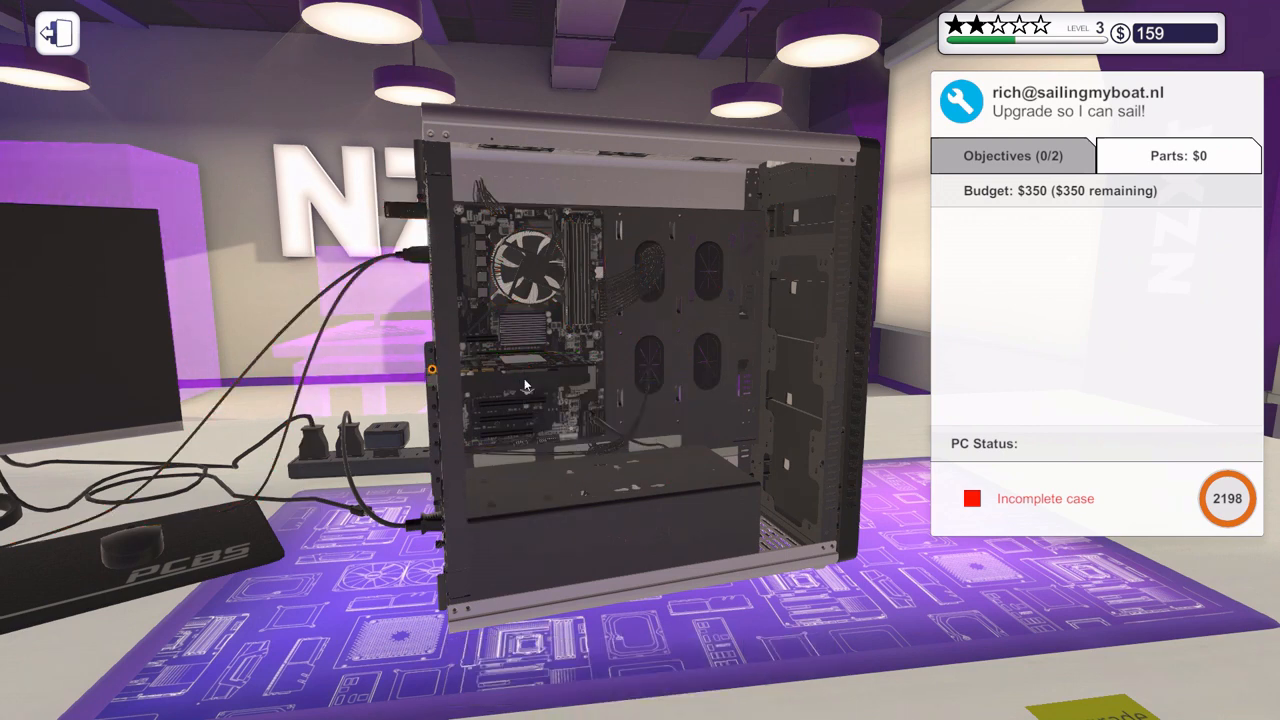
pyautogui.moveTo(432, 372)
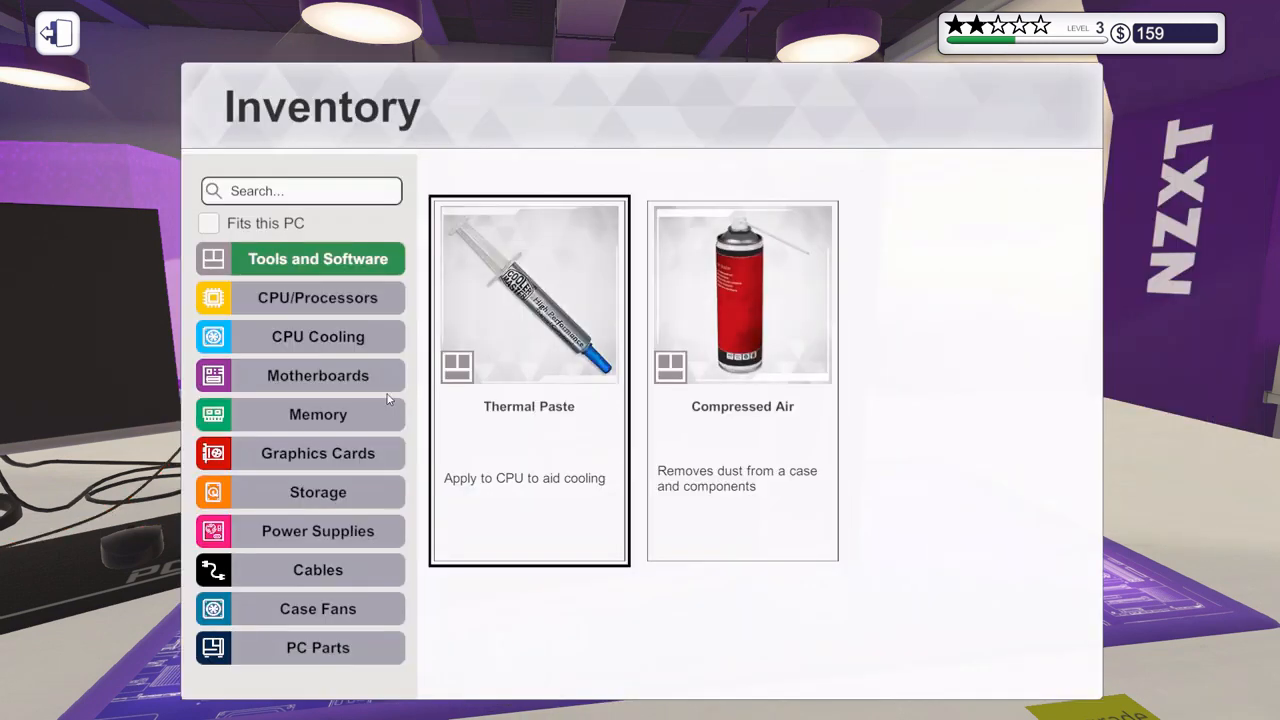
pyautogui.click(318, 452)
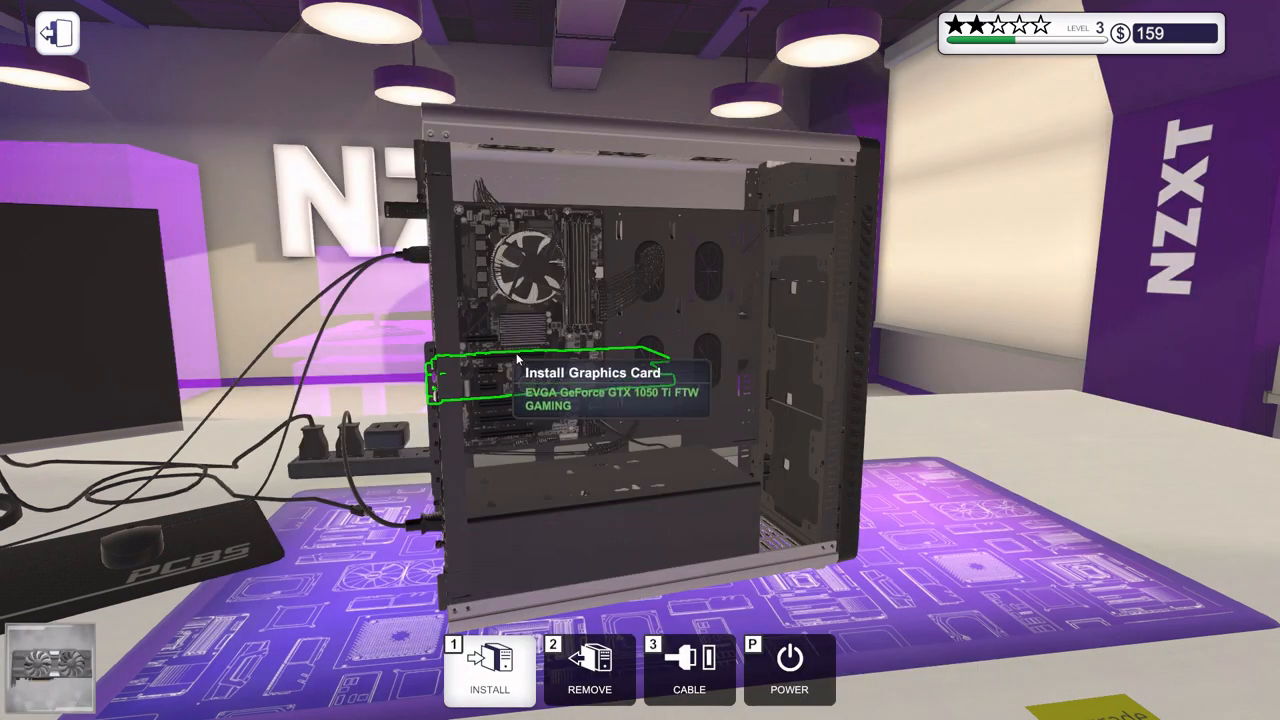
pyautogui.click(488, 670)
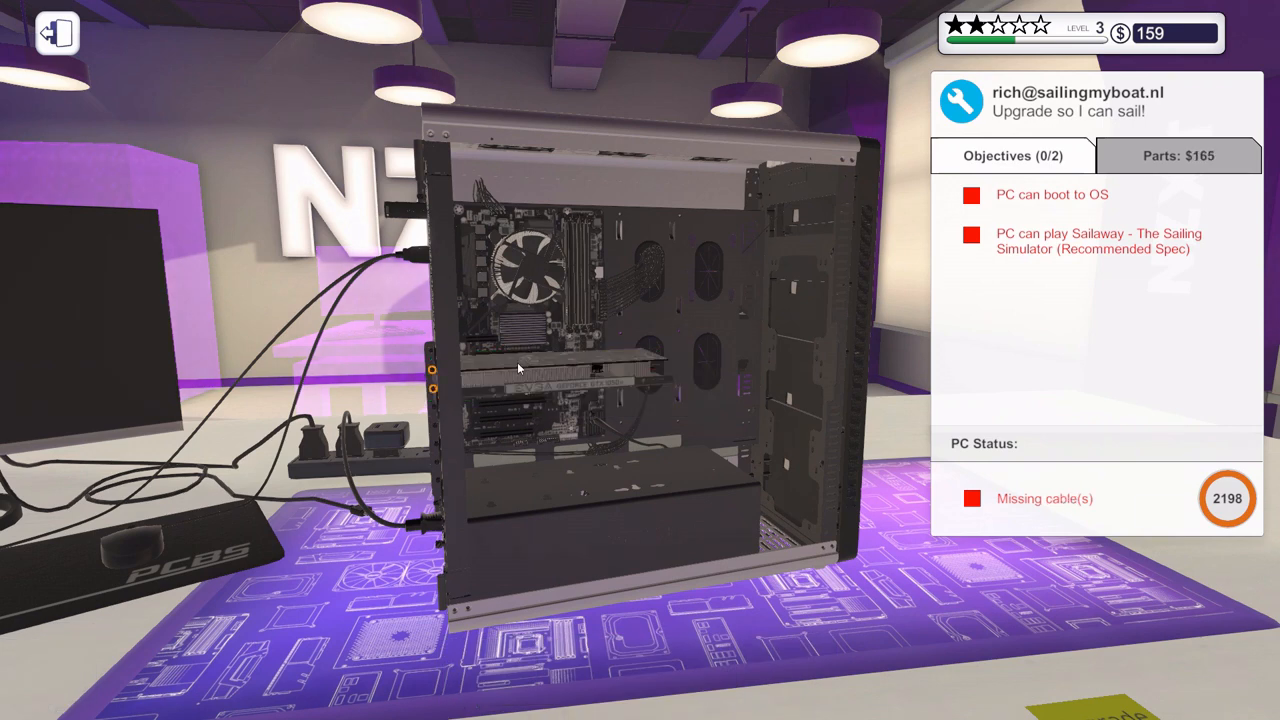
pyautogui.moveTo(436, 378)
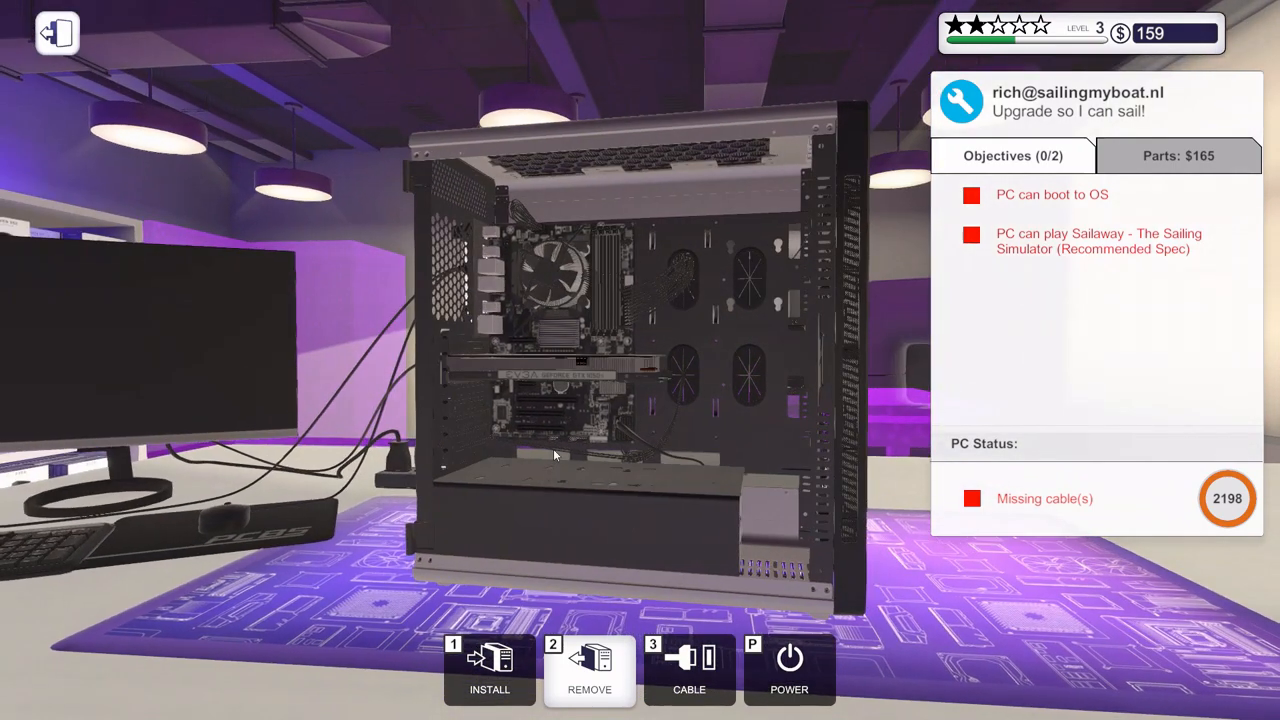
pyautogui.click(1178, 156)
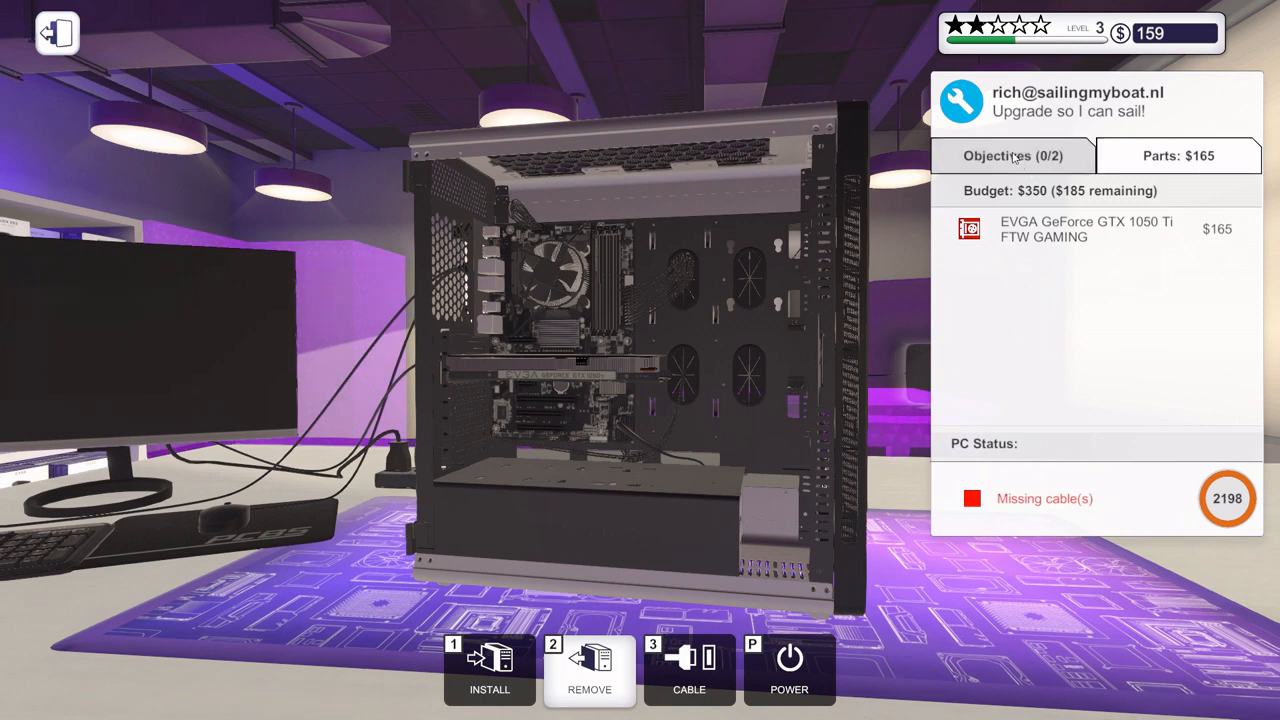
pyautogui.moveTo(576, 236)
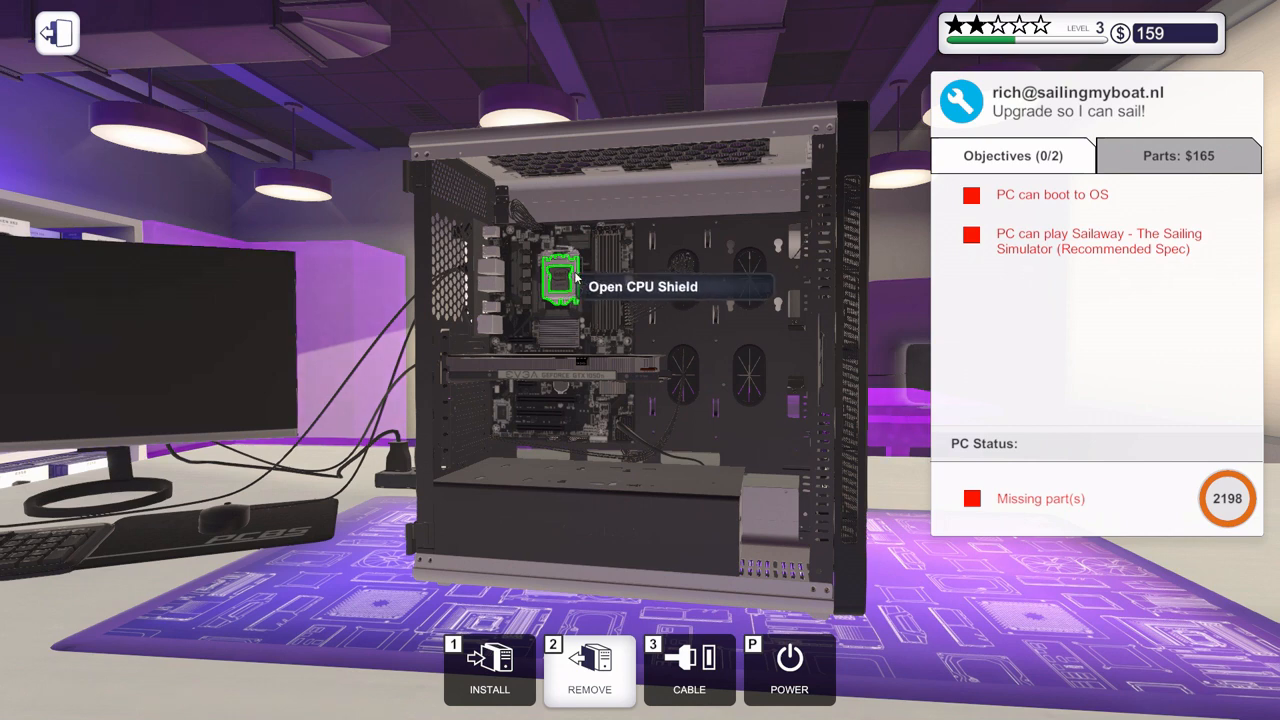
# - Reapply thermal paste and refit the Mortoni Thermal 100 air cooler, then pick the next case part
pyautogui.click(560, 280)
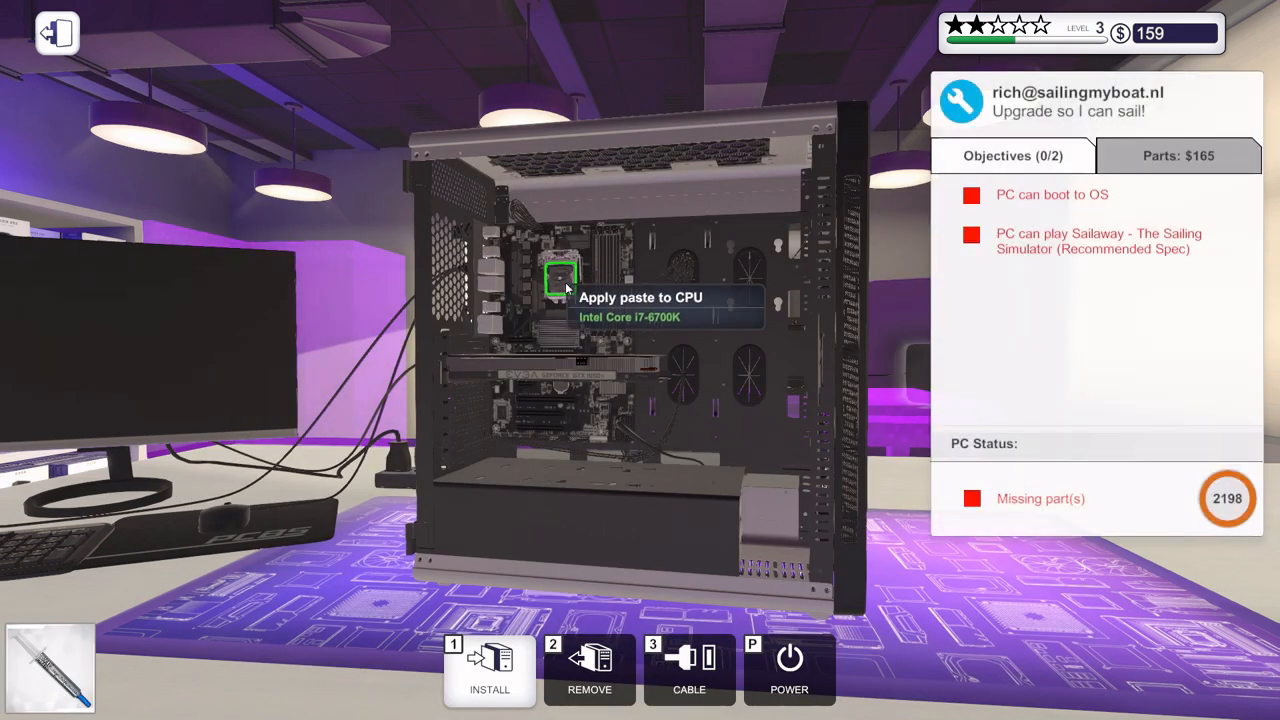
pyautogui.click(488, 670)
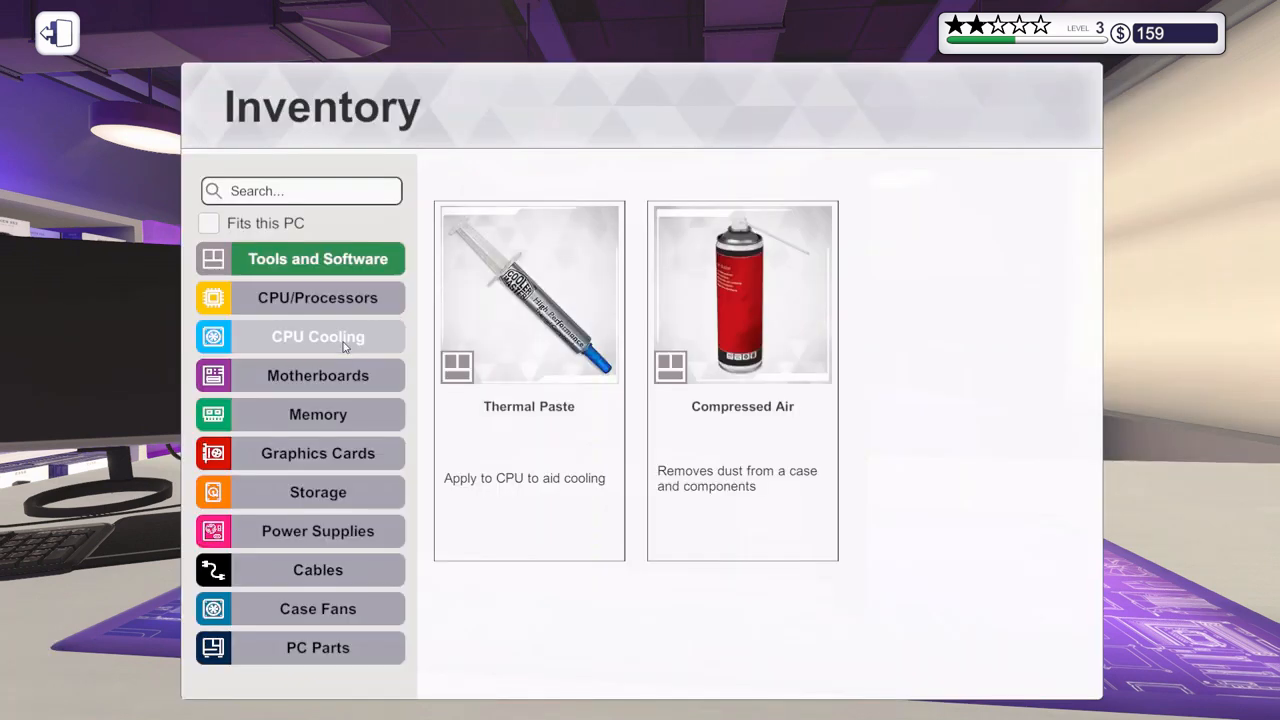
pyautogui.click(318, 336)
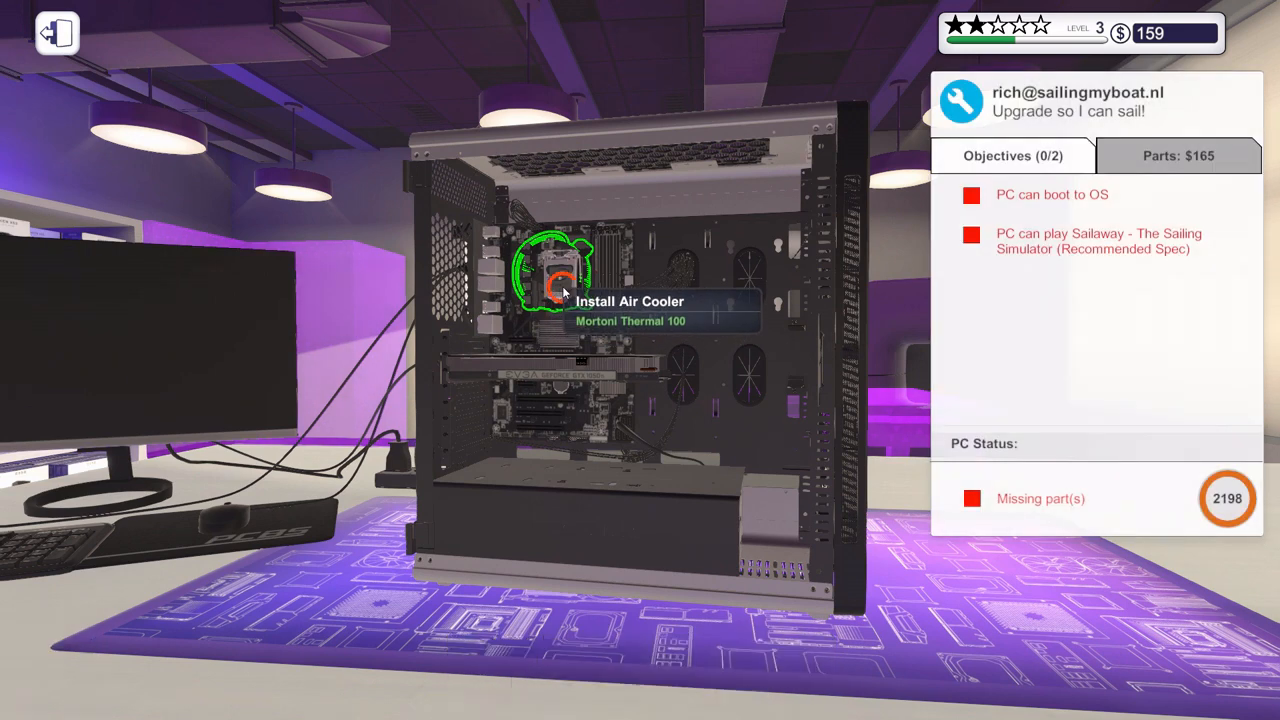
pyautogui.click(558, 288)
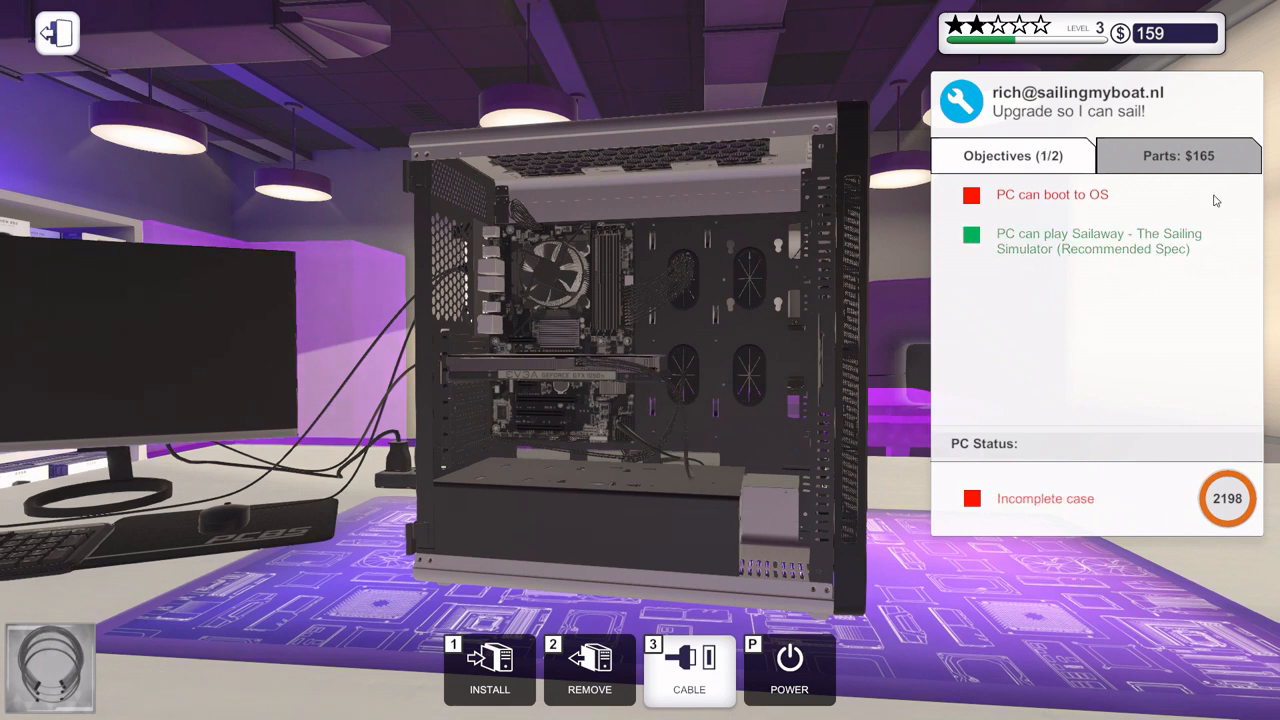
pyautogui.moveTo(1004, 334)
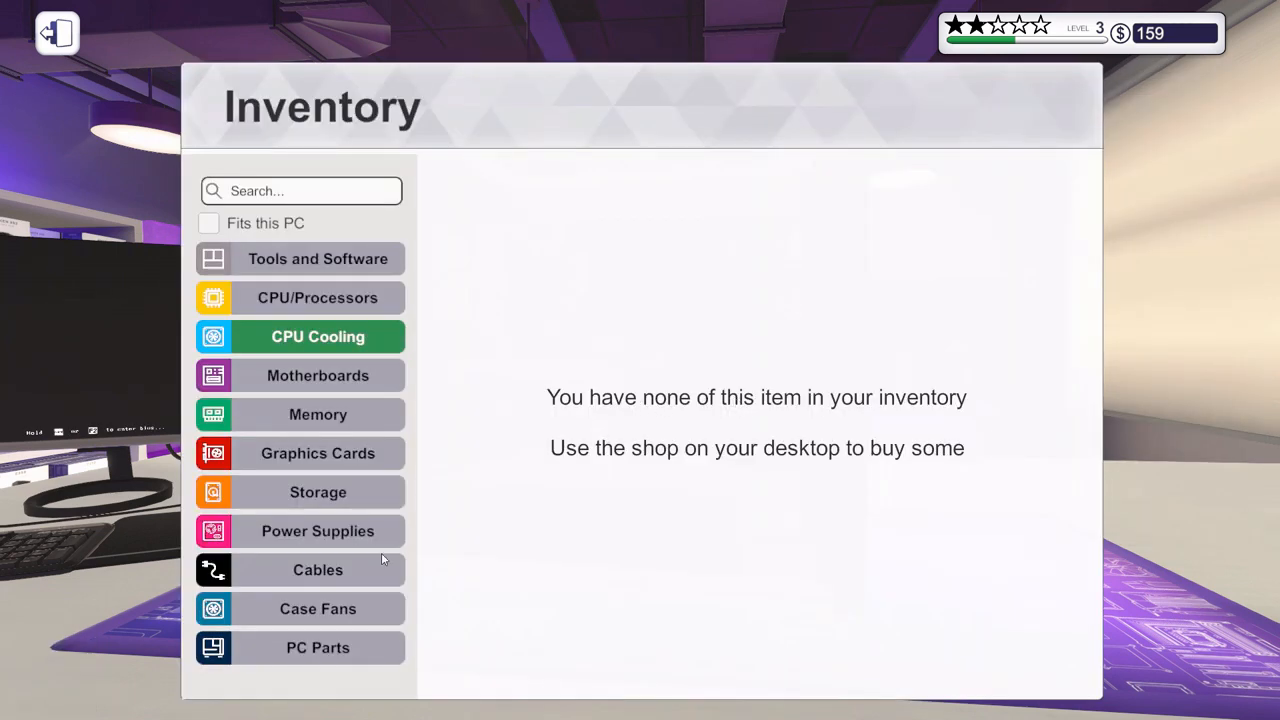
pyautogui.click(318, 648)
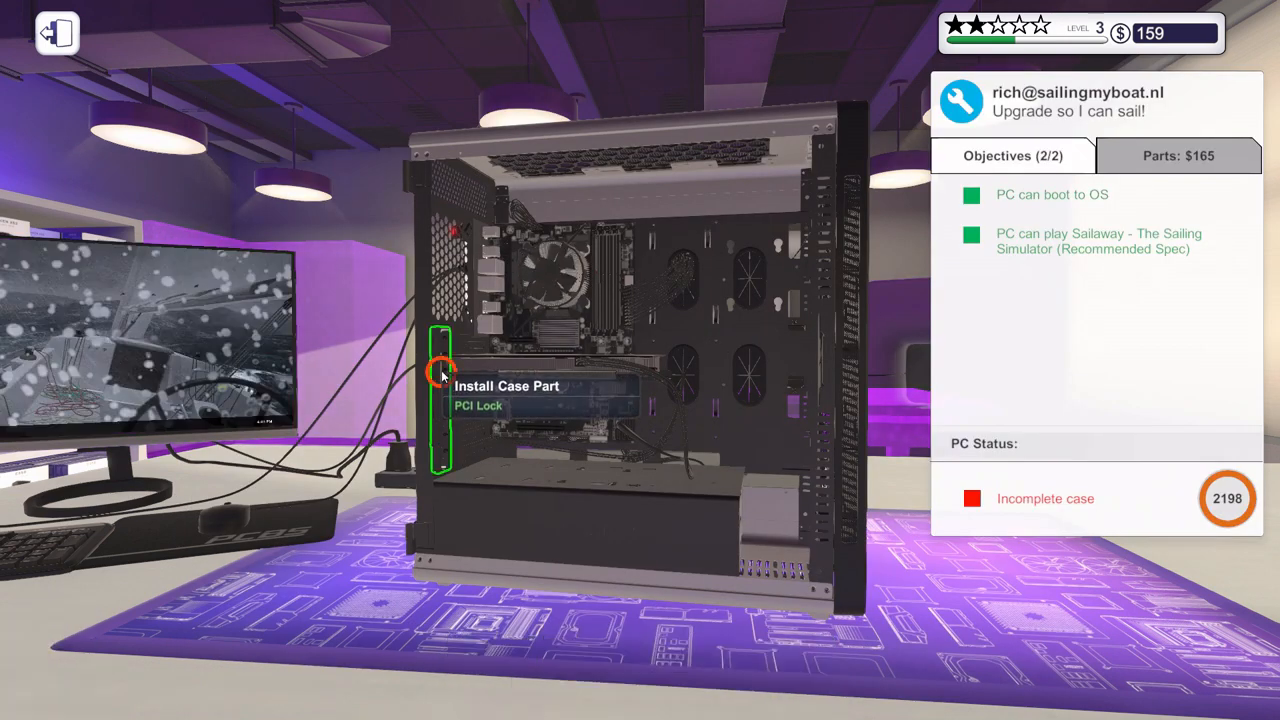
# - Fit the PCI lock, then add the Virus Scanner and 3DMark without restarting
pyautogui.click(440, 376)
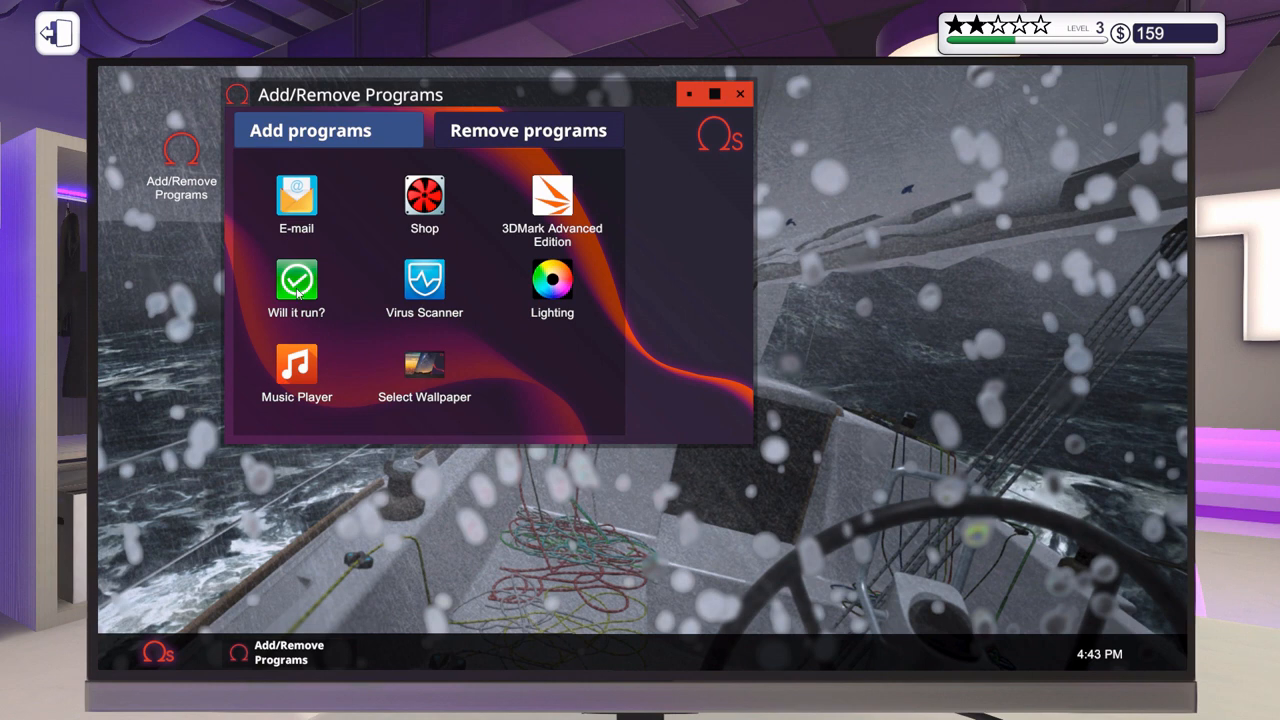
pyautogui.click(424, 280)
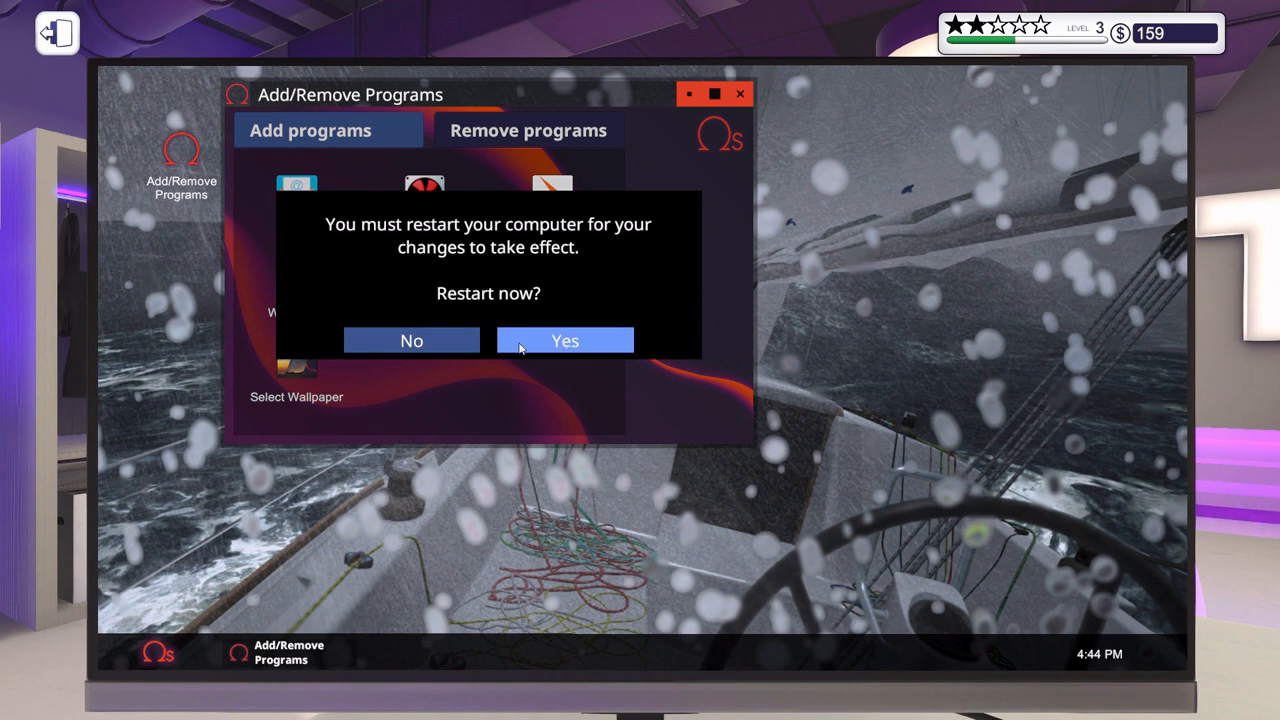
pyautogui.click(412, 340)
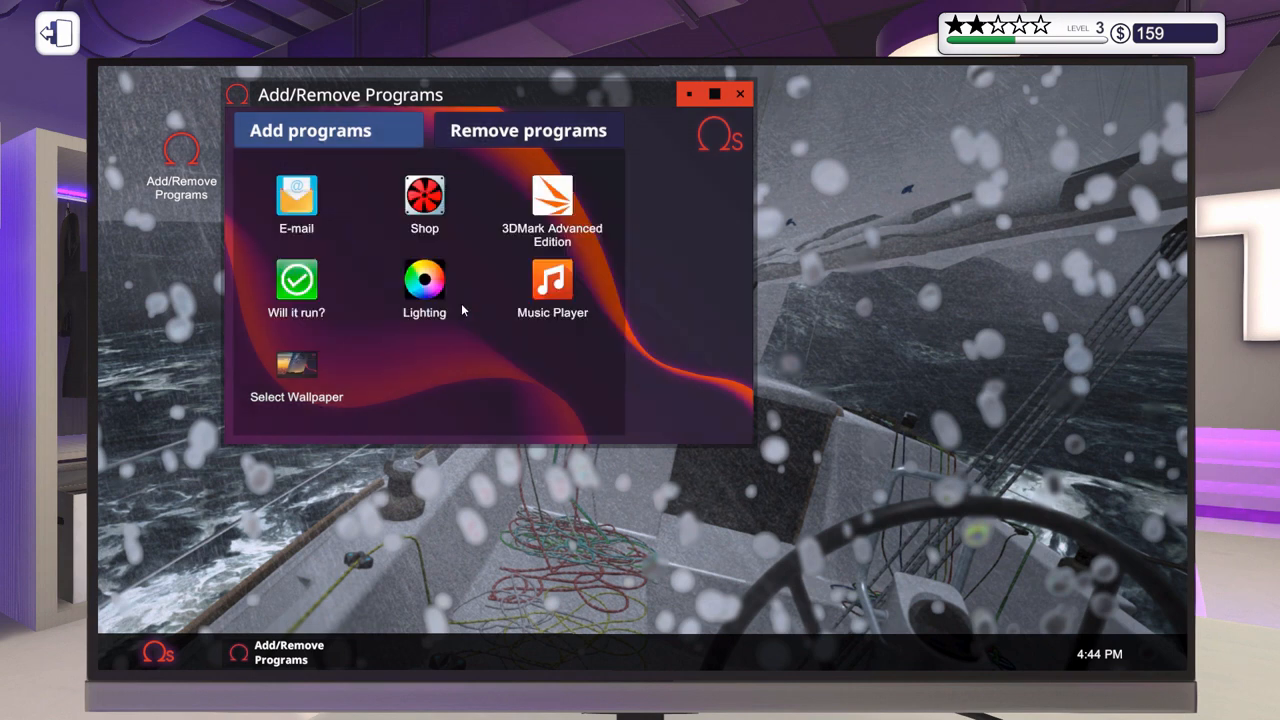
pyautogui.click(552, 196)
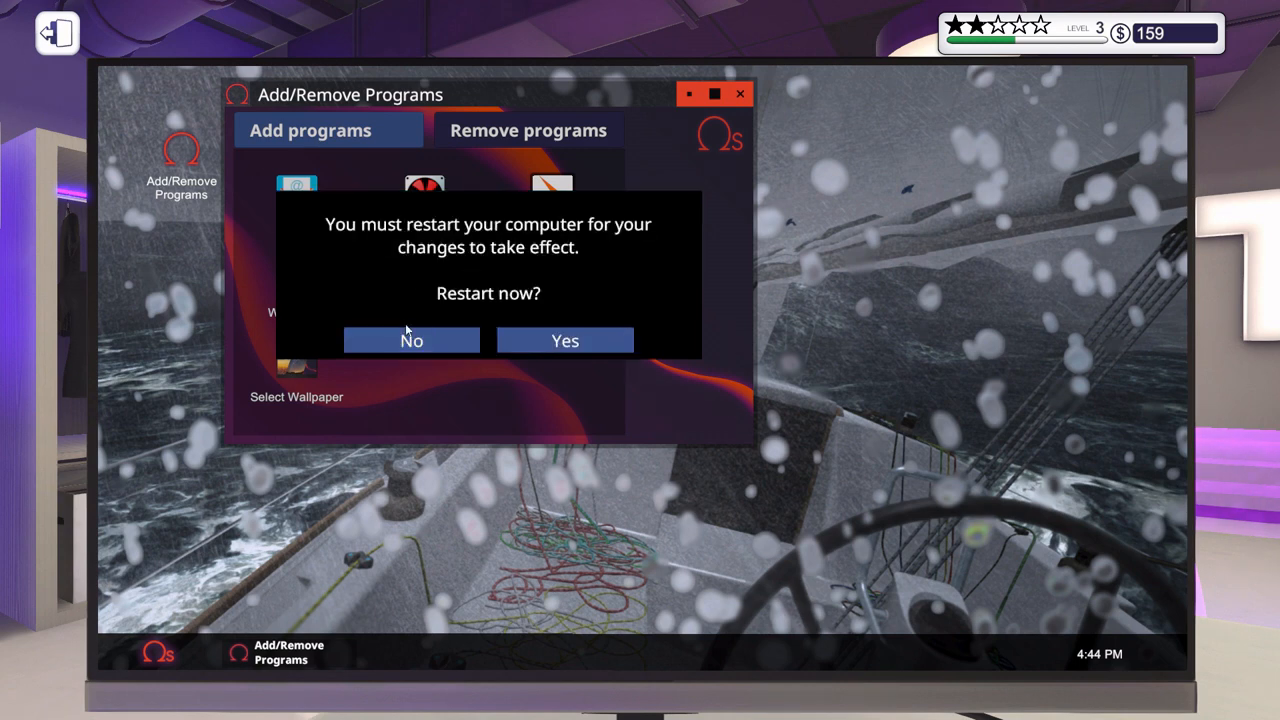
pyautogui.click(412, 340)
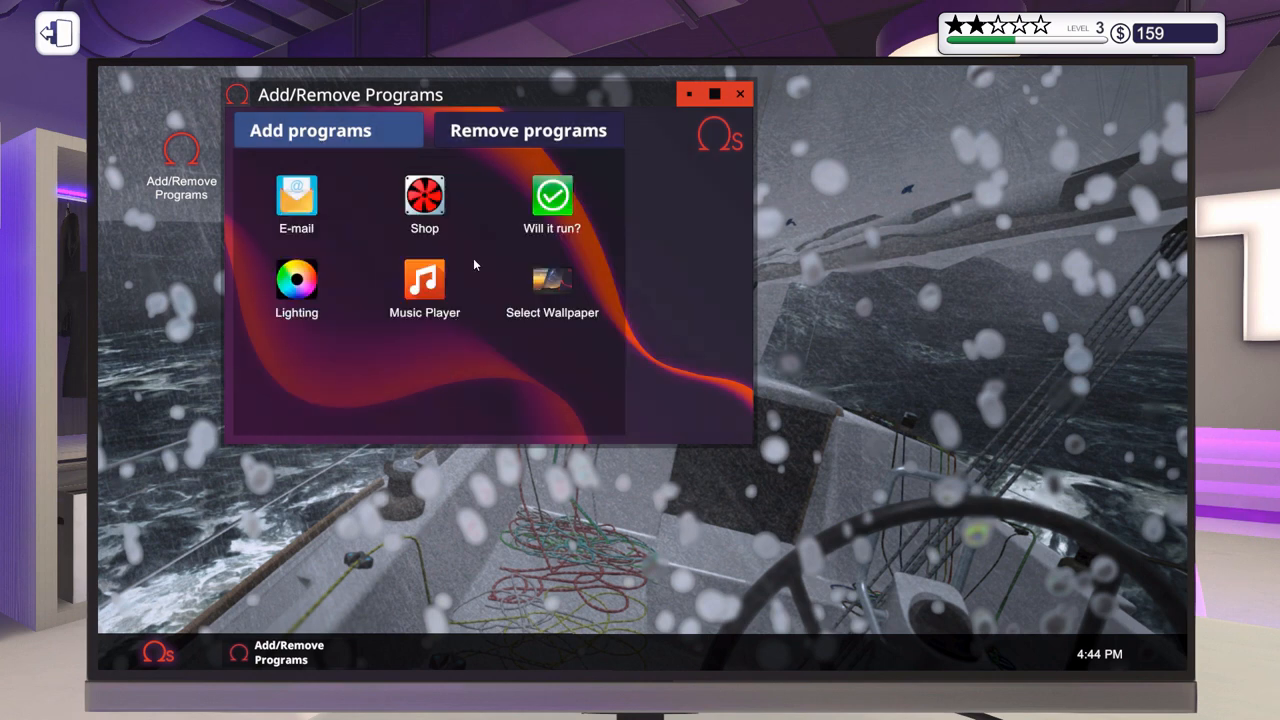
# - Uninstall 3DMark from the Remove programs list
pyautogui.click(528, 130)
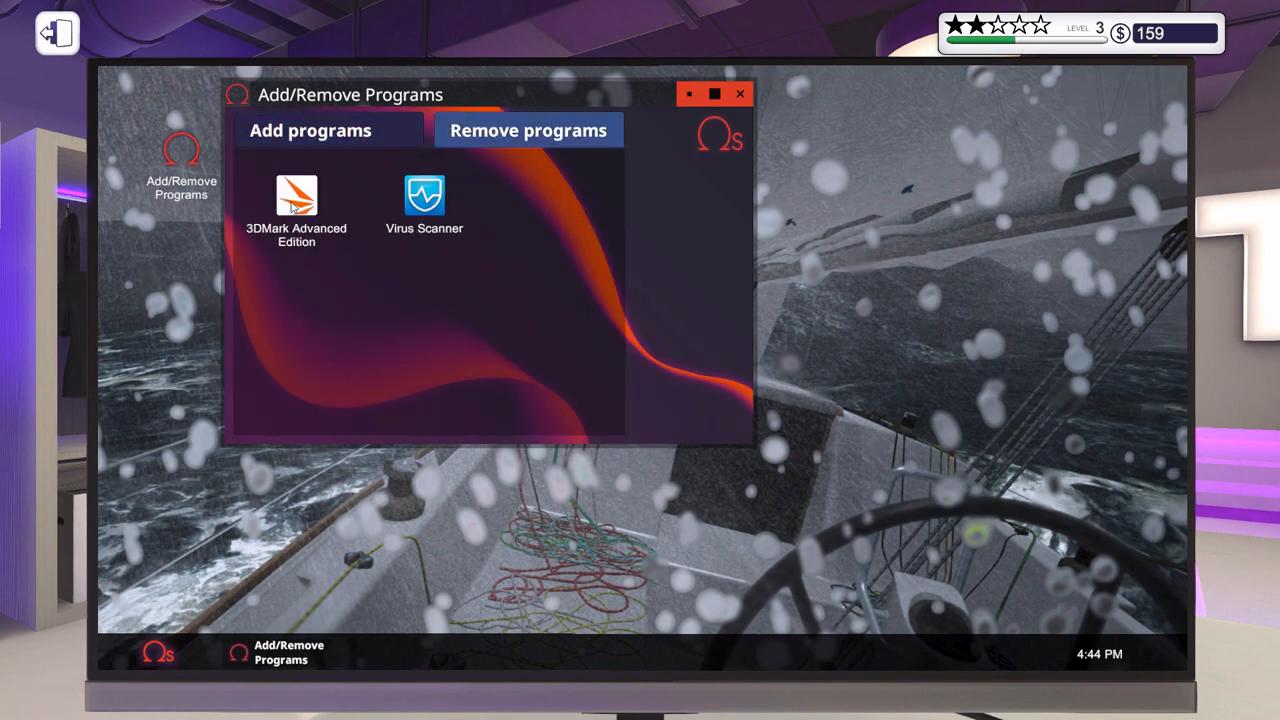
pyautogui.click(296, 196)
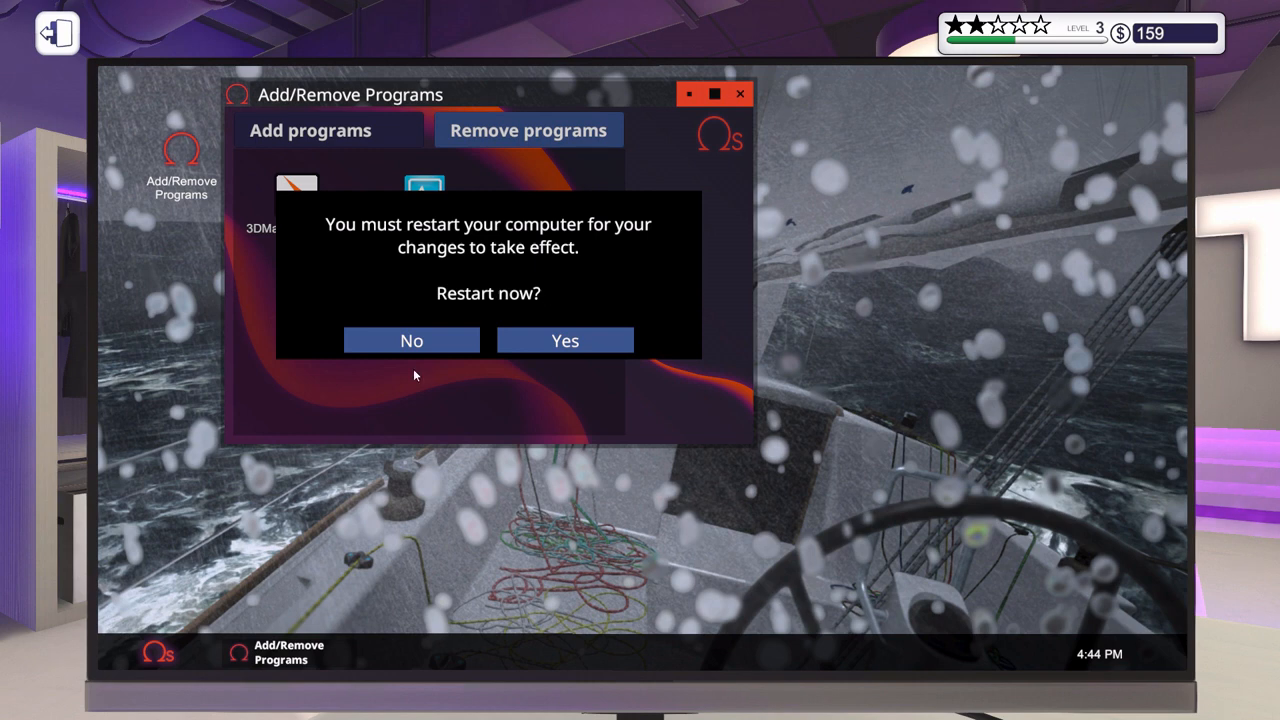
# - Restart the PC, fit the remaining parts from inventory and power it back on
pyautogui.click(412, 340)
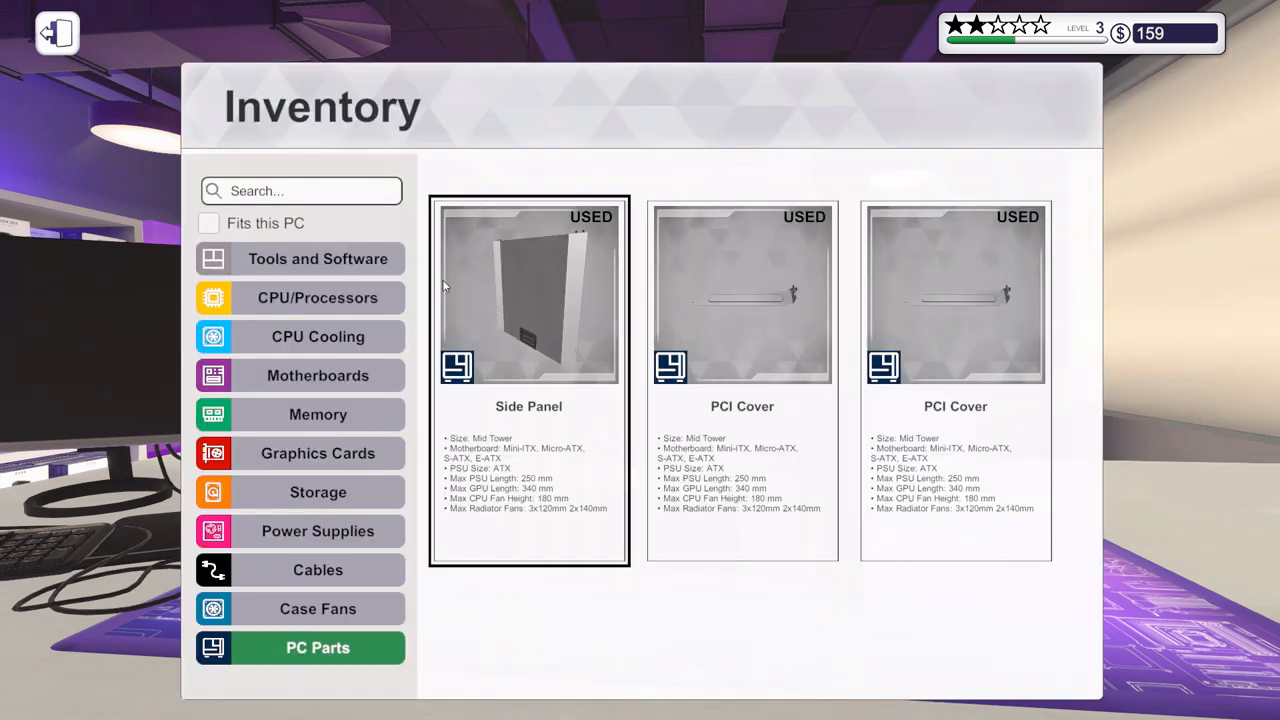
pyautogui.click(318, 258)
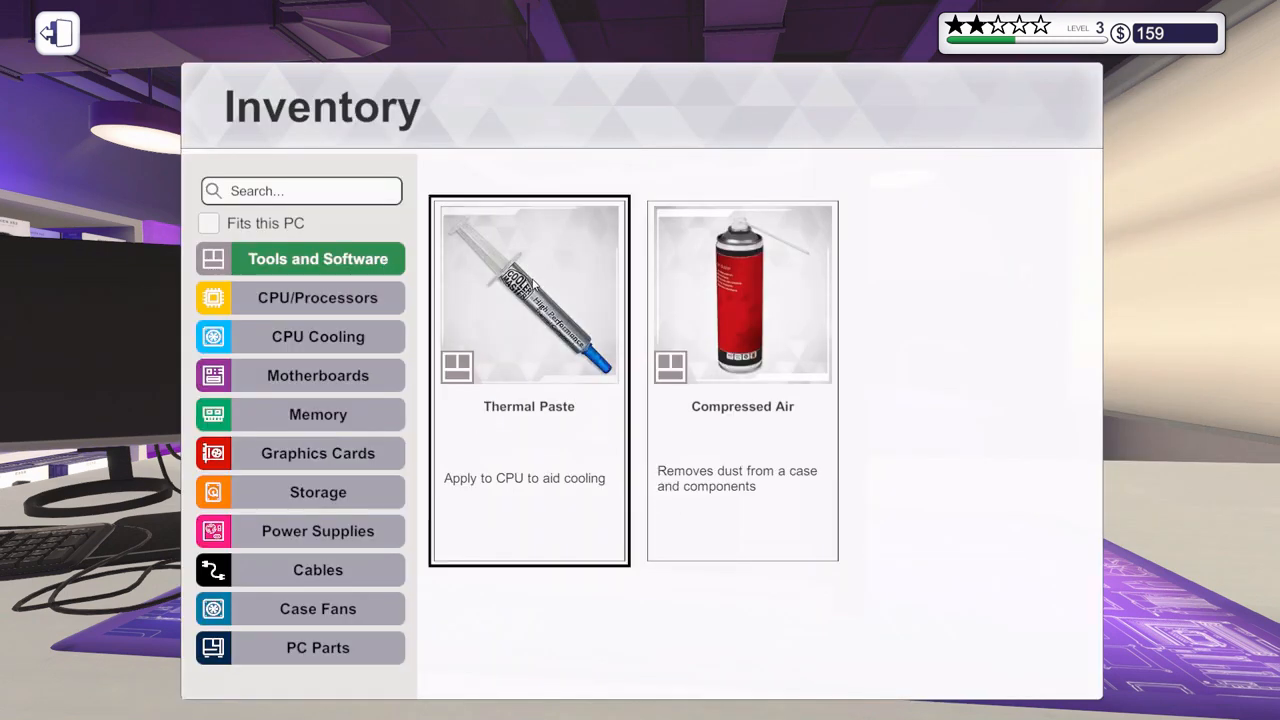
pyautogui.click(528, 292)
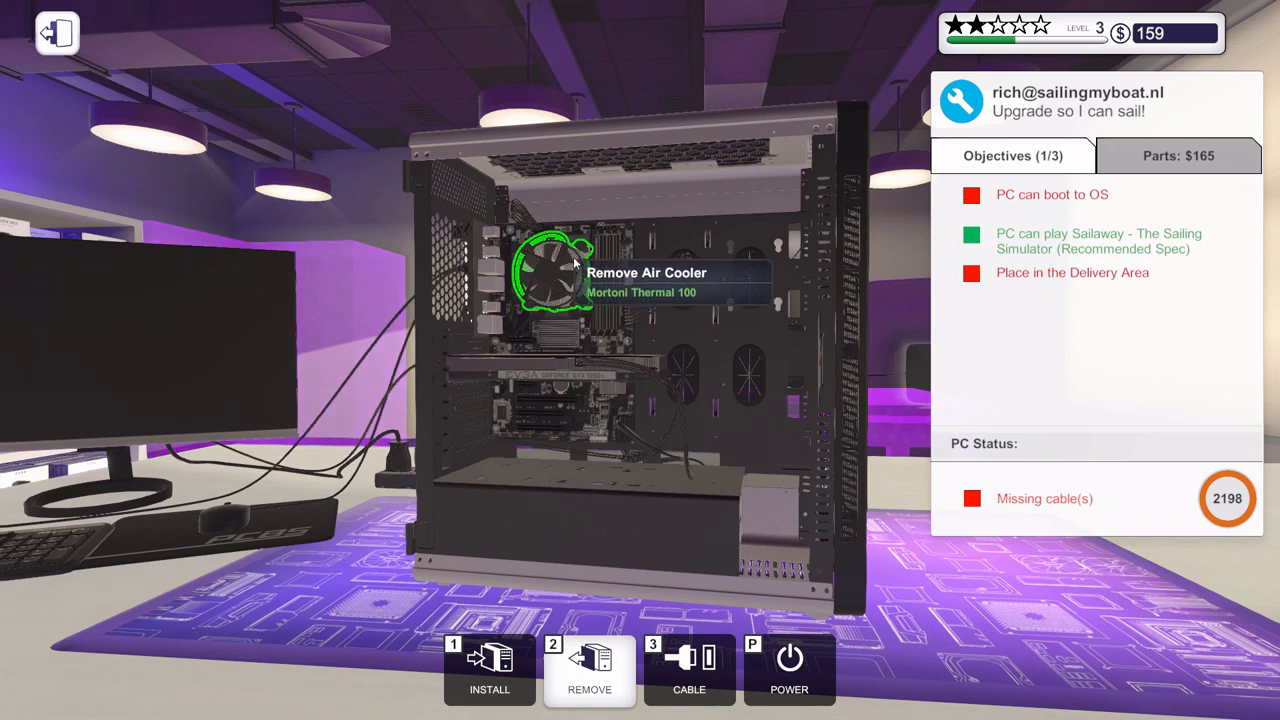
pyautogui.click(560, 276)
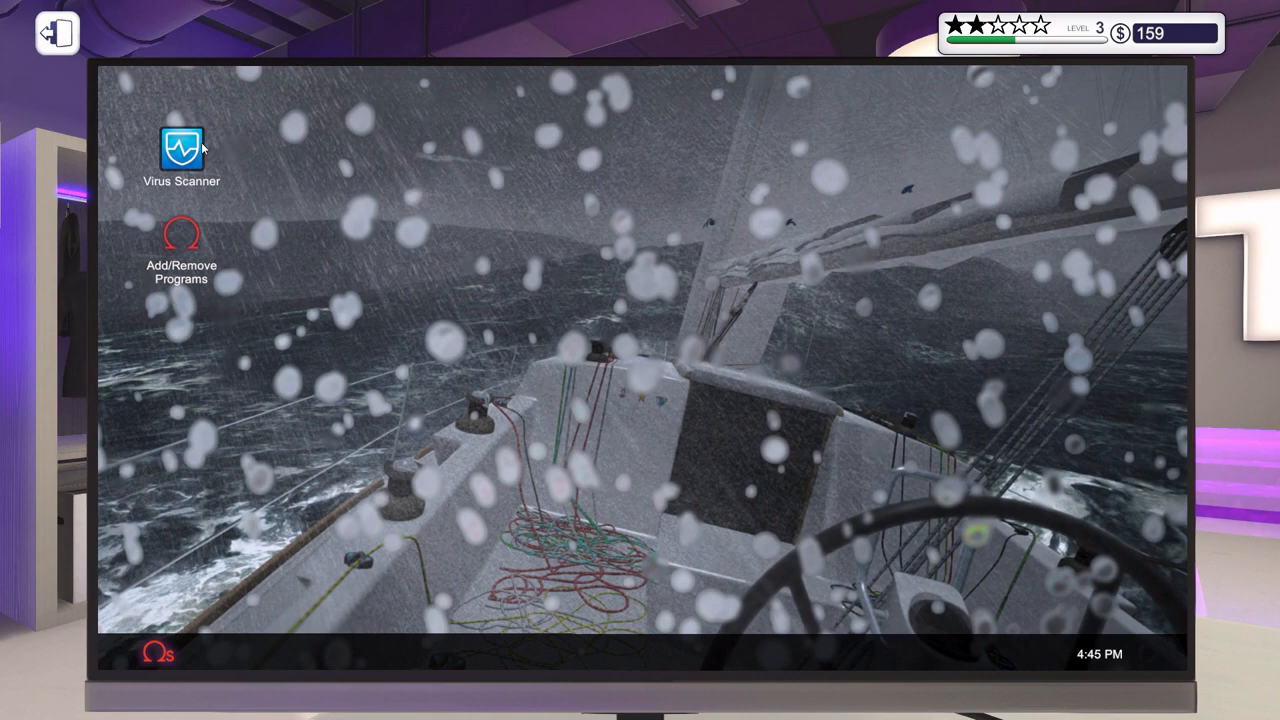
# - Read the rich@ upgrade email down to PC Status and go to the finished PC
pyautogui.doubleClick(180, 148)
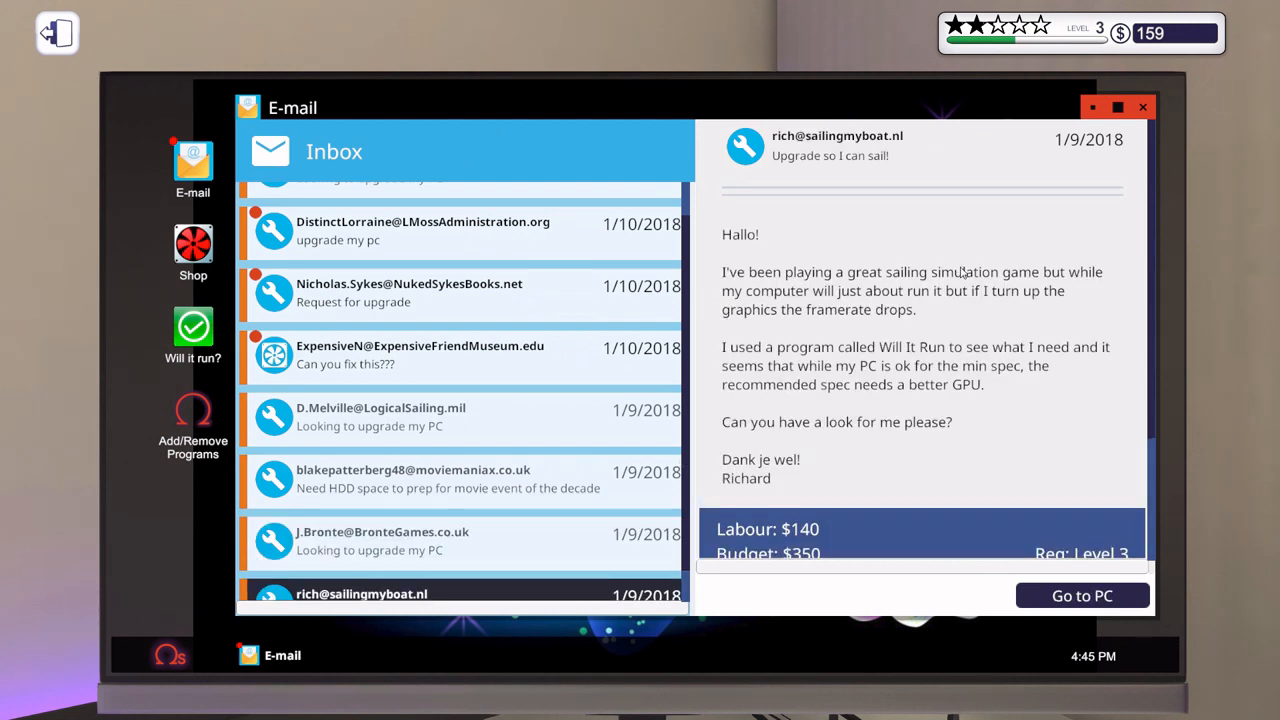
pyautogui.moveTo(912, 308)
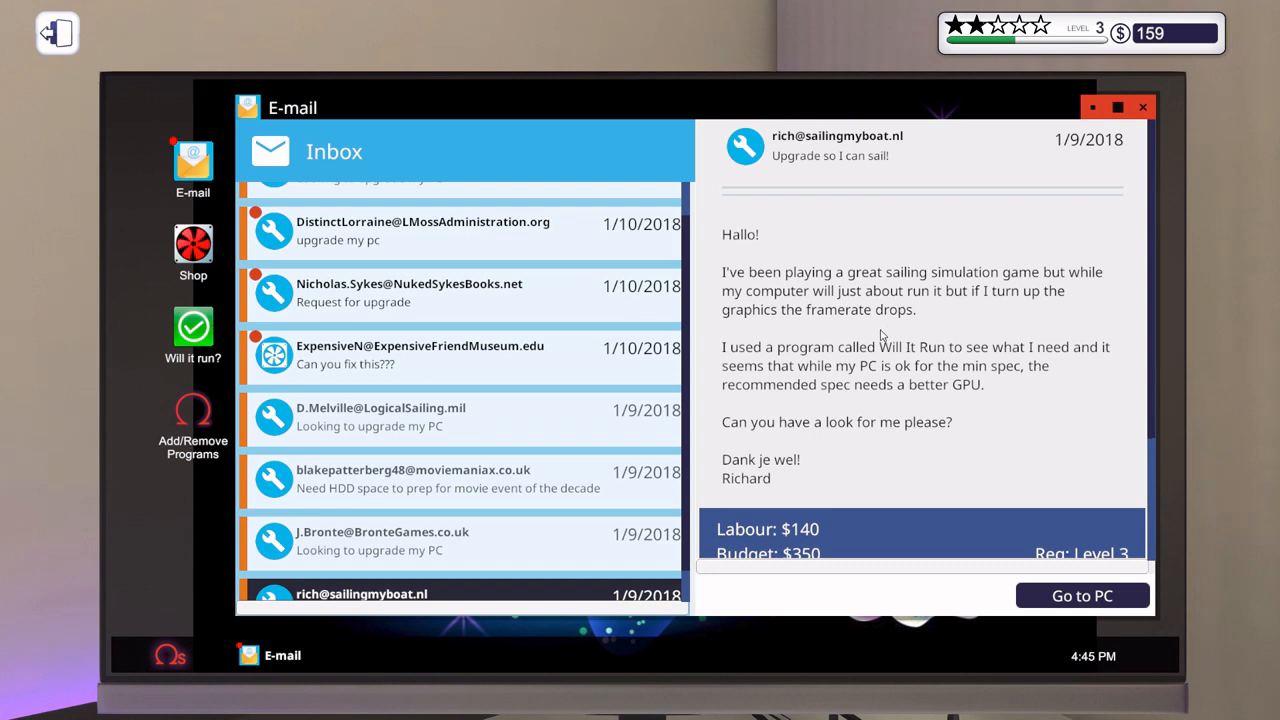
pyautogui.moveTo(1012, 356)
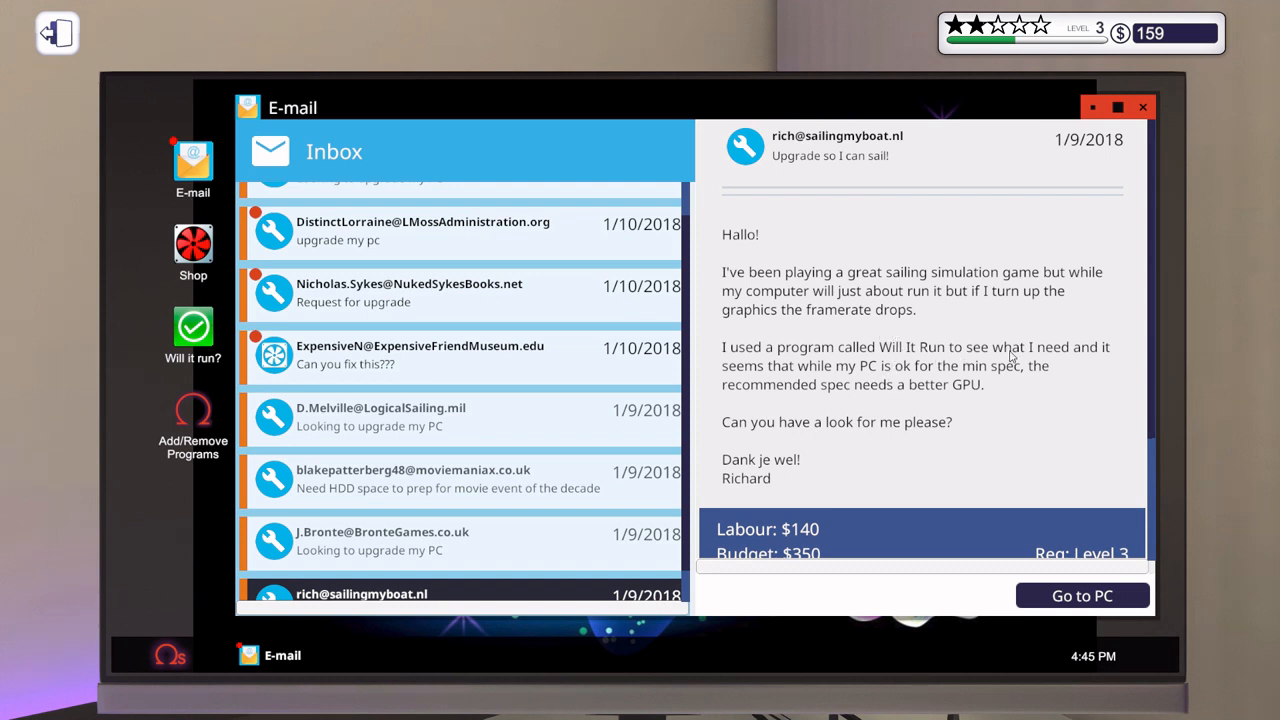
pyautogui.moveTo(952, 386)
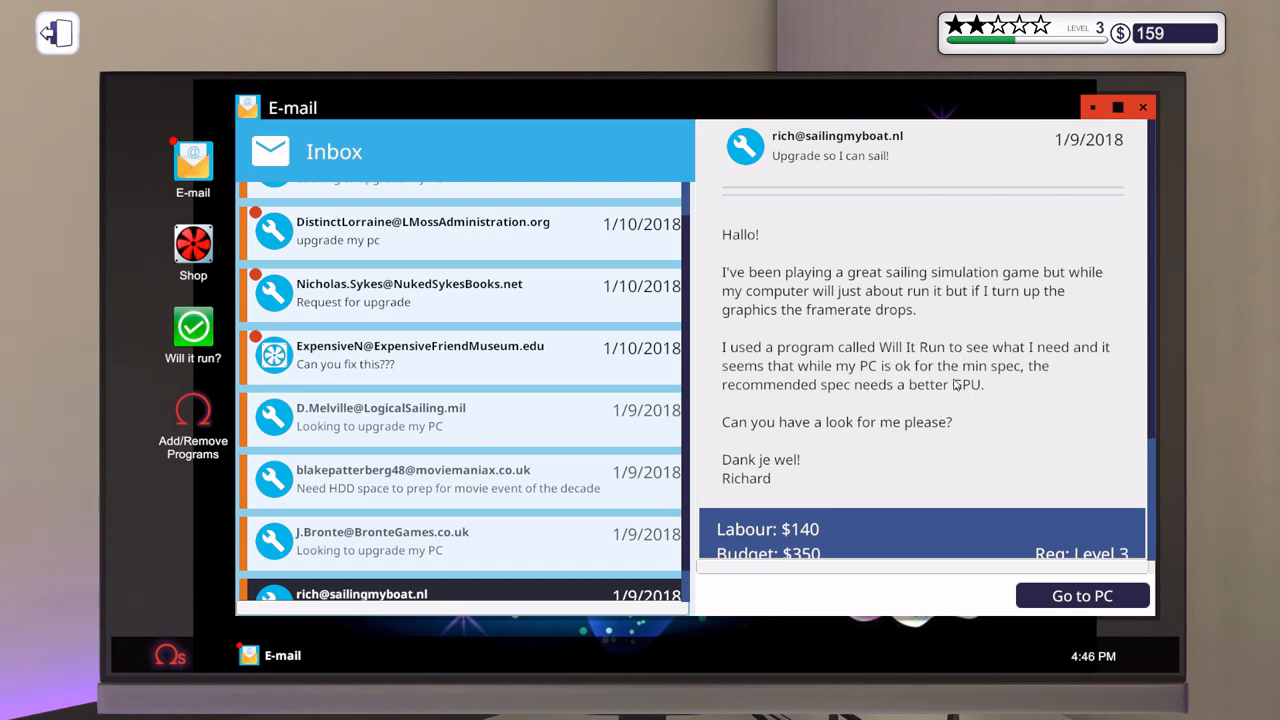
pyautogui.scroll(-3)
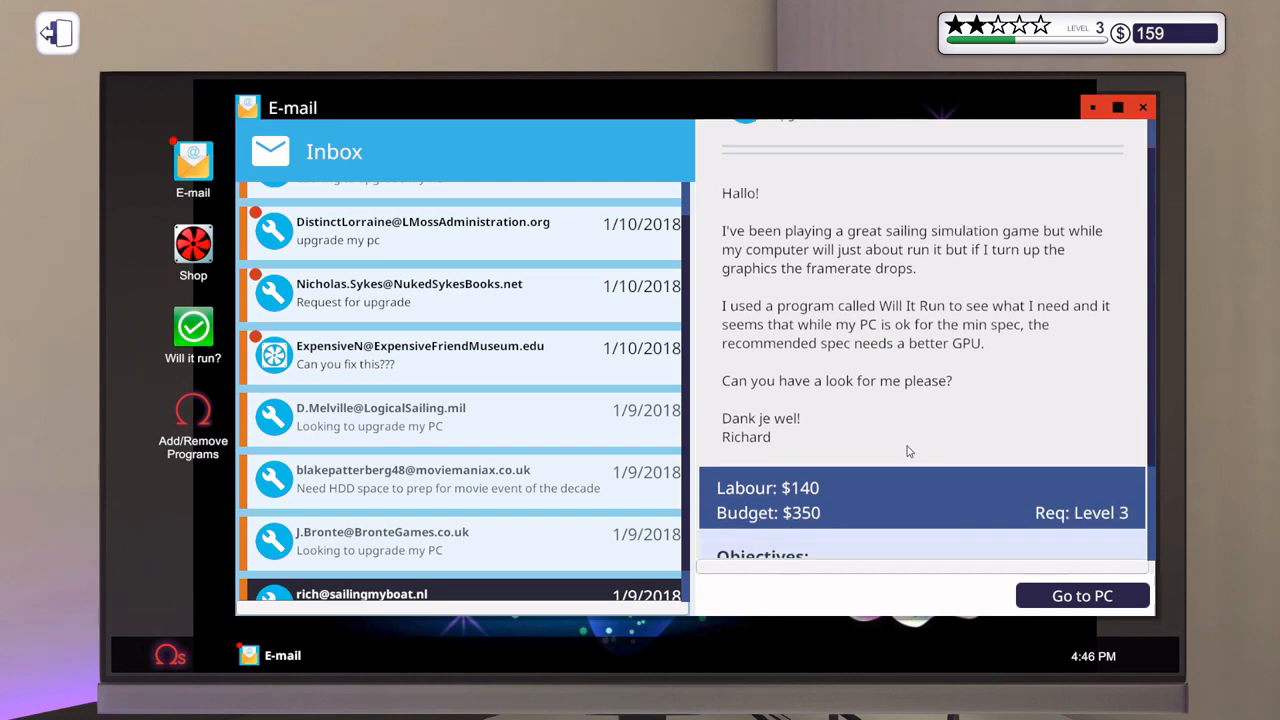
pyautogui.scroll(-3)
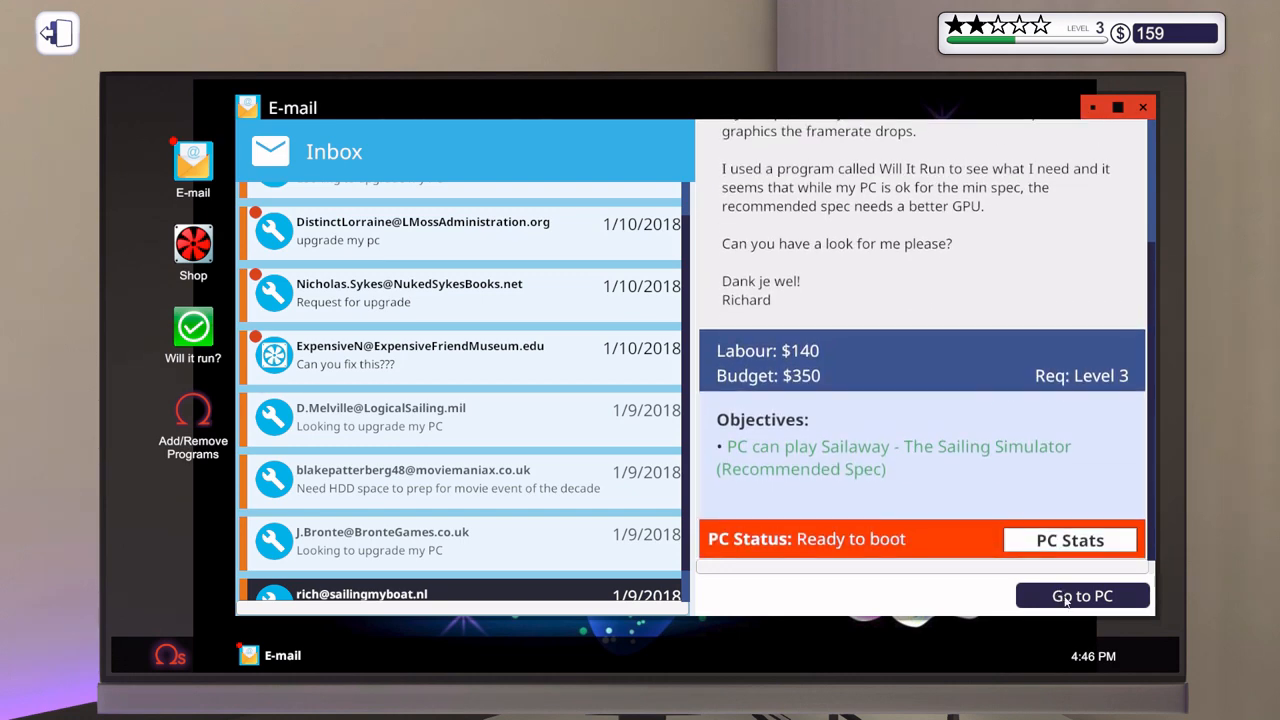
pyautogui.click(1082, 596)
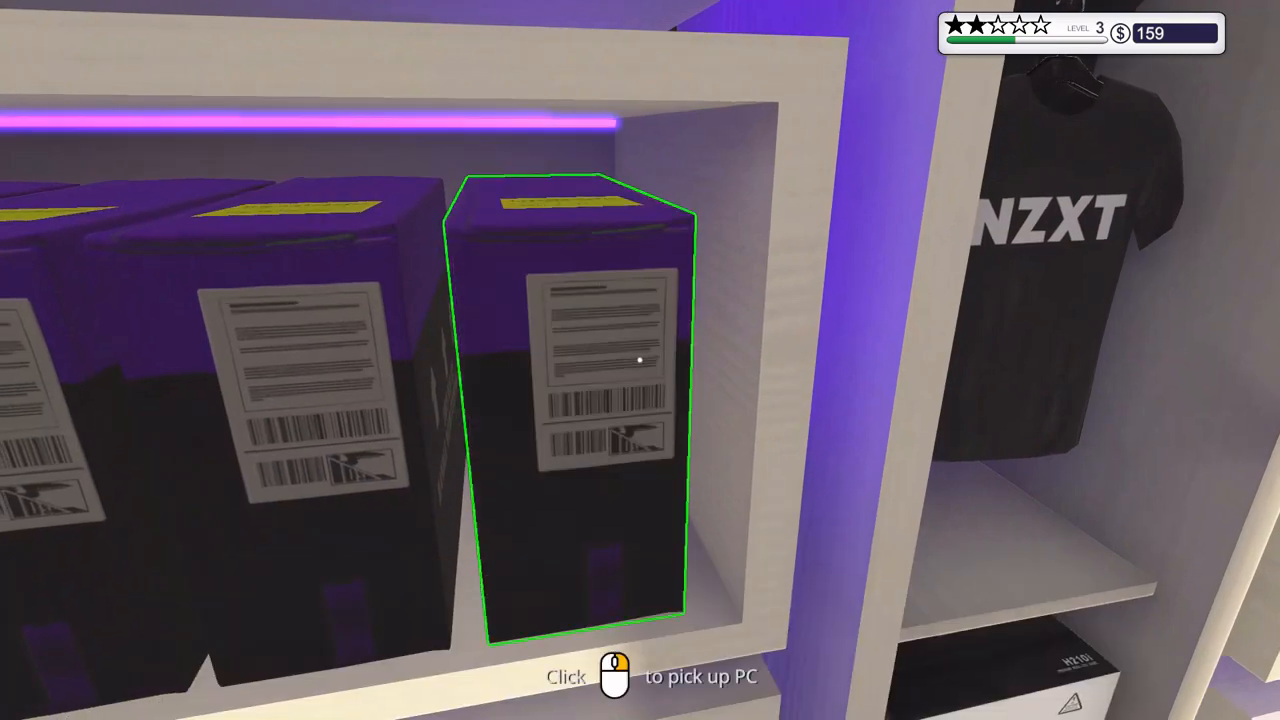
# - Collect payment for the sailing and CPU upgrade jobs and dismiss their invoices
pyautogui.click(590, 360)
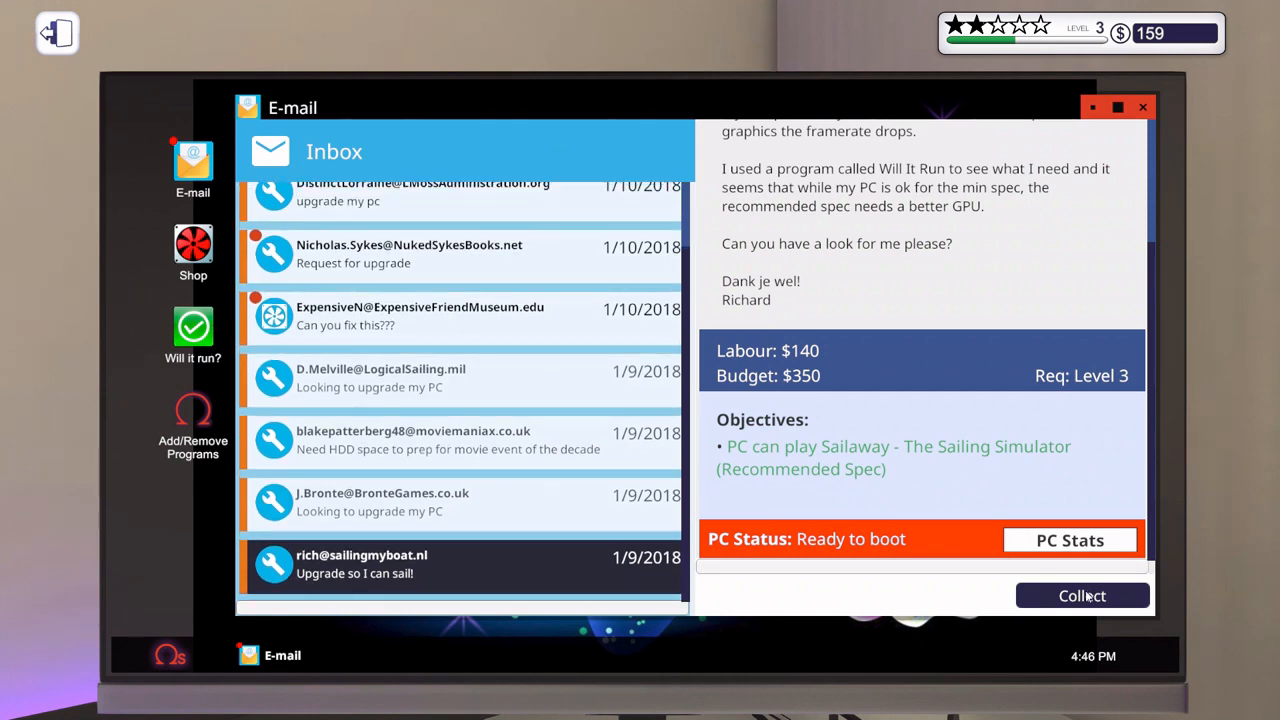
pyautogui.click(1082, 596)
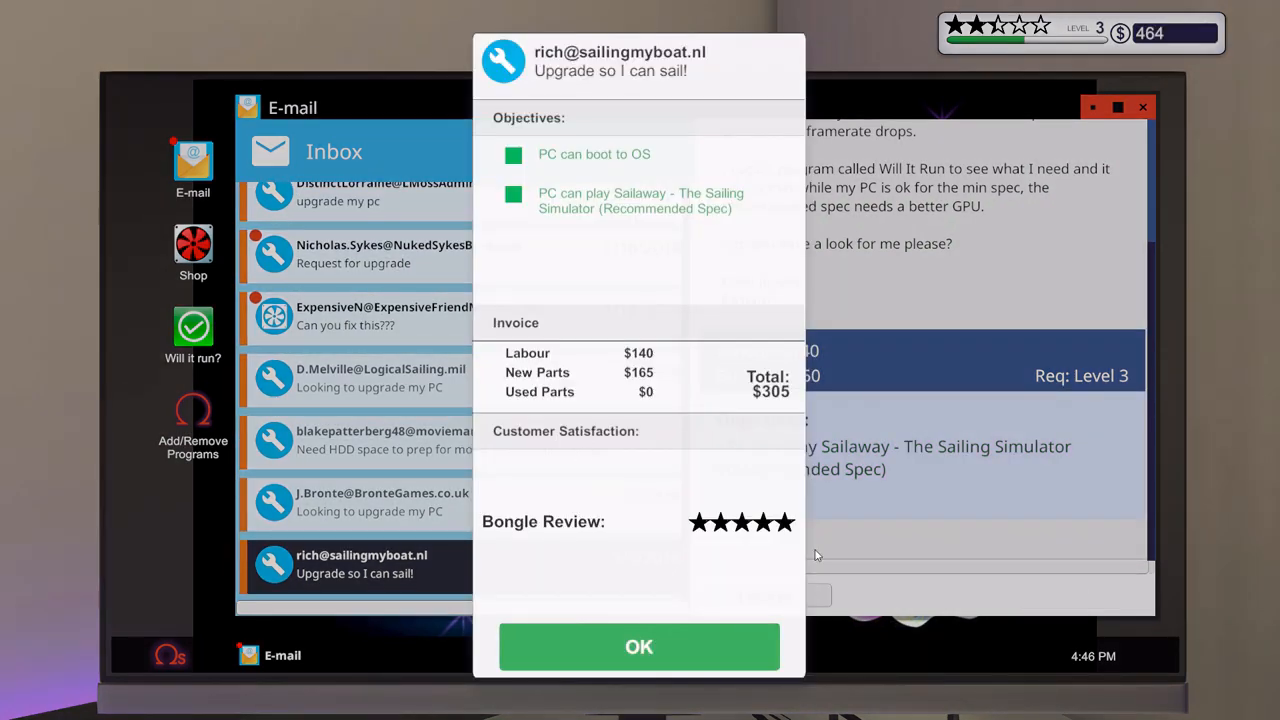
pyautogui.moveTo(756, 462)
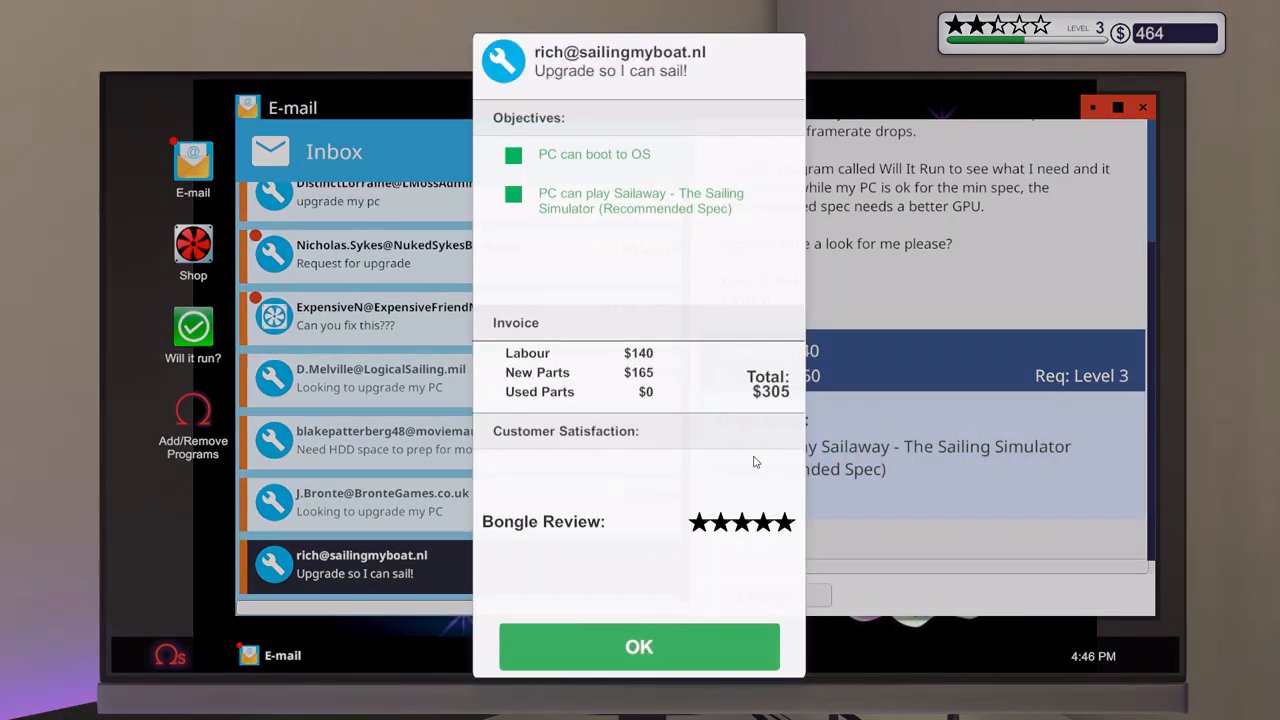
pyautogui.moveTo(812, 430)
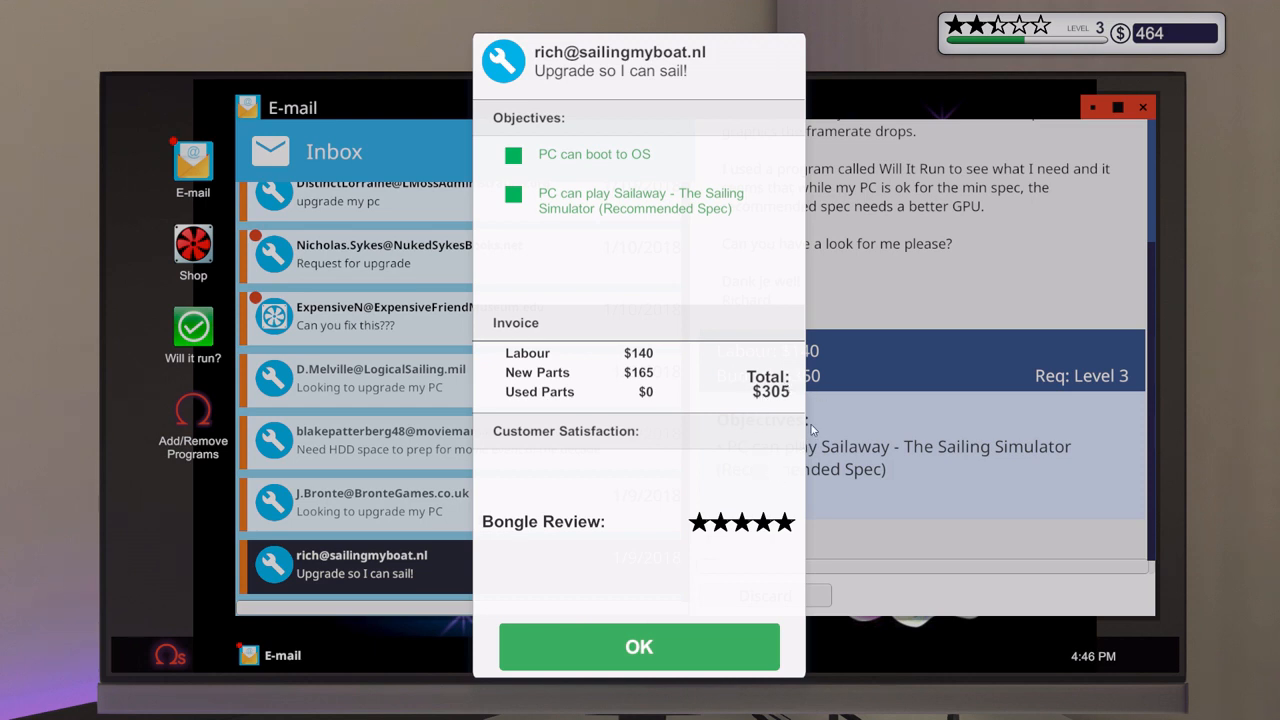
pyautogui.moveTo(740, 648)
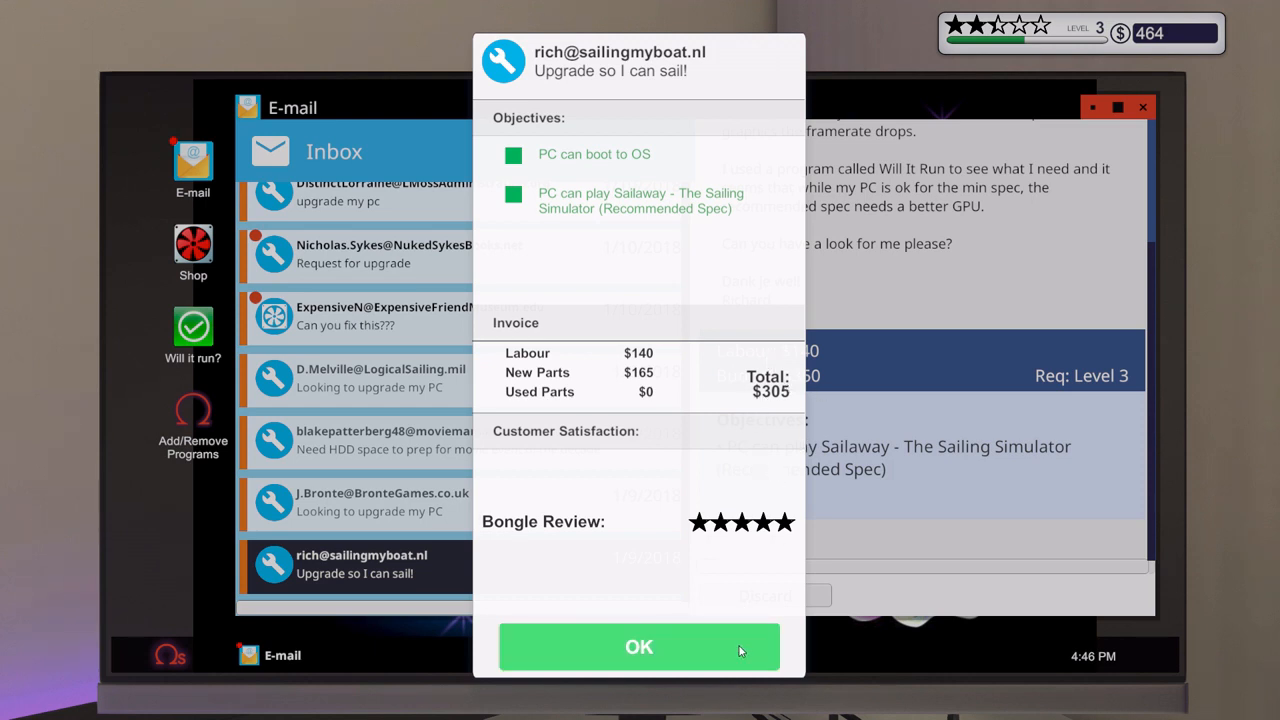
pyautogui.click(640, 648)
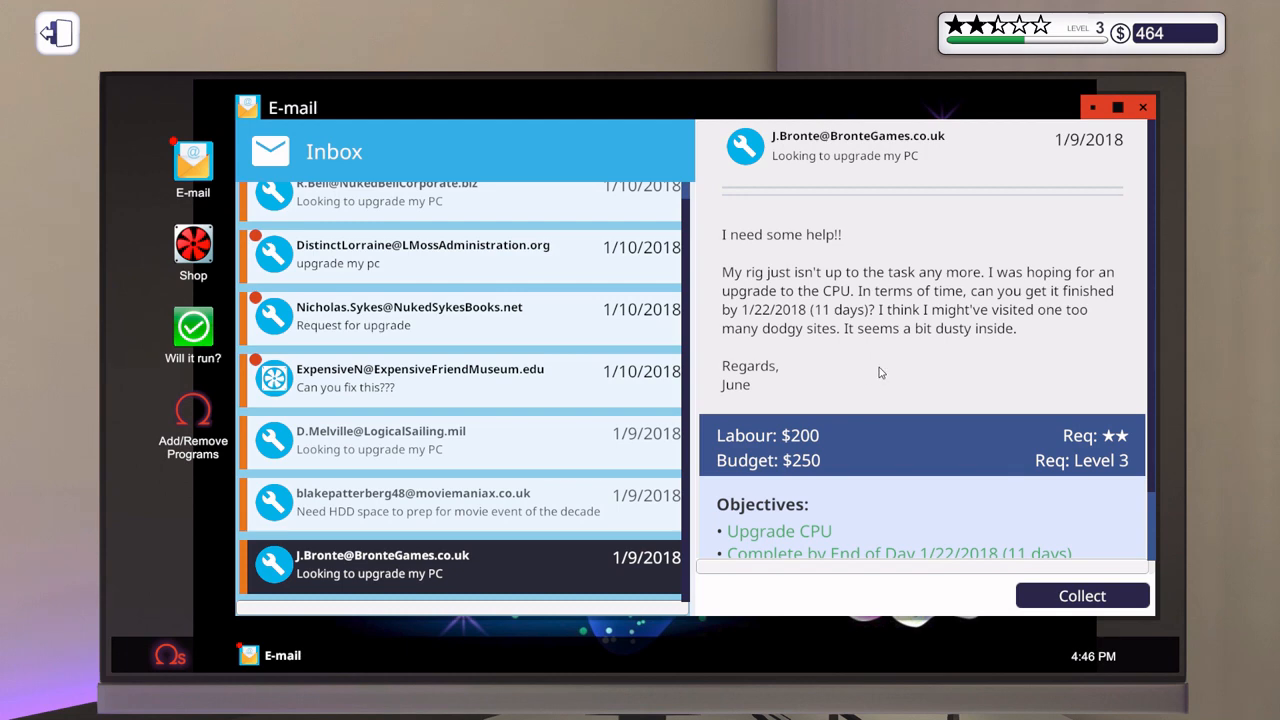
pyautogui.scroll(-3)
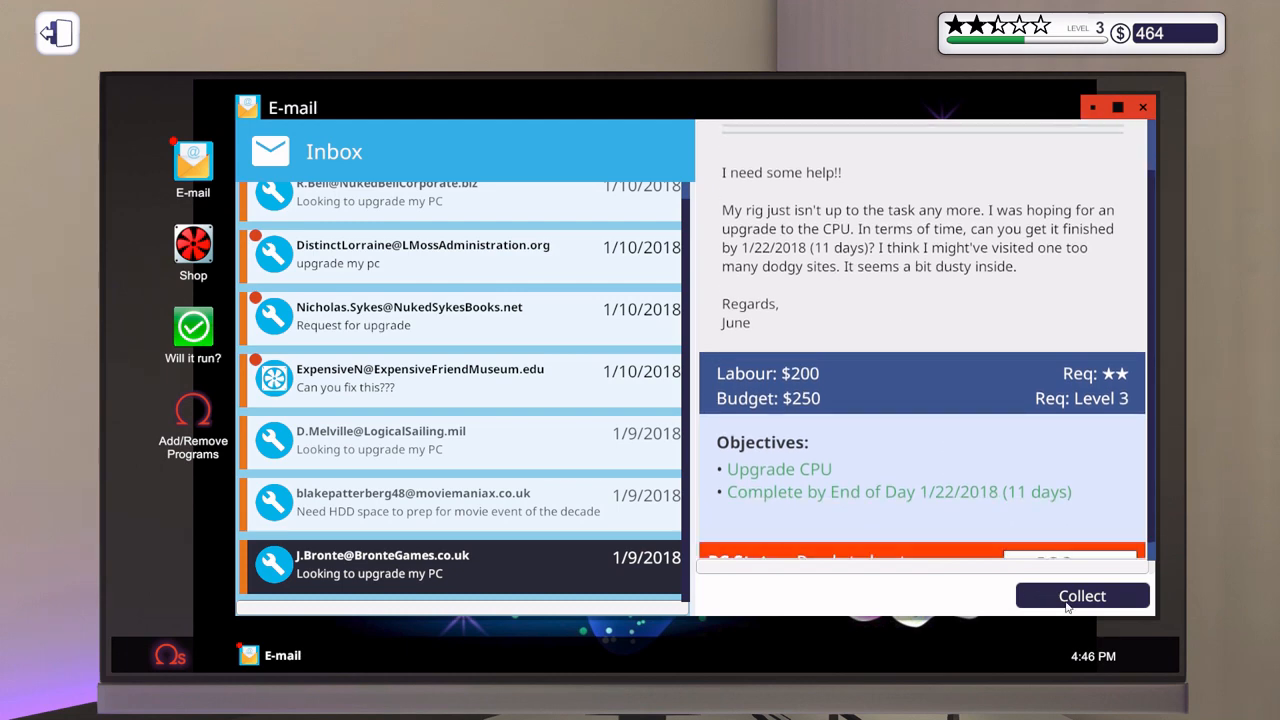
pyautogui.click(1080, 596)
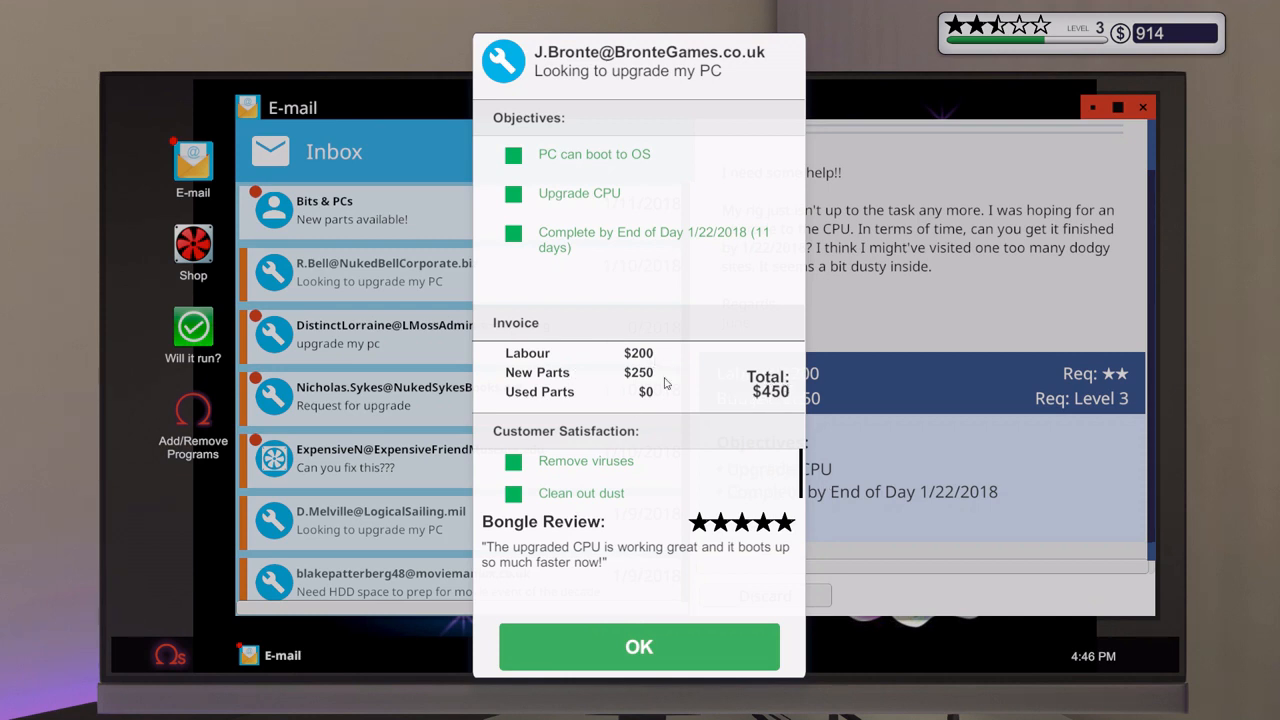
pyautogui.moveTo(628, 468)
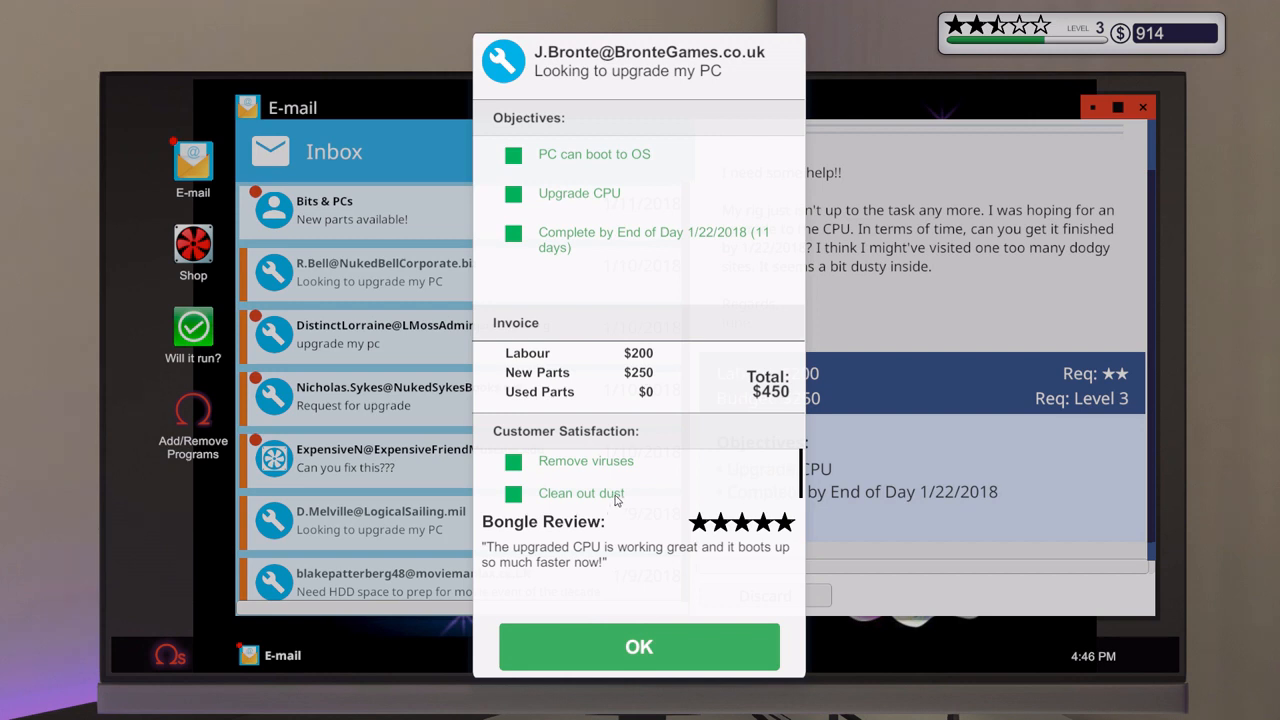
pyautogui.moveTo(738, 536)
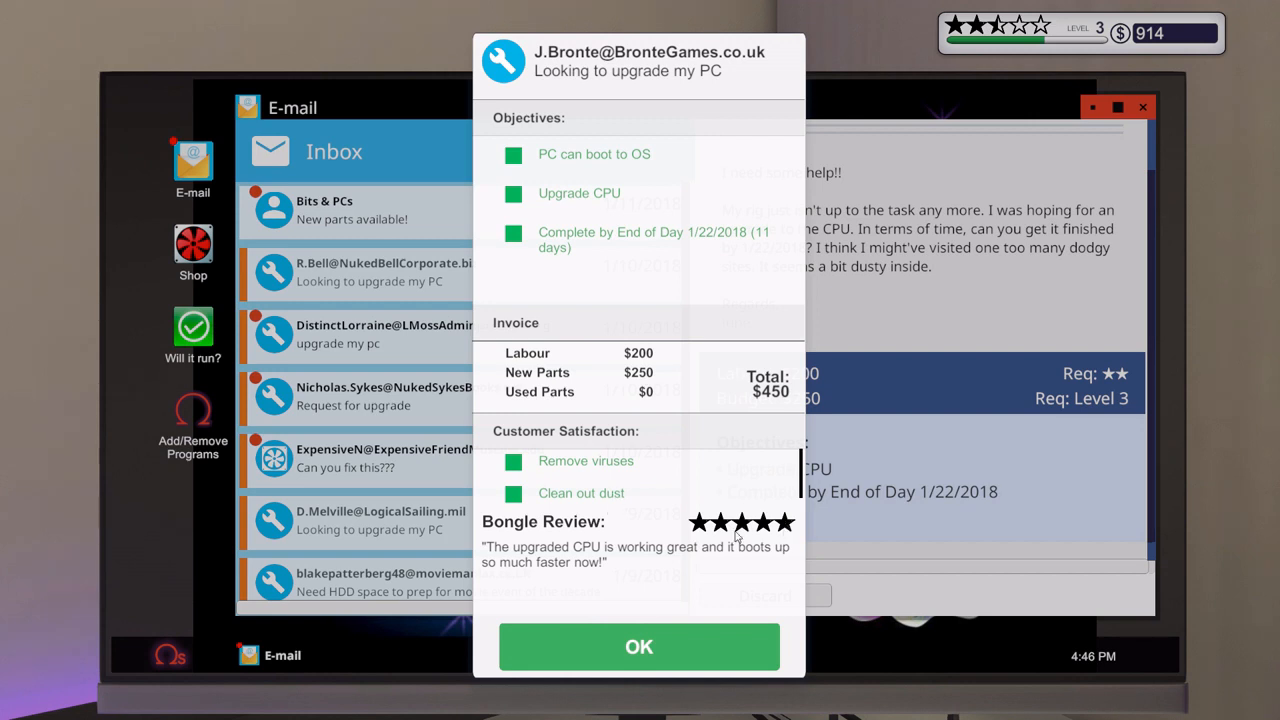
pyautogui.moveTo(520, 556)
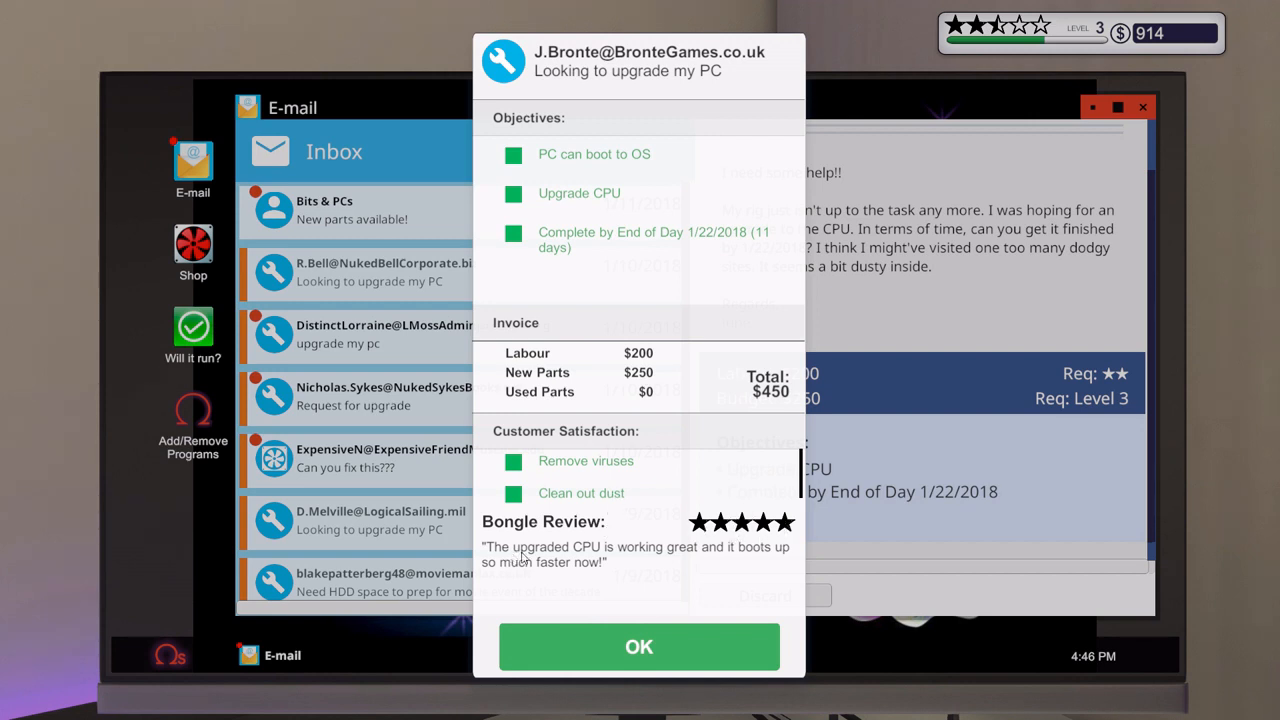
pyautogui.moveTo(556, 558)
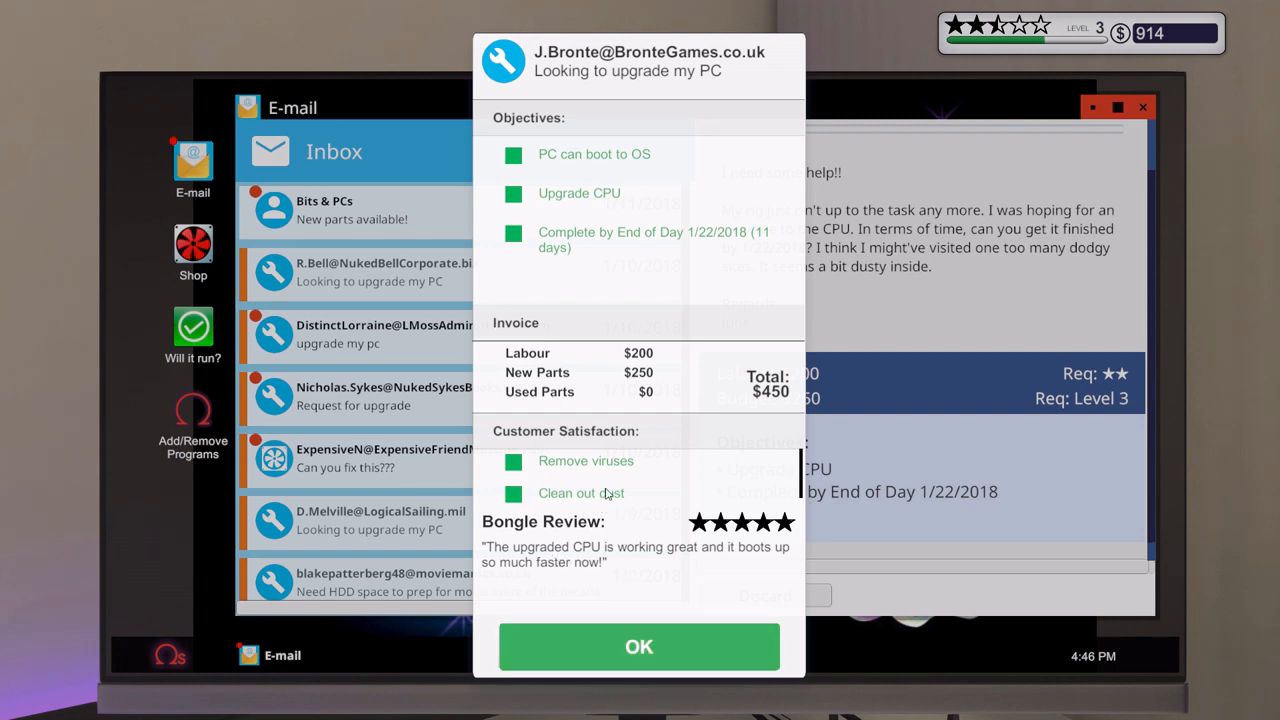
pyautogui.moveTo(538, 620)
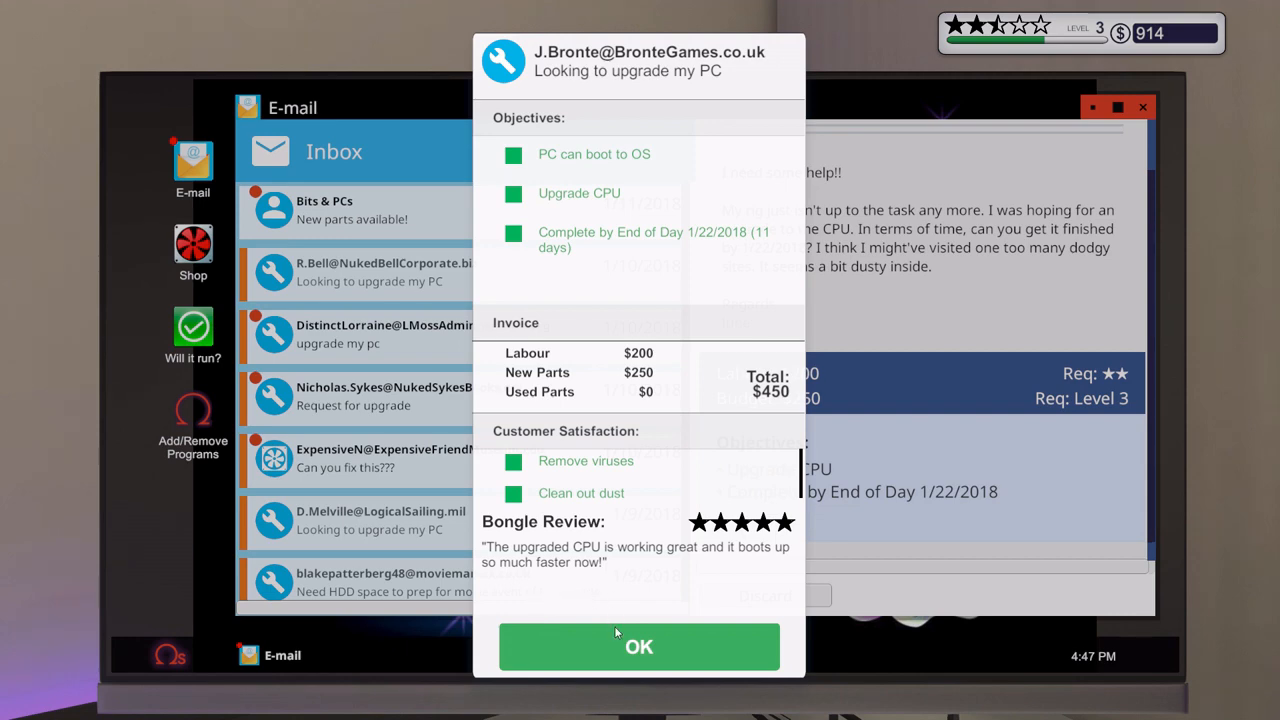
pyautogui.click(640, 646)
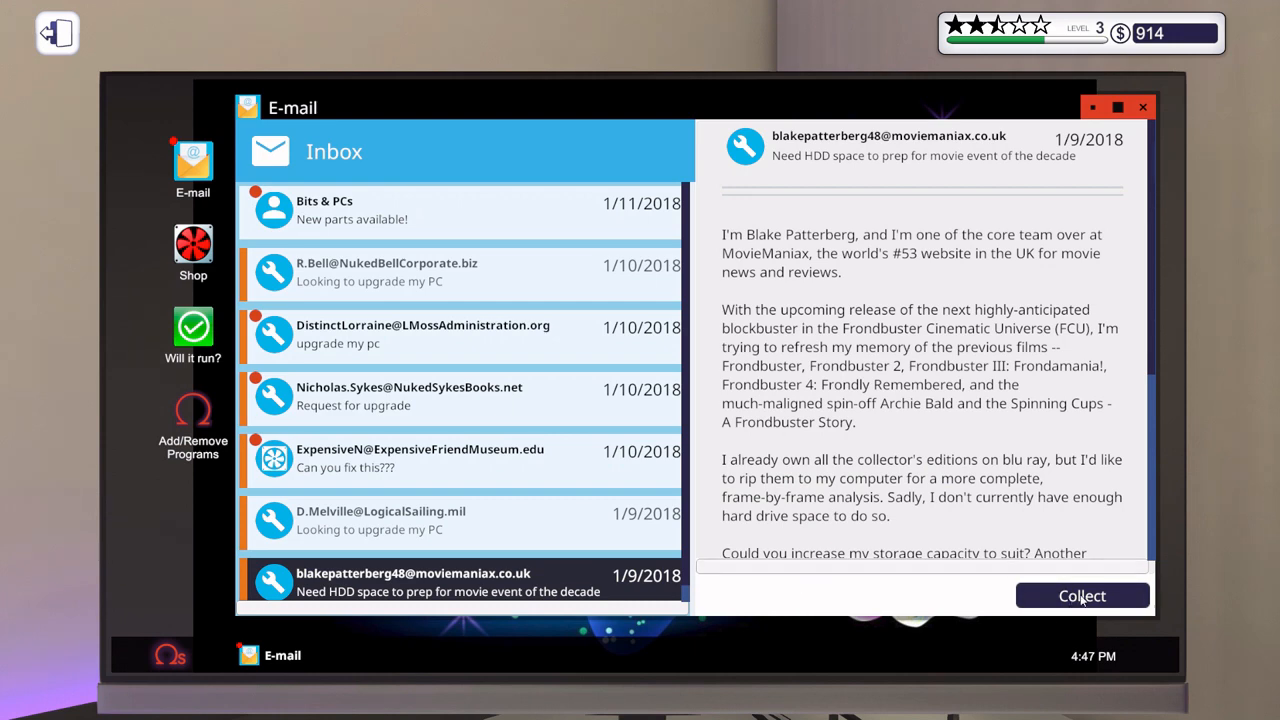
# - Collect payment for the storage and RAM upgrade jobs, bringing funds to $1,468
pyautogui.click(1082, 596)
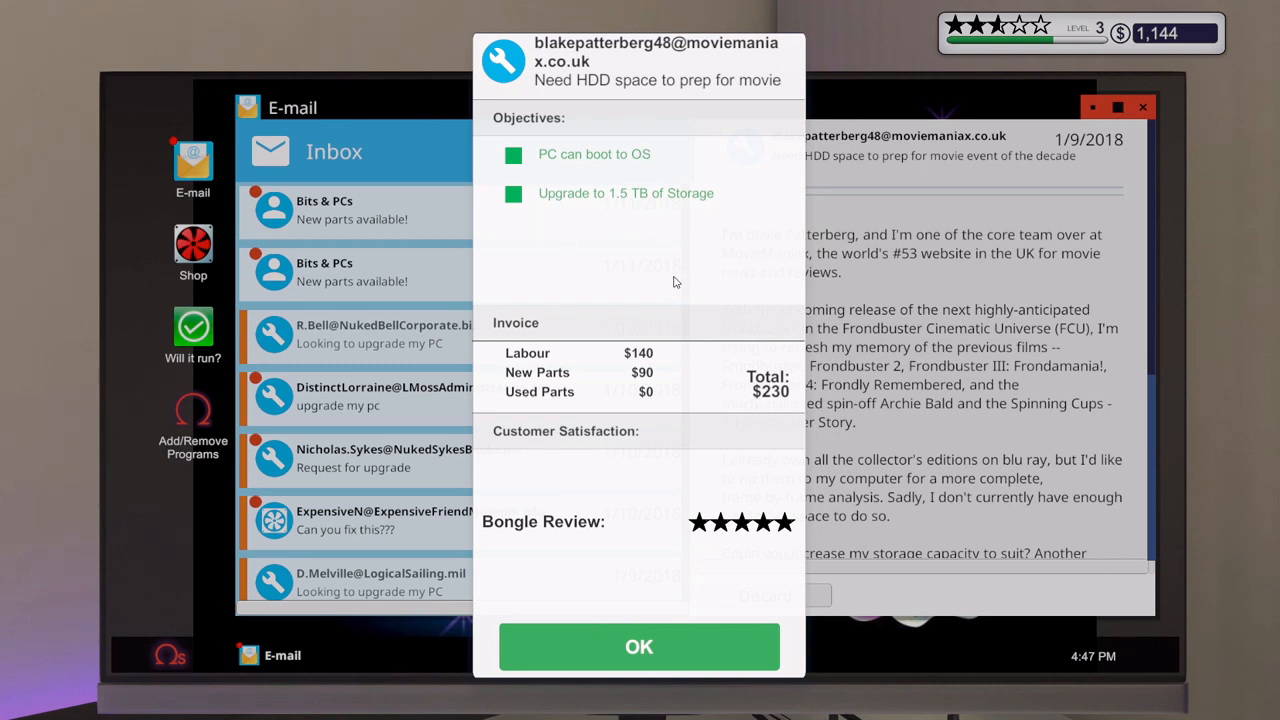
pyautogui.moveTo(624, 454)
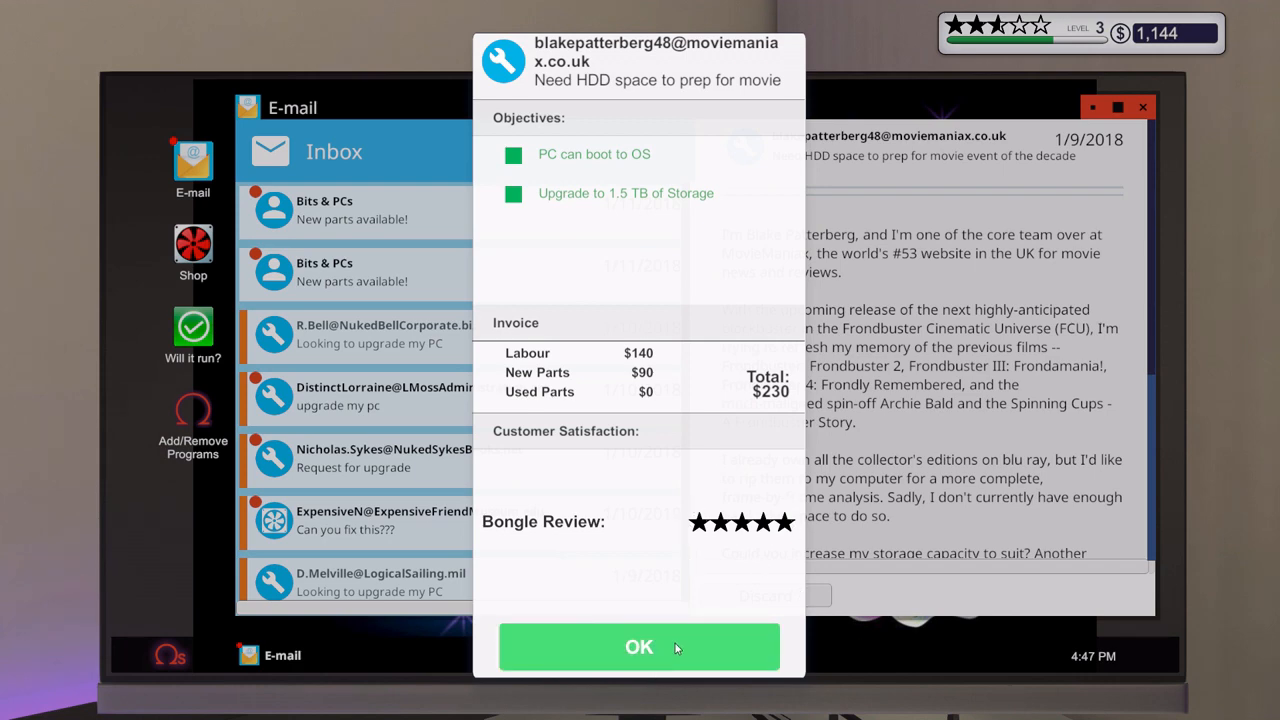
pyautogui.click(640, 648)
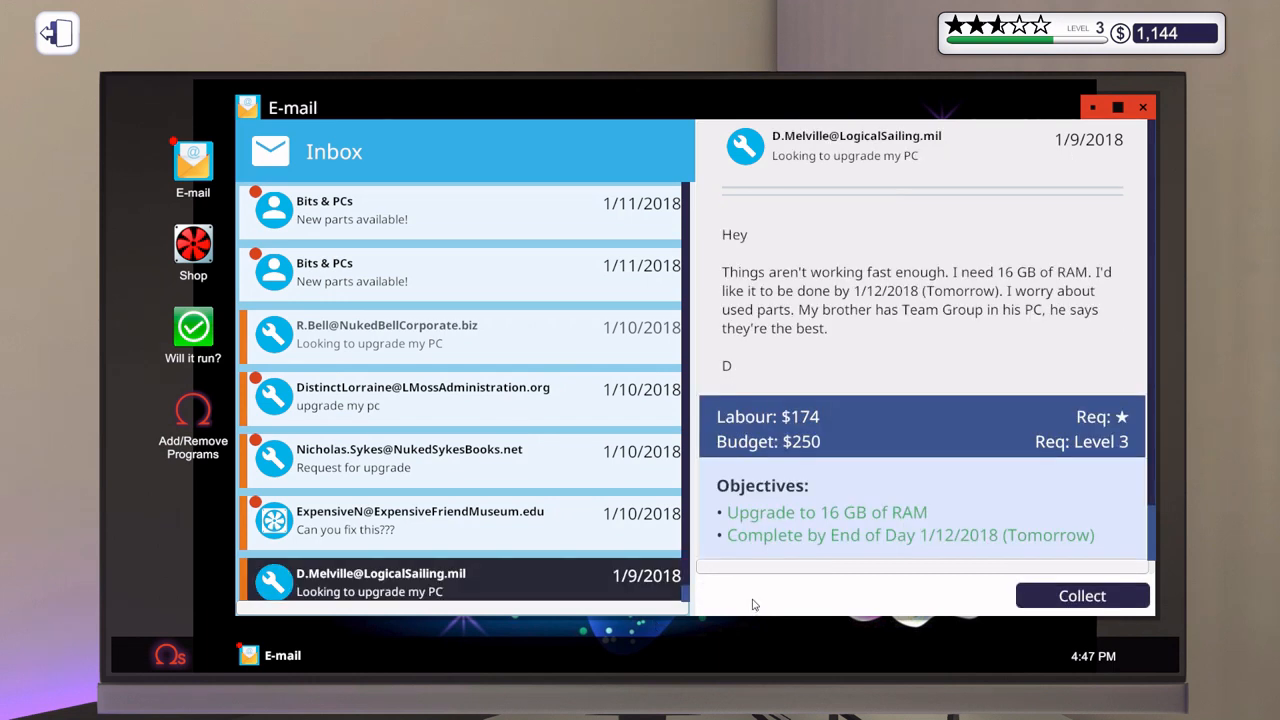
pyautogui.moveTo(976, 502)
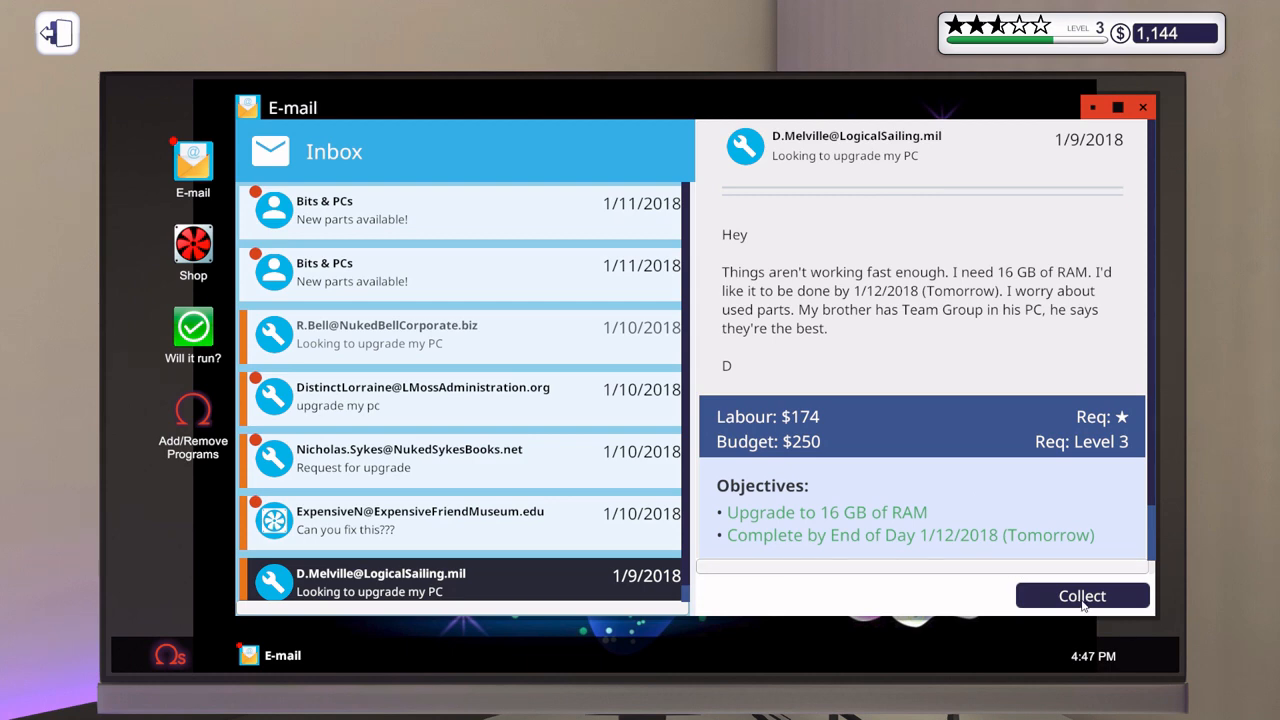
pyautogui.click(1082, 596)
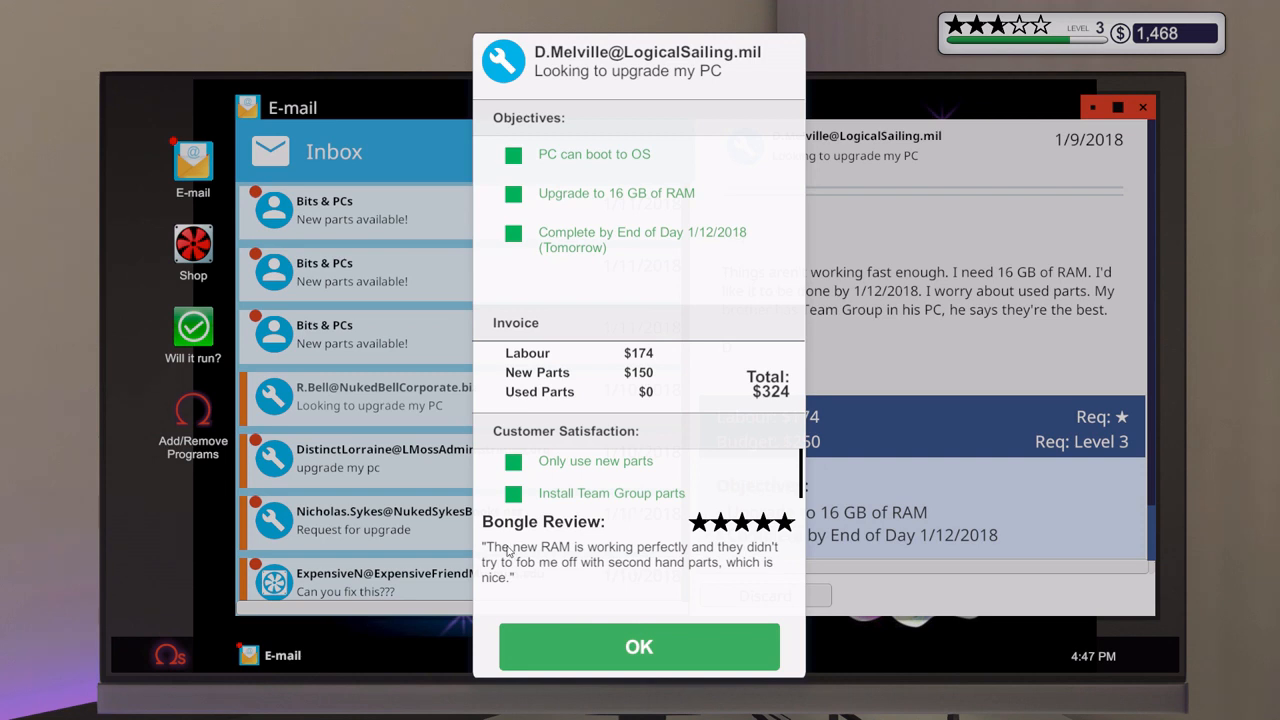
pyautogui.moveTo(692, 572)
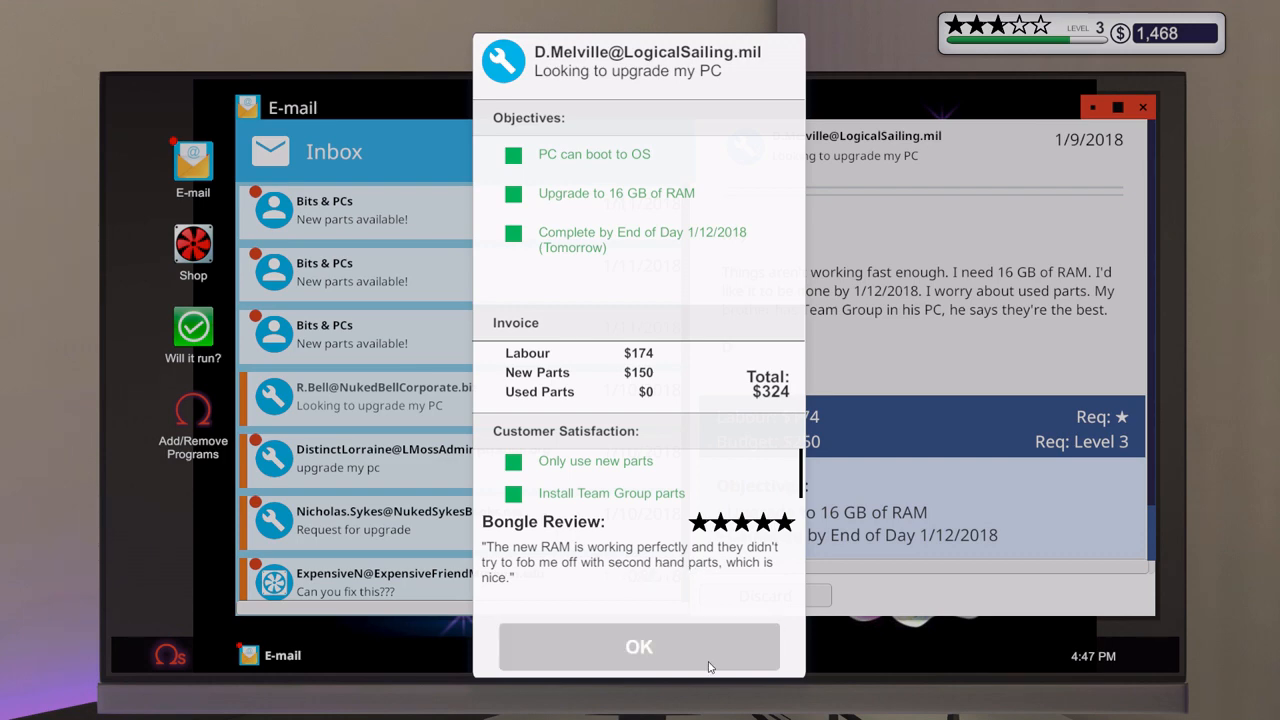
pyautogui.click(640, 646)
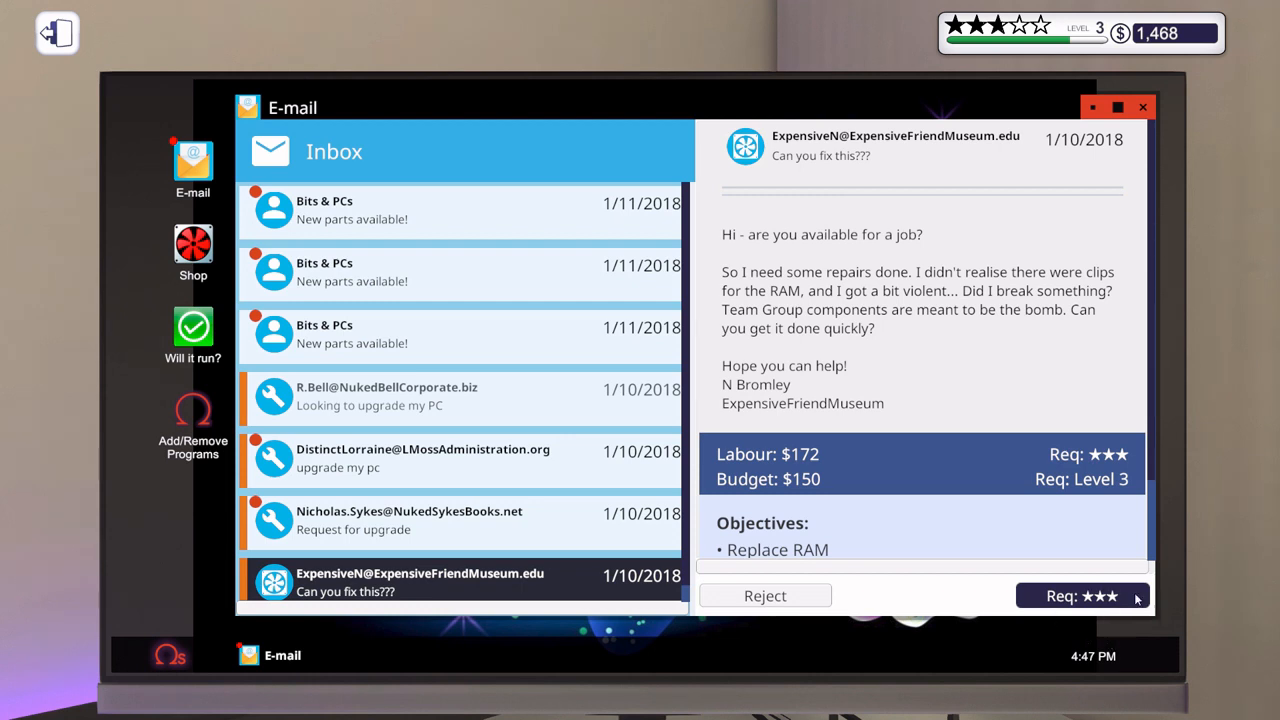
pyautogui.moveTo(1104, 576)
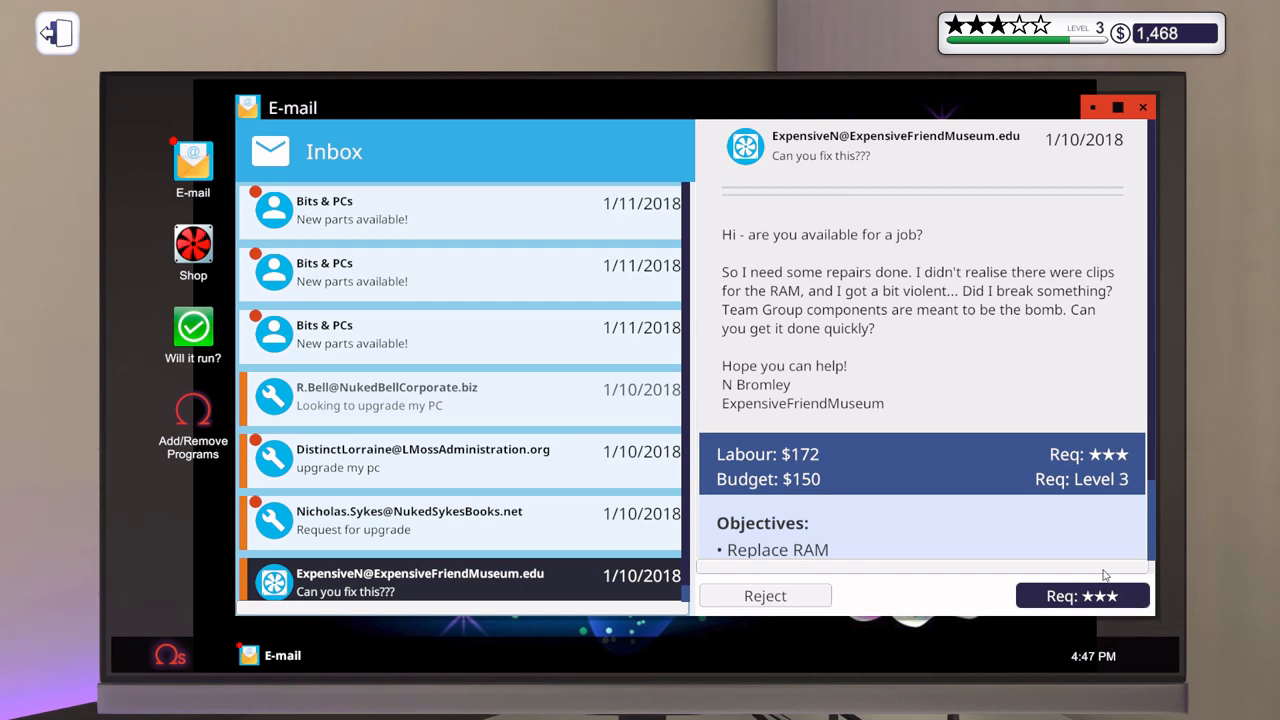
# - Scroll the museum's RAM and PSU request, then discard both Bits & PCs parts announcement emails
pyautogui.scroll(-3)
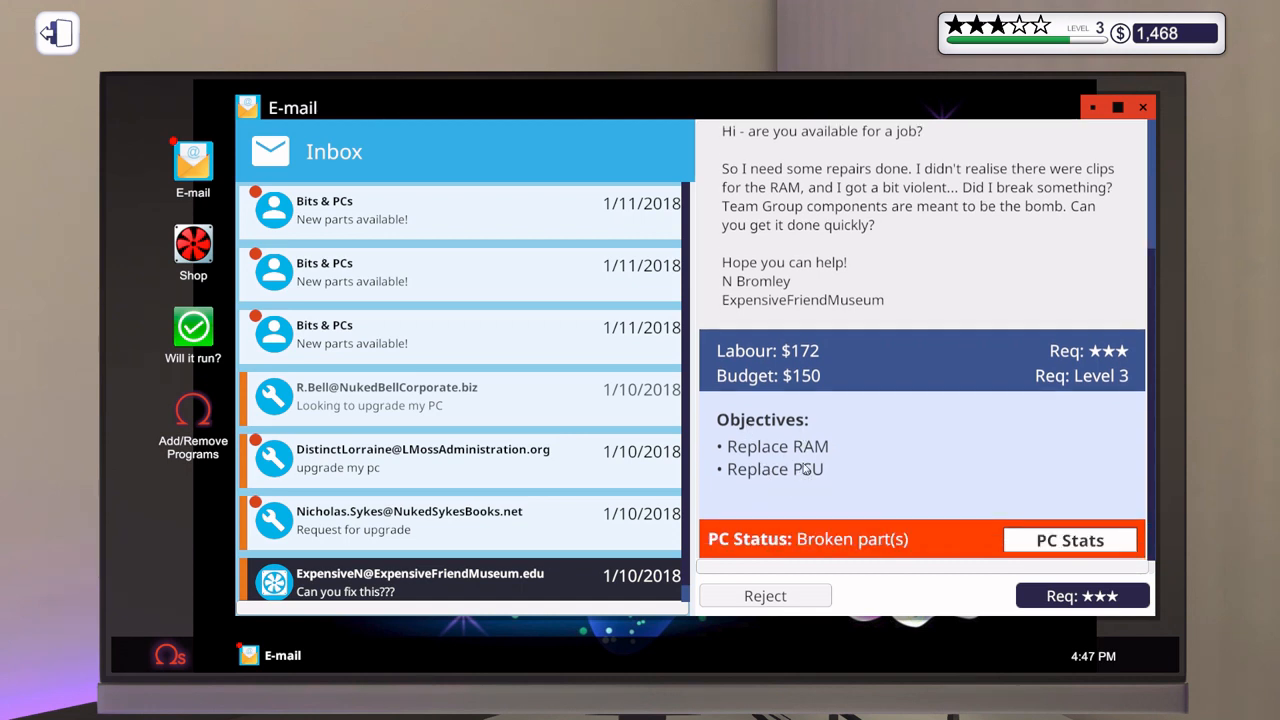
pyautogui.moveTo(476, 232)
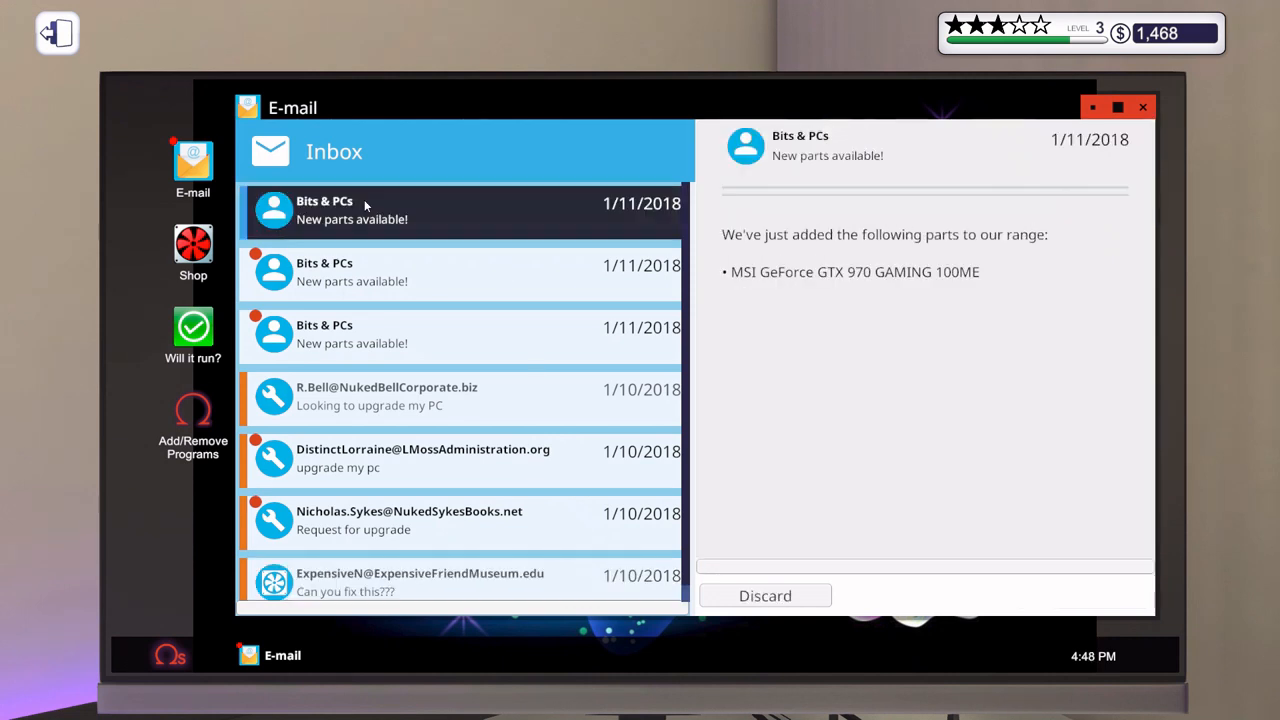
pyautogui.click(764, 596)
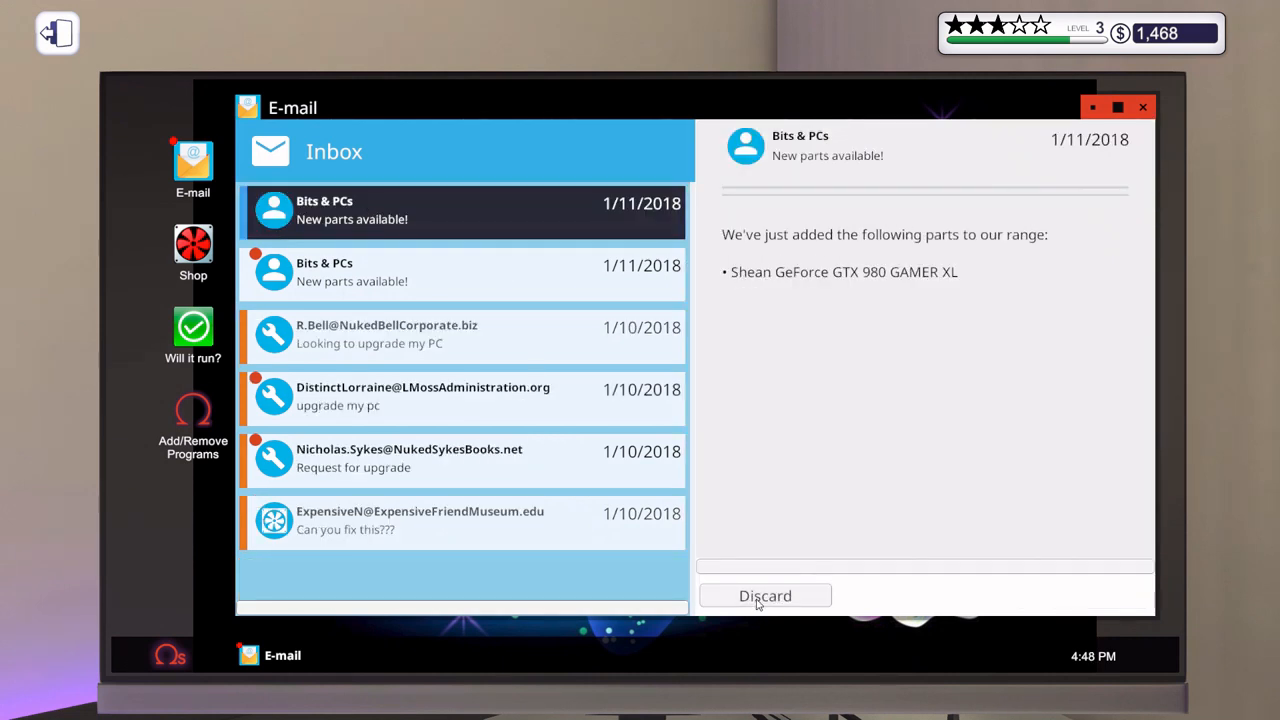
pyautogui.click(764, 596)
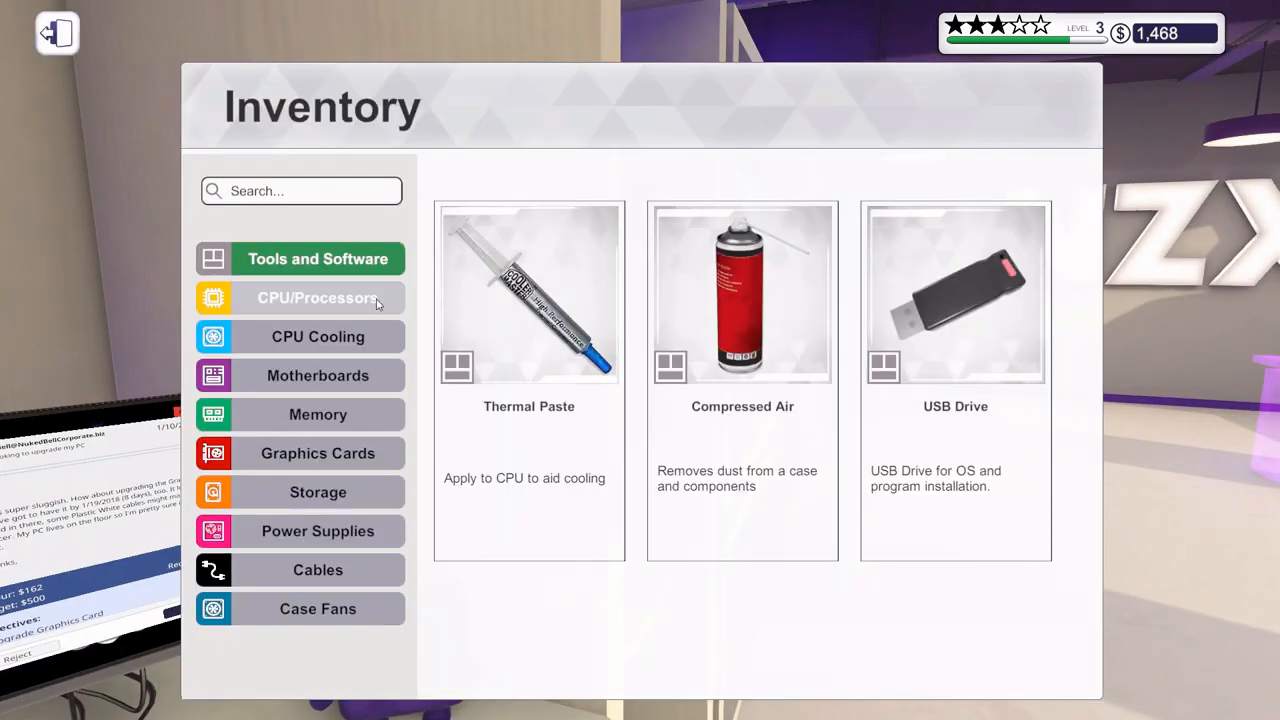
# - Sell the used Pentium G4520 processor and check the cooler and memory inventory
pyautogui.click(318, 298)
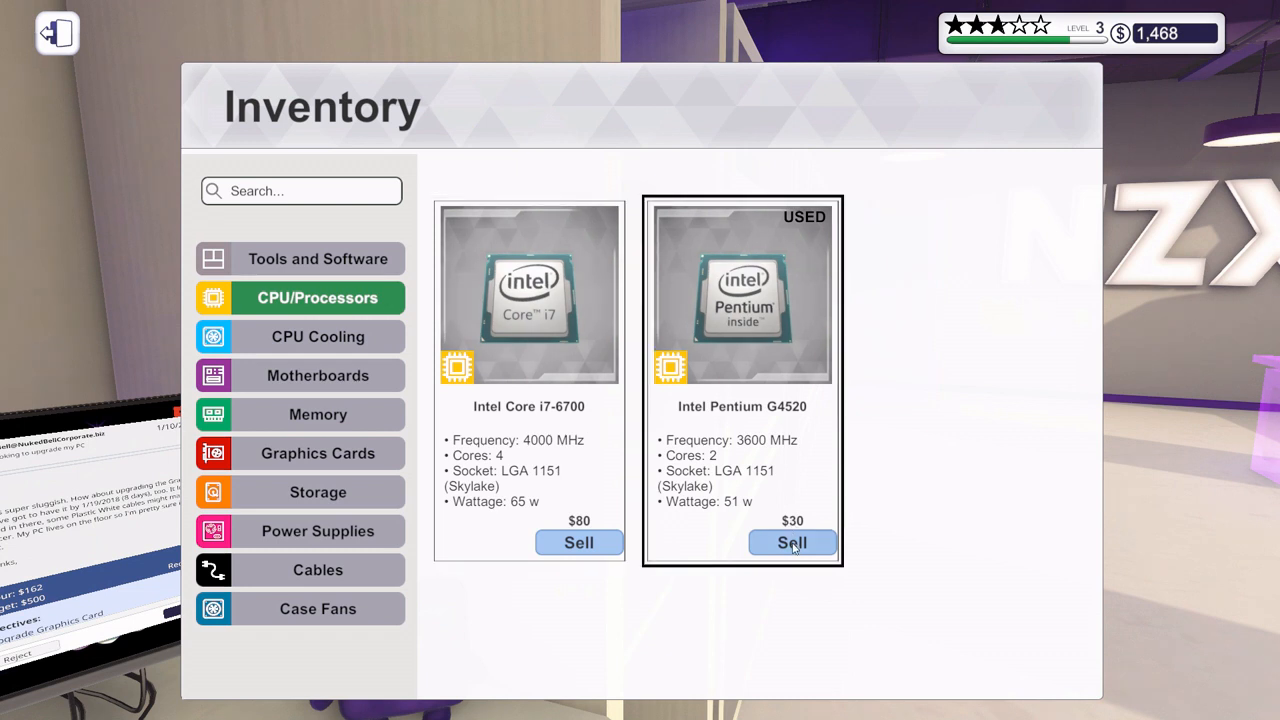
pyautogui.click(792, 542)
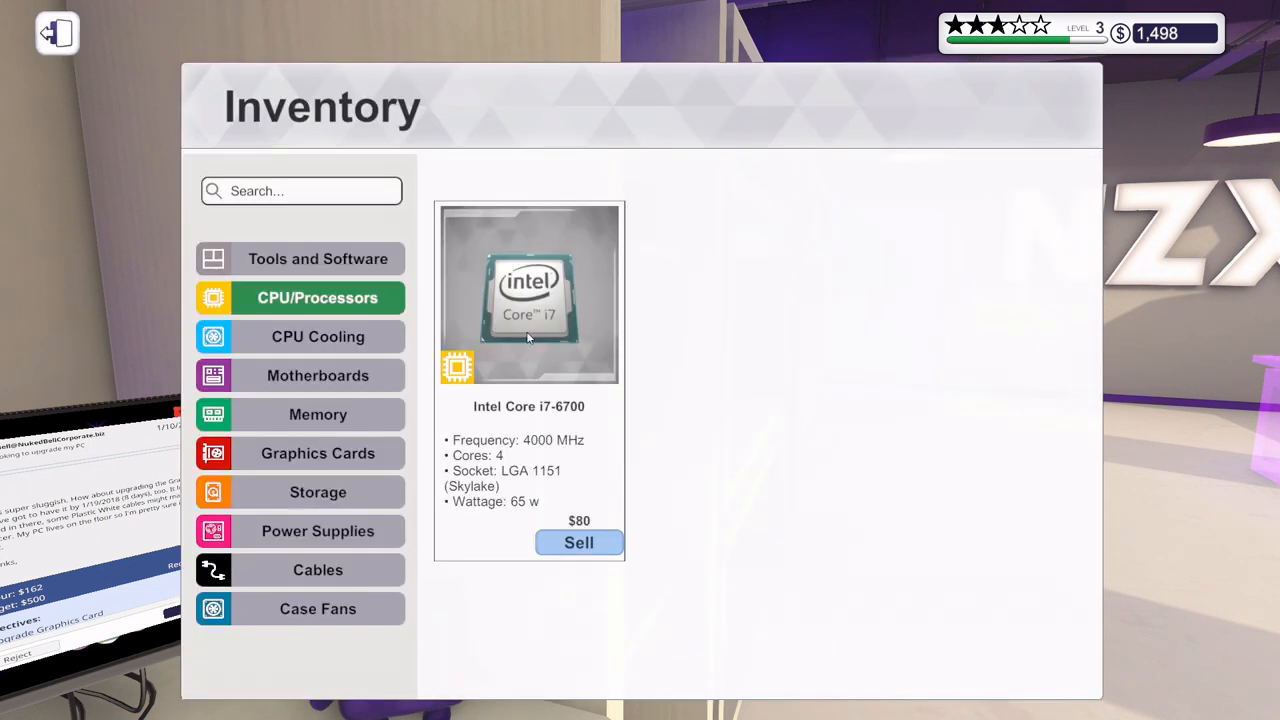
pyautogui.click(316, 336)
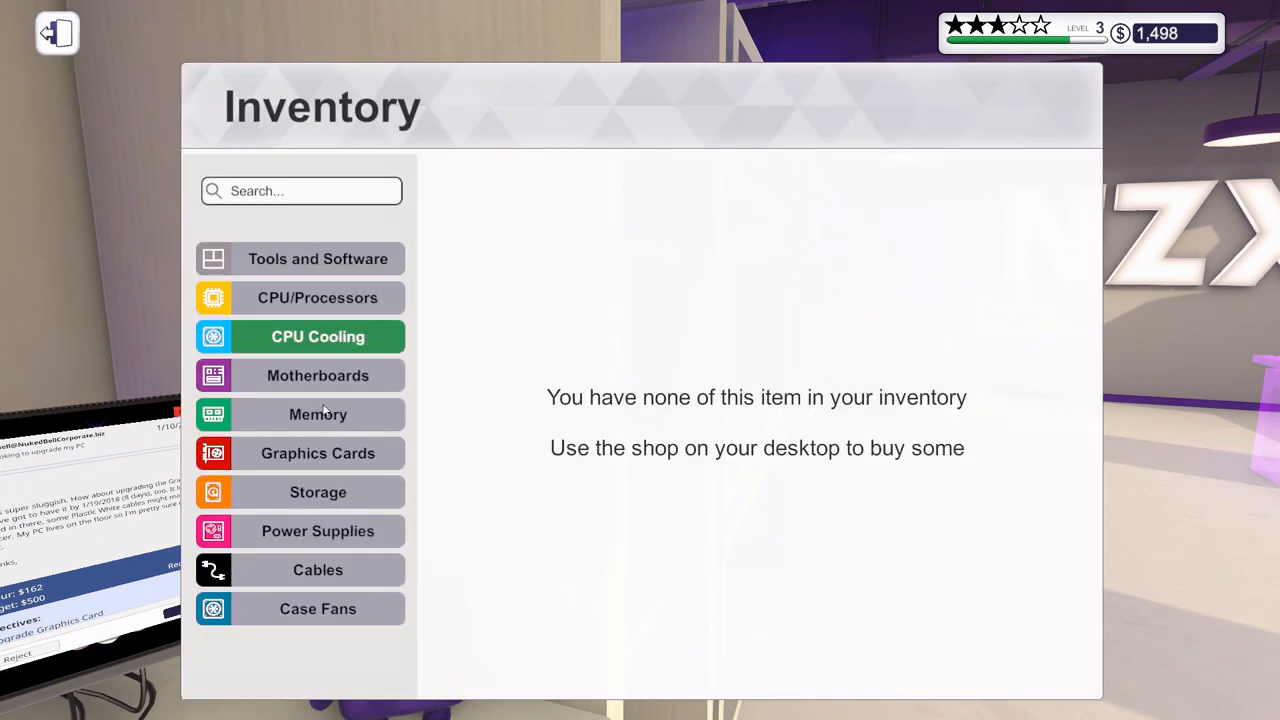
pyautogui.click(318, 414)
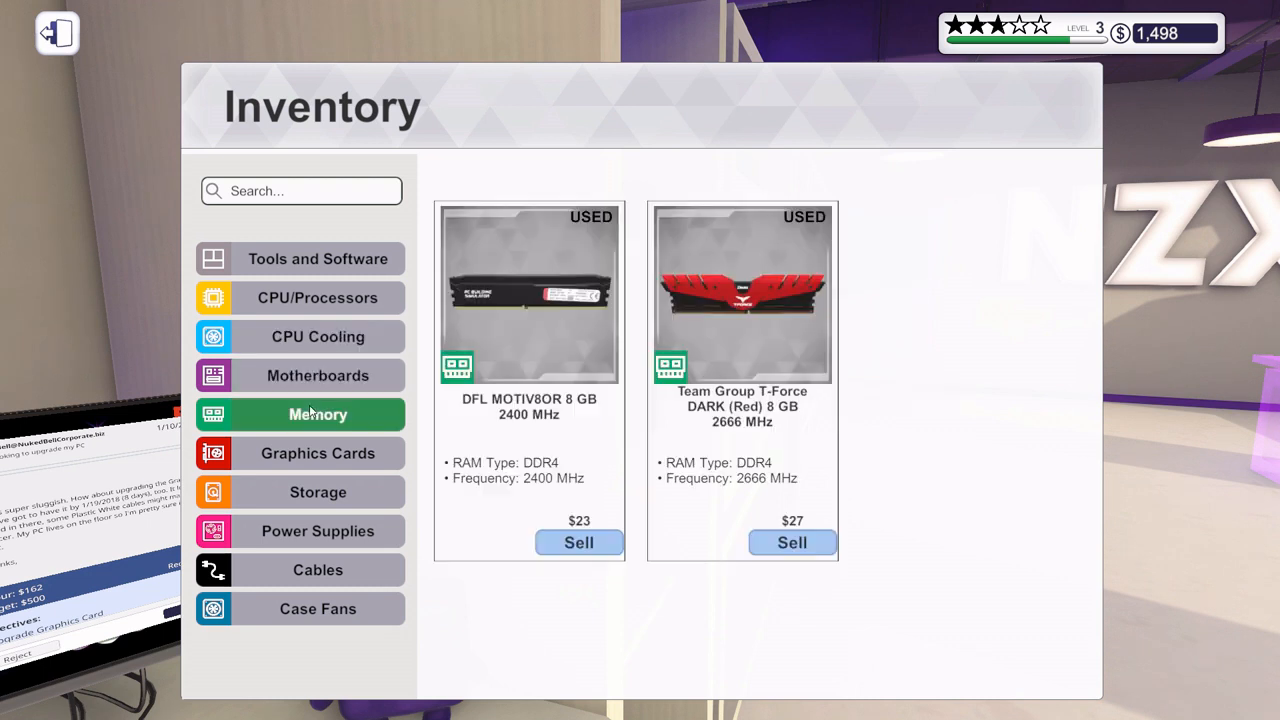
# - Sell the DFL and Team Group RAM sticks and the Radeon R9 280, raising funds to $1,601
pyautogui.click(578, 542)
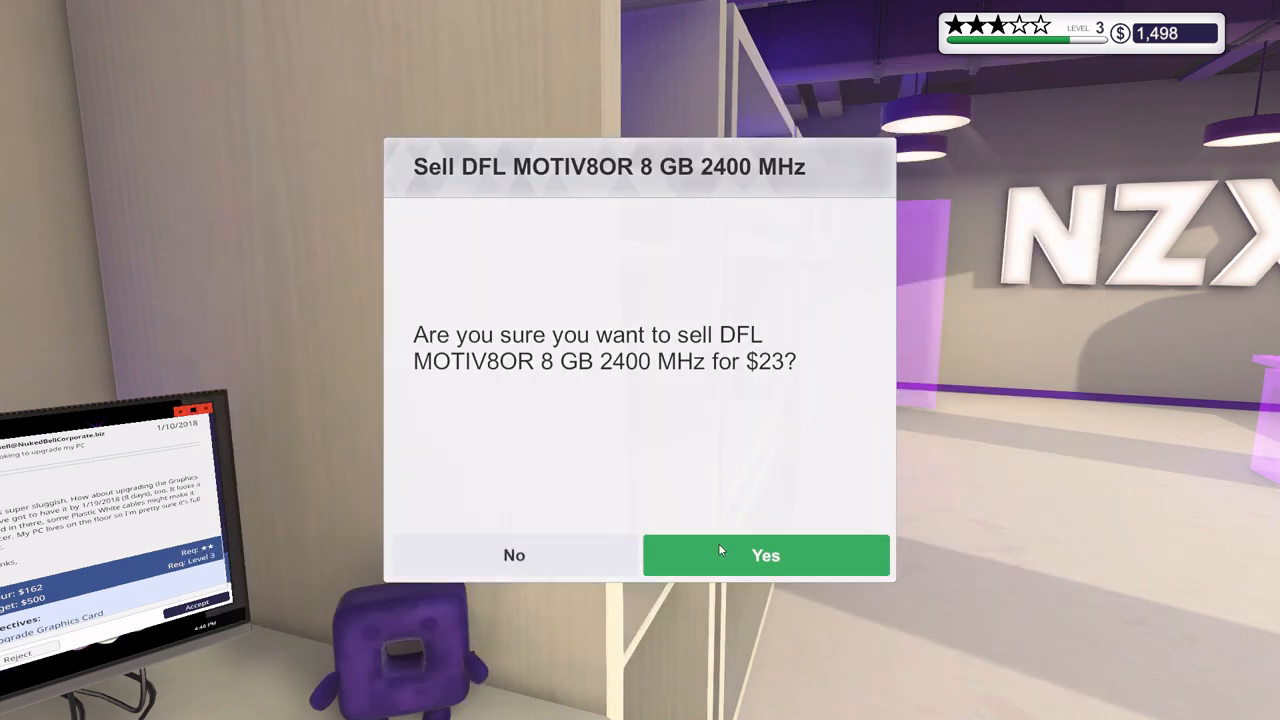
pyautogui.click(766, 556)
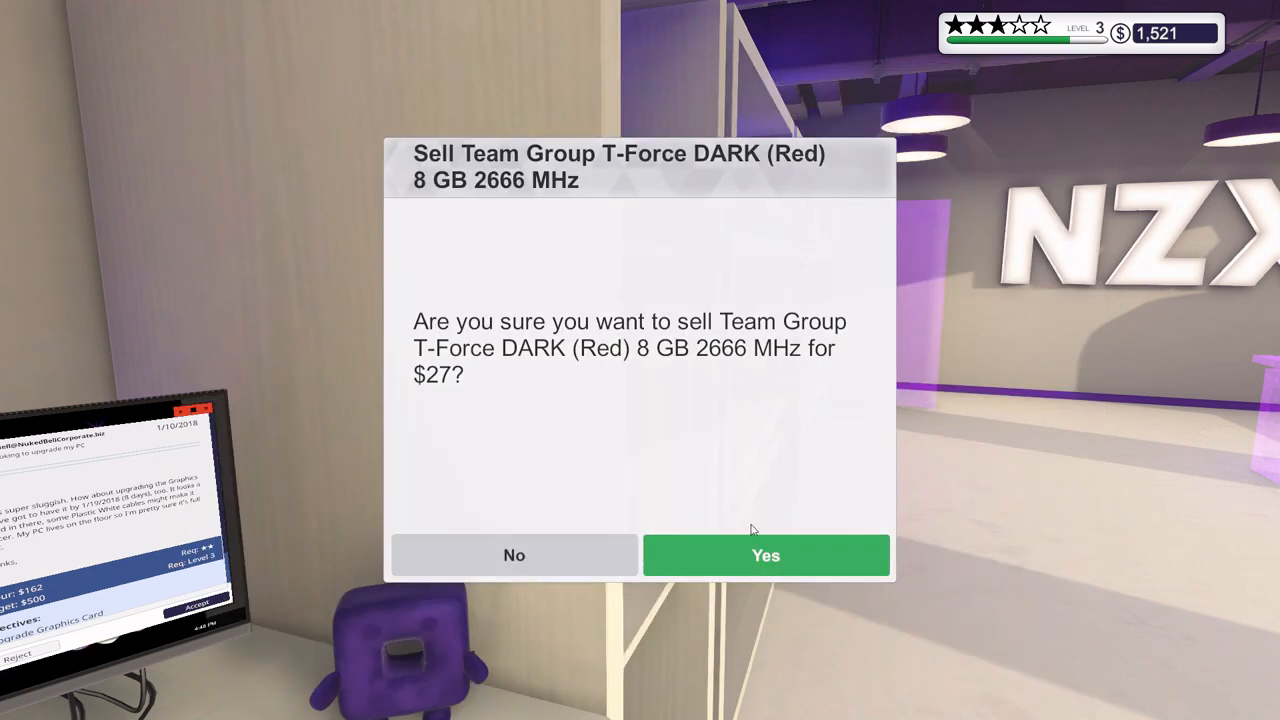
pyautogui.click(764, 556)
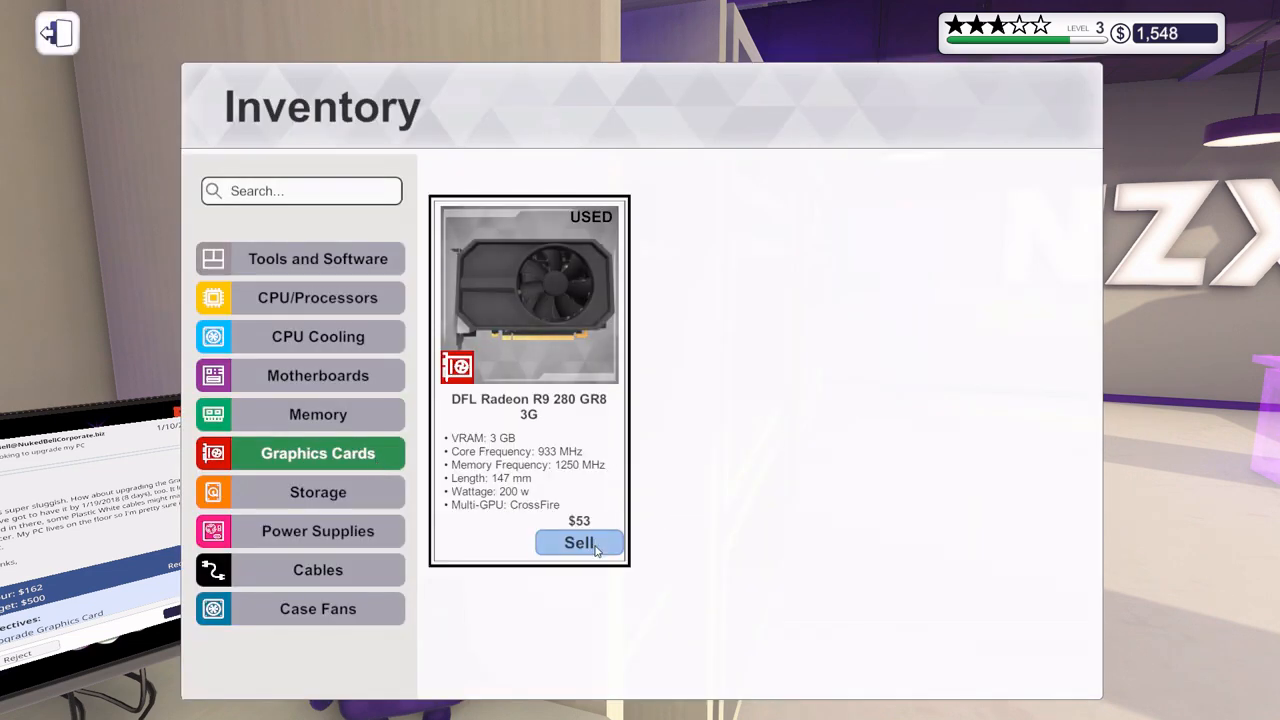
pyautogui.click(580, 542)
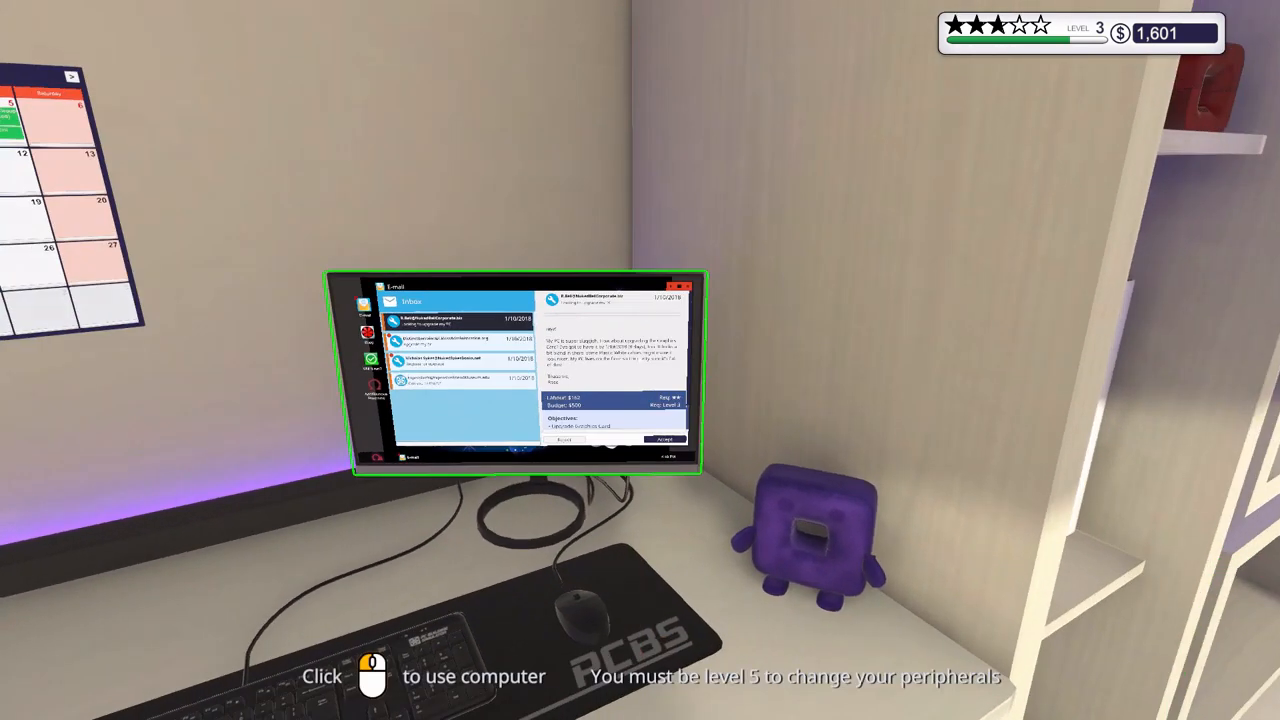
# - Review the museum PC's component list from its email, noting the broken parts
pyautogui.click(530, 376)
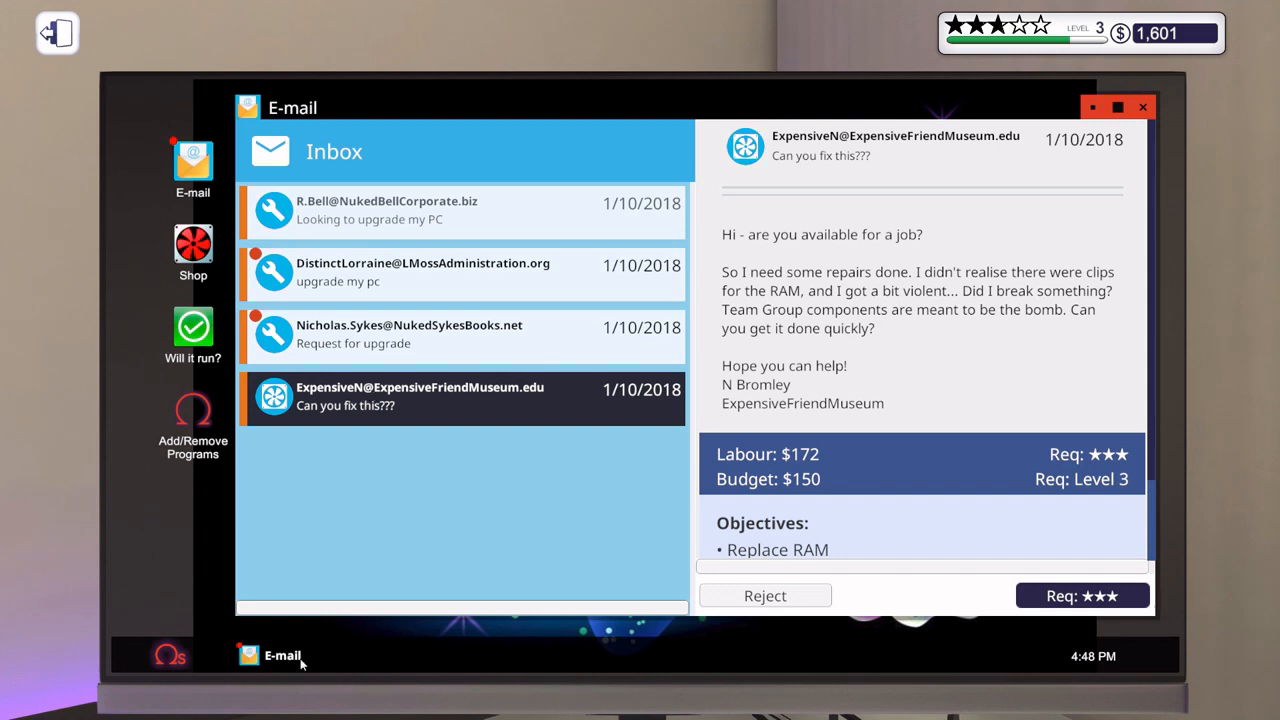
pyautogui.scroll(-3)
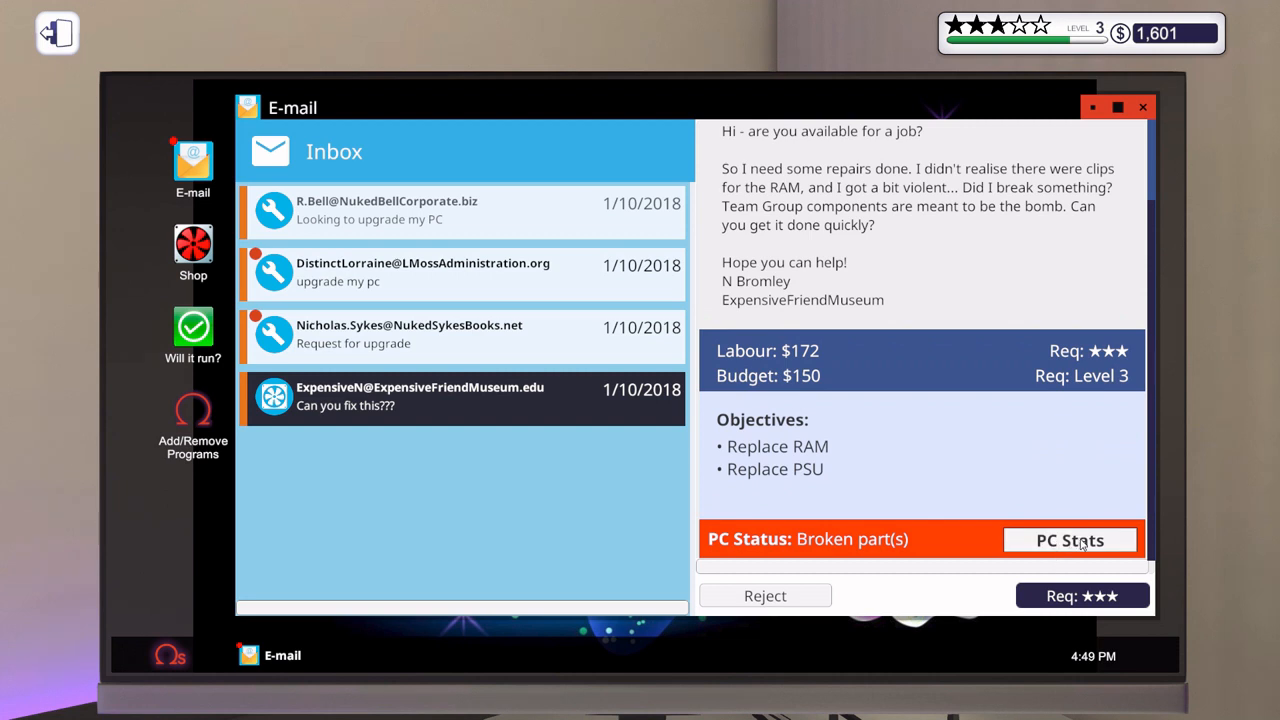
pyautogui.click(1070, 540)
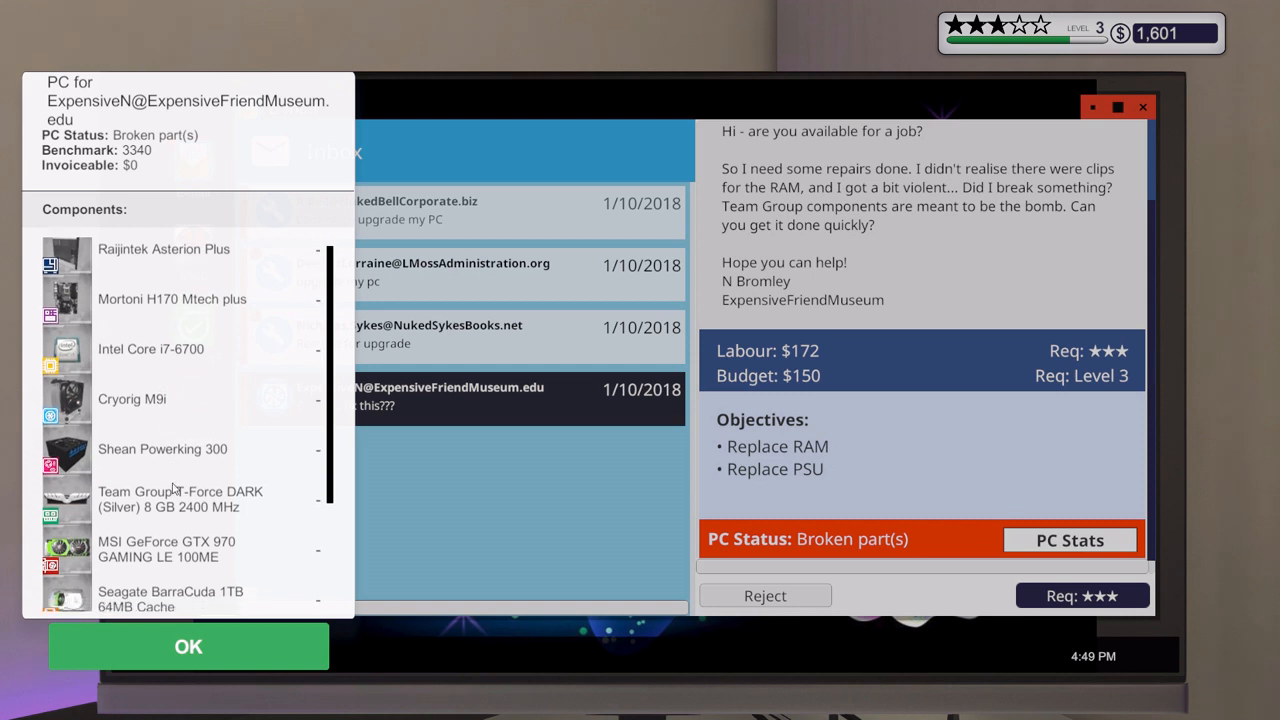
pyautogui.scroll(-3)
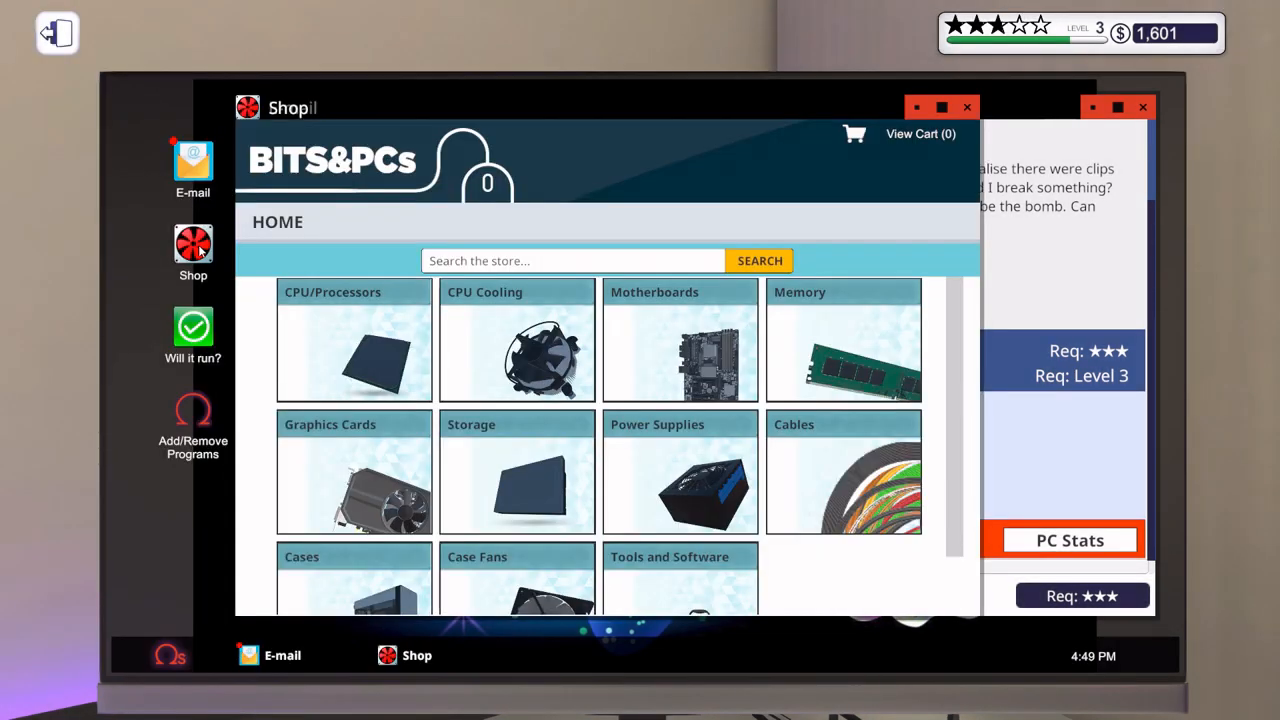
# - Check the museum PC's specs and add the Team Group T-Force DARK 8 GB RAM to the cart
pyautogui.click(844, 340)
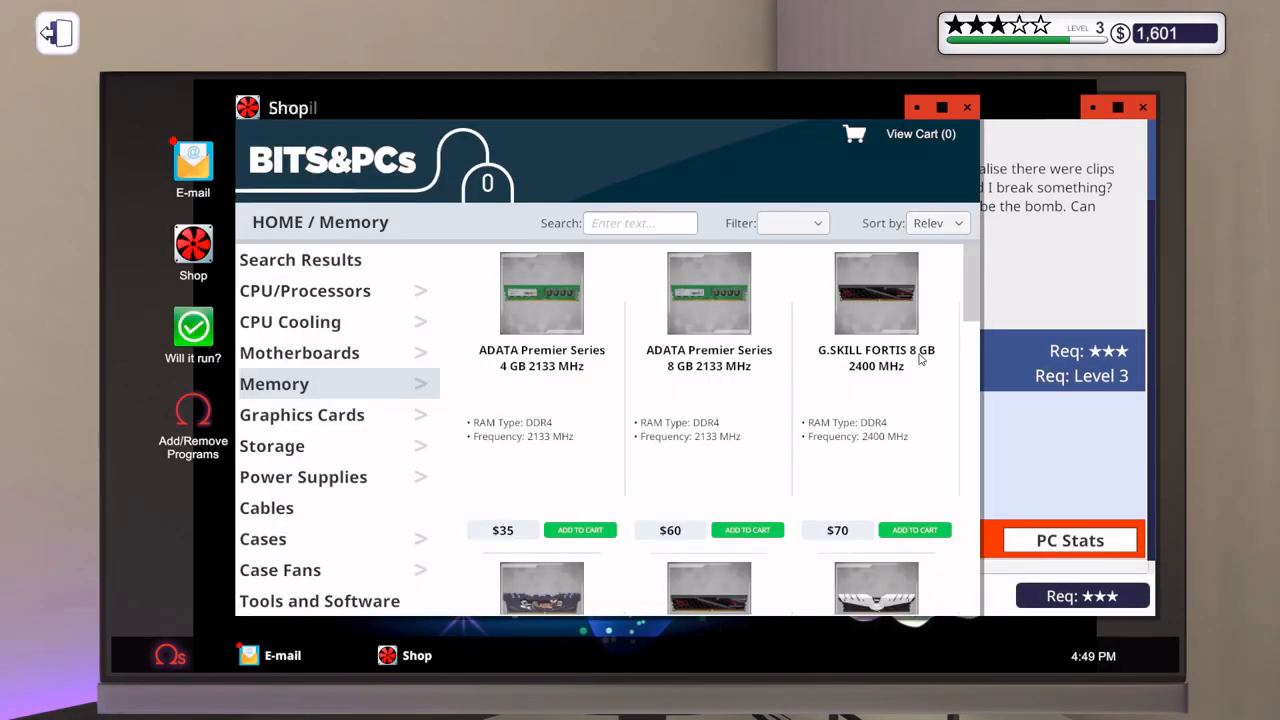
pyautogui.scroll(-3)
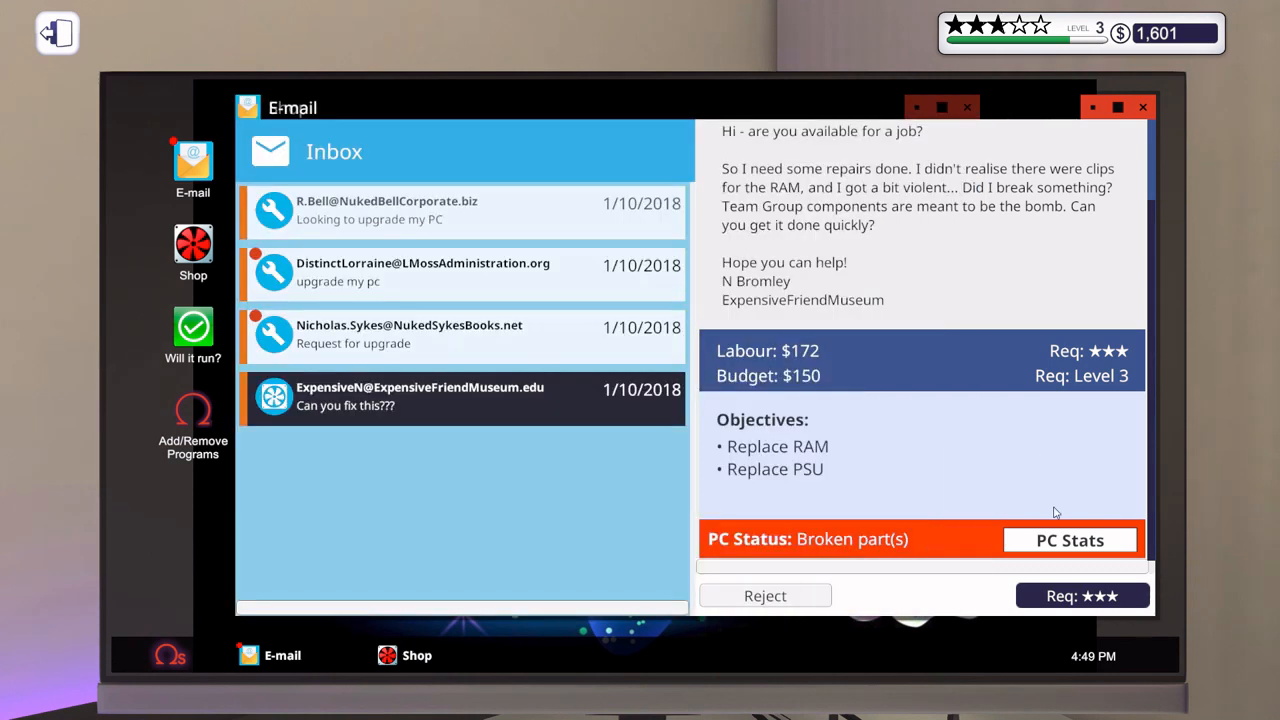
pyautogui.click(1068, 540)
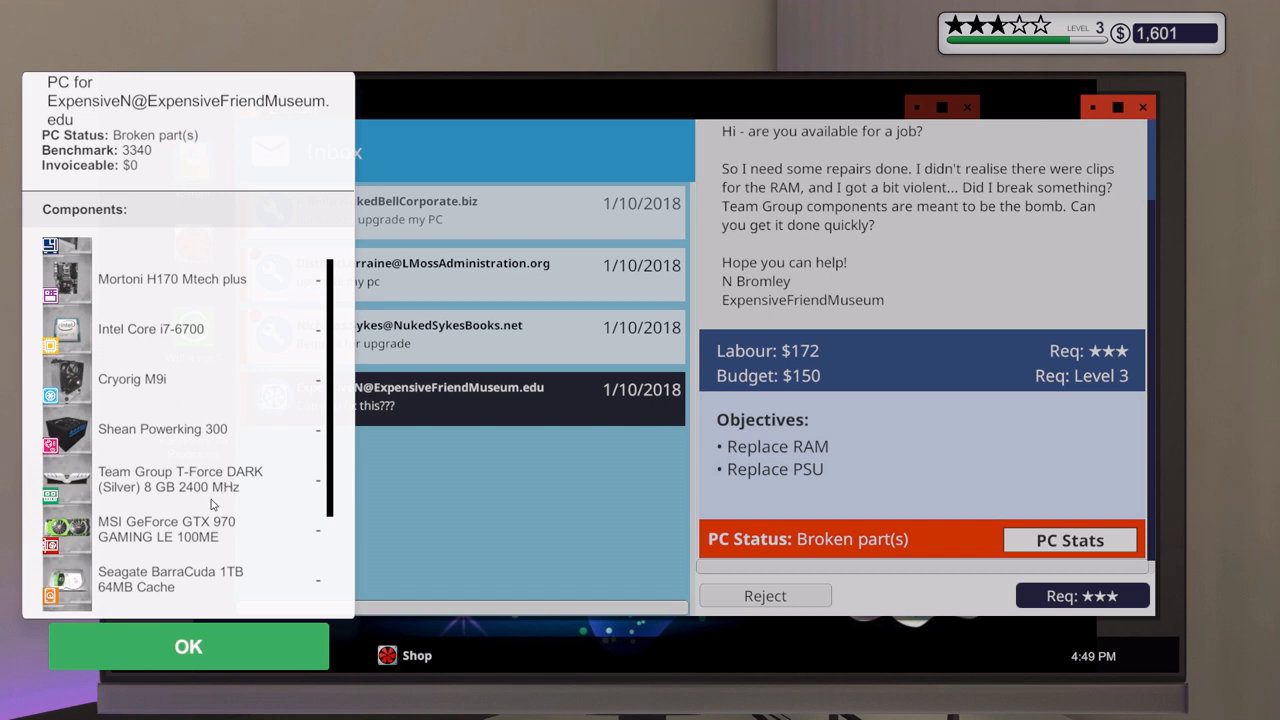
pyautogui.moveTo(398, 660)
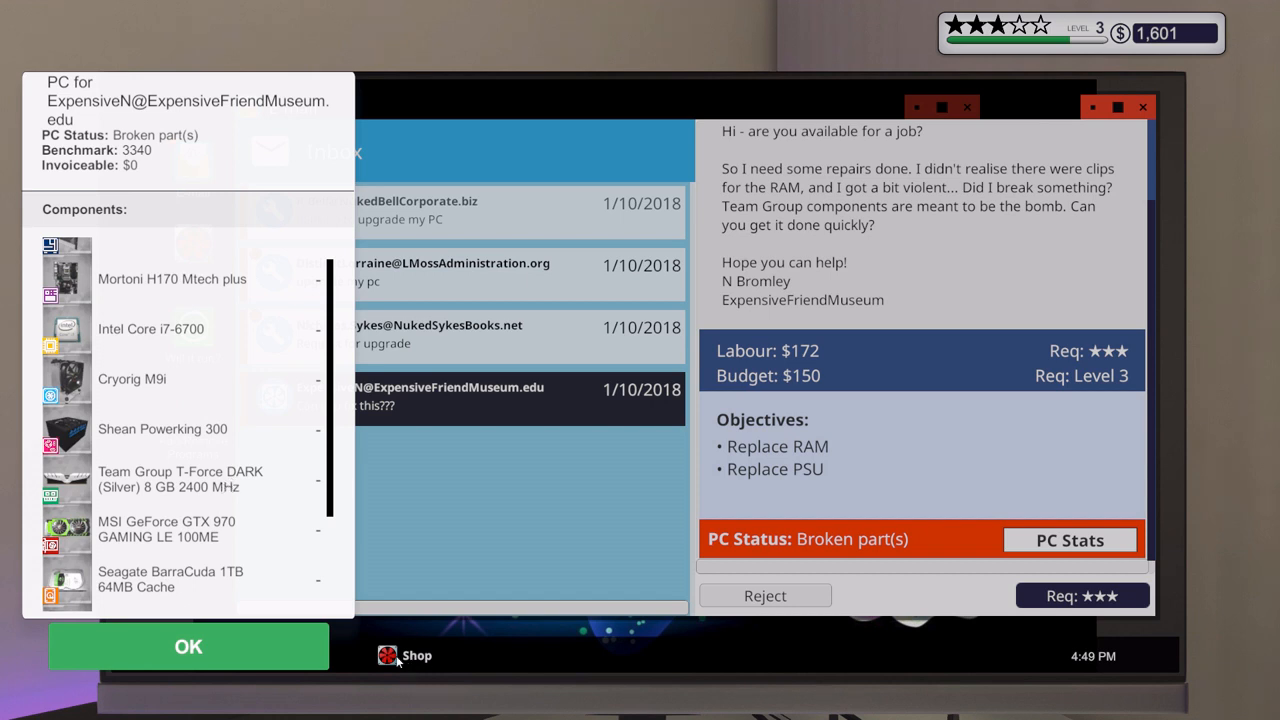
pyautogui.moveTo(282, 618)
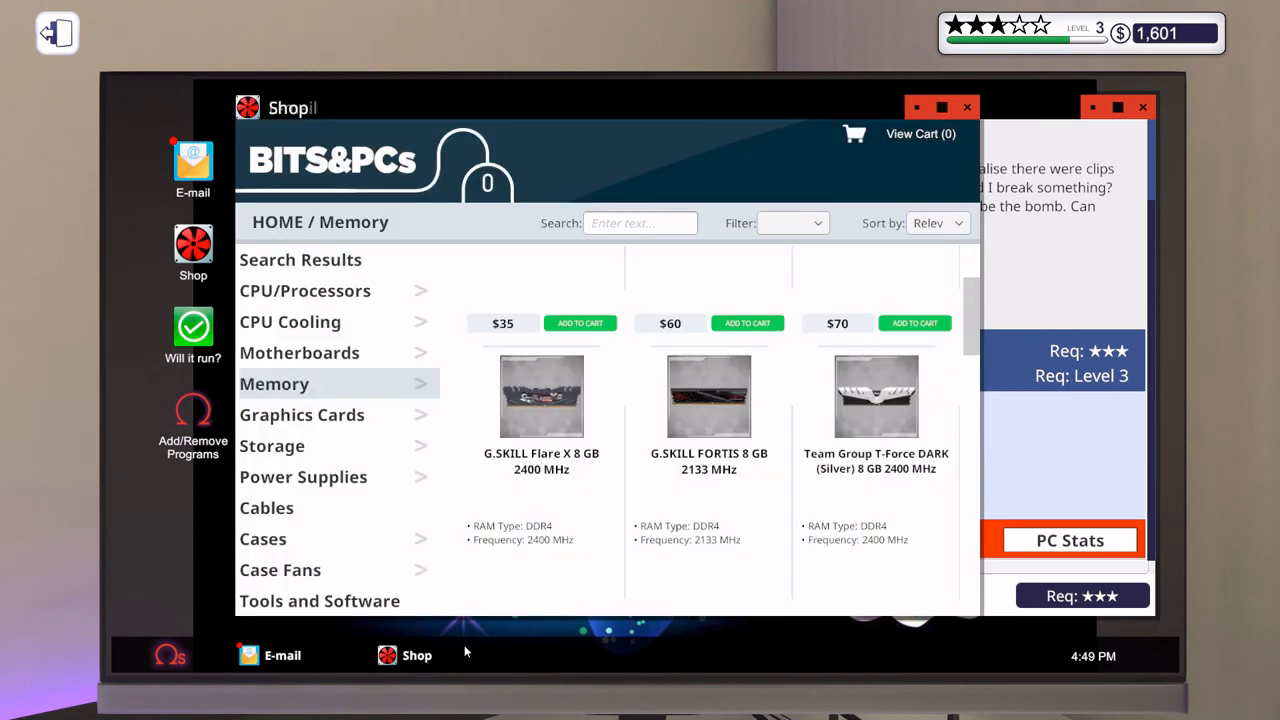
pyautogui.scroll(-3)
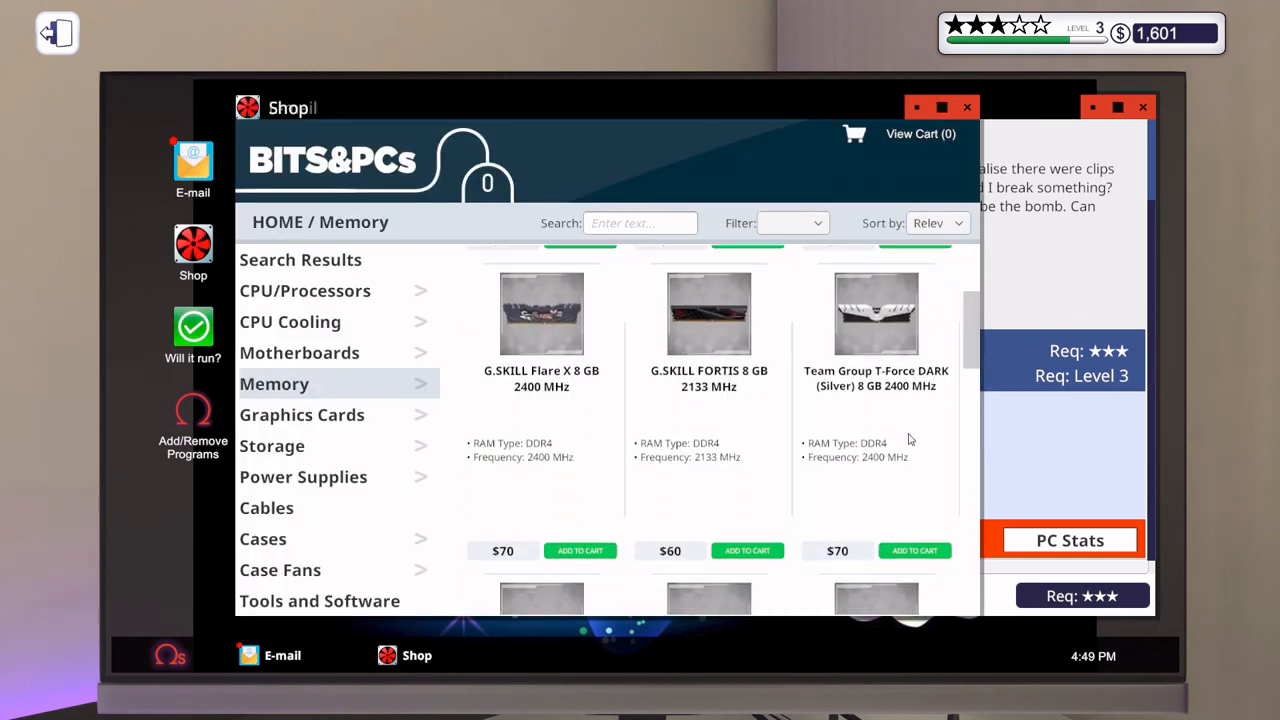
pyautogui.click(914, 550)
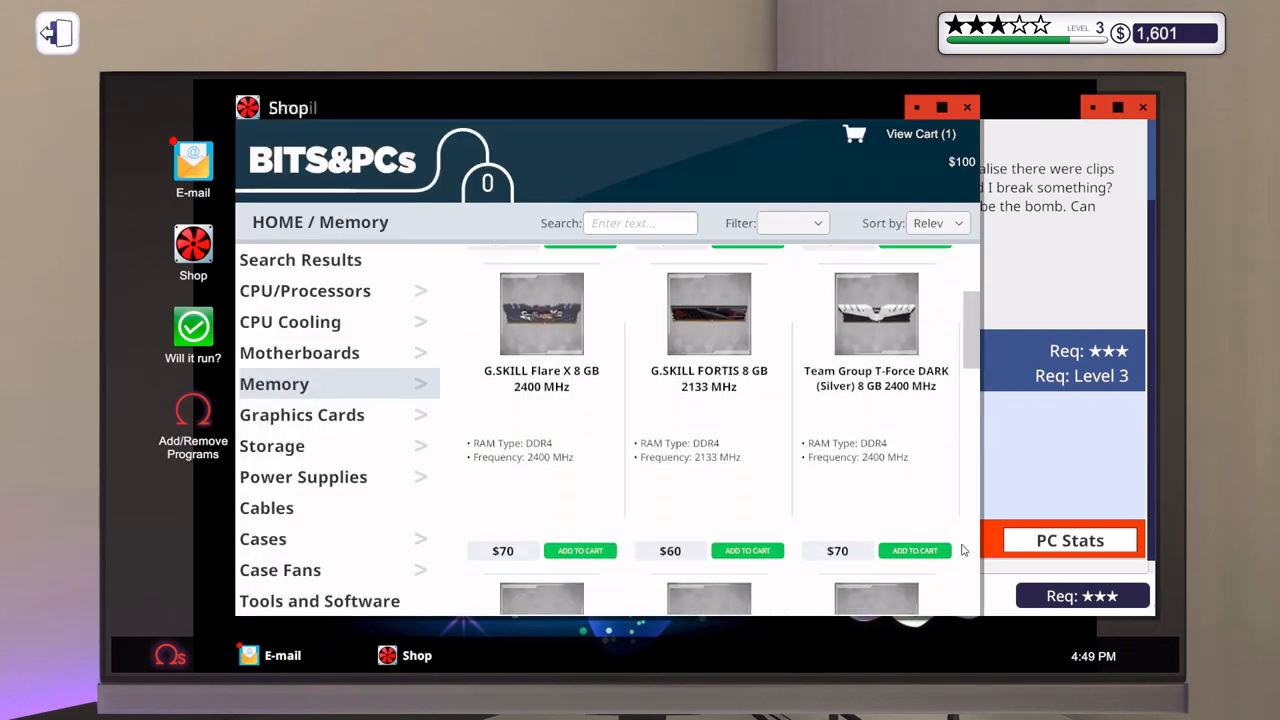
# - Recheck the broken PC's installed components and close the list
pyautogui.click(1068, 540)
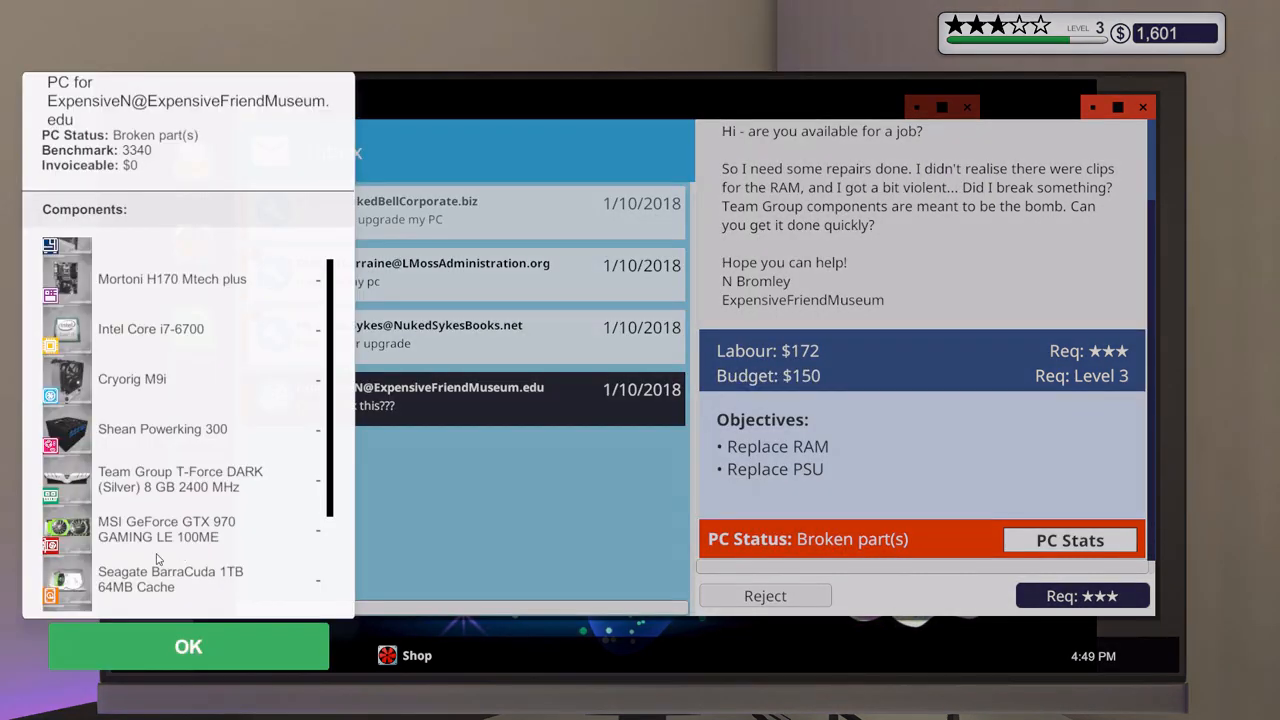
pyautogui.scroll(-3)
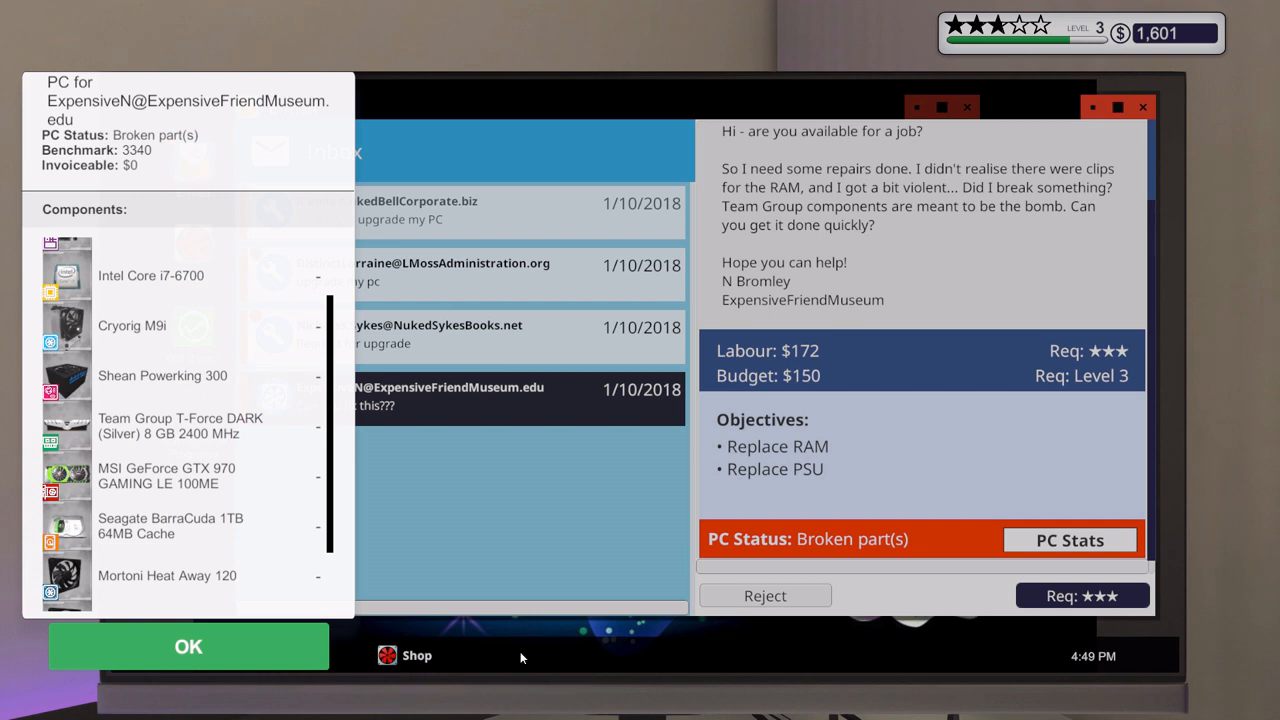
pyautogui.click(188, 646)
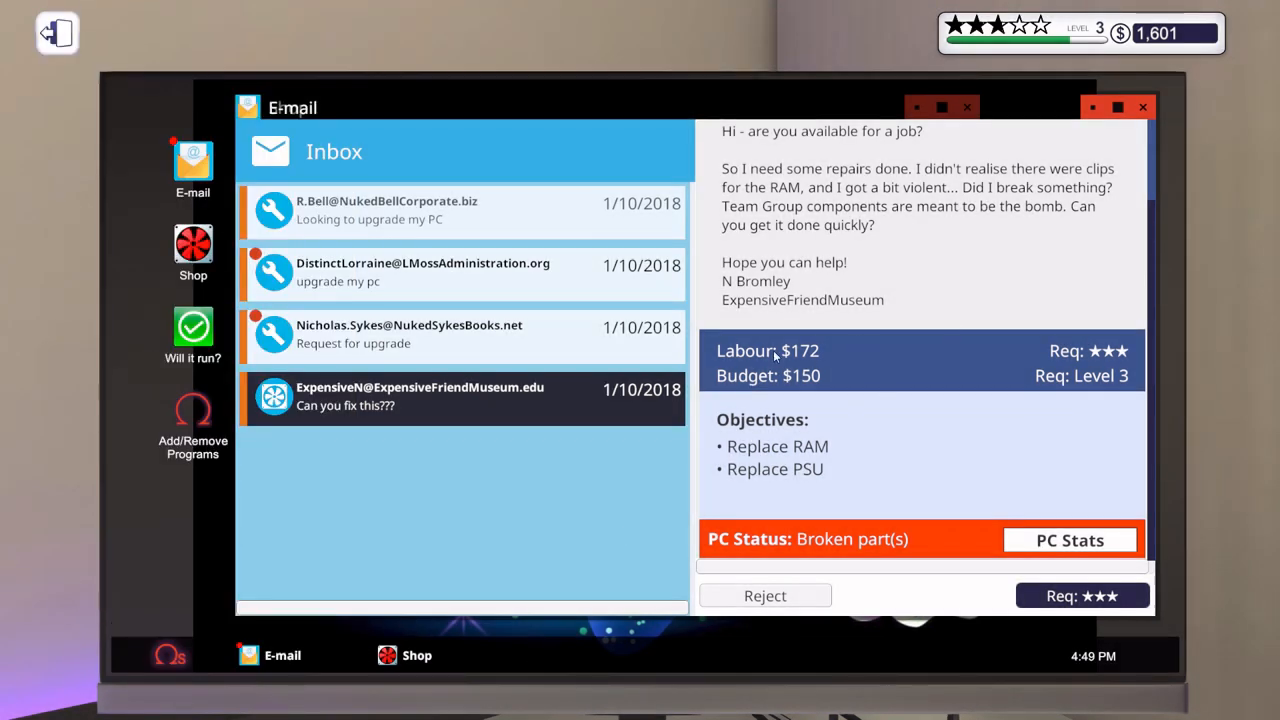
pyautogui.moveTo(864, 482)
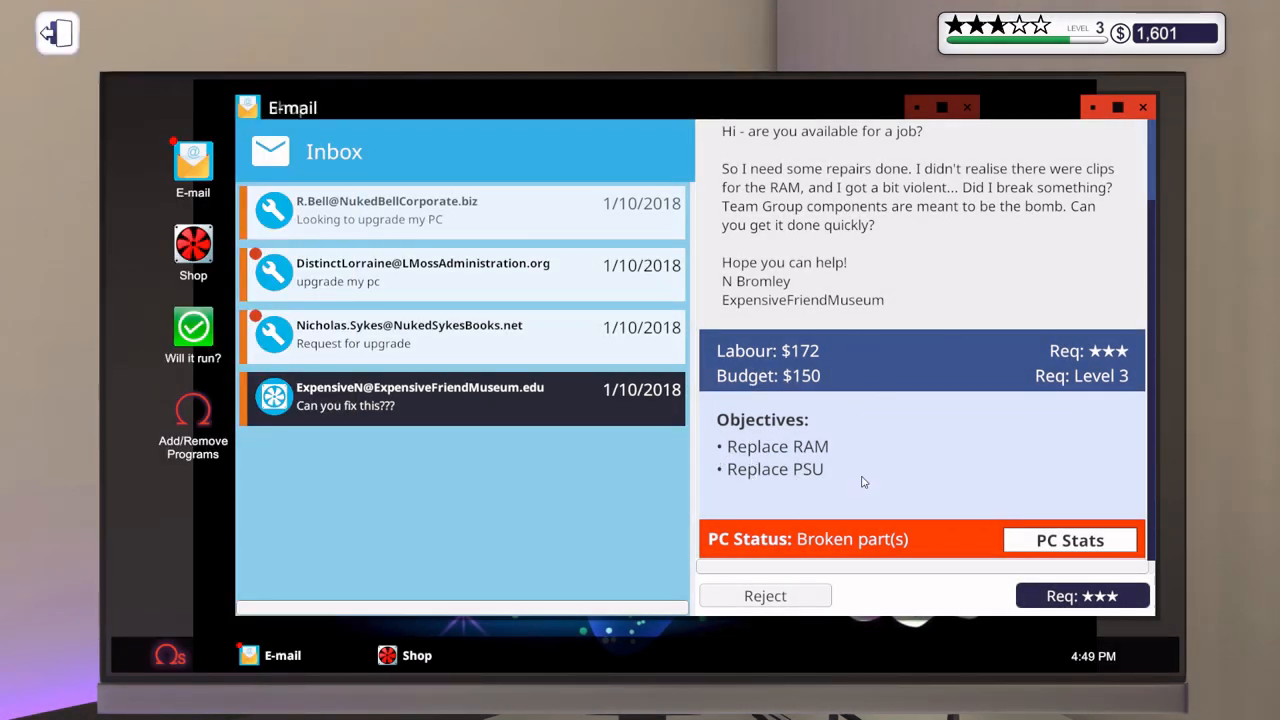
pyautogui.moveTo(830, 448)
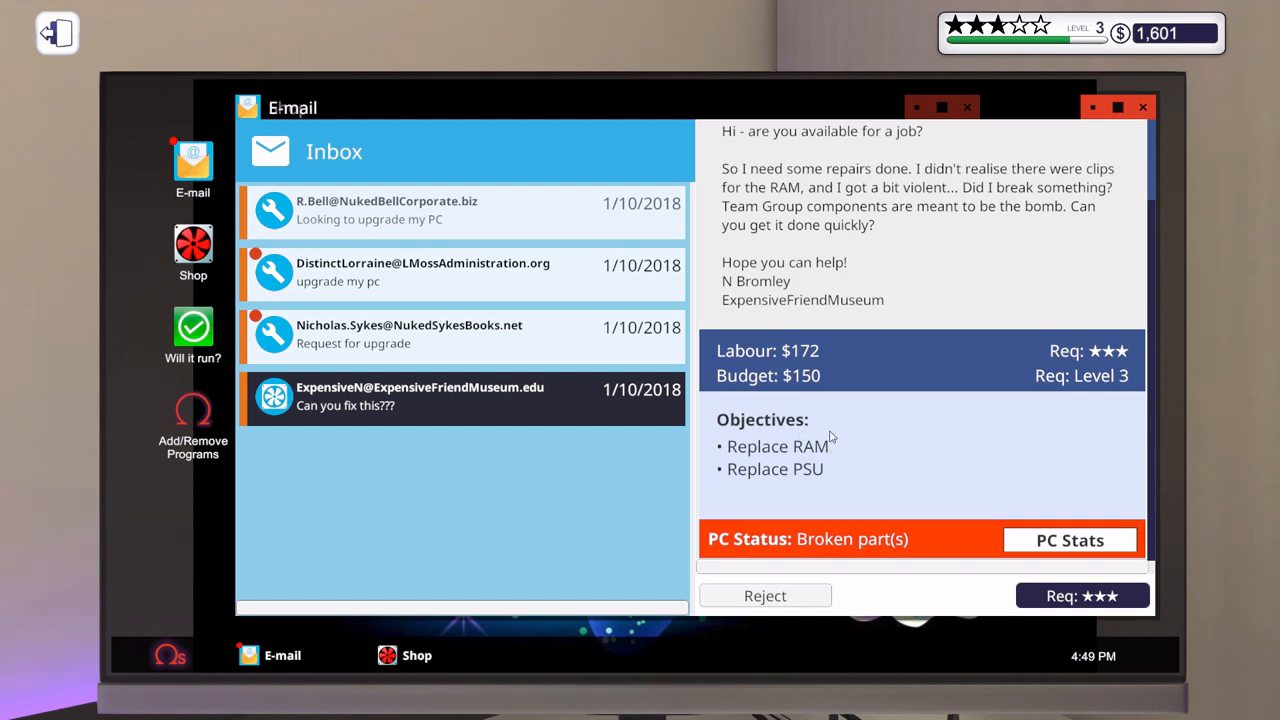
pyautogui.moveTo(420, 640)
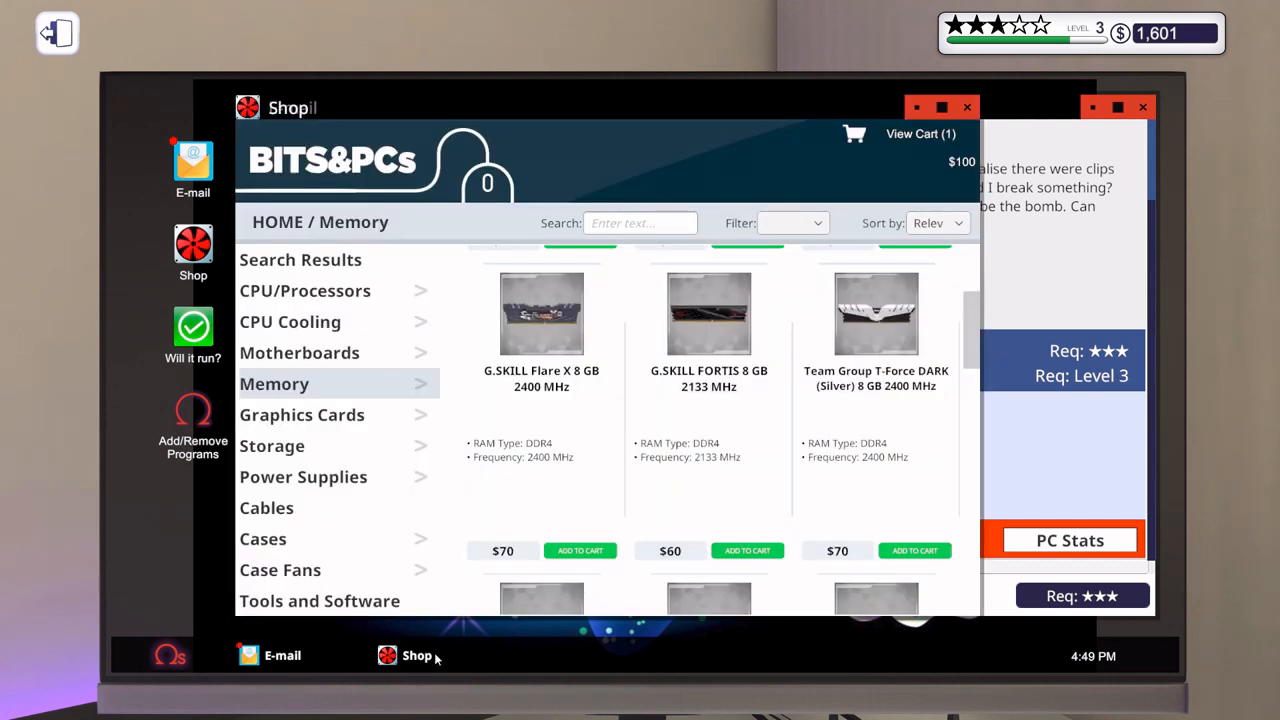
pyautogui.moveTo(312, 482)
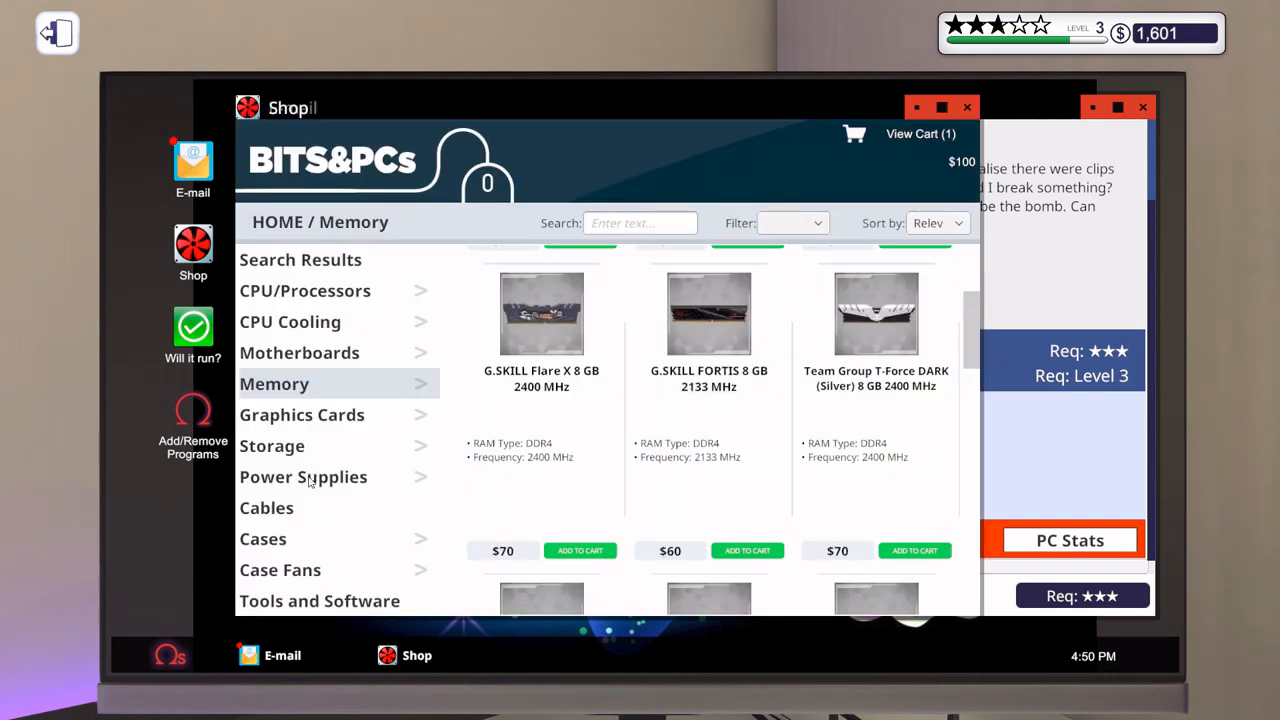
# - Add the Shean Powerking 300 power supply to the cart from the Power Supplies page
pyautogui.click(304, 476)
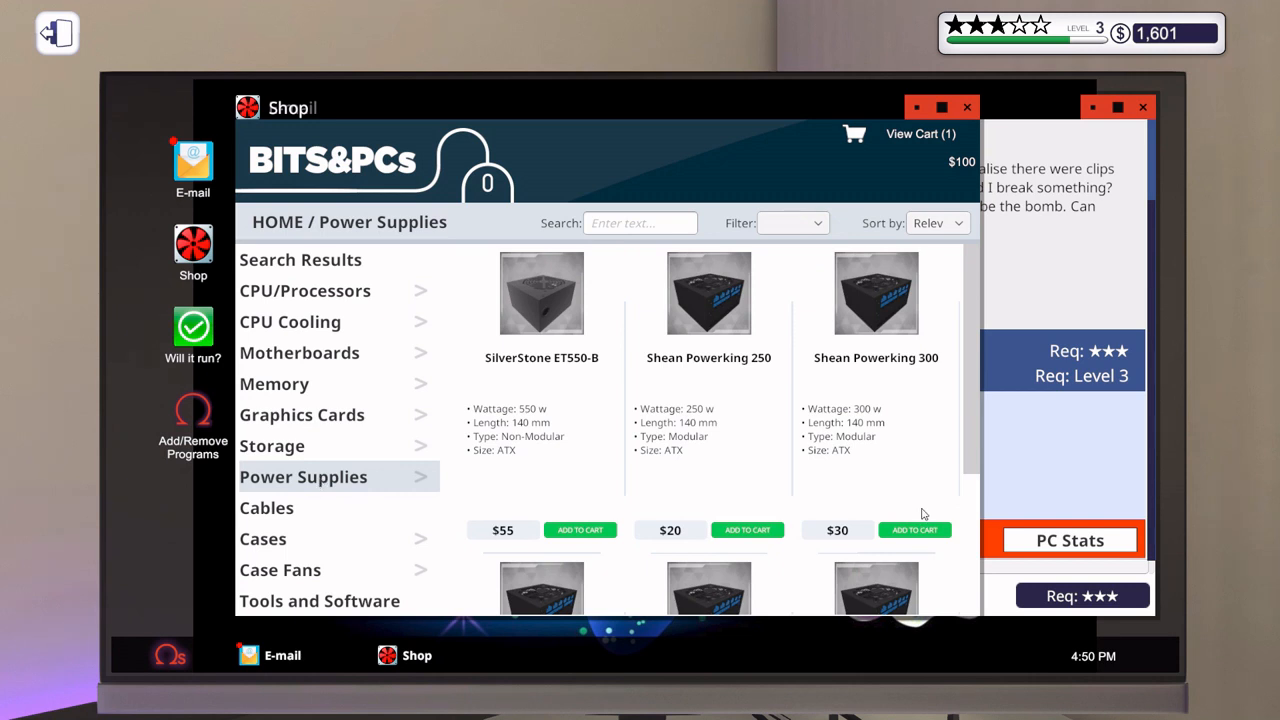
pyautogui.click(914, 530)
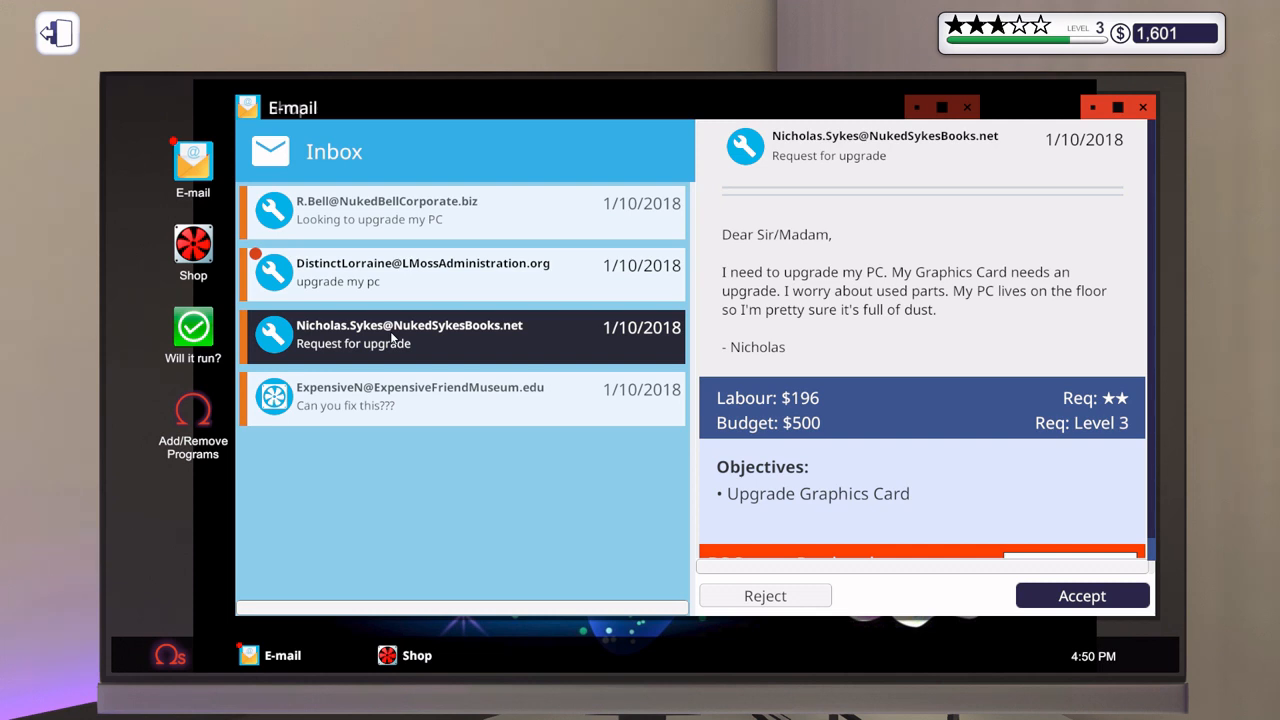
pyautogui.moveTo(916, 420)
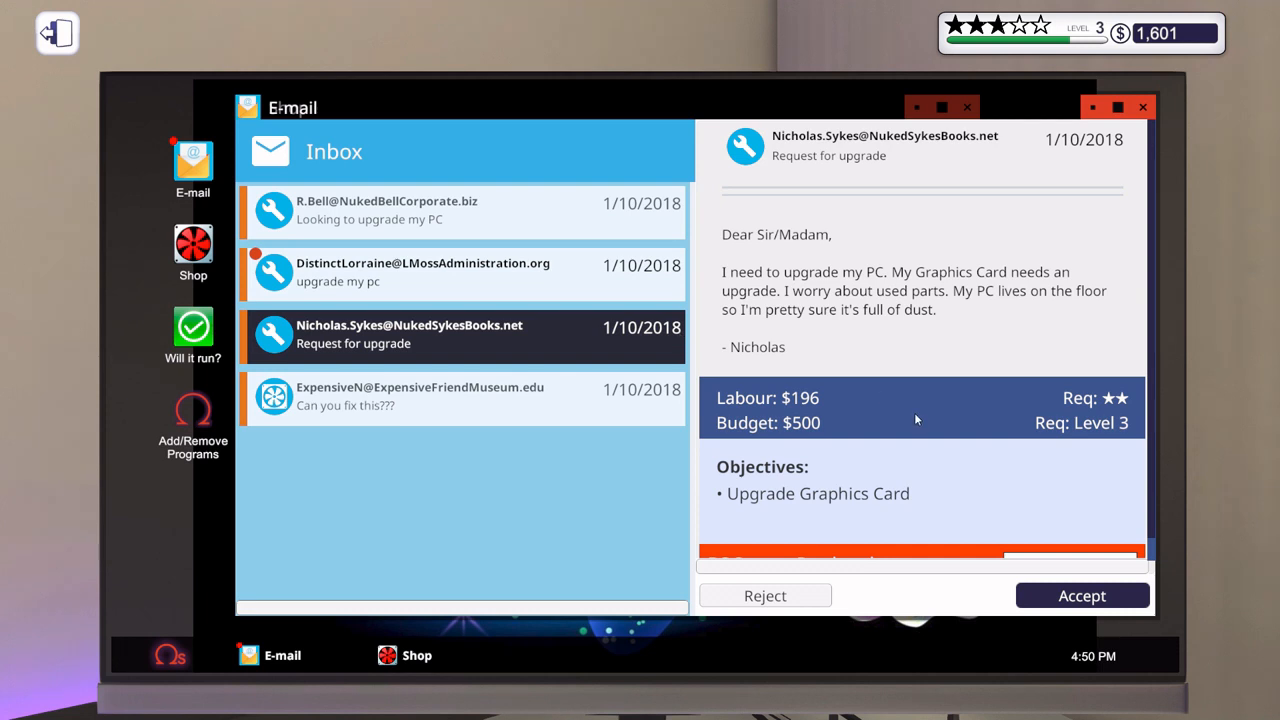
pyautogui.moveTo(890, 484)
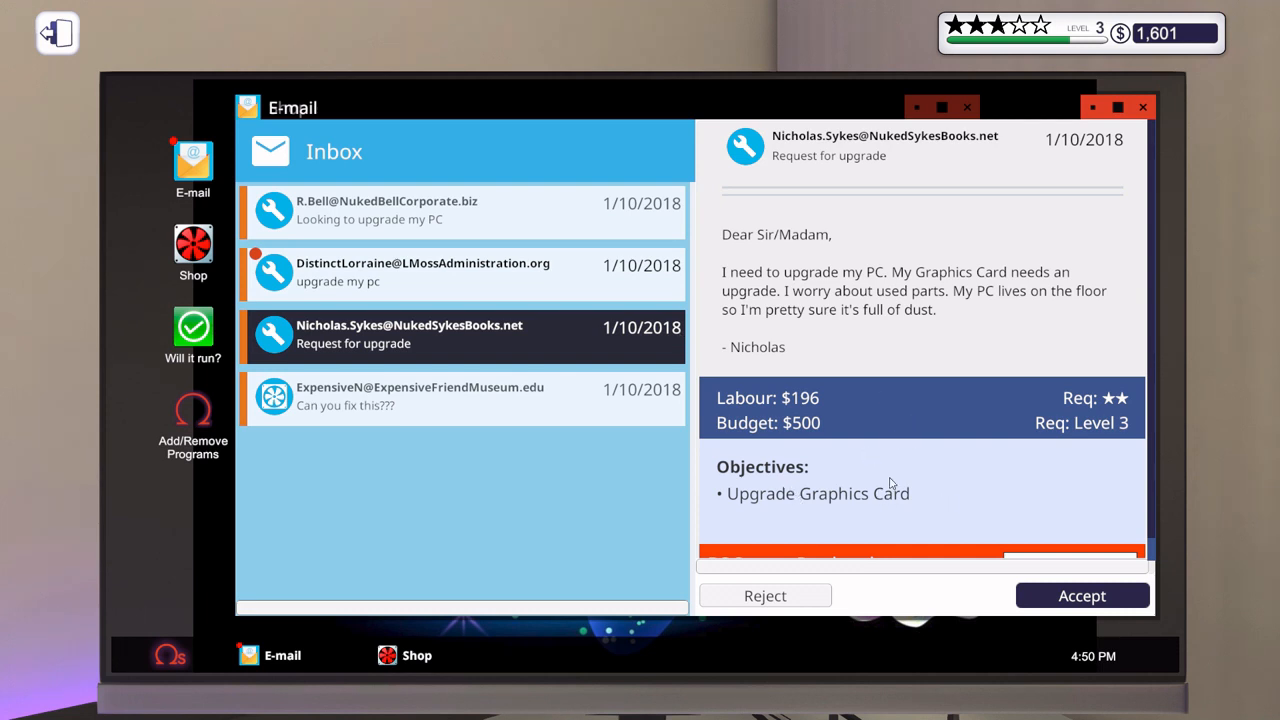
pyautogui.moveTo(816, 414)
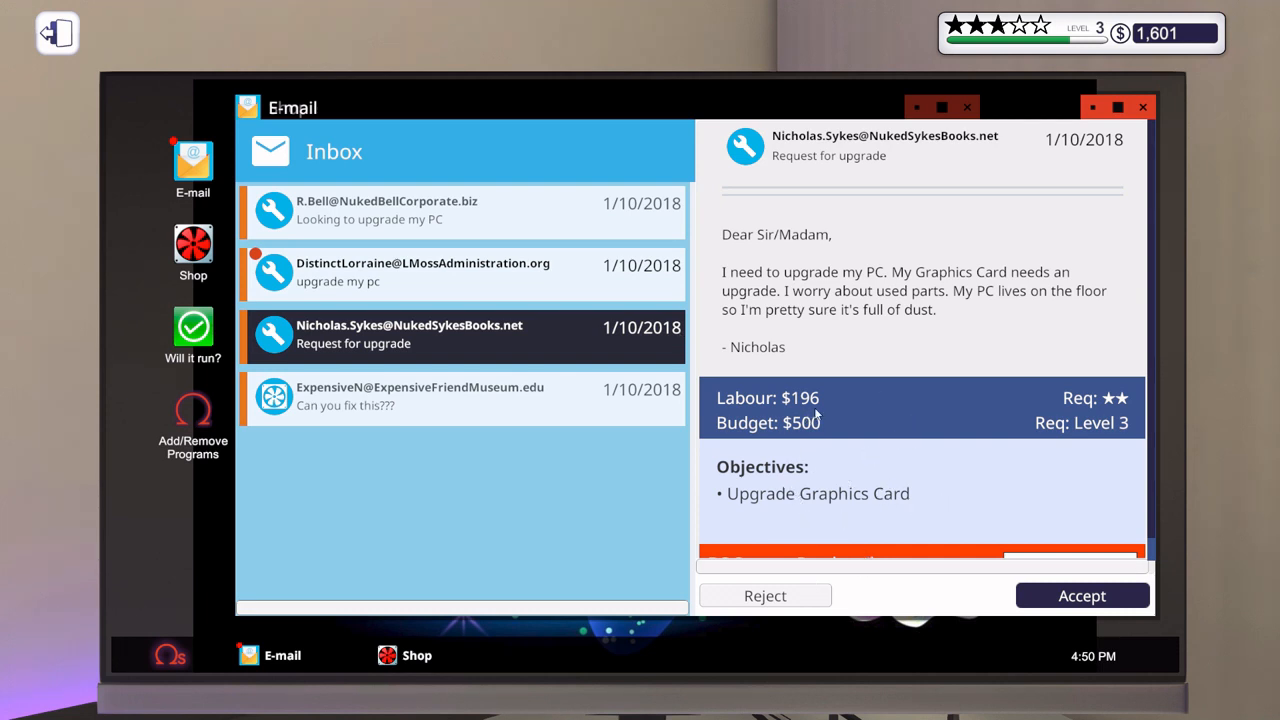
pyautogui.moveTo(800, 452)
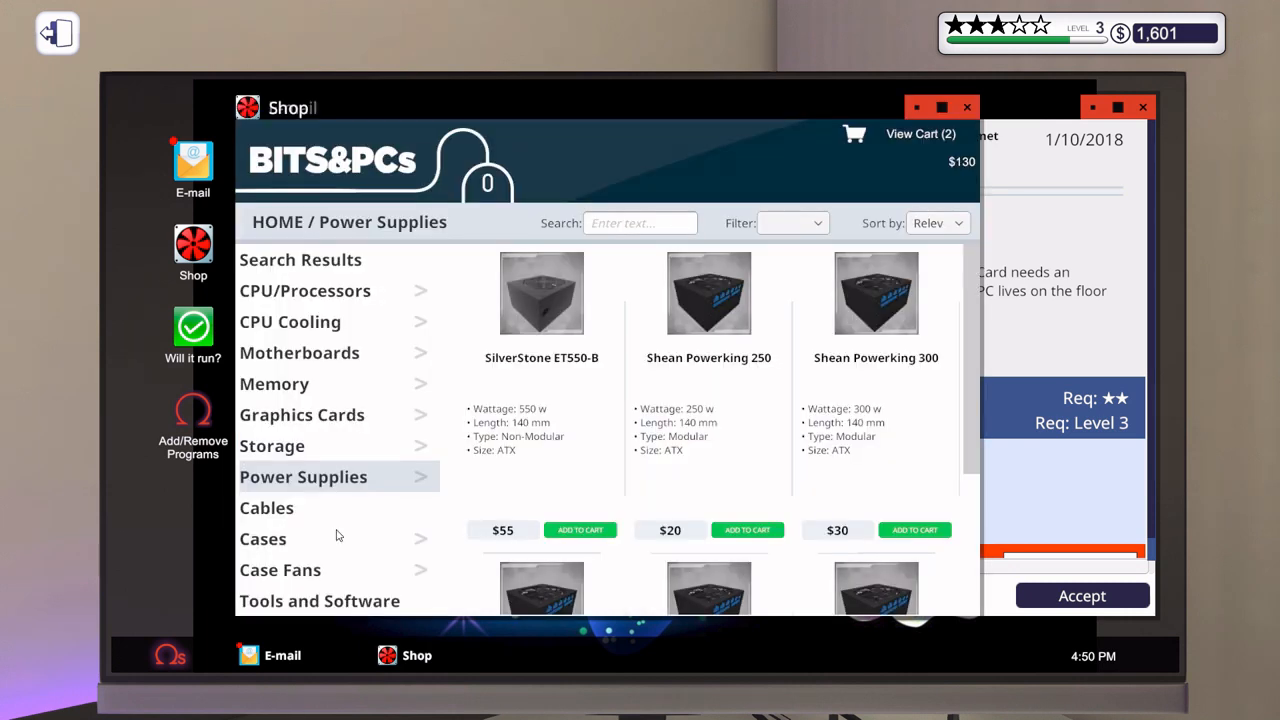
# - Sort graphics cards by price descending and add the Shean GeForce GTX 980 GAMER XL to the cart
pyautogui.click(300, 414)
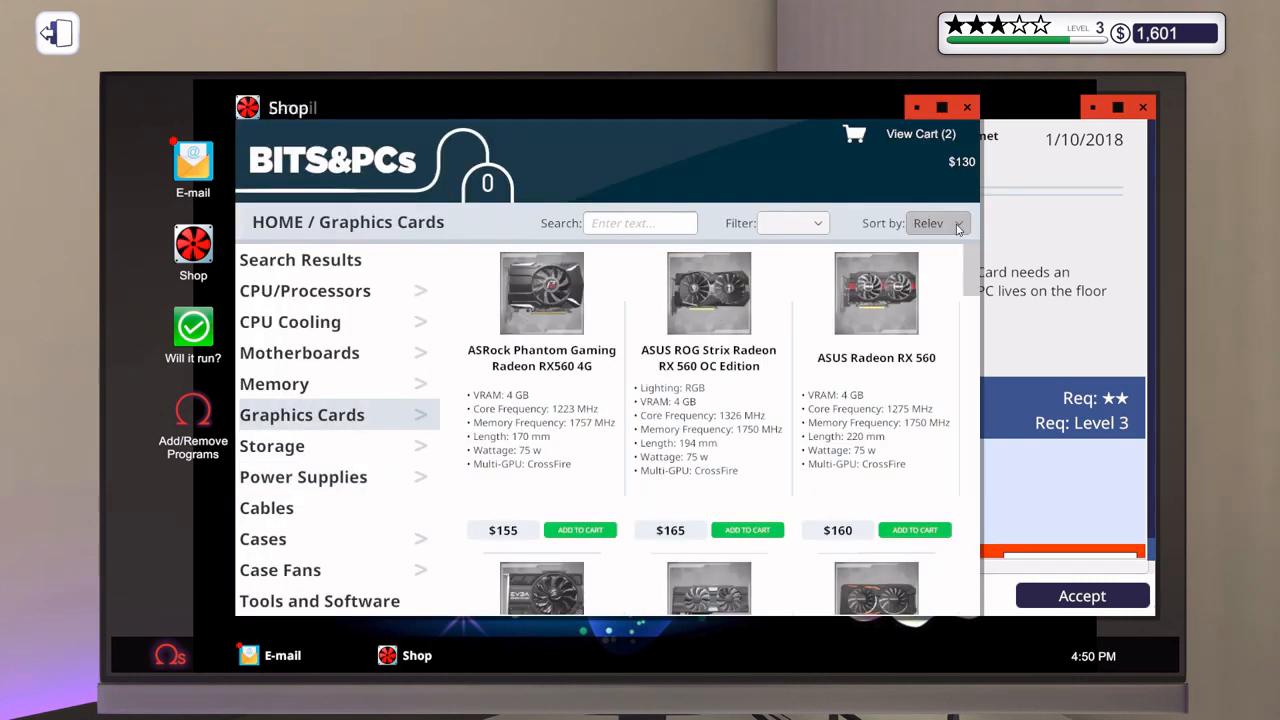
pyautogui.click(936, 224)
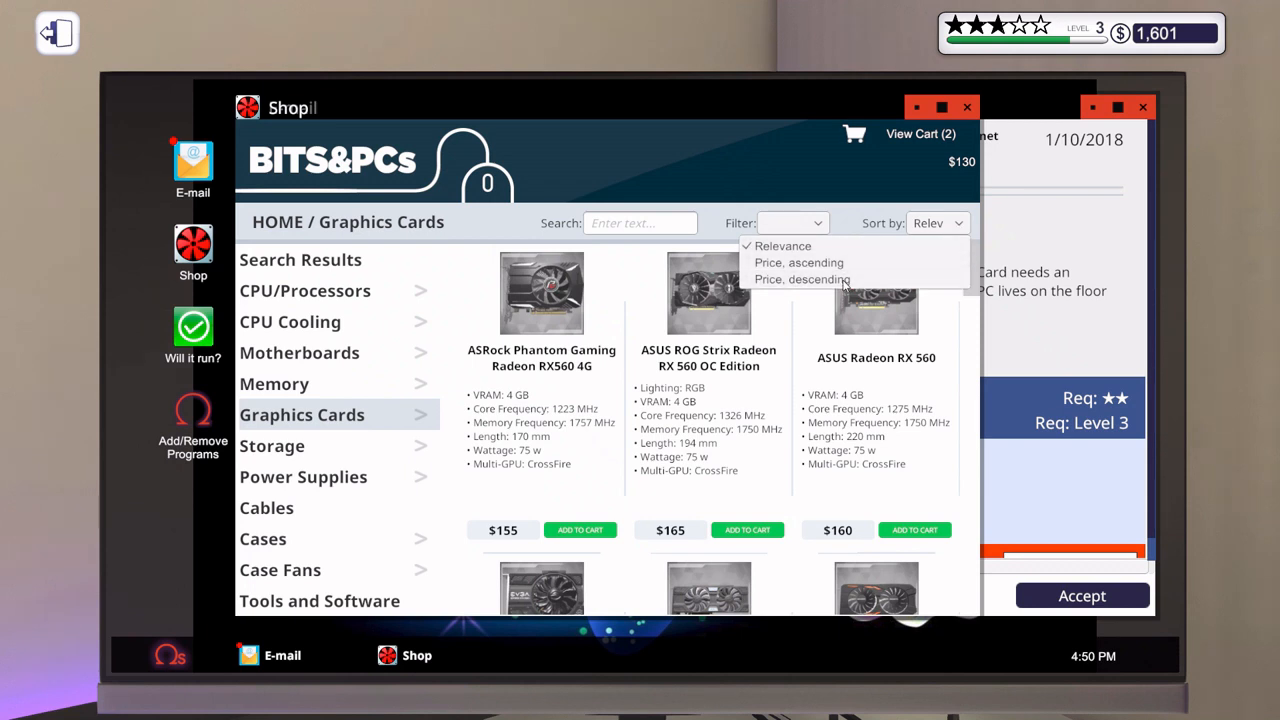
pyautogui.click(800, 280)
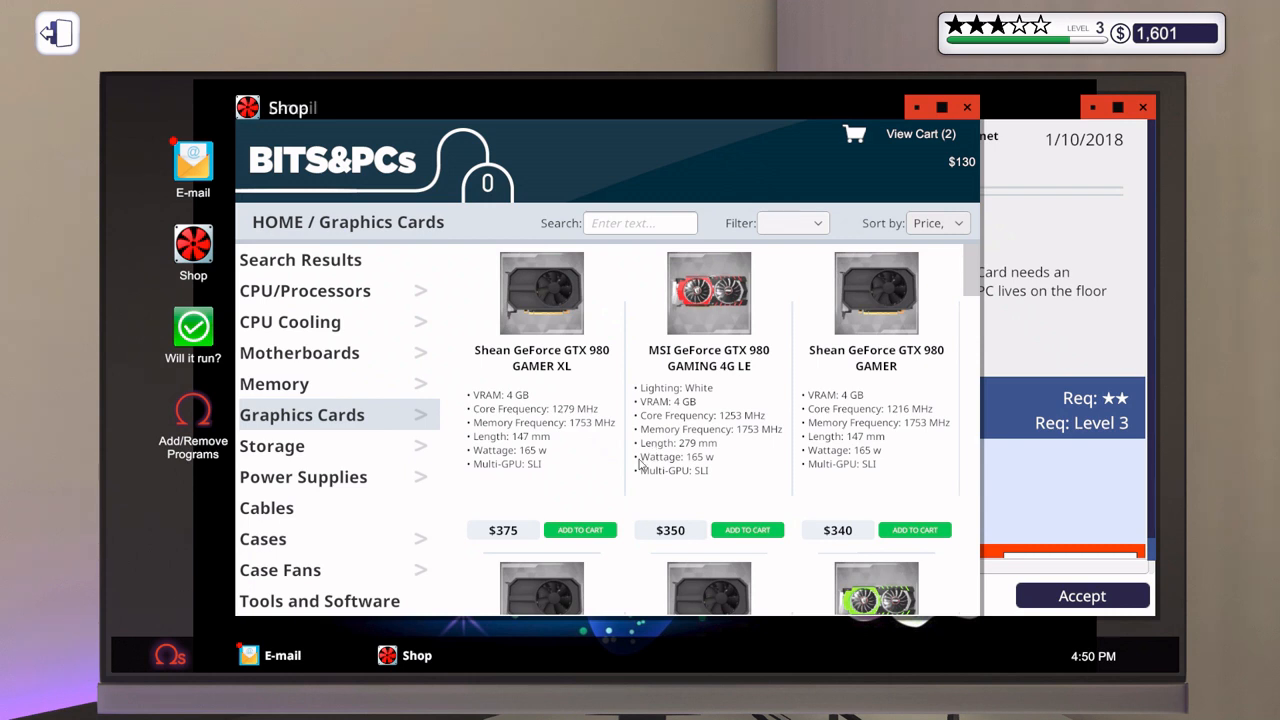
pyautogui.moveTo(600, 512)
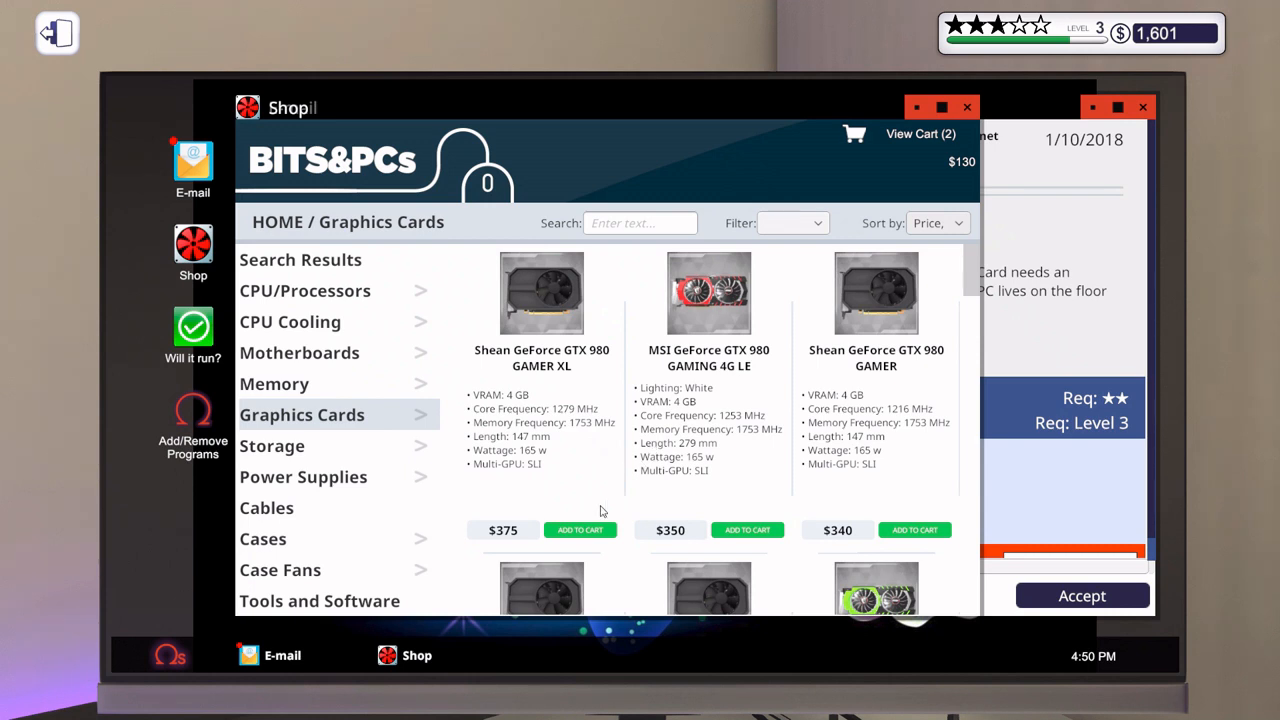
pyautogui.moveTo(572, 418)
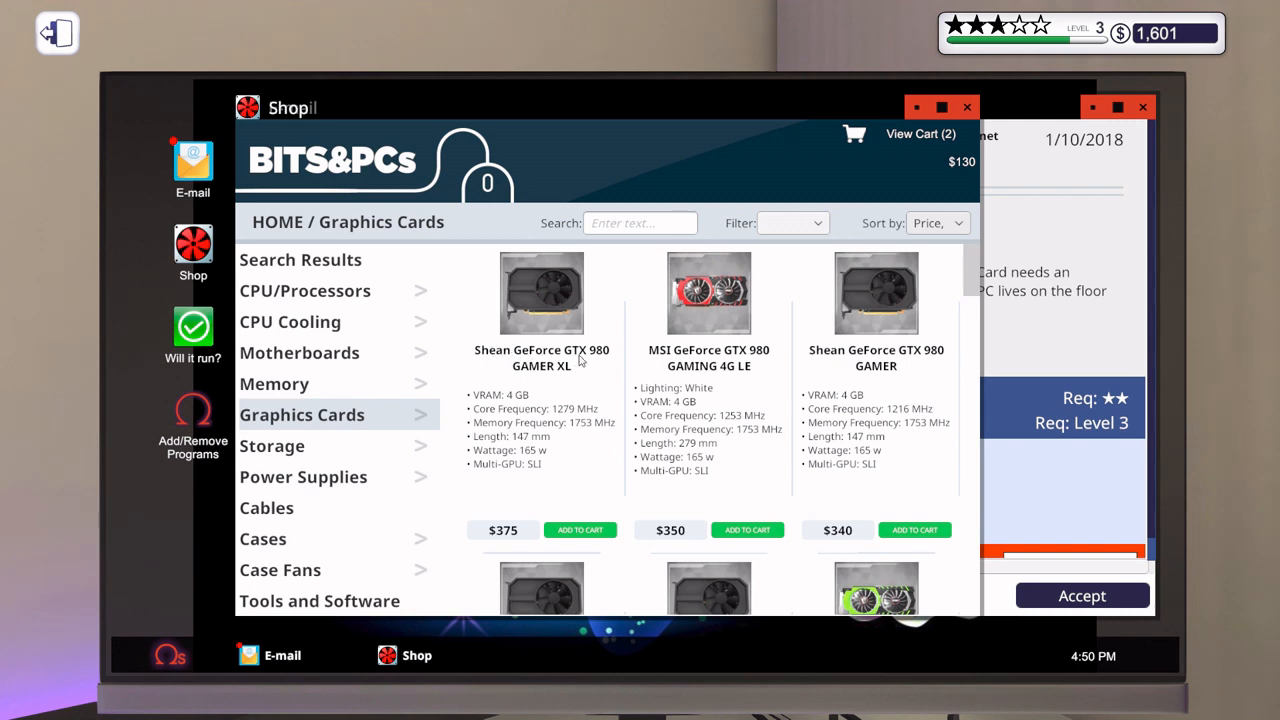
pyautogui.moveTo(596, 360)
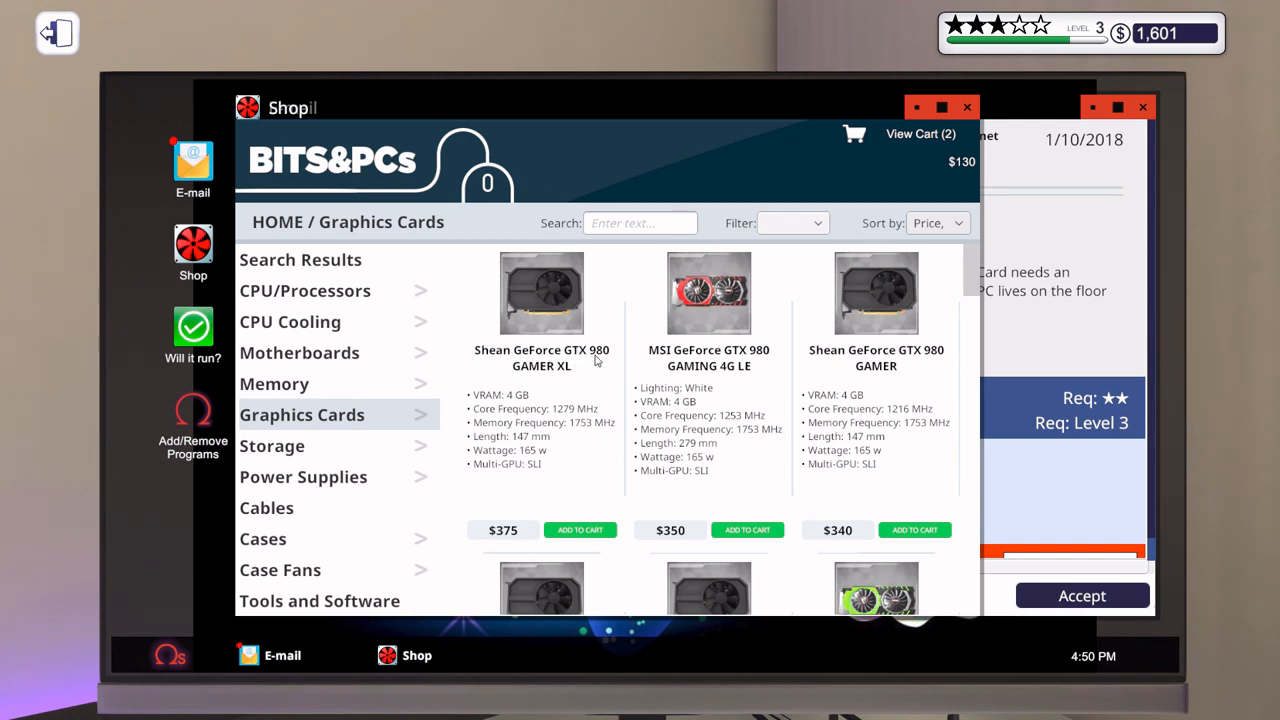
pyautogui.moveTo(572, 378)
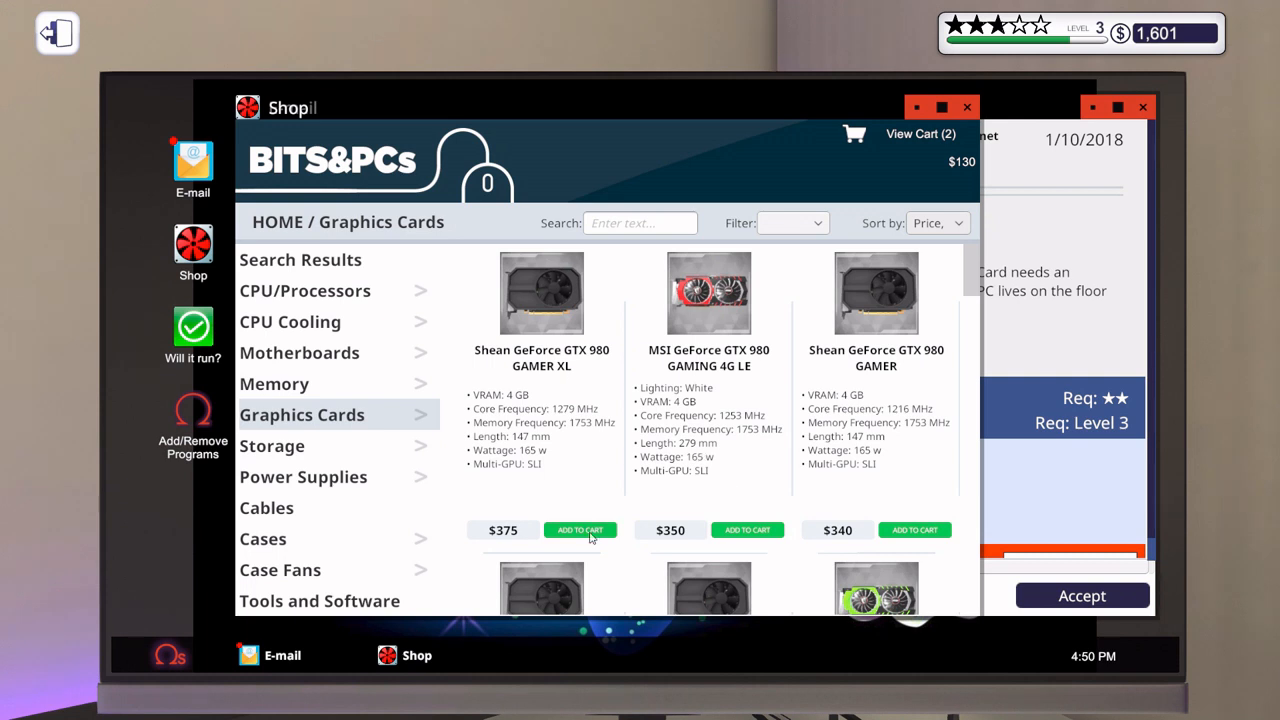
pyautogui.click(580, 530)
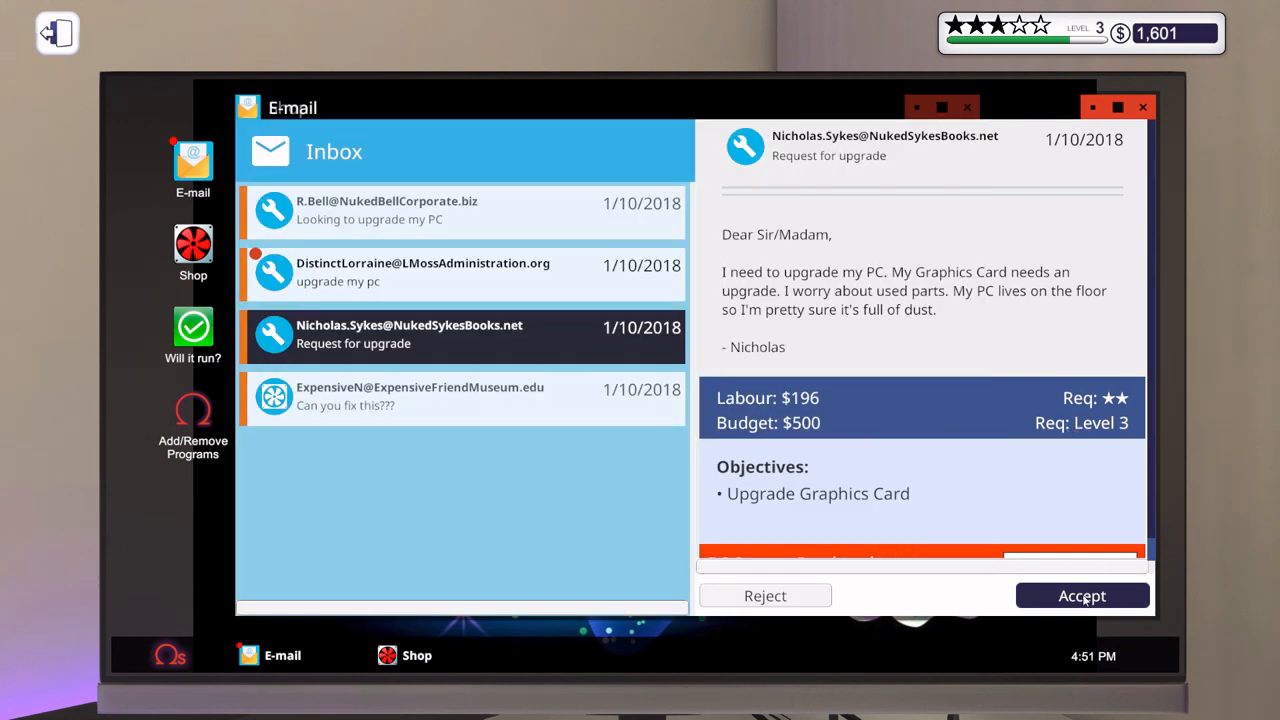
# - Accept the graphics card upgrade job and read through the new CPU upgrade request
pyautogui.click(1080, 596)
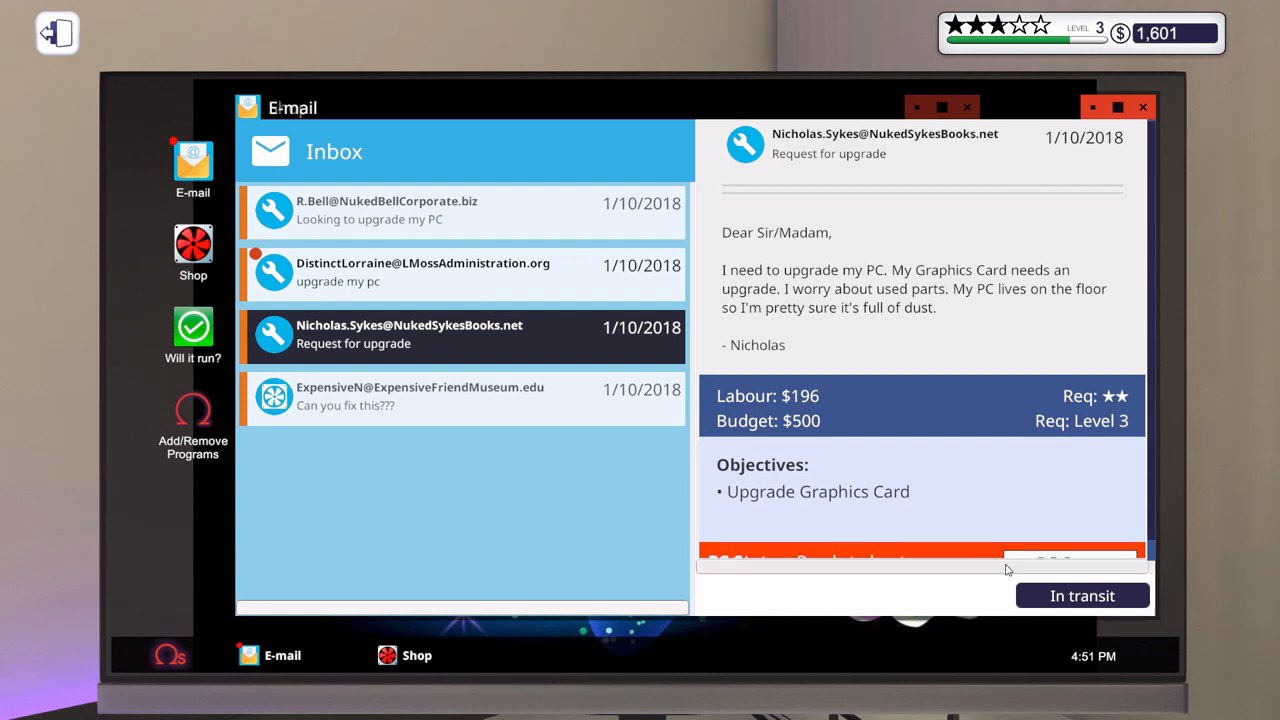
pyautogui.moveTo(430, 296)
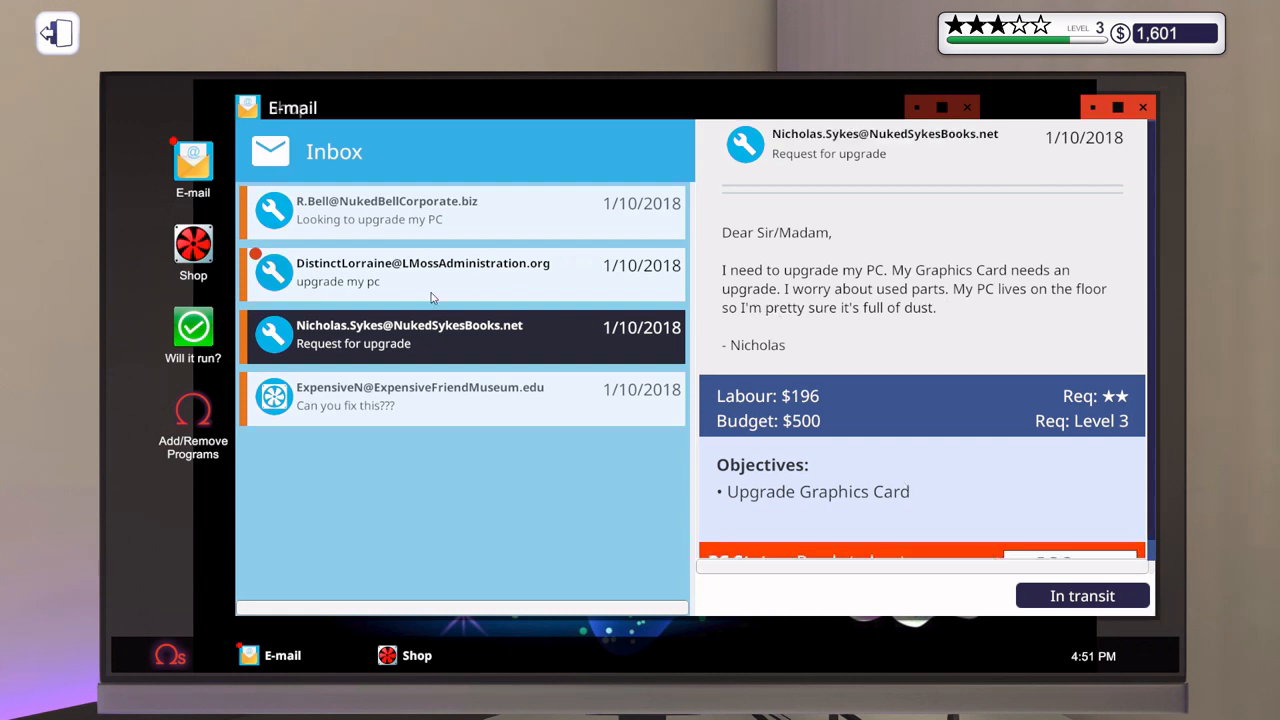
pyautogui.click(460, 272)
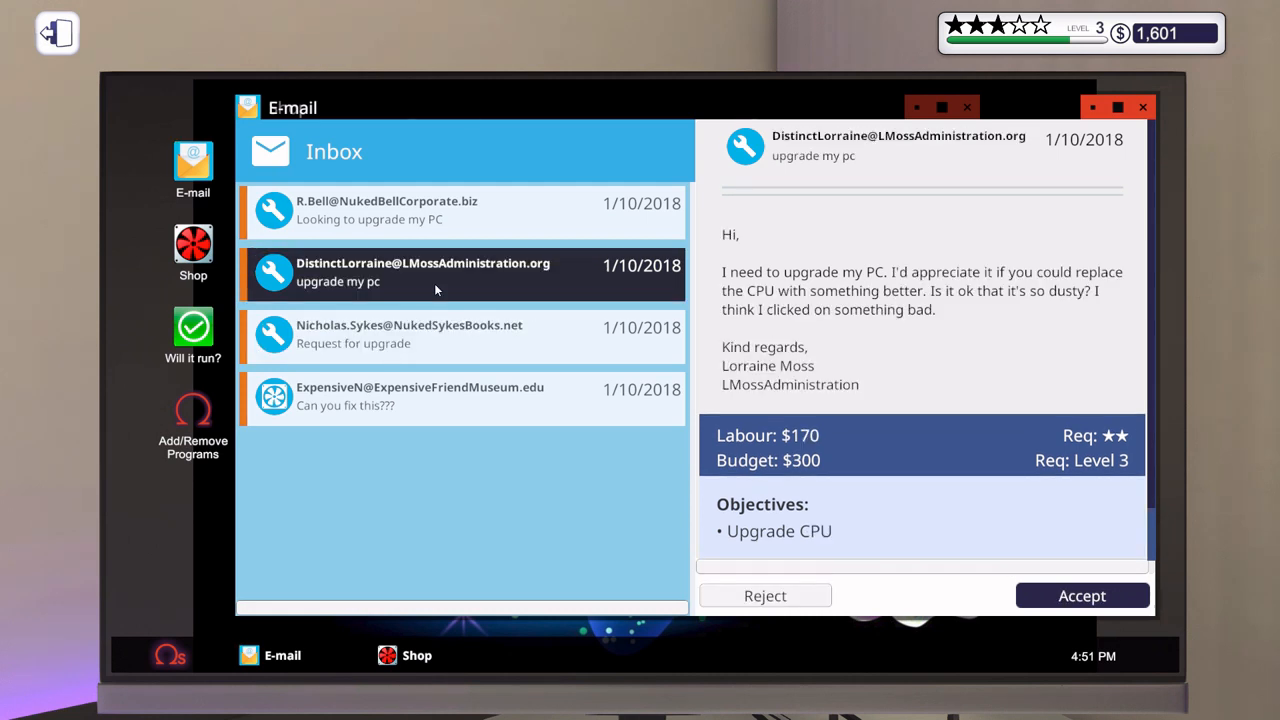
pyautogui.moveTo(510, 300)
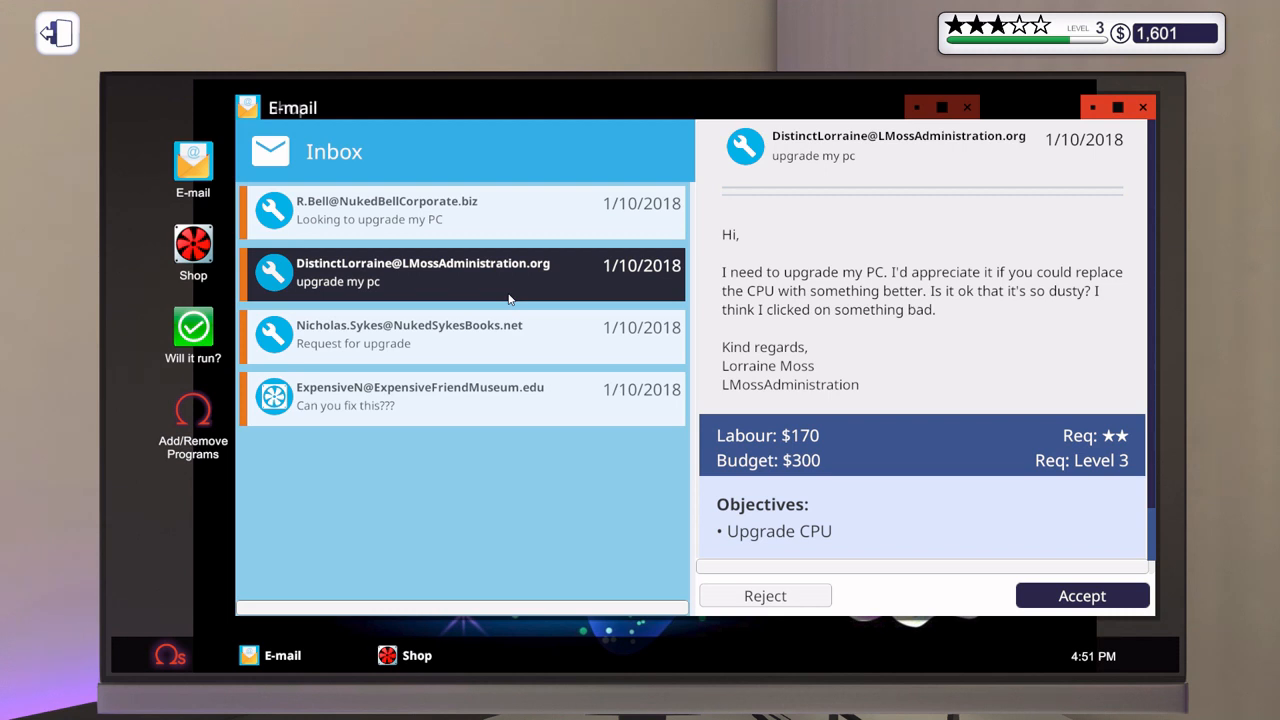
pyautogui.moveTo(700, 308)
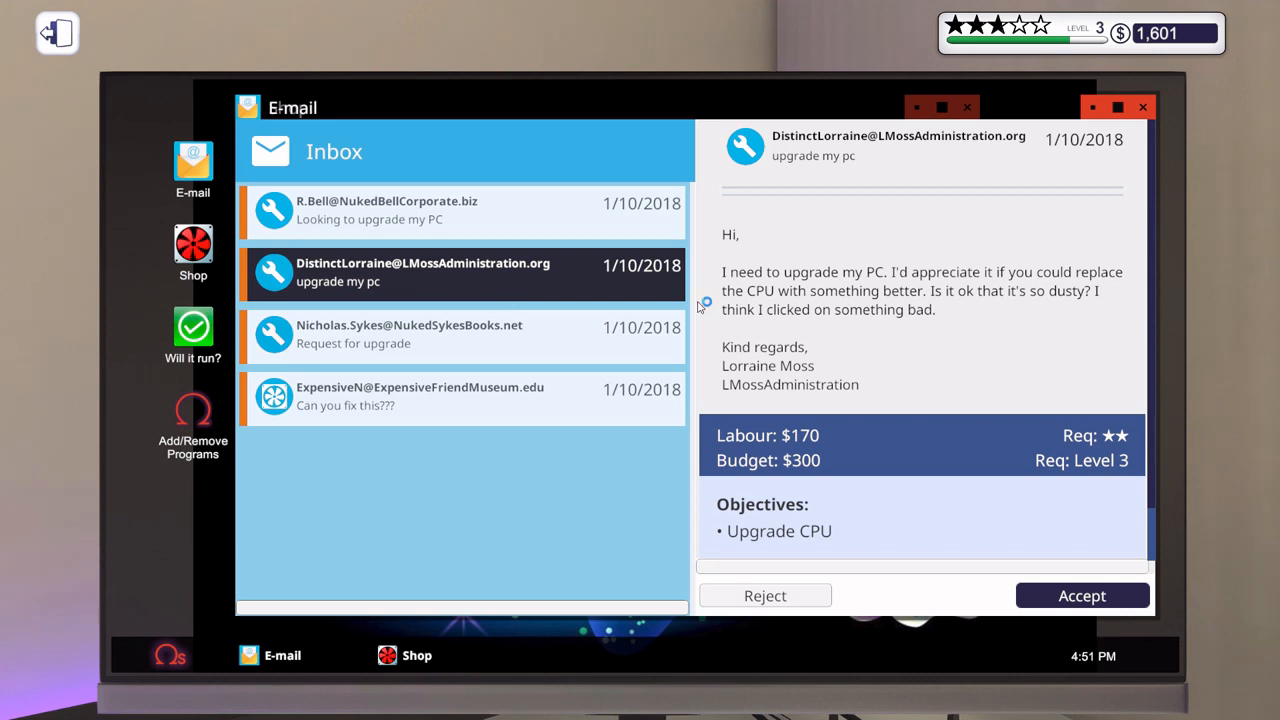
pyautogui.moveTo(996, 304)
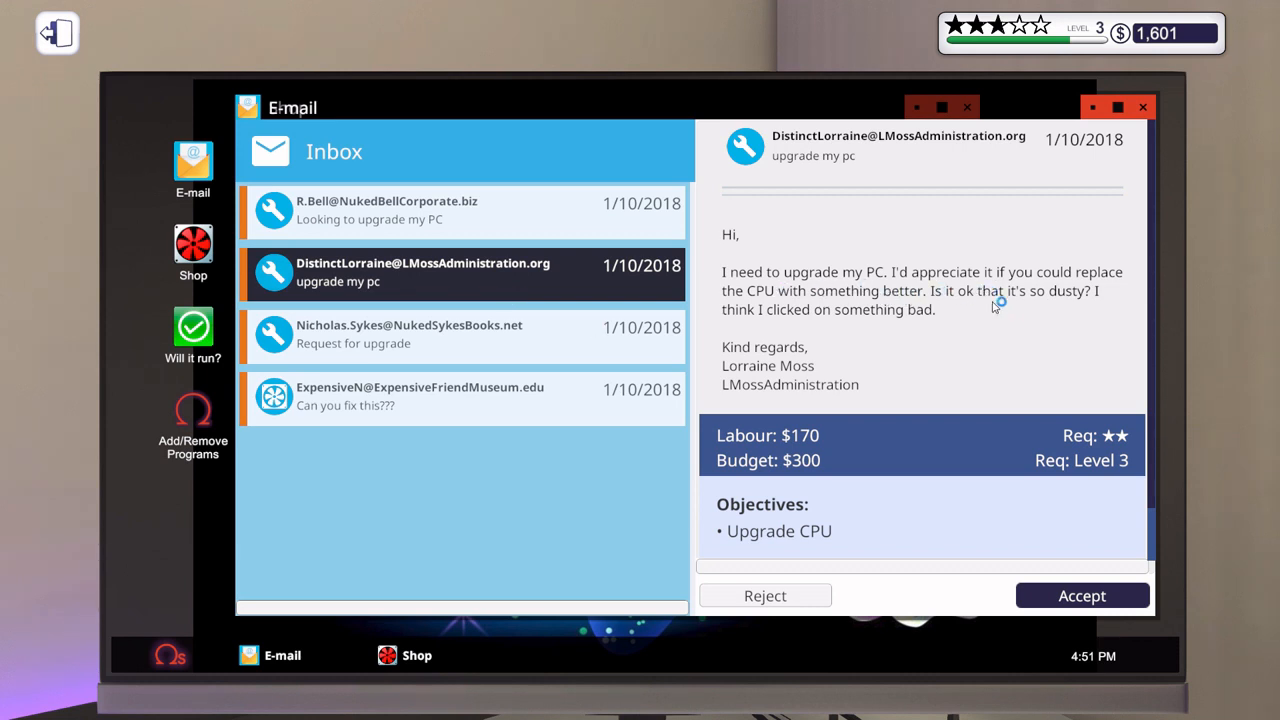
pyautogui.moveTo(1108, 304)
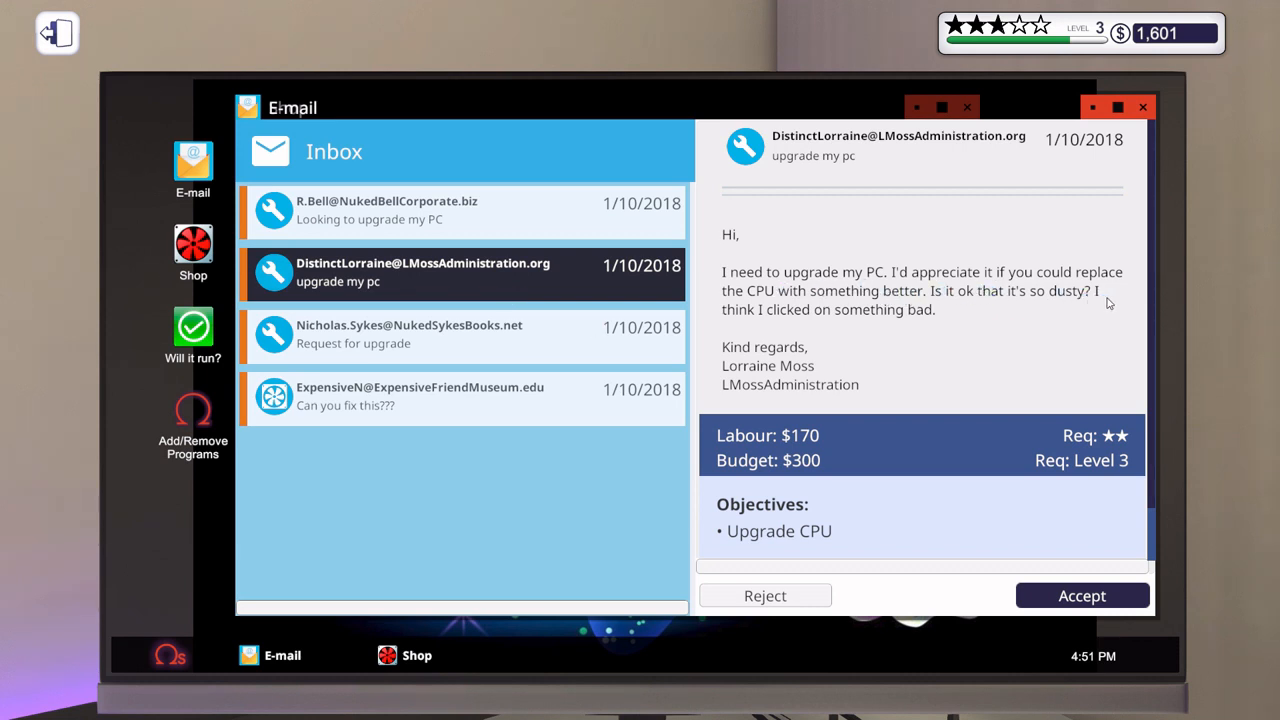
pyautogui.moveTo(920, 316)
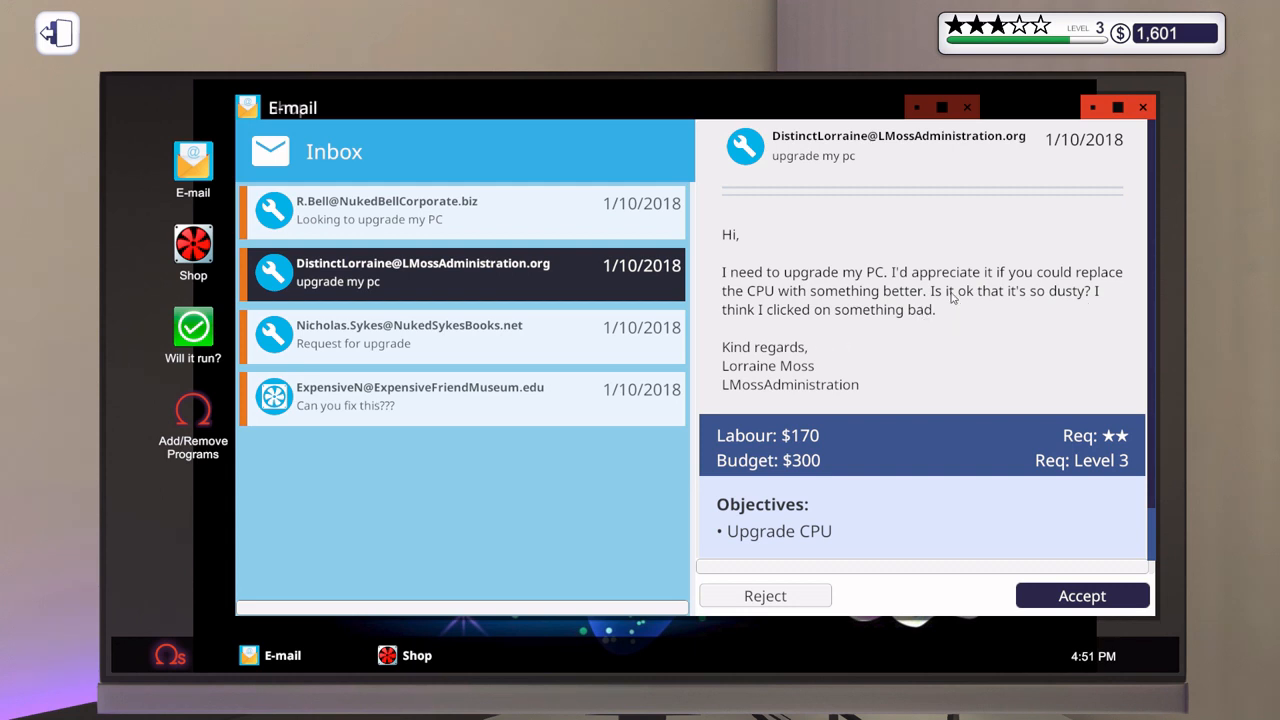
pyautogui.moveTo(880, 324)
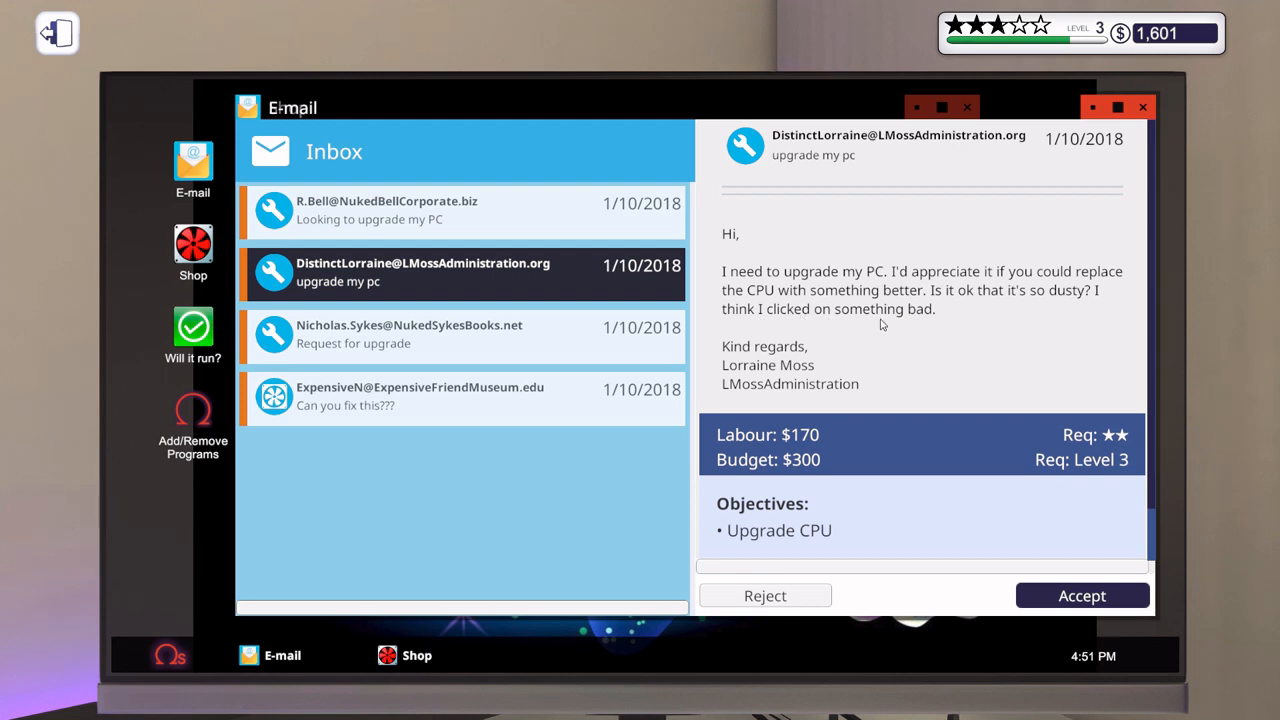
pyautogui.moveTo(912, 316)
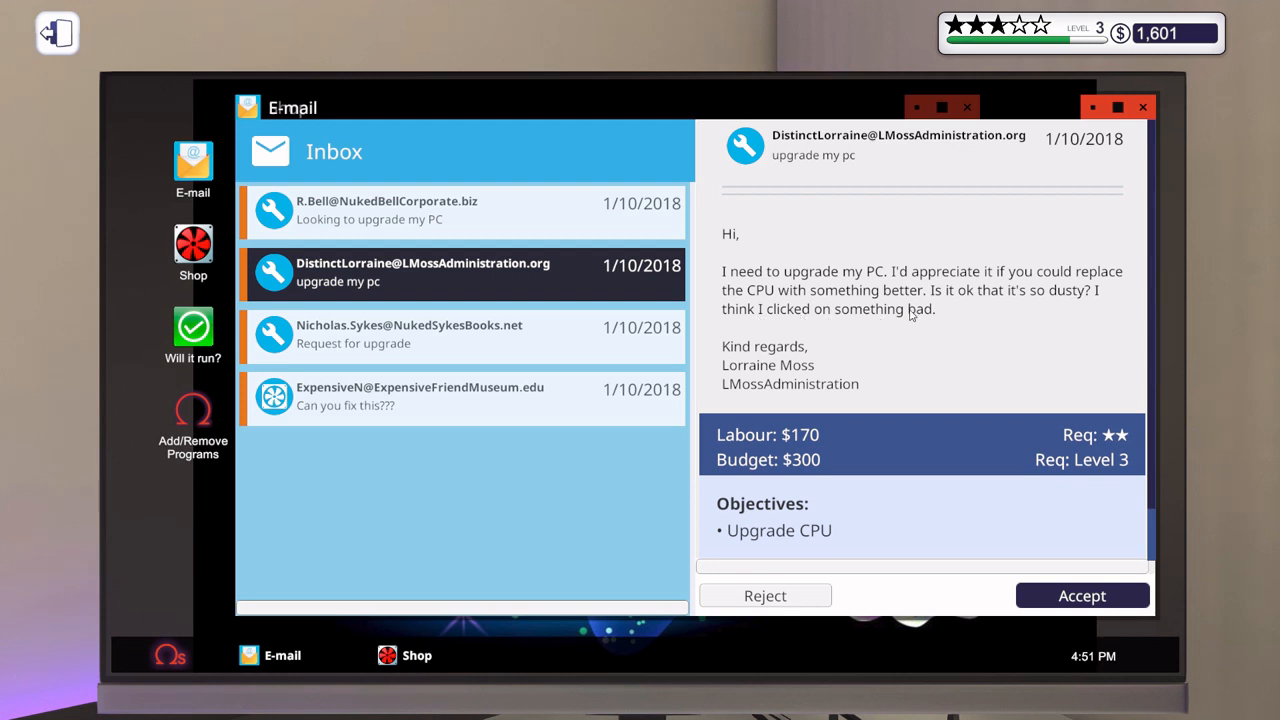
pyautogui.moveTo(800, 380)
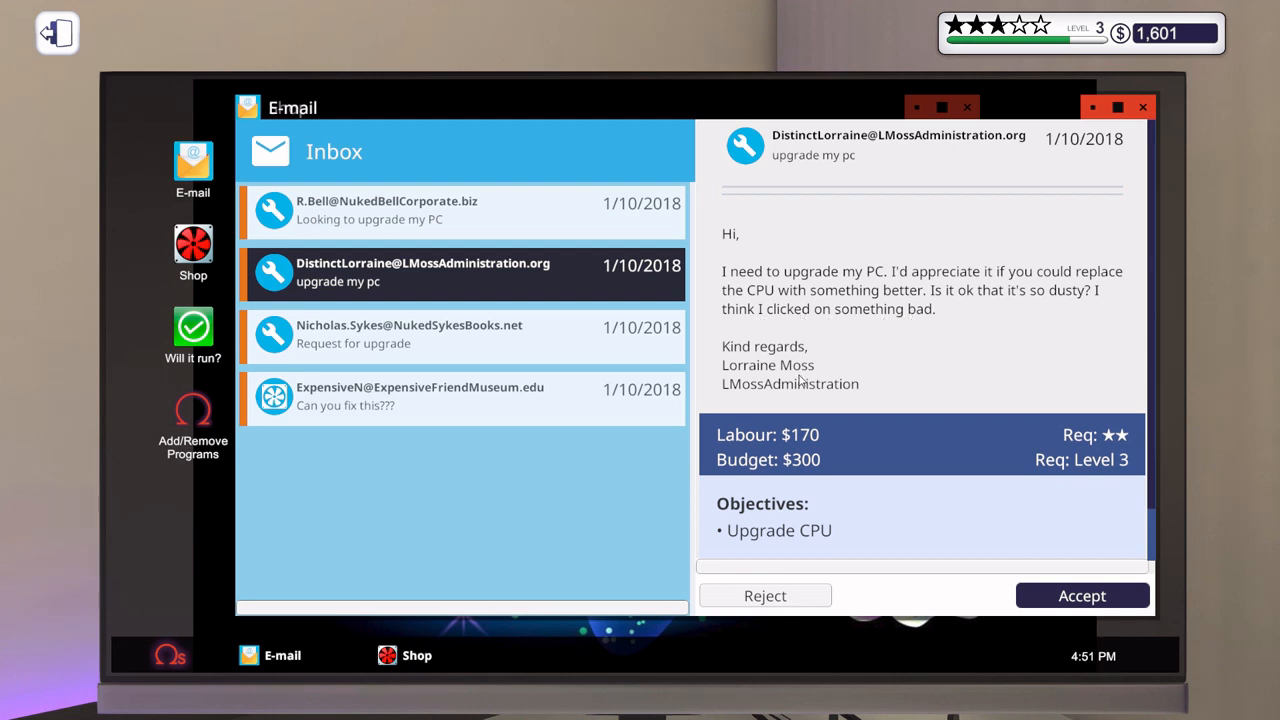
pyautogui.scroll(-3)
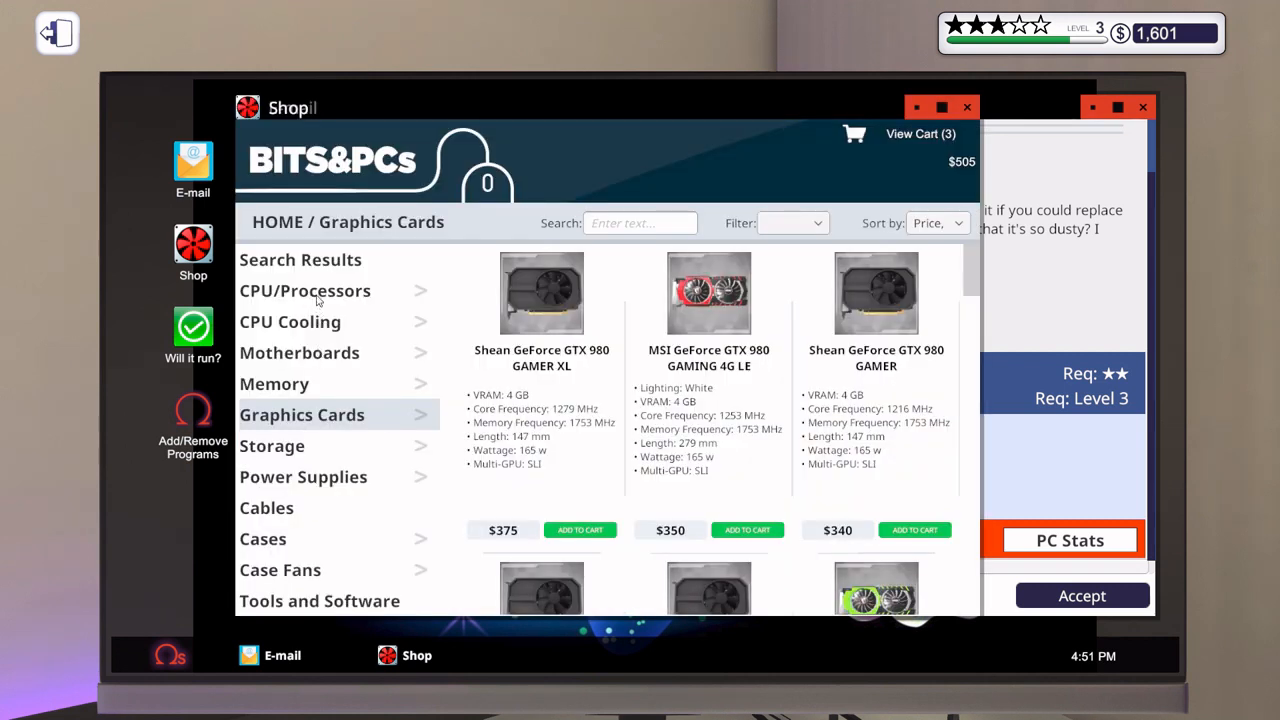
# - Check the customer PC's stats, accept the CPU upgrade job, and move to the graphics card request
pyautogui.click(304, 290)
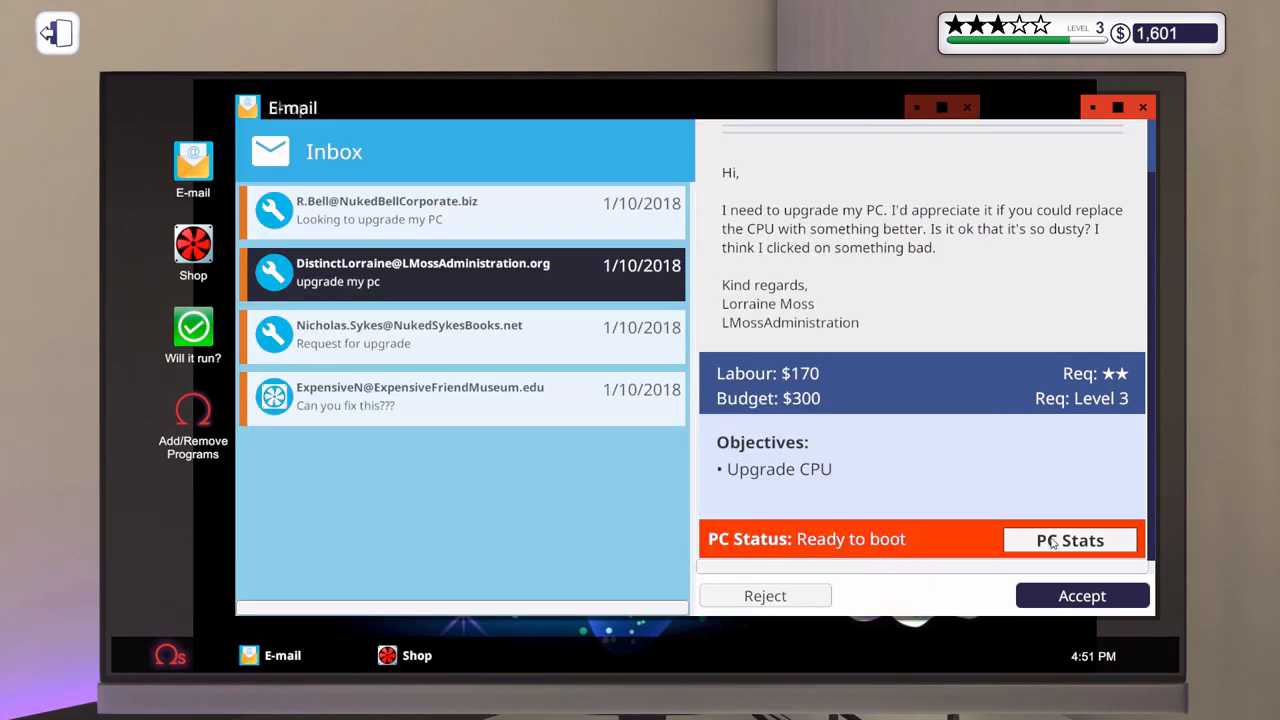
pyautogui.click(1068, 540)
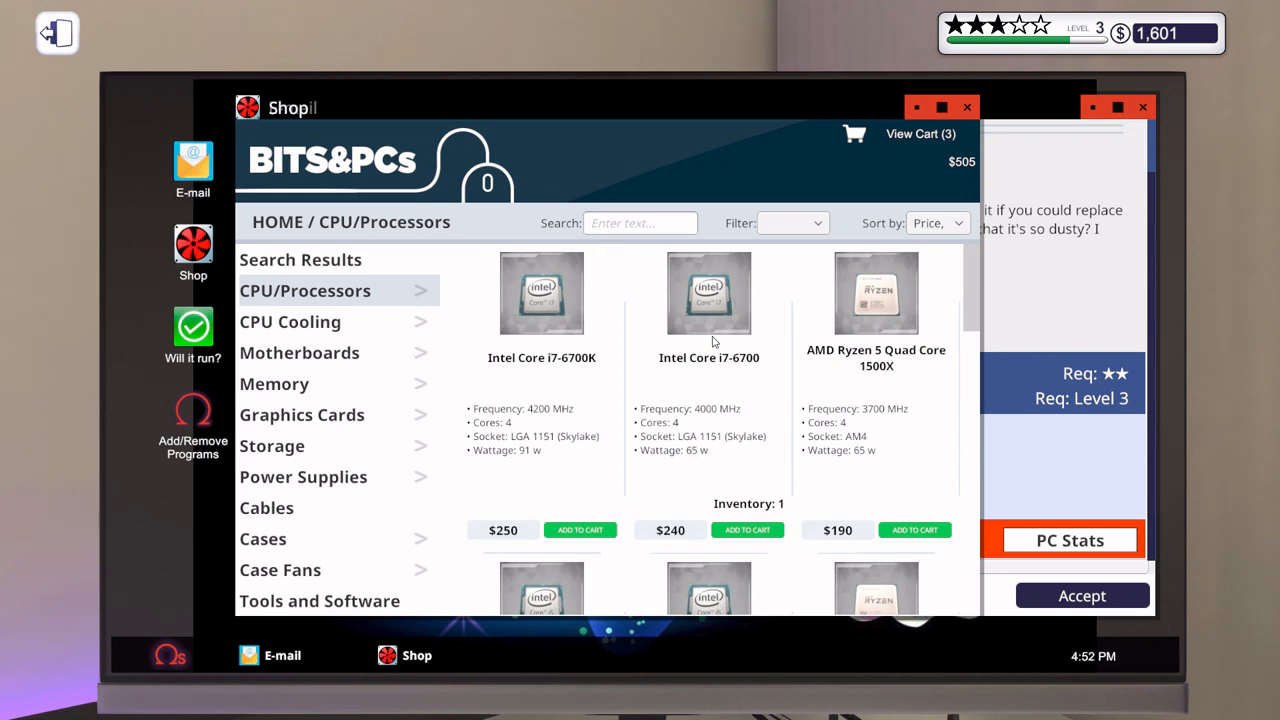
pyautogui.moveTo(1036, 368)
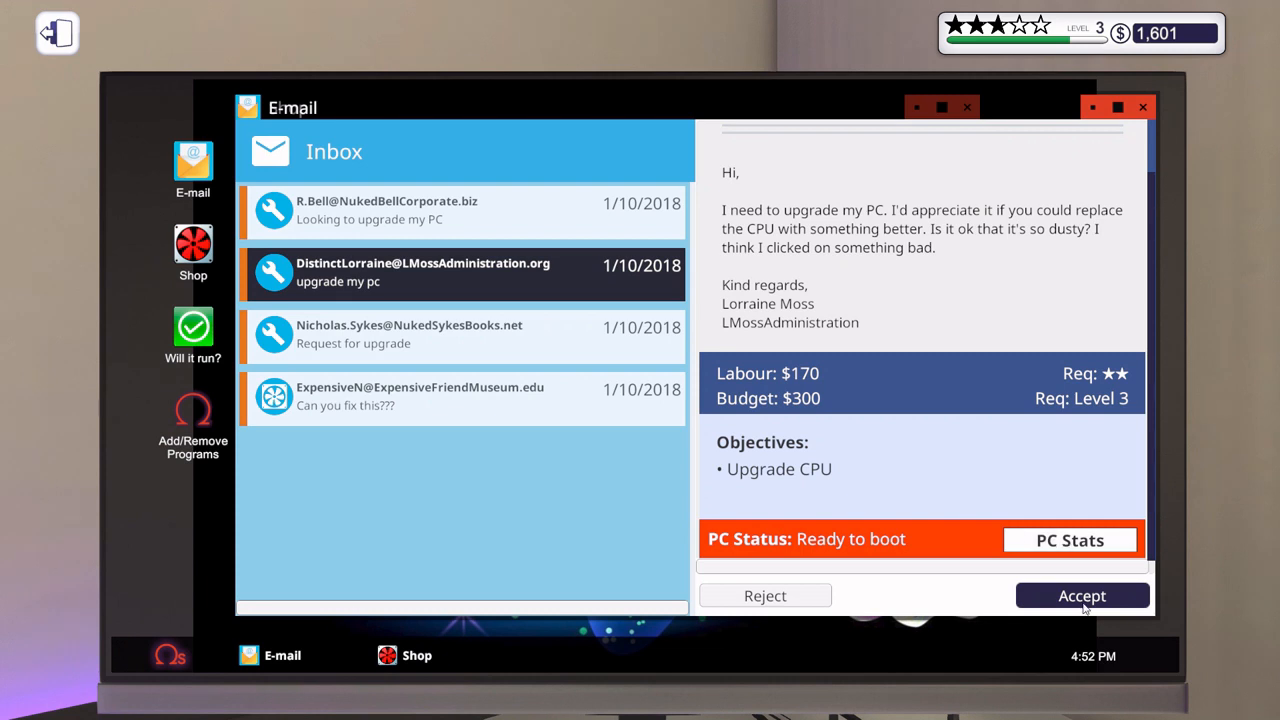
pyautogui.click(1082, 596)
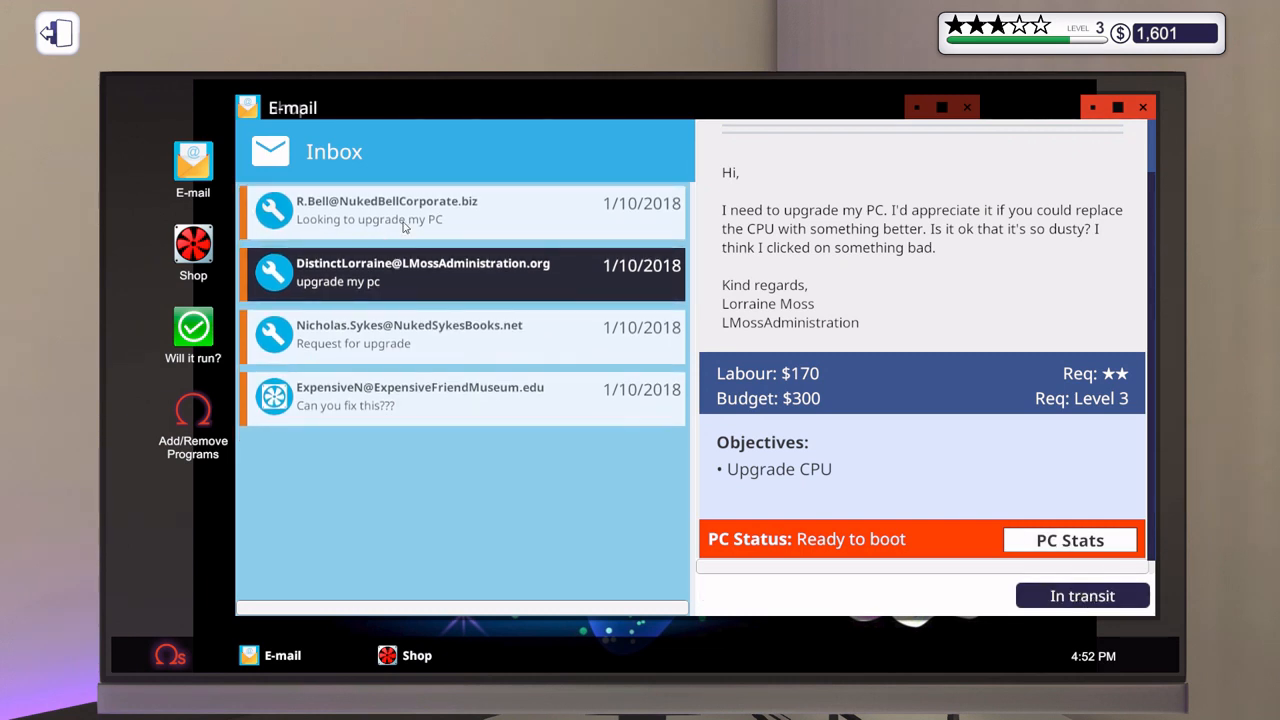
pyautogui.click(450, 210)
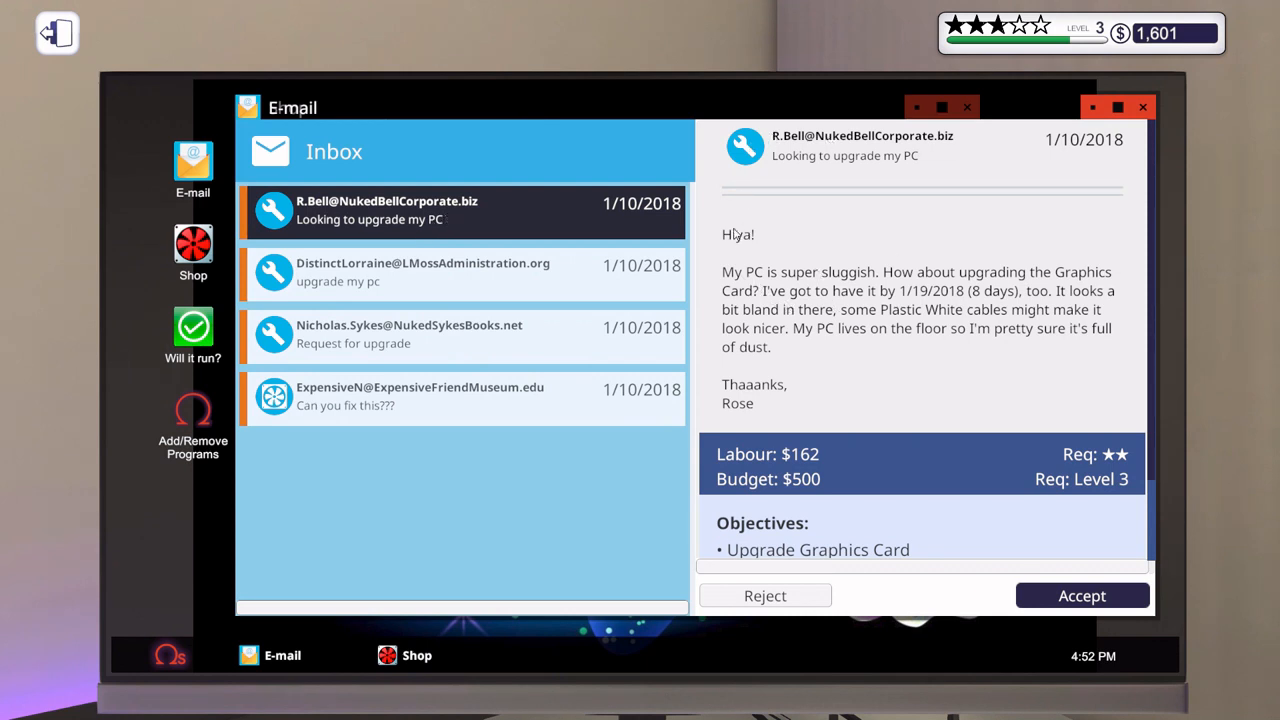
pyautogui.moveTo(828, 290)
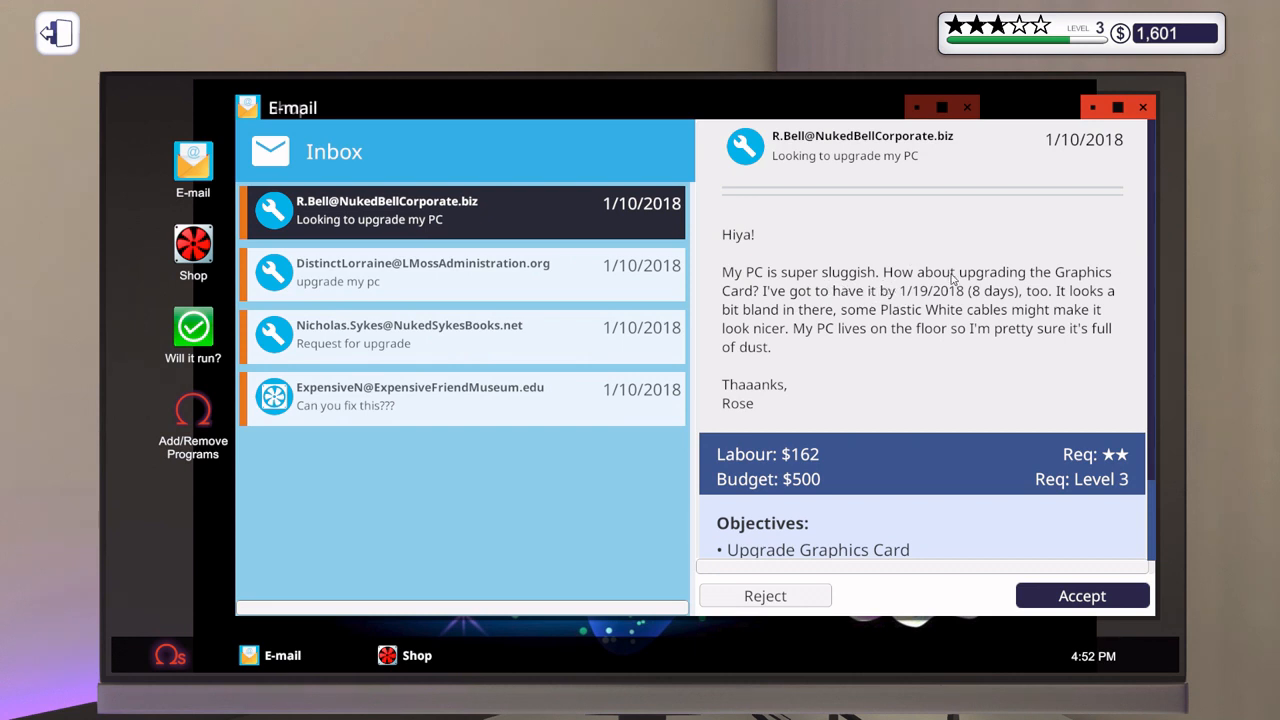
pyautogui.moveTo(750, 278)
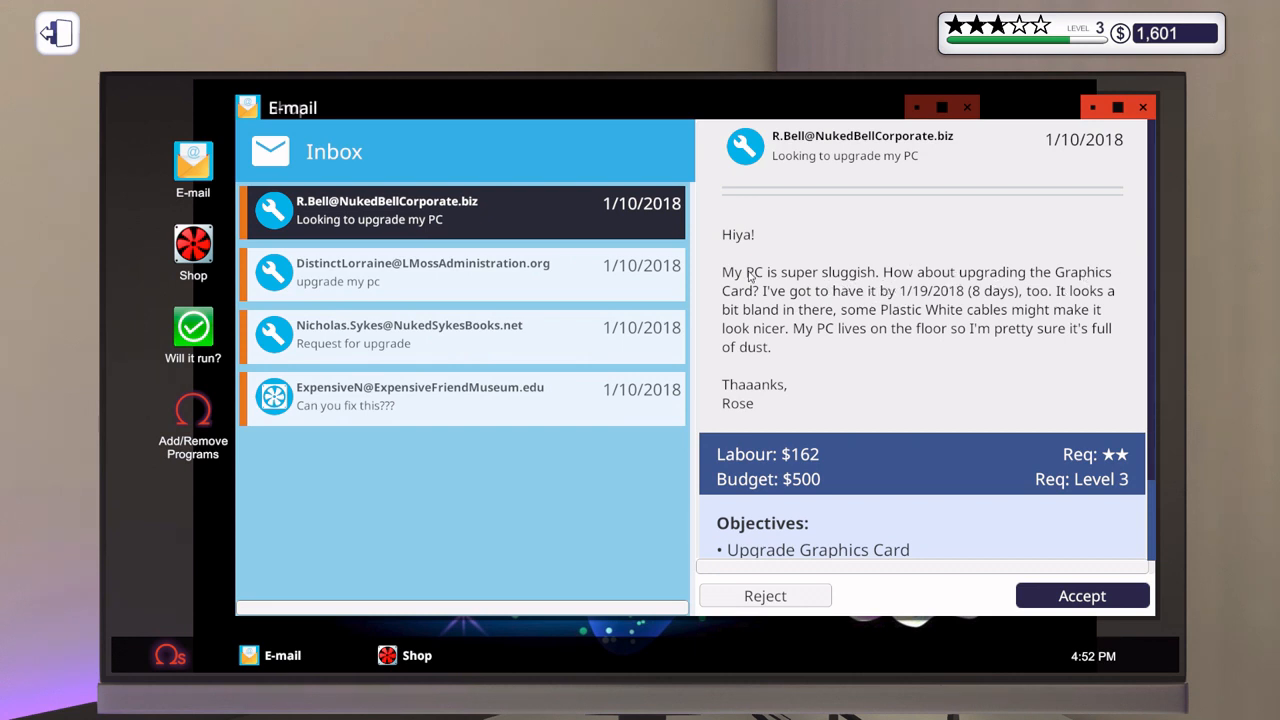
pyautogui.moveTo(788, 296)
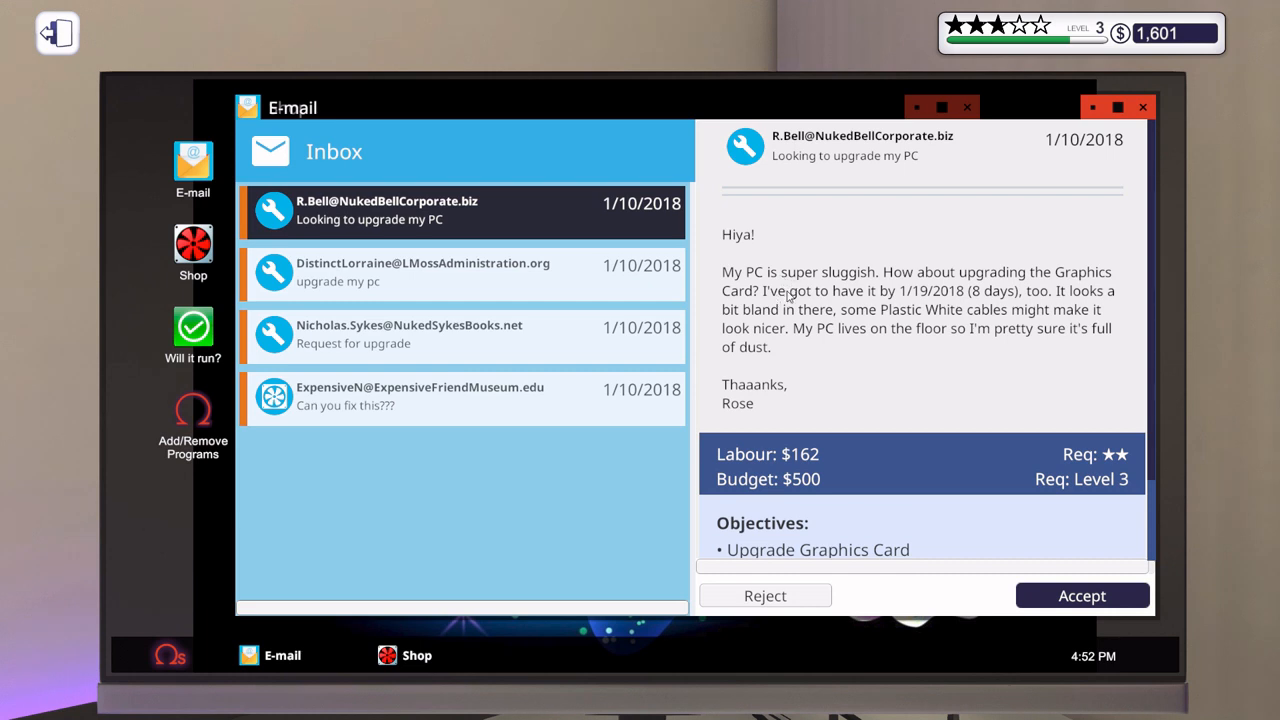
pyautogui.moveTo(924, 296)
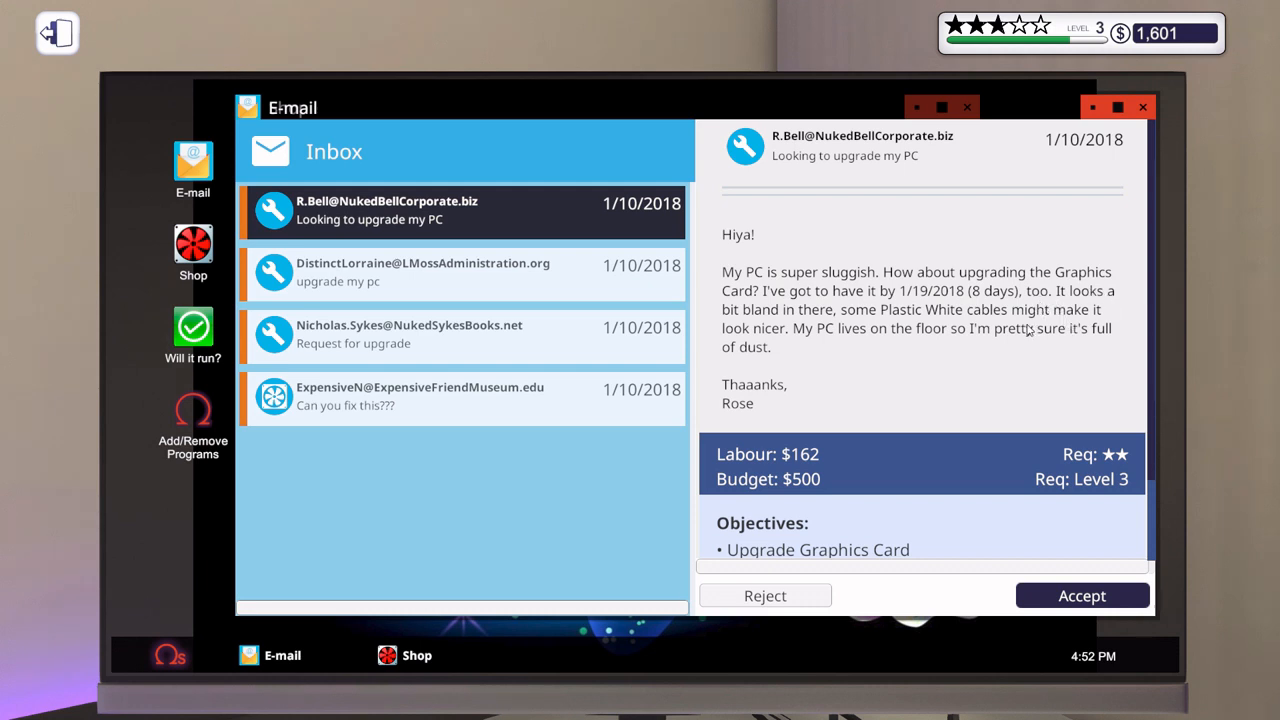
pyautogui.moveTo(728, 346)
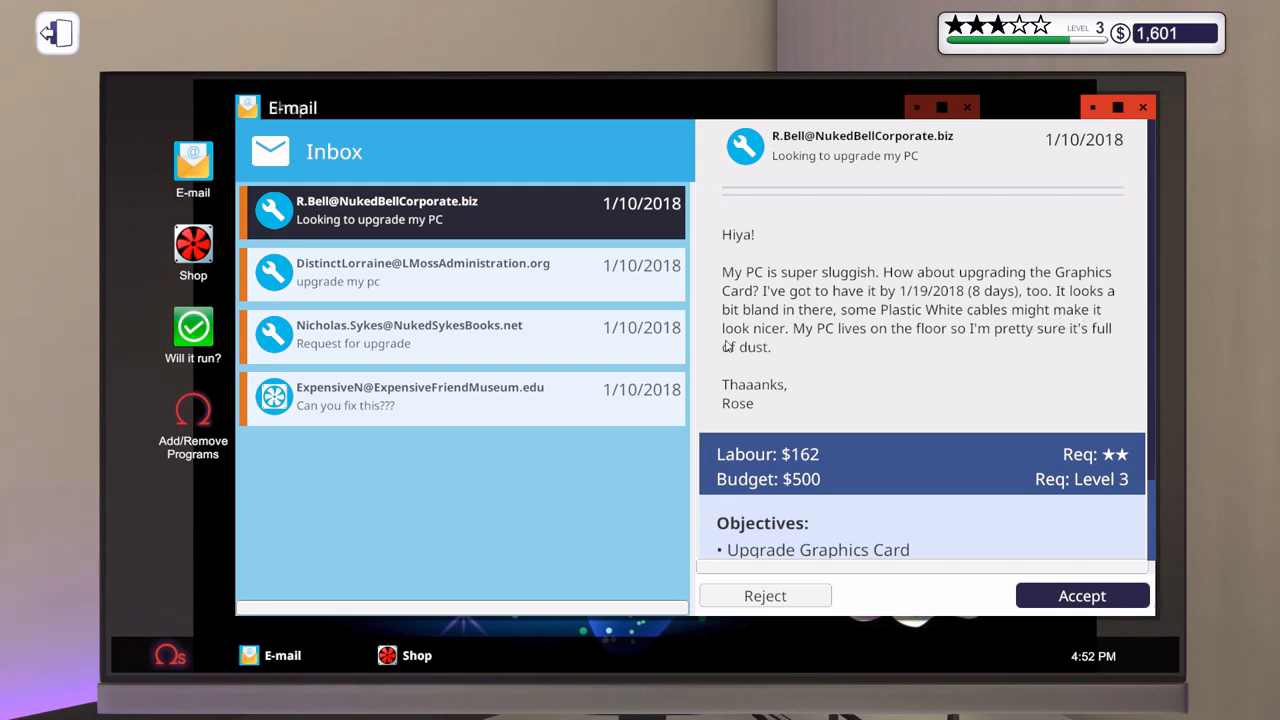
pyautogui.moveTo(984, 340)
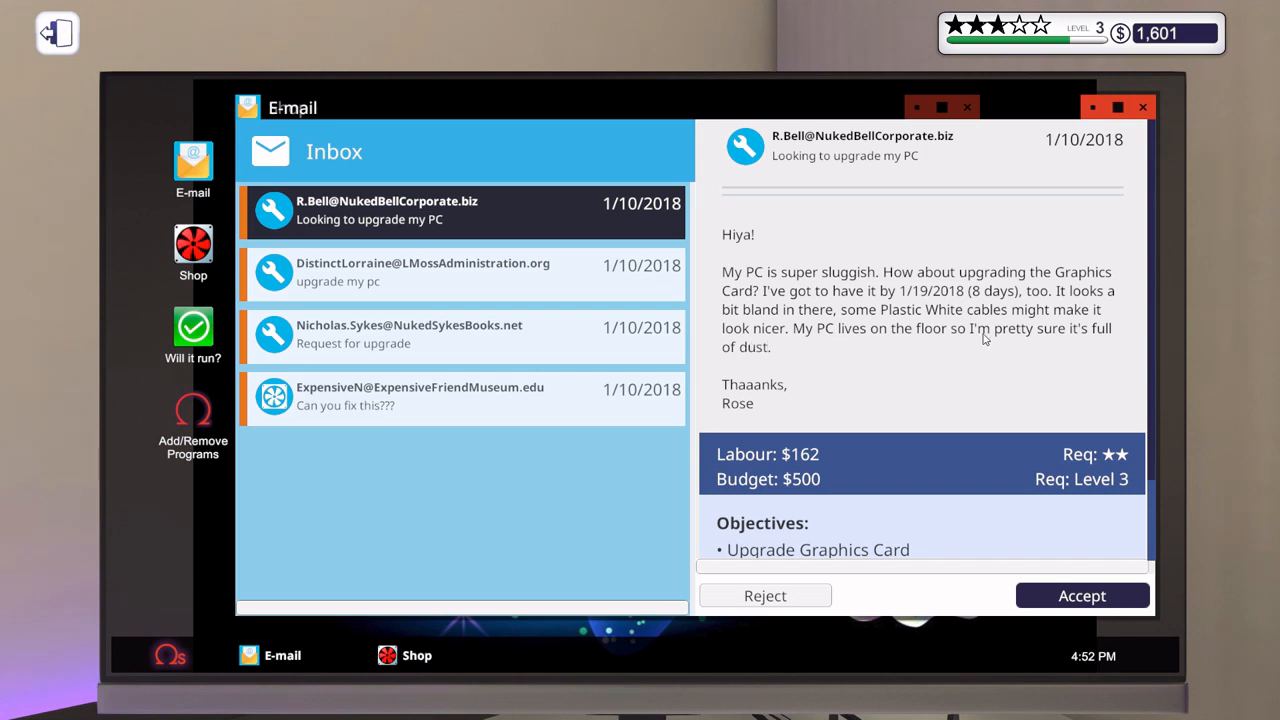
pyautogui.moveTo(936, 366)
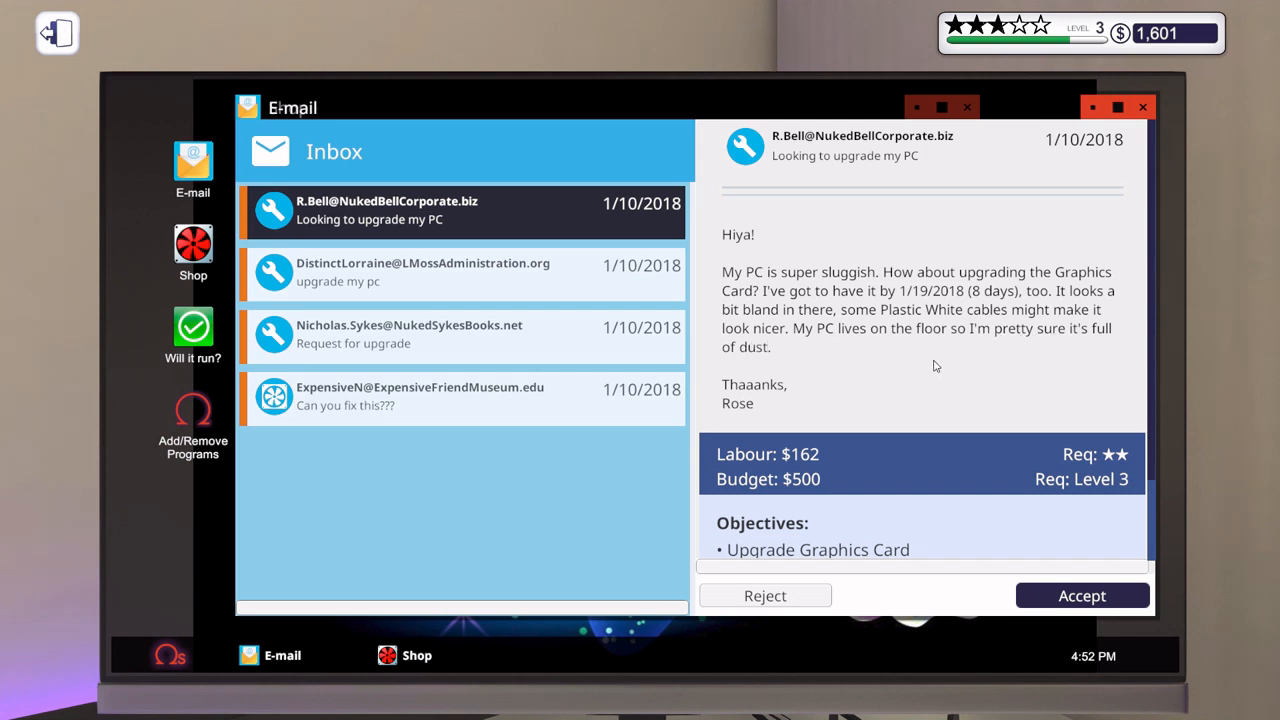
pyautogui.moveTo(936, 316)
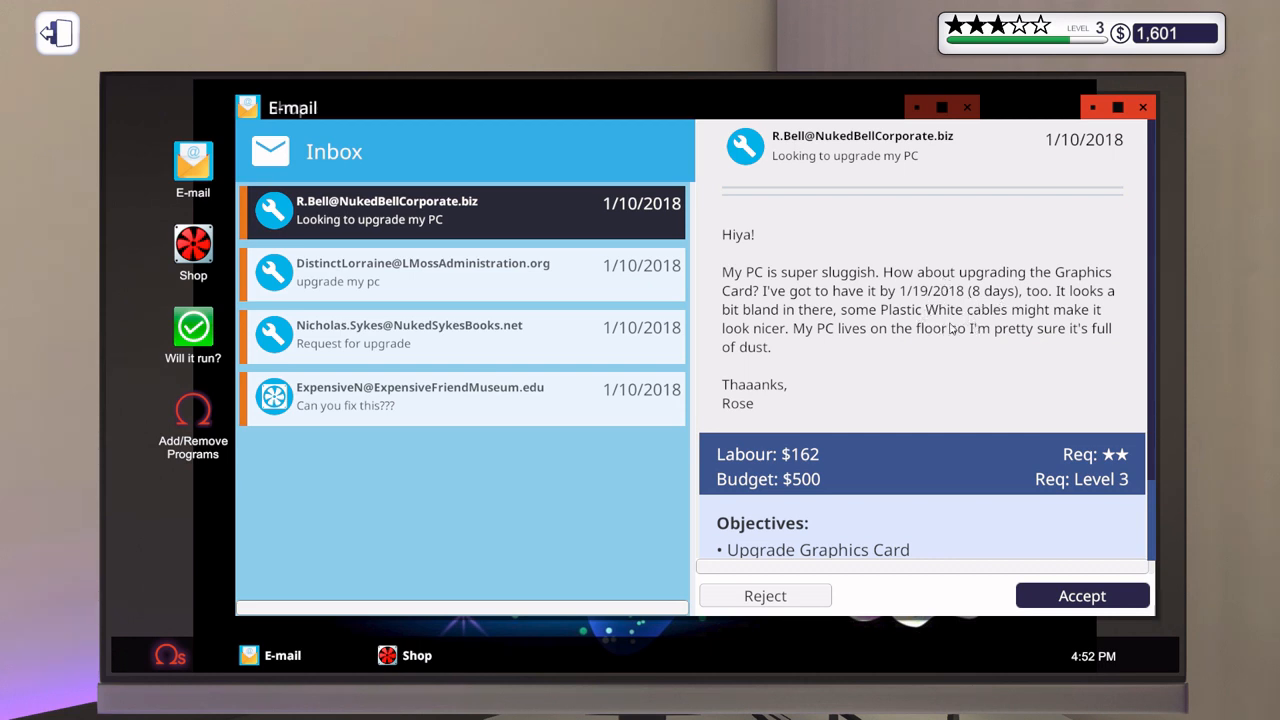
pyautogui.moveTo(856, 332)
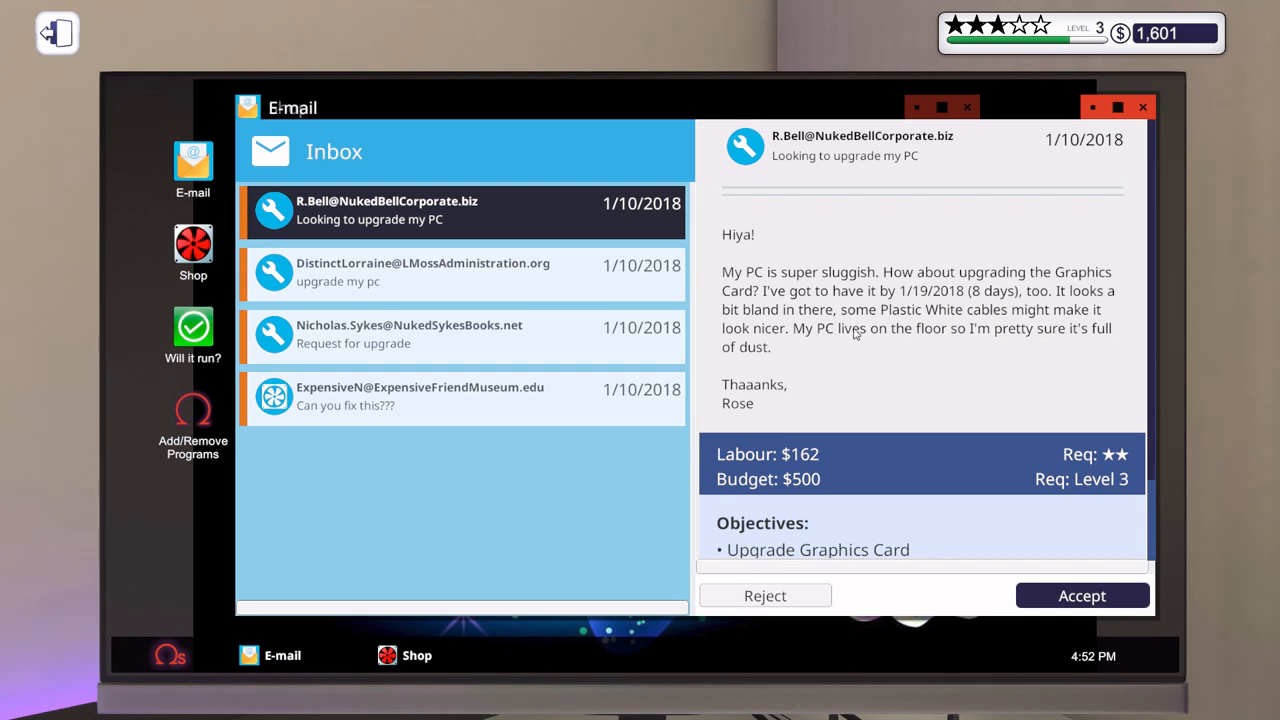
pyautogui.moveTo(760, 370)
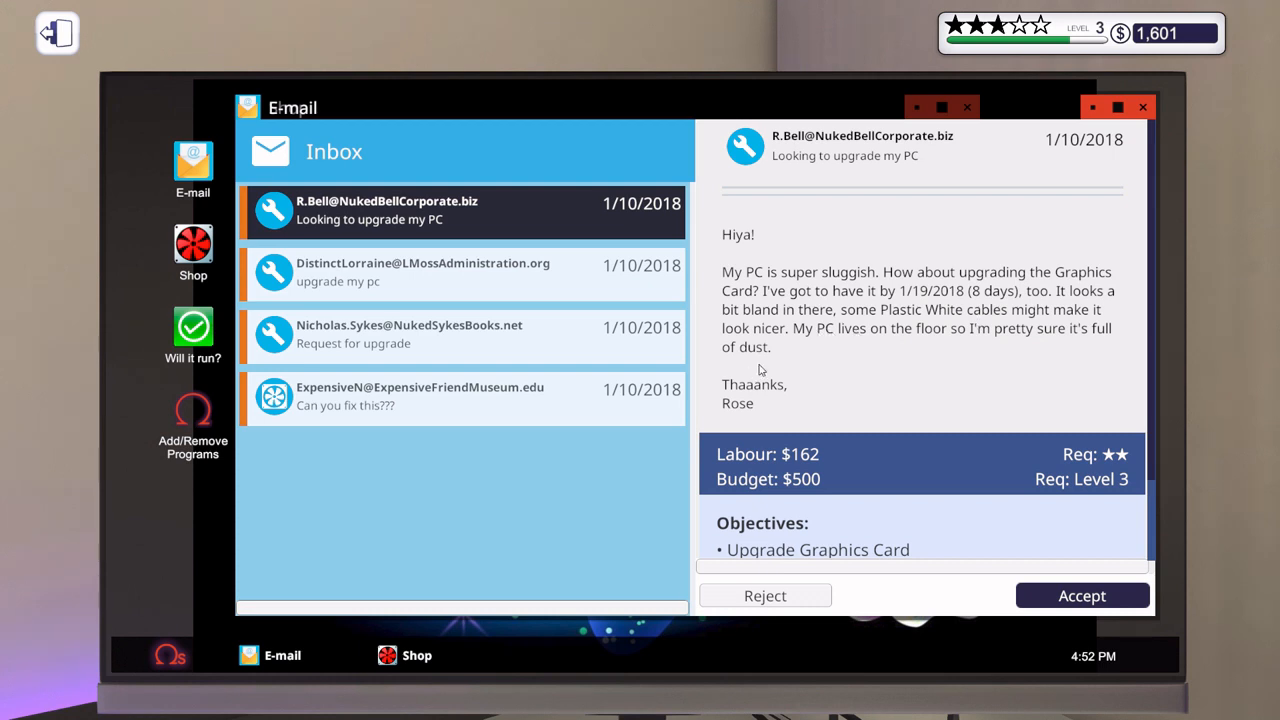
# - Accept Rose's graphics card upgrade job after reviewing its objectives
pyautogui.scroll(-3)
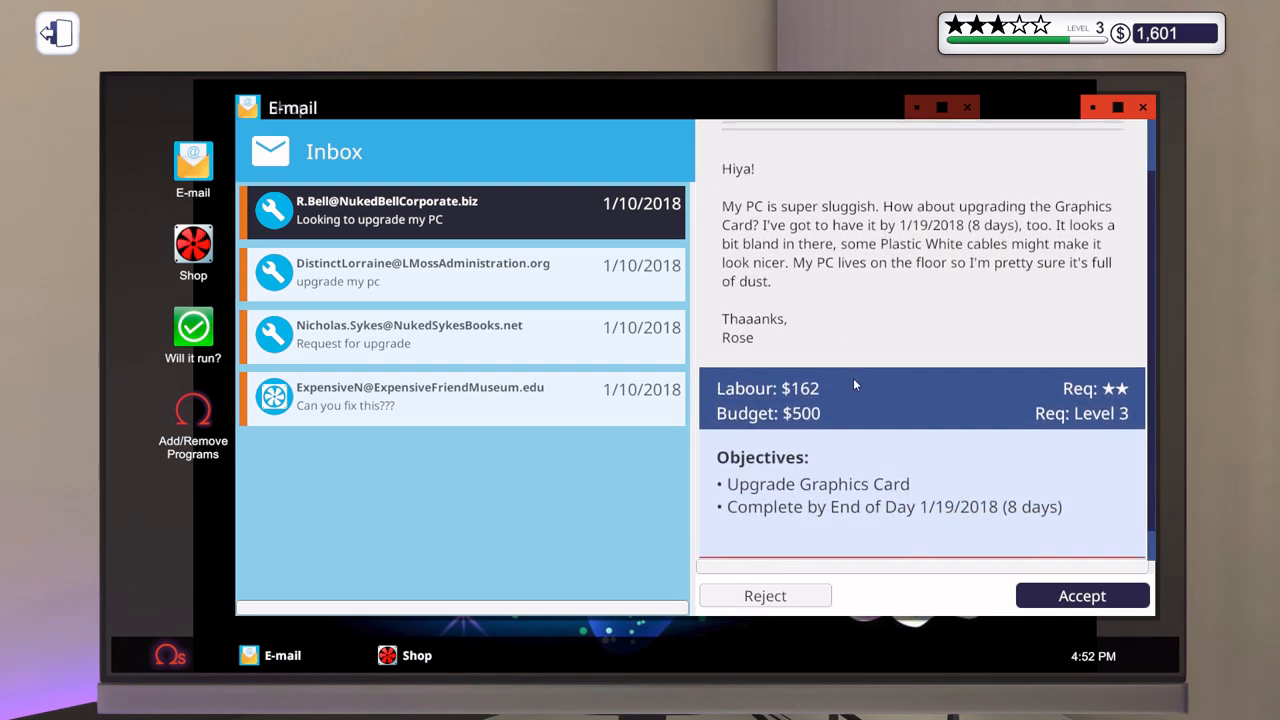
pyautogui.moveTo(1028, 414)
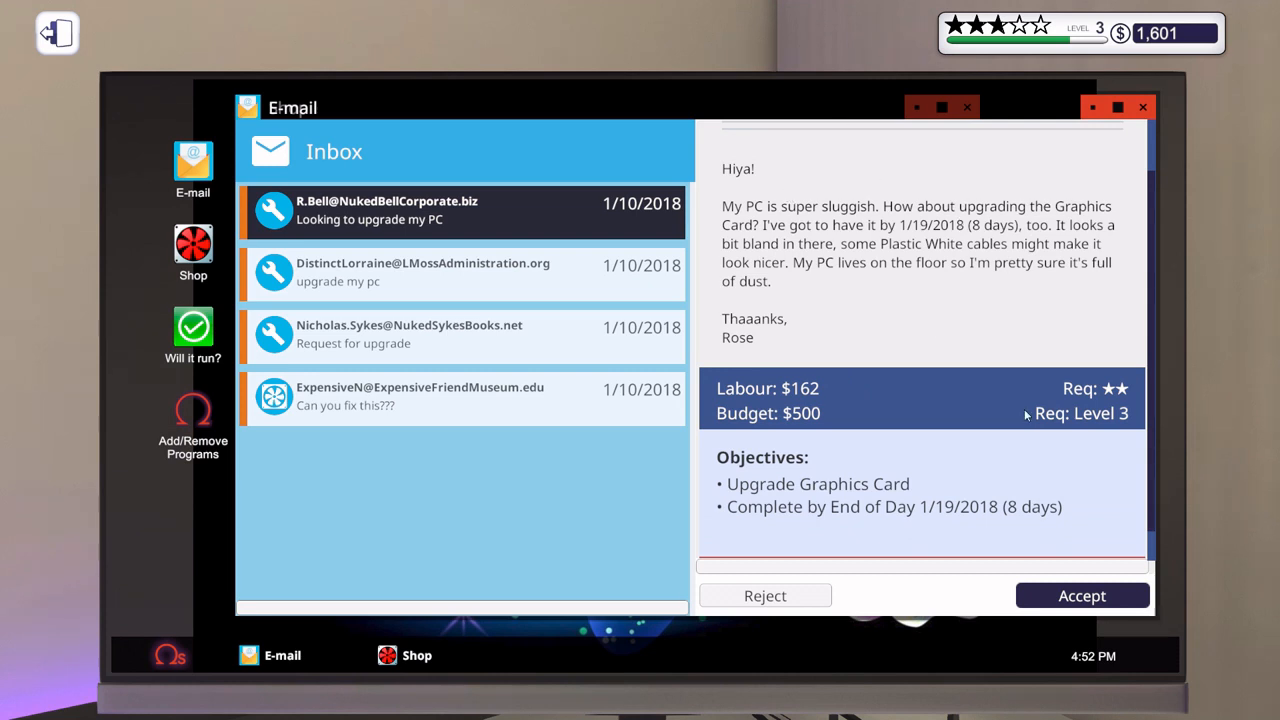
pyautogui.click(1082, 596)
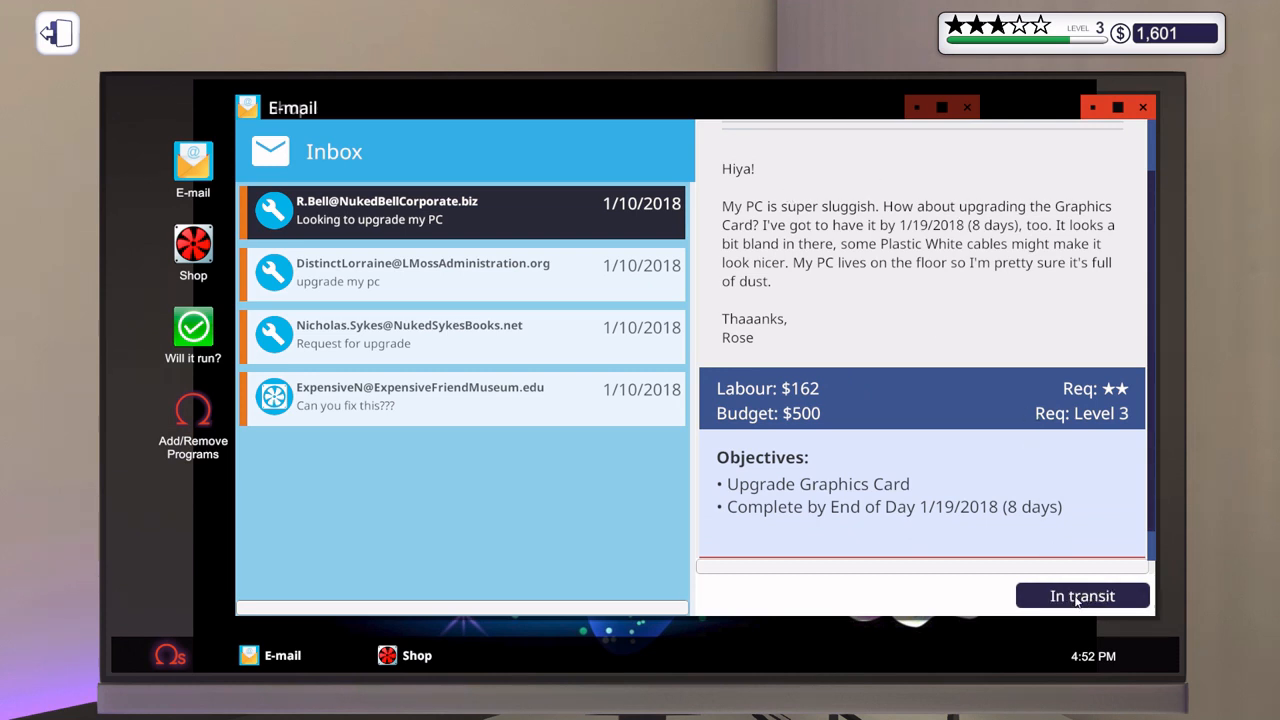
pyautogui.moveTo(1008, 324)
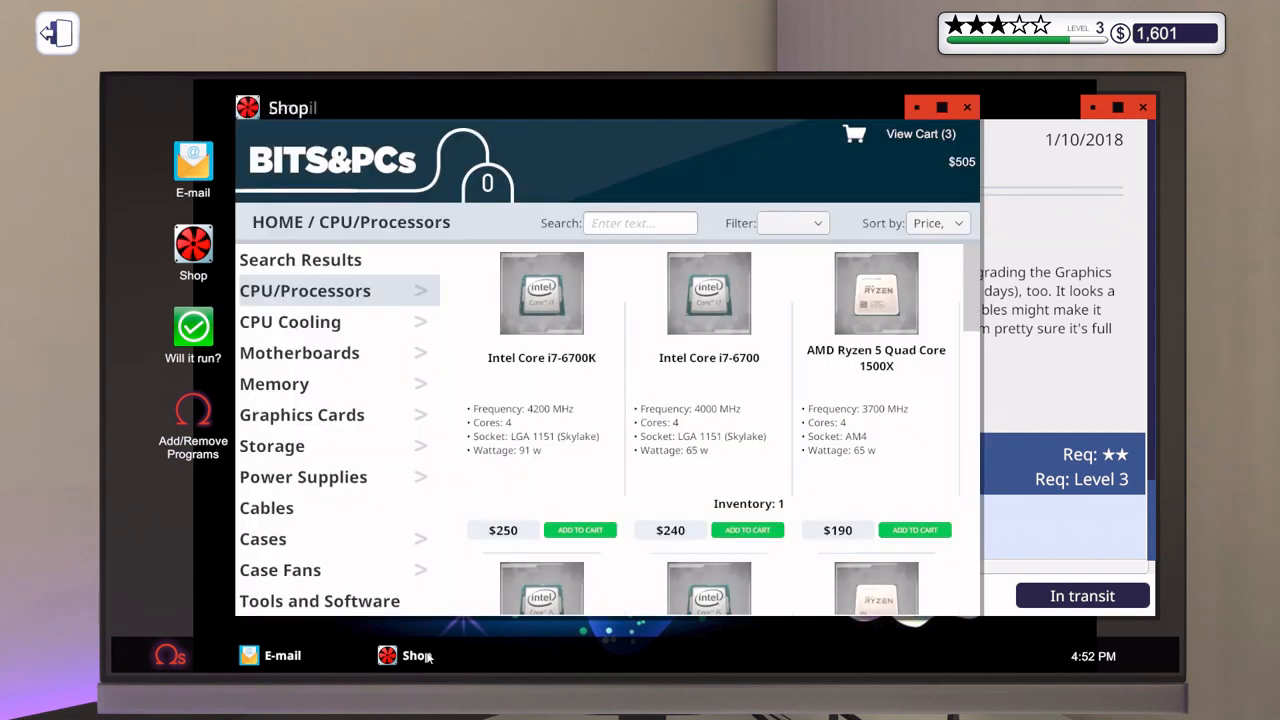
# - Buy the $505 cart (RAM, PSU, GTX 980) with next-day delivery and return to the shop
pyautogui.click(912, 132)
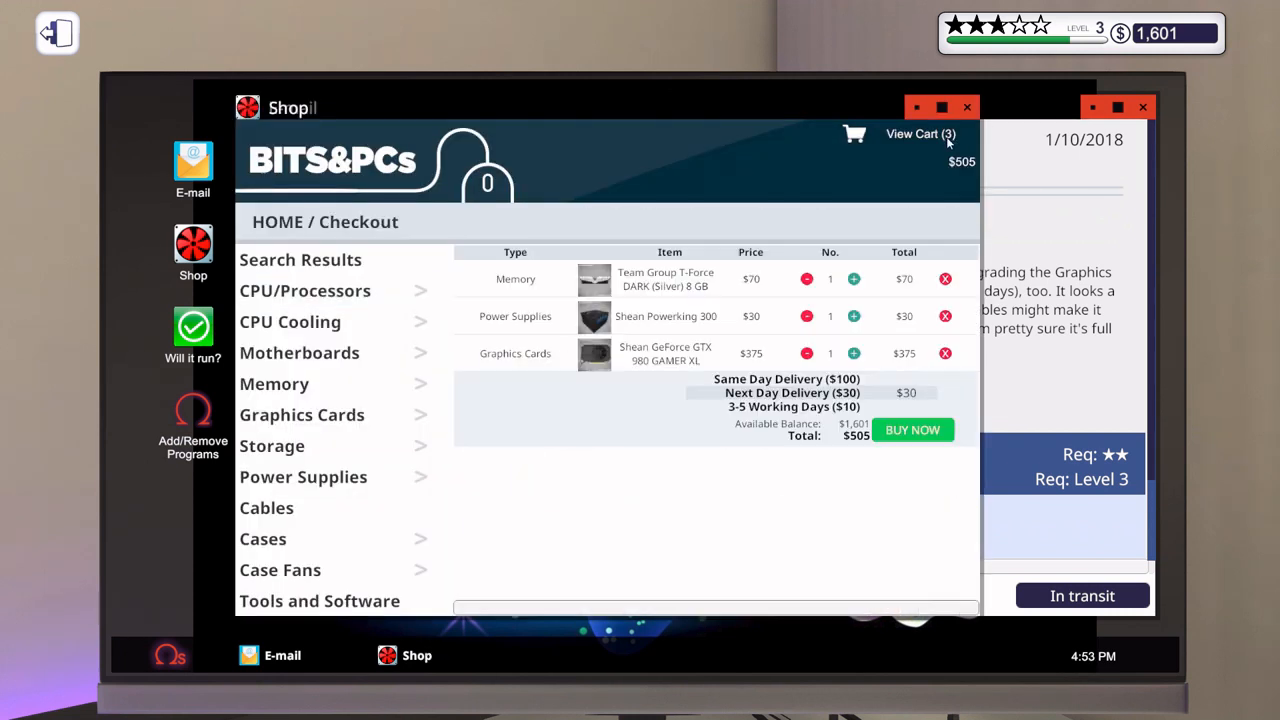
pyautogui.moveTo(700, 378)
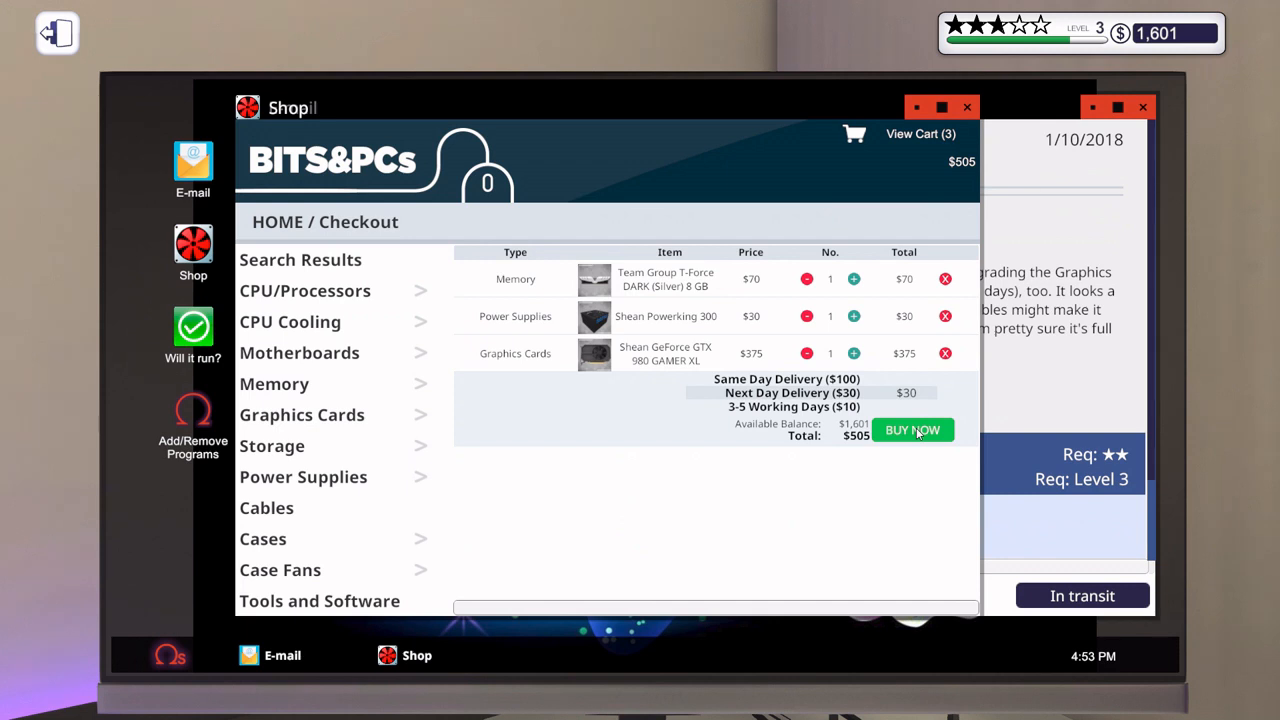
pyautogui.click(912, 428)
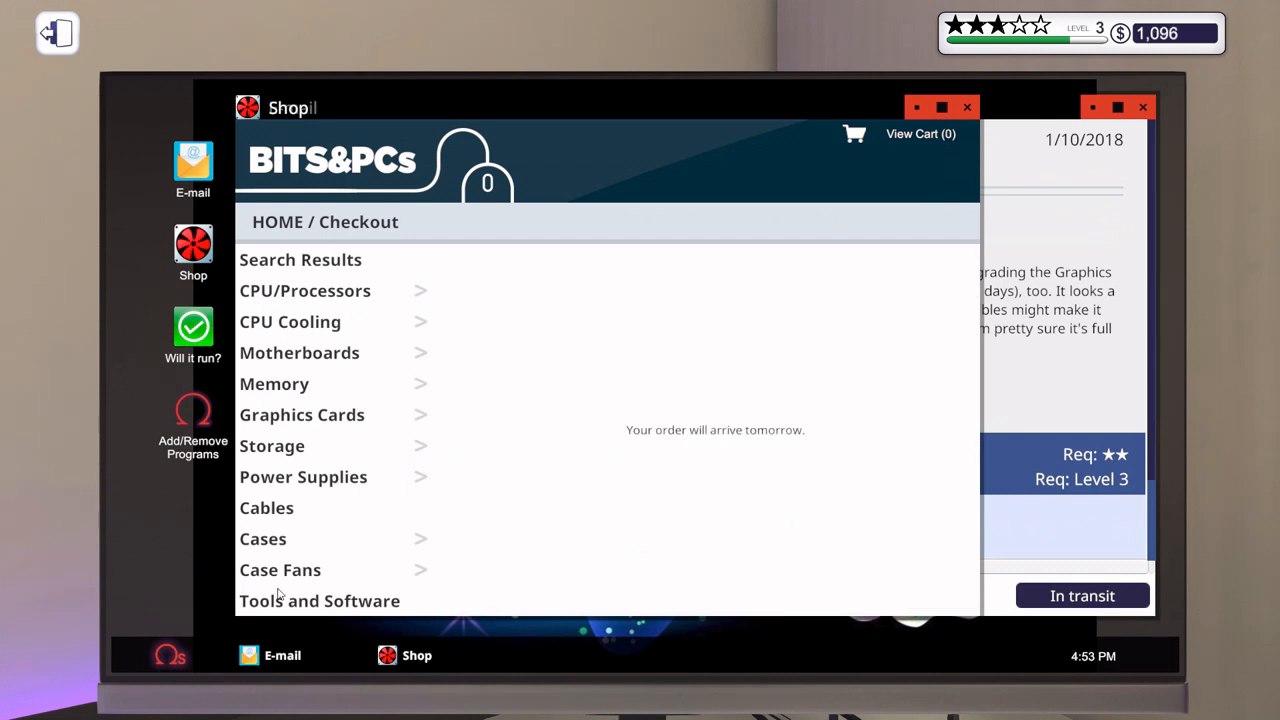
pyautogui.click(168, 656)
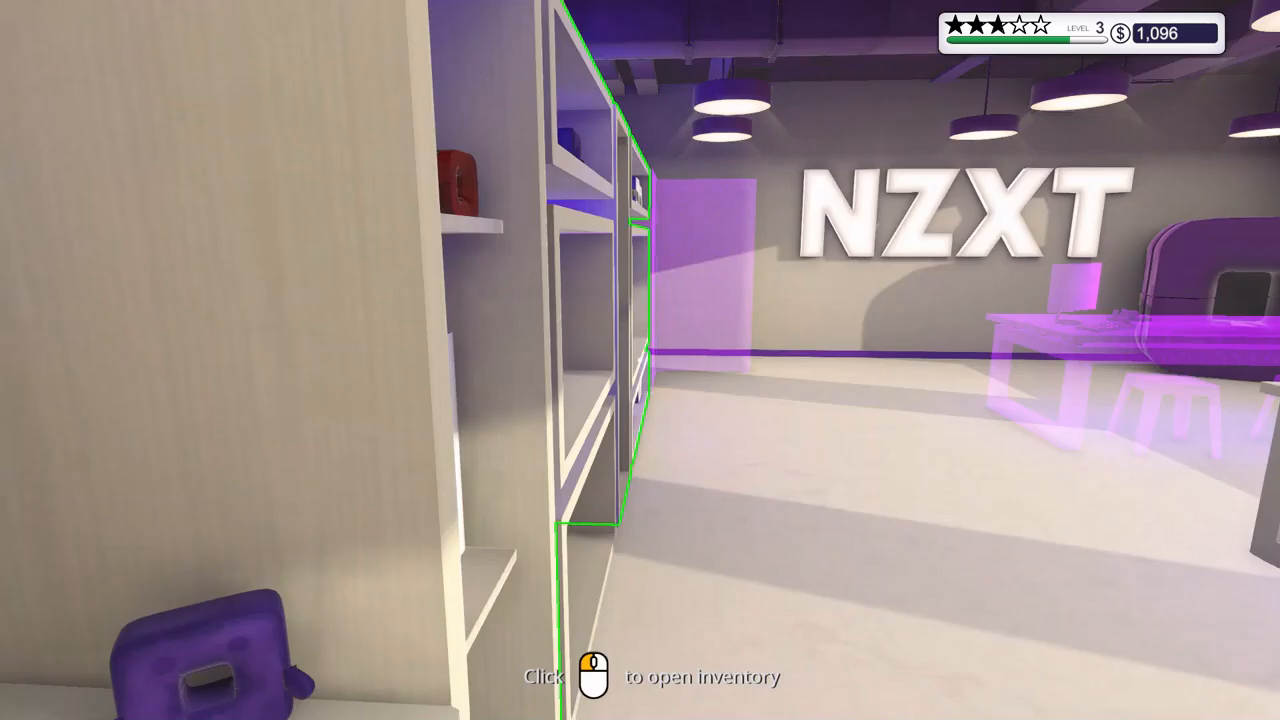
pyautogui.moveTo(640, 360)
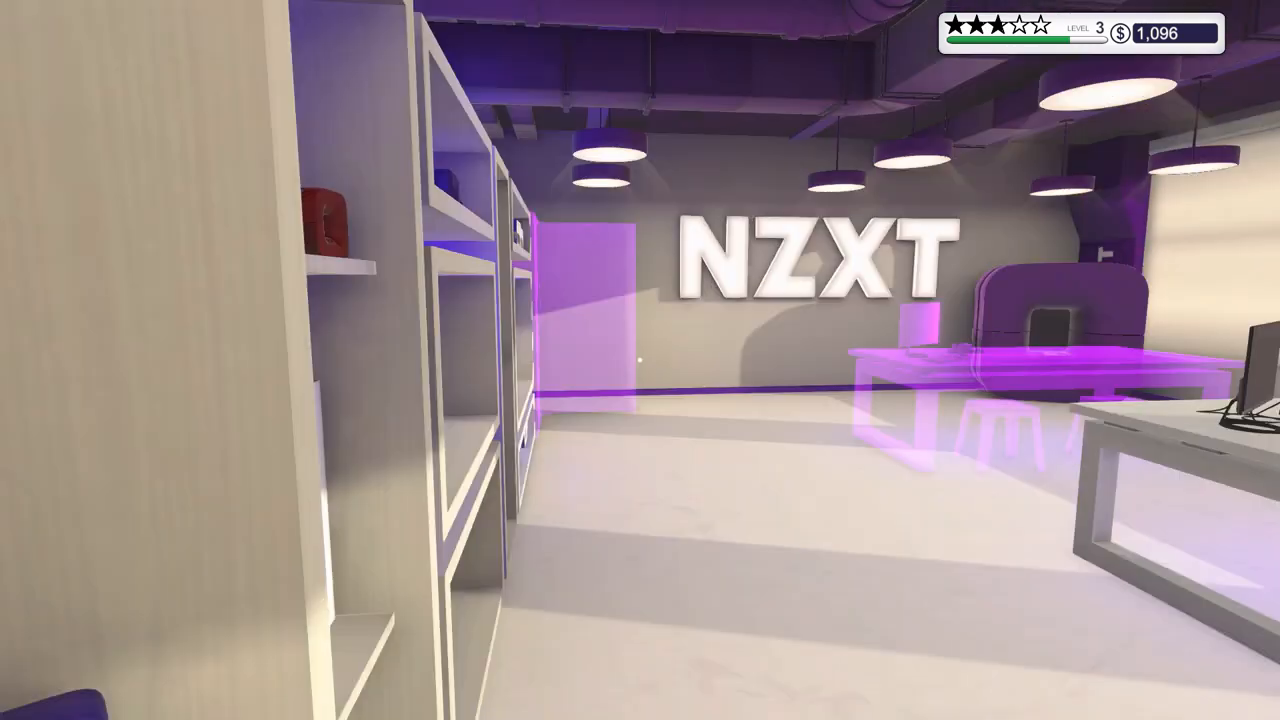
pyautogui.moveTo(640, 360)
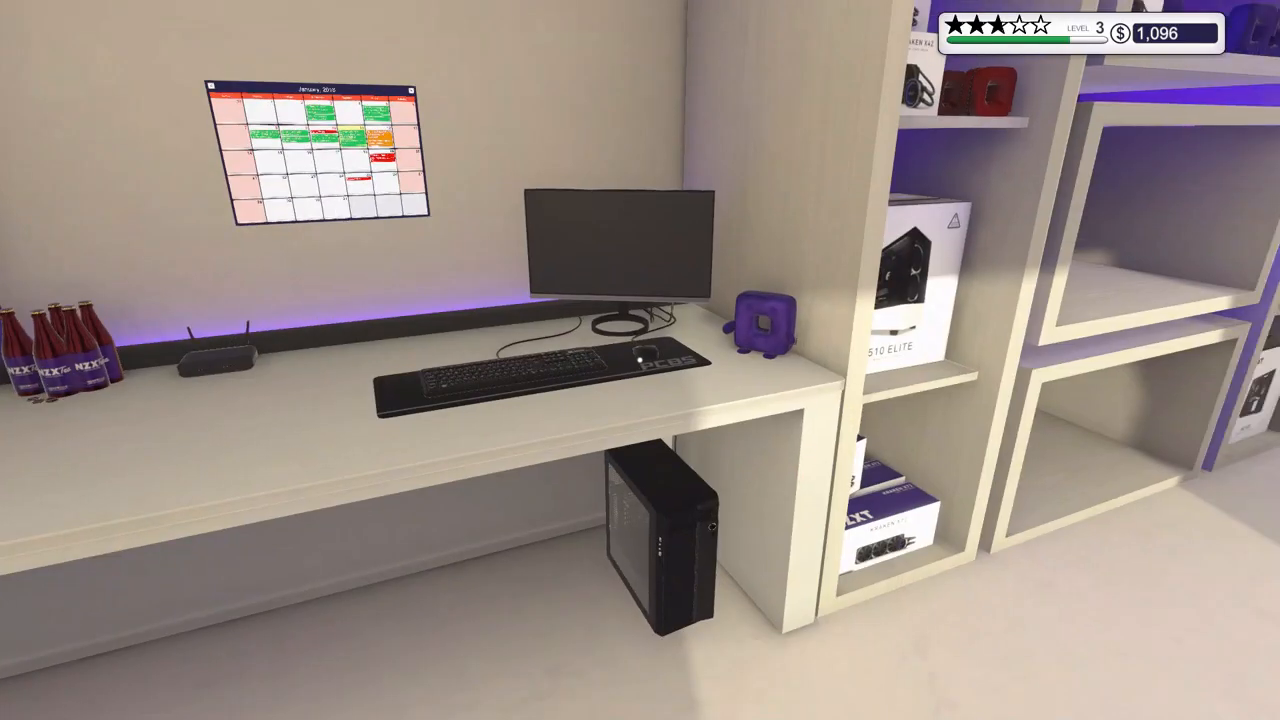
pyautogui.moveTo(640, 360)
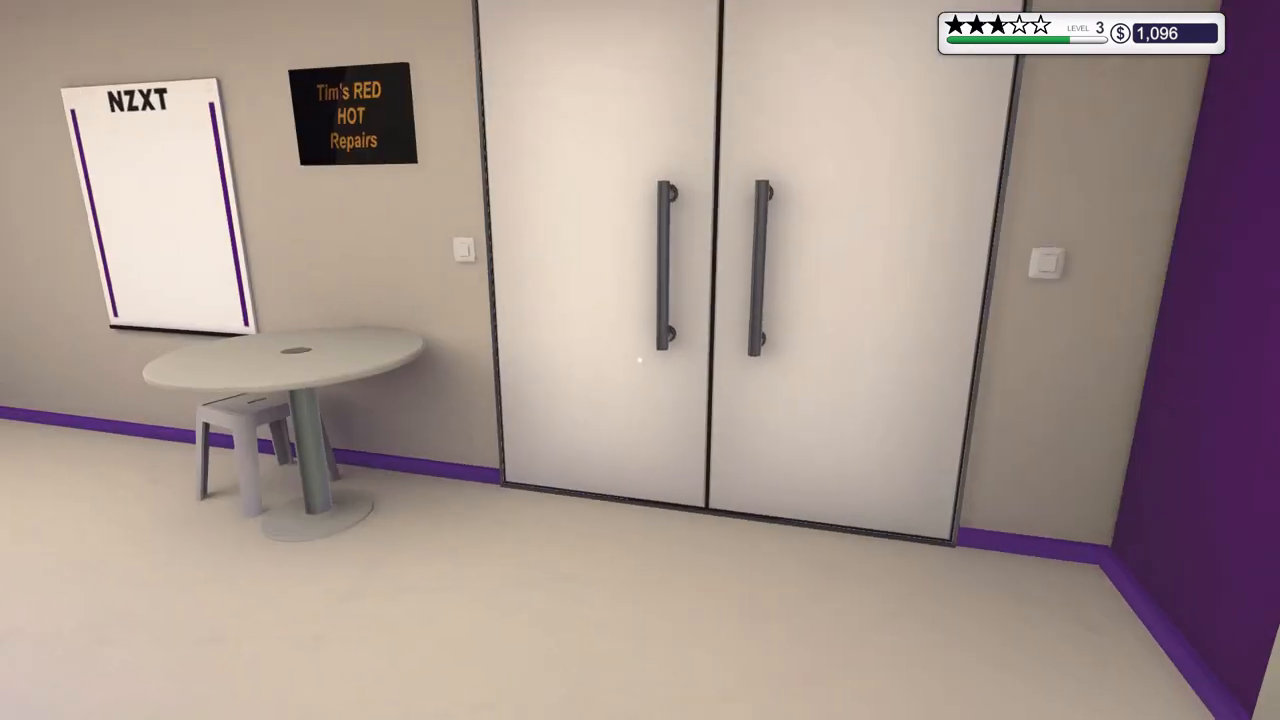
pyautogui.moveTo(640, 360)
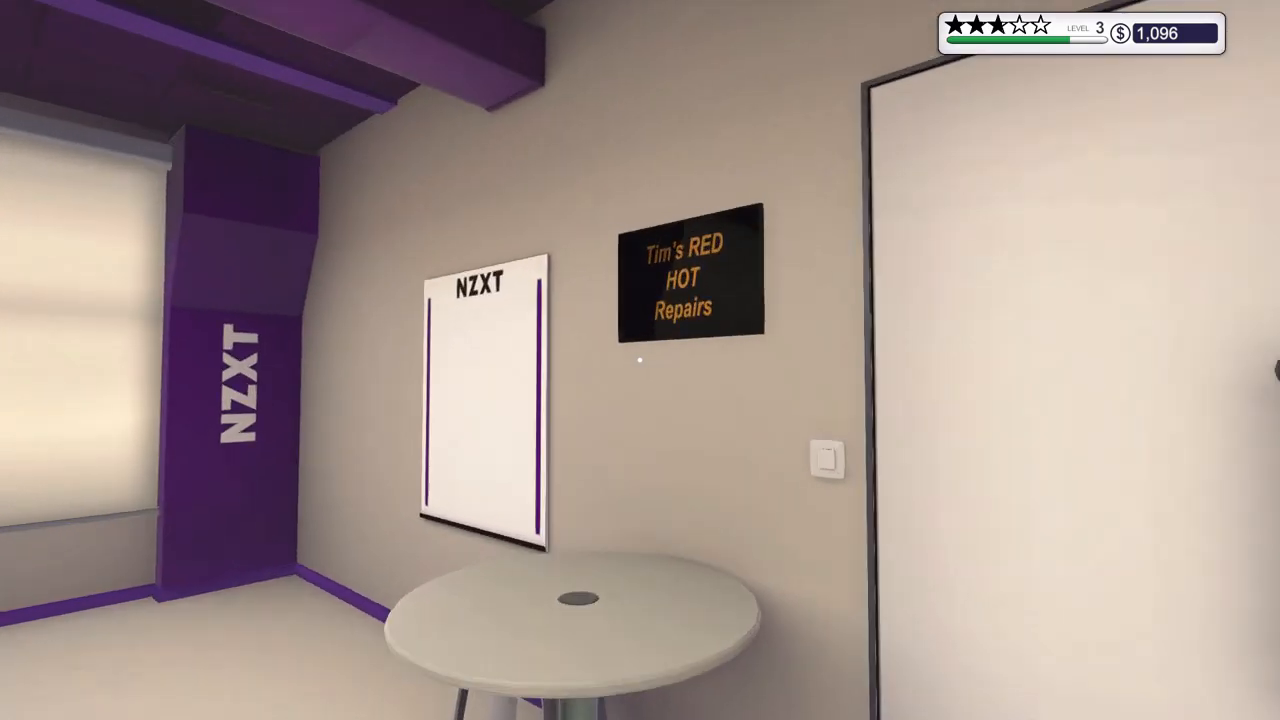